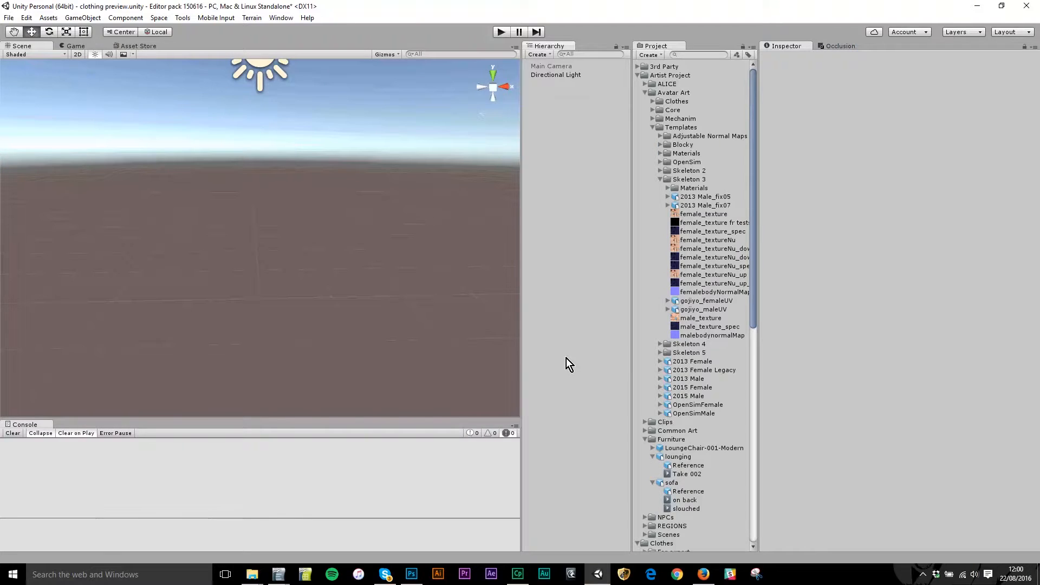
mouse_move(229, 33)
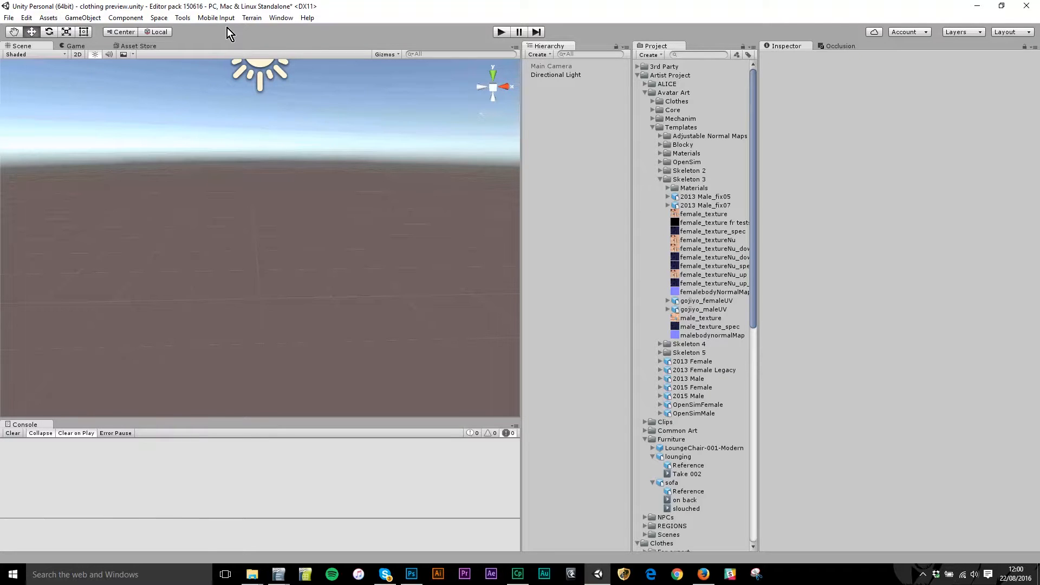
Search the Project for 'female' and place the 2015 Female model in the scene.
left_click(159, 18)
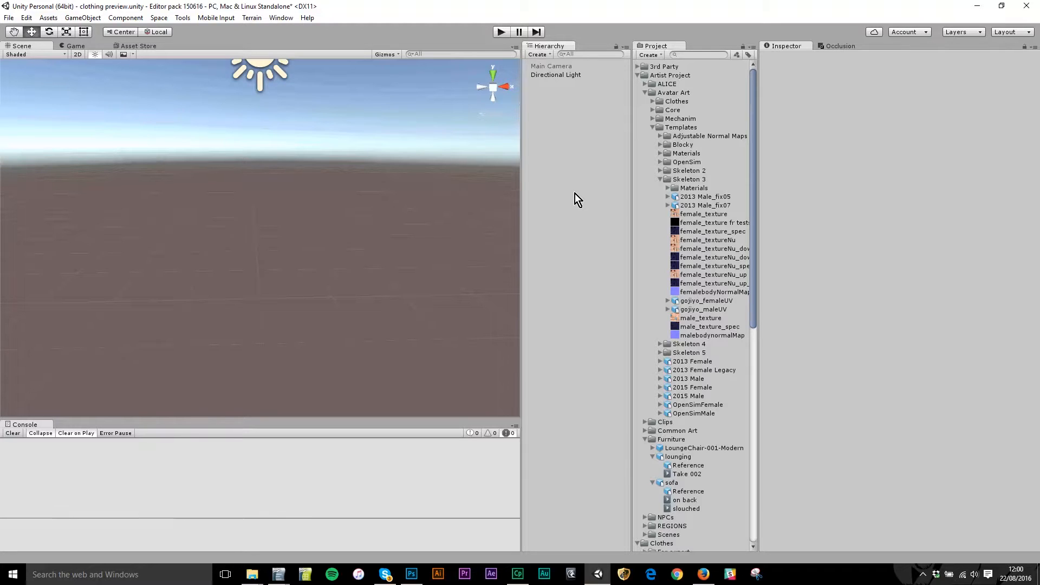
mouse_move(758, 254)
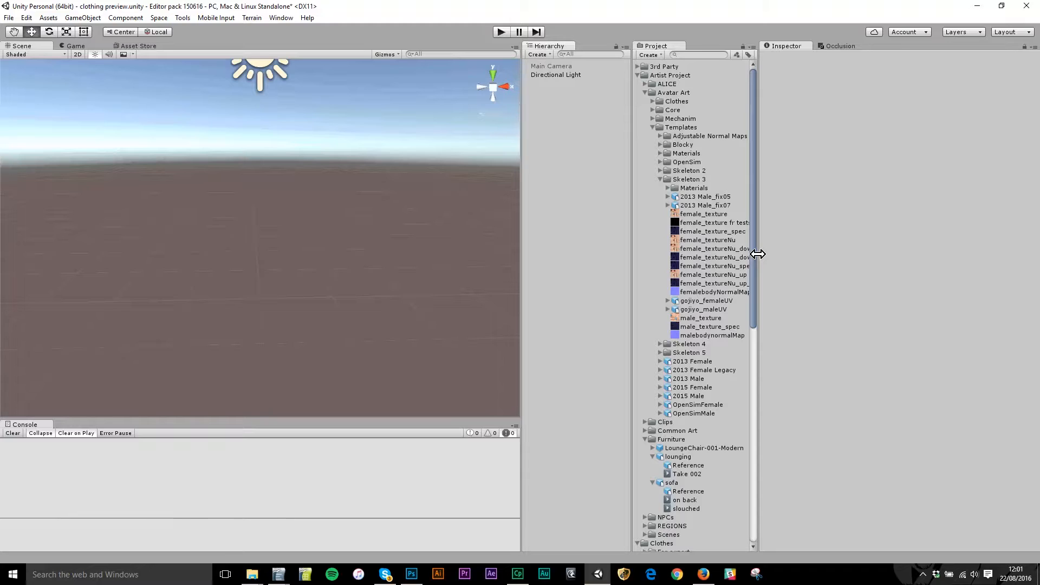
mouse_move(712, 93)
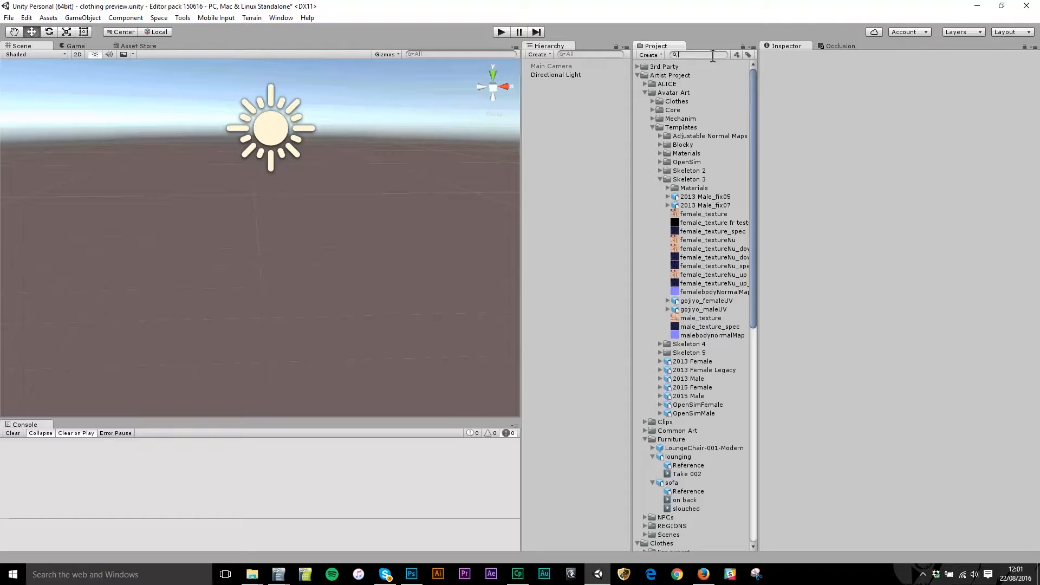
type("female 2015")
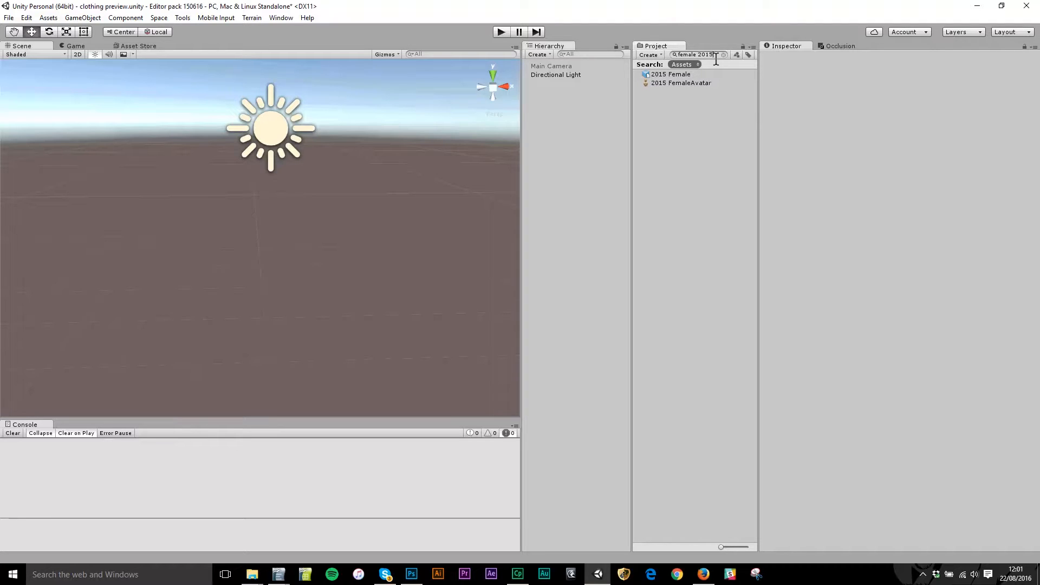
left_click(672, 73)
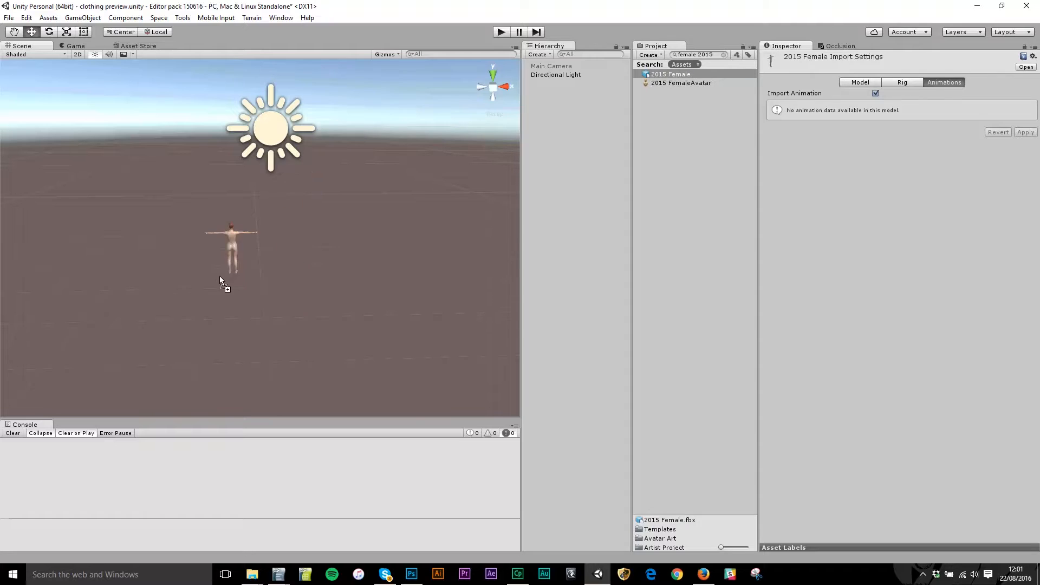
left_click(551, 75)
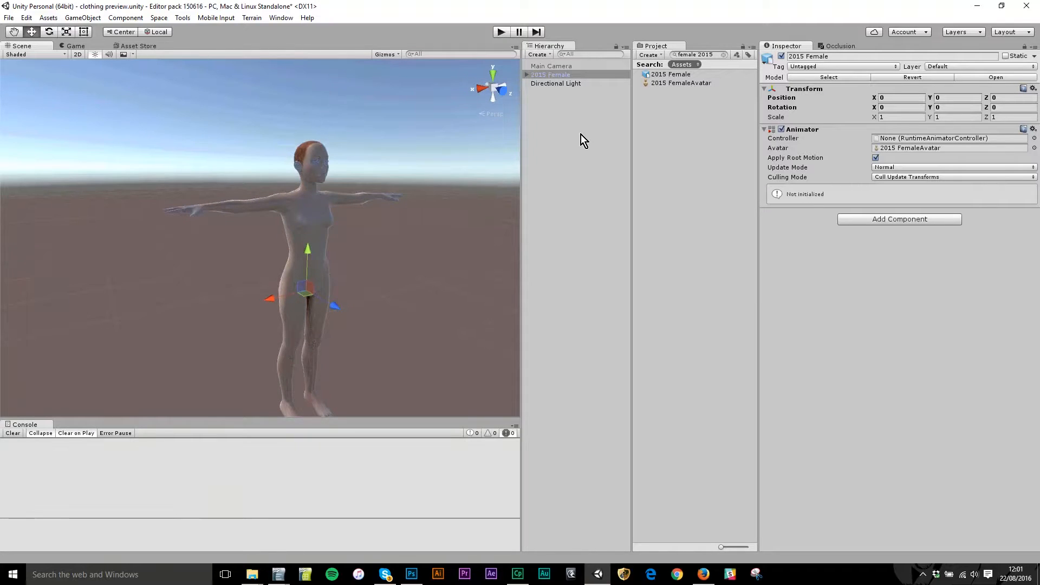
mouse_move(734, 64)
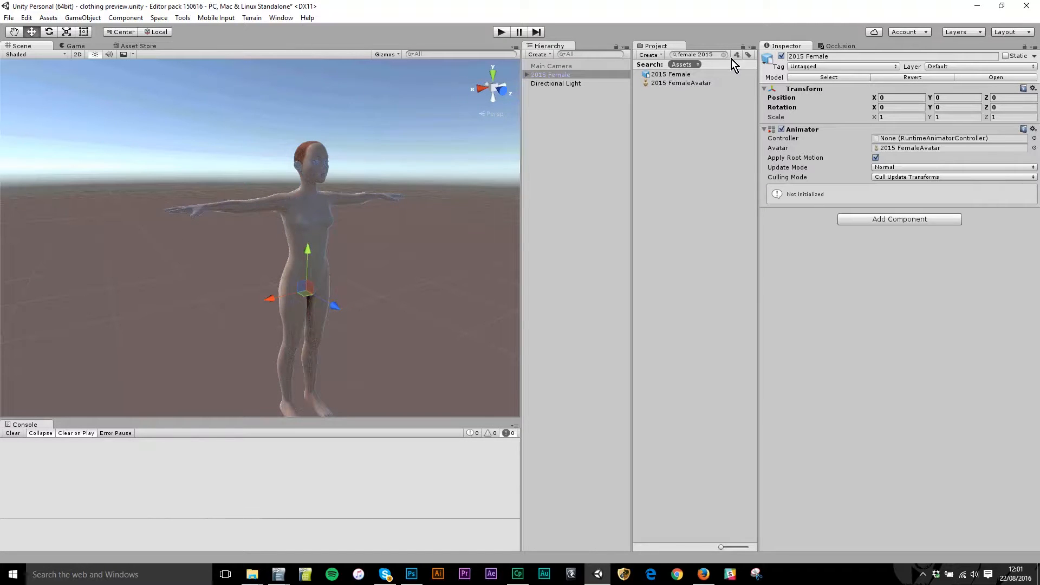
Select the femalebody mesh under 2015 Female > Geo_grp and ping its Element 0 material asset.
left_click(725, 54)
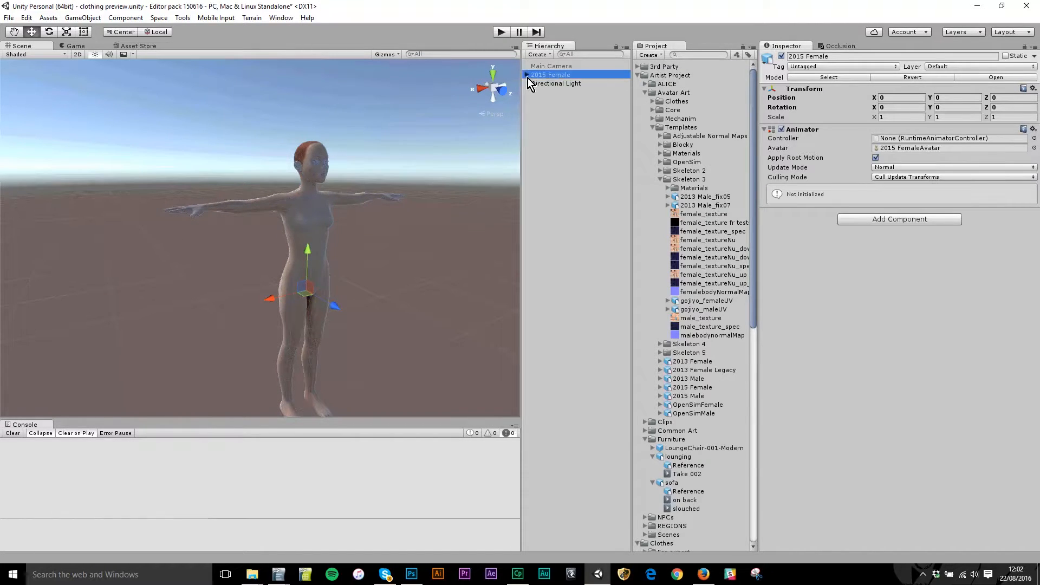
left_click(526, 75)
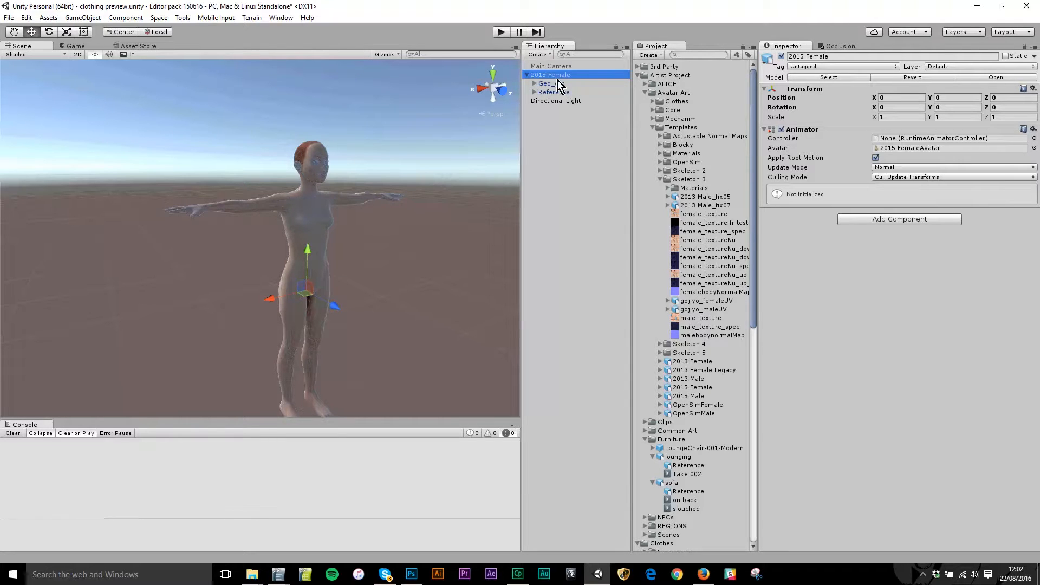
left_click(534, 83)
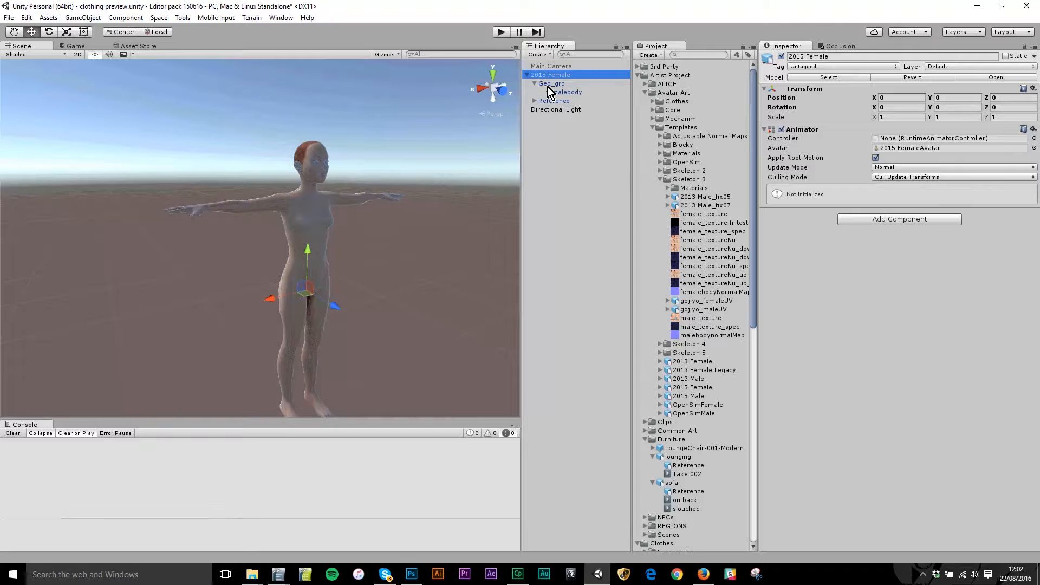
left_click(564, 91)
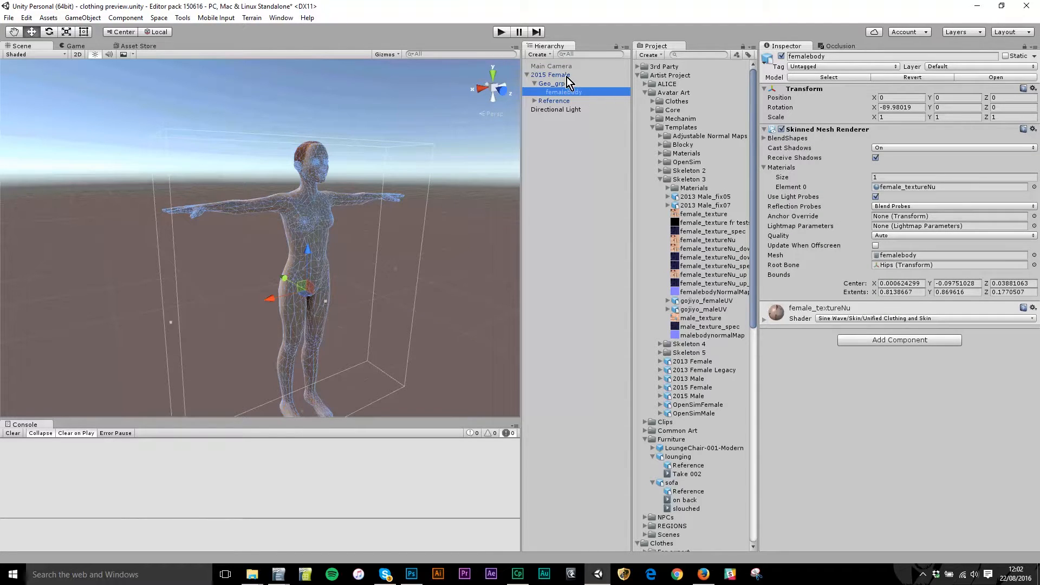
mouse_move(483, 307)
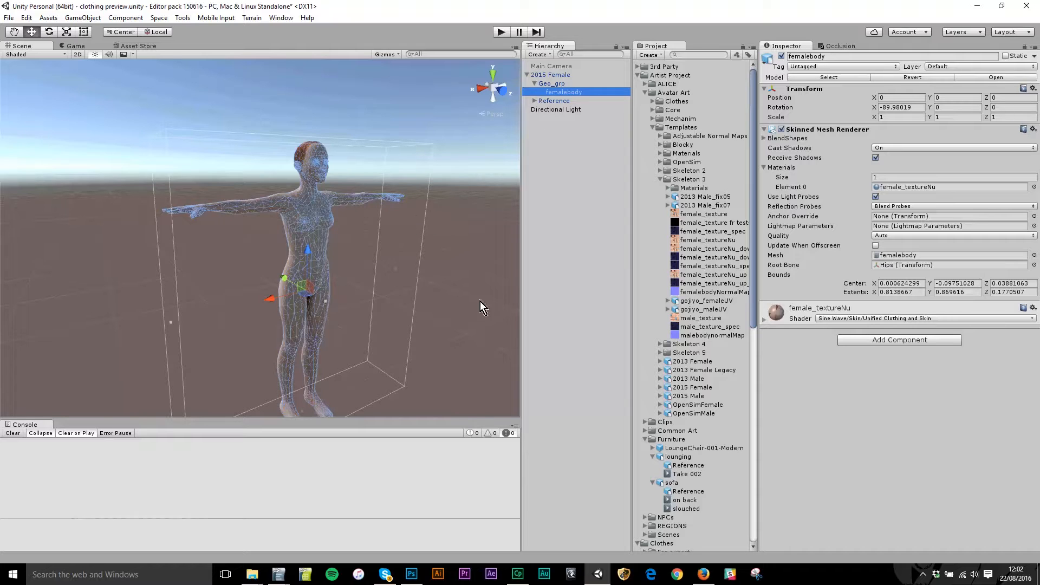
mouse_move(853, 140)
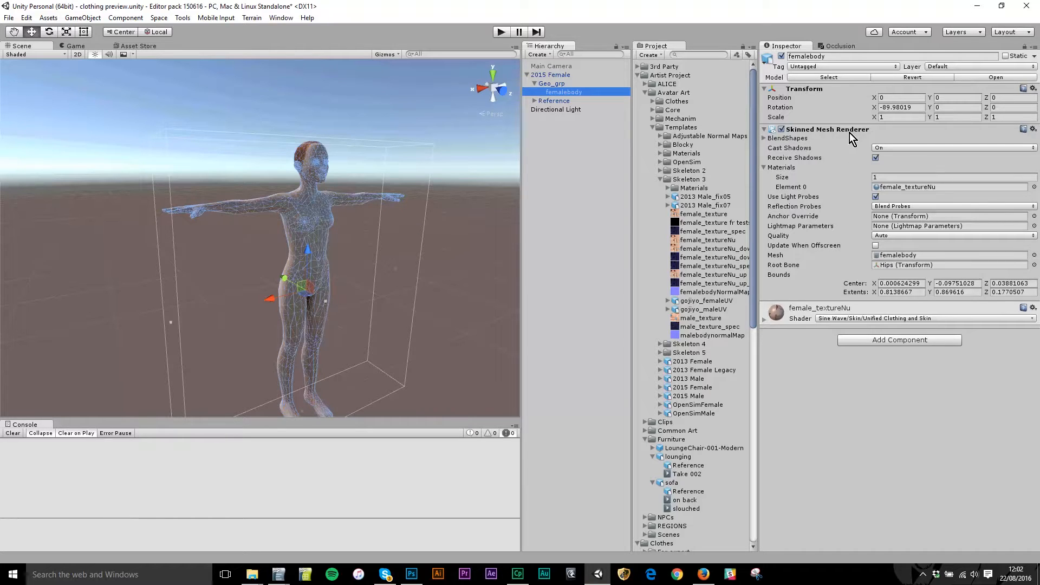
mouse_move(922, 192)
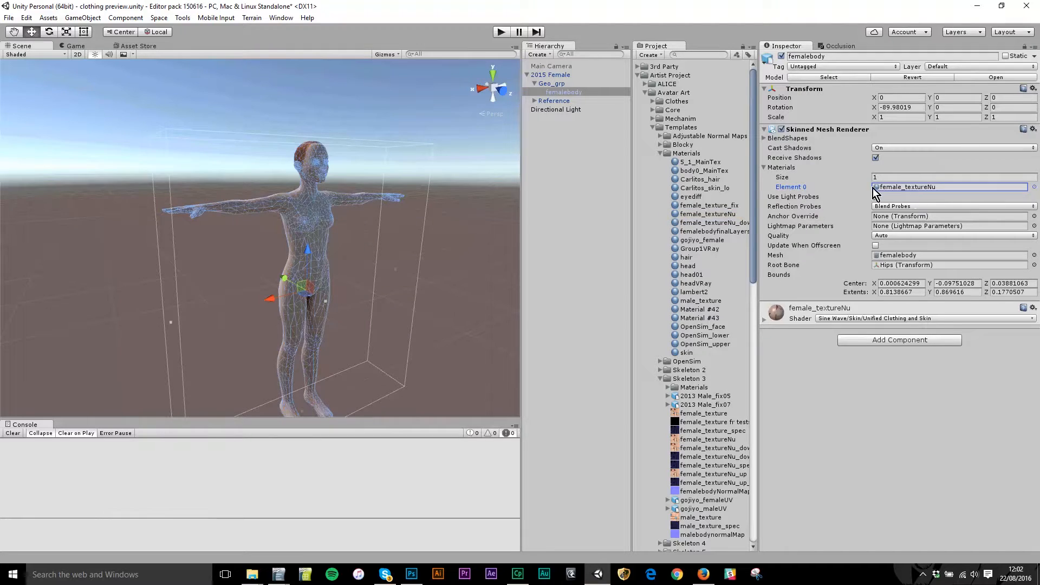
mouse_move(790, 172)
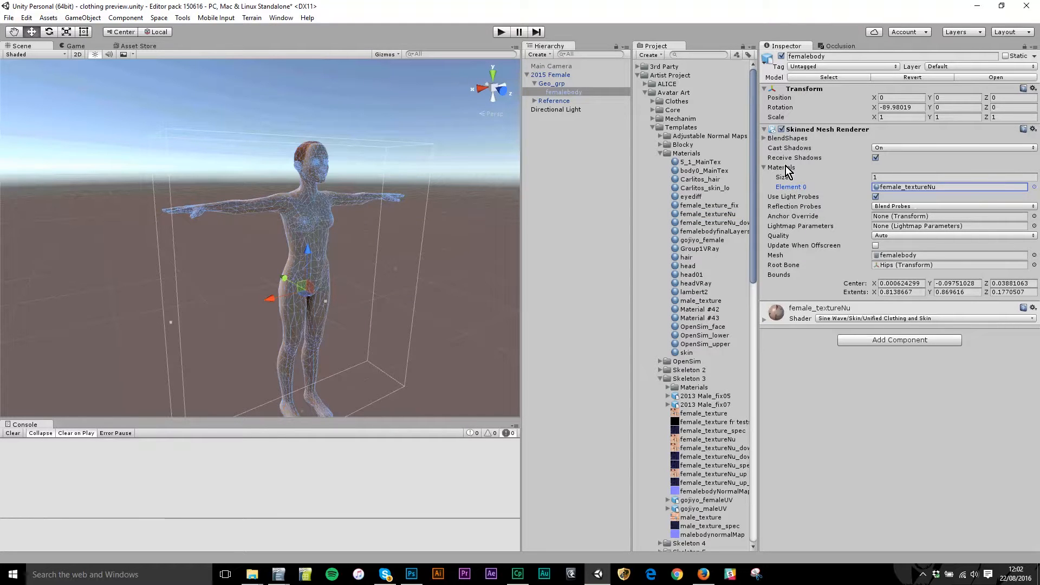
mouse_move(909, 194)
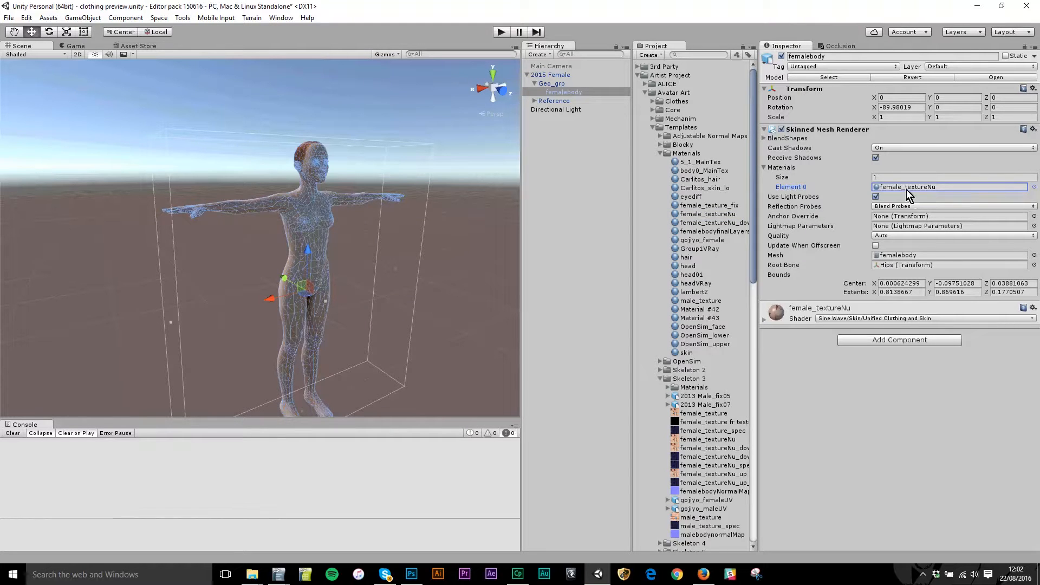
left_click(708, 213)
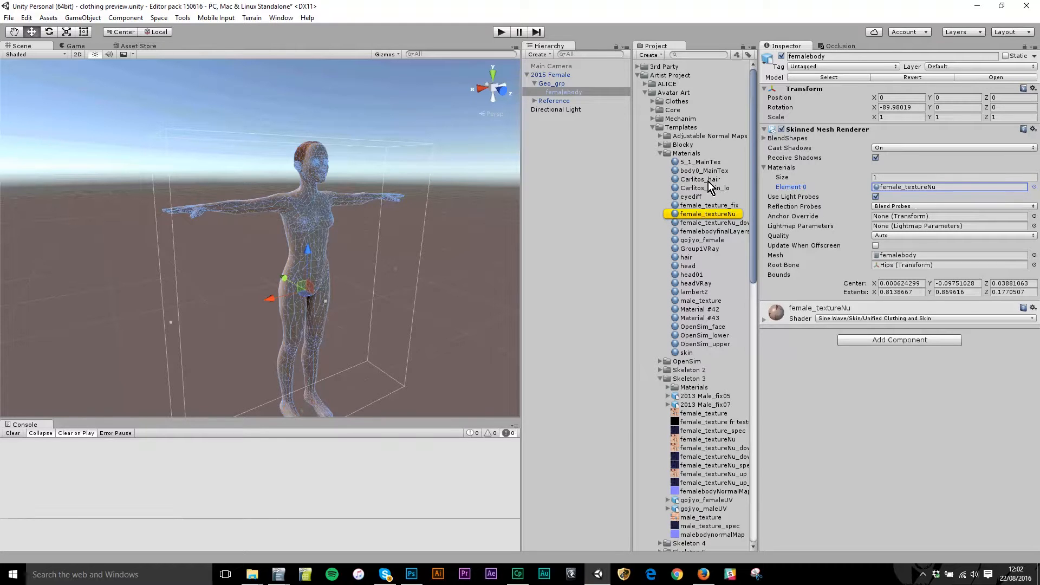
Show the female_textureNu material's Base (RGB) skin texture with its import settings and preview.
left_click(708, 213)
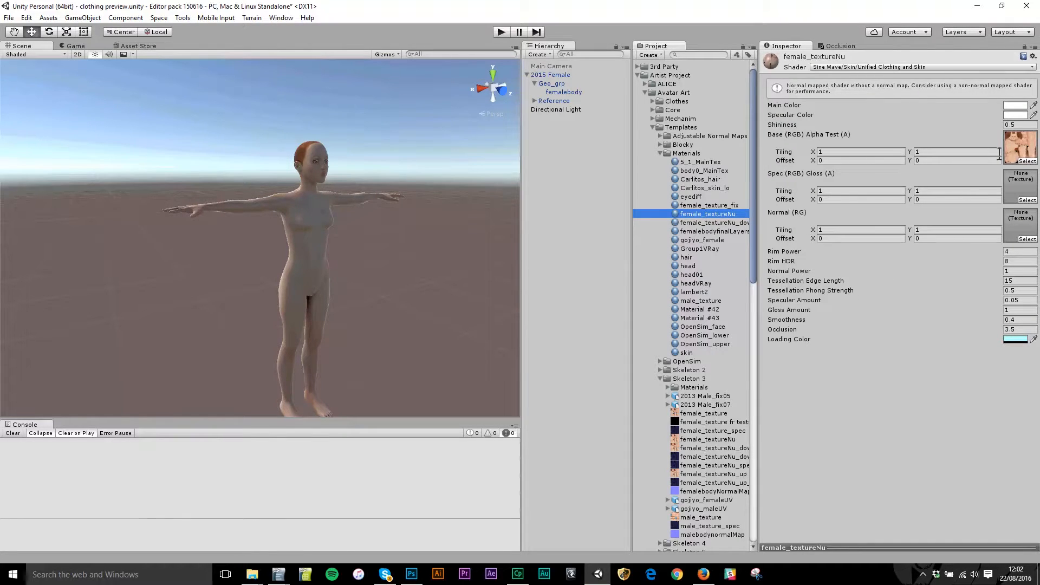
mouse_move(803, 71)
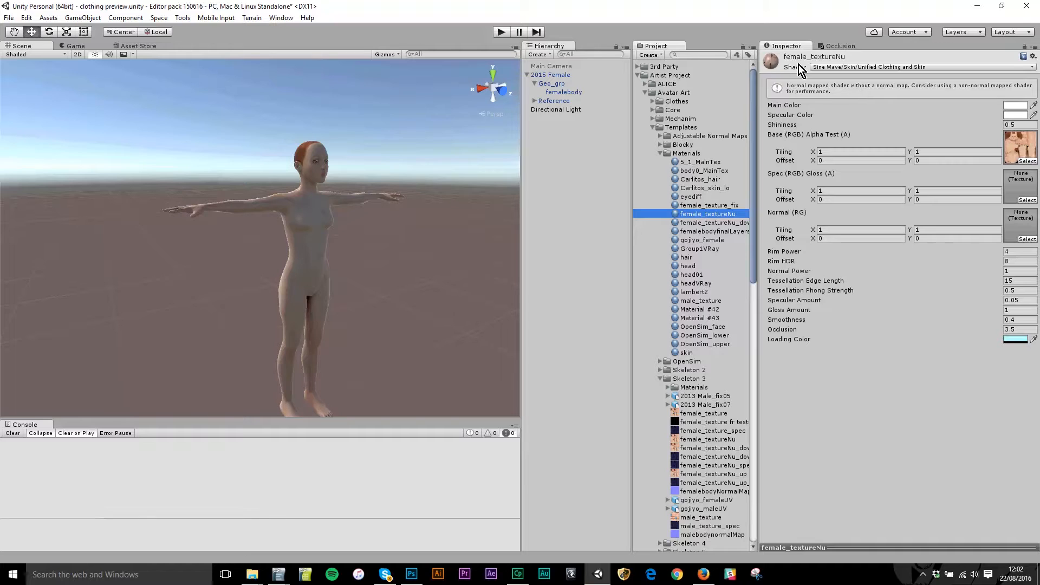
mouse_move(1015, 150)
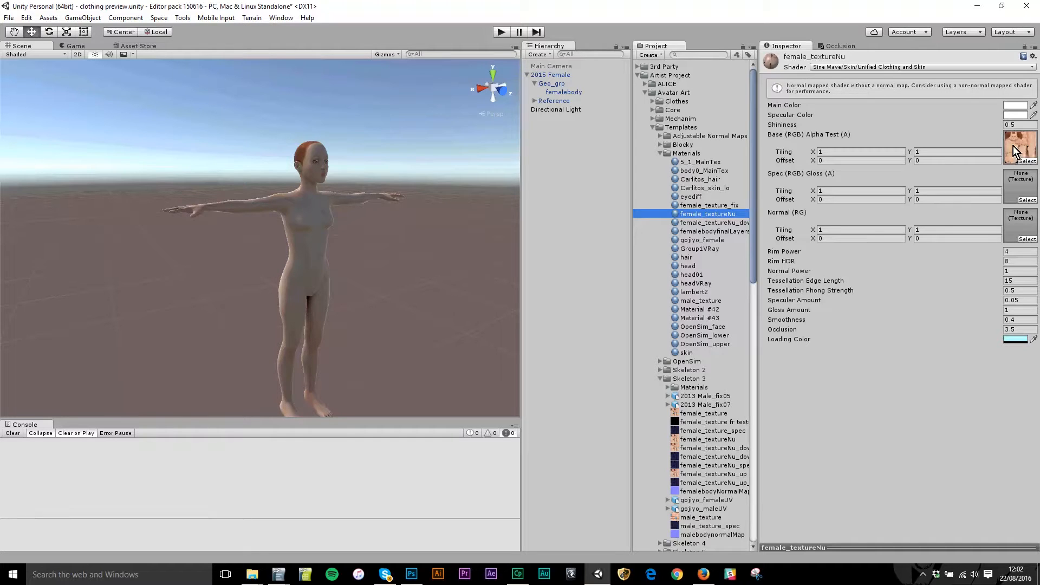
left_click(707, 439)
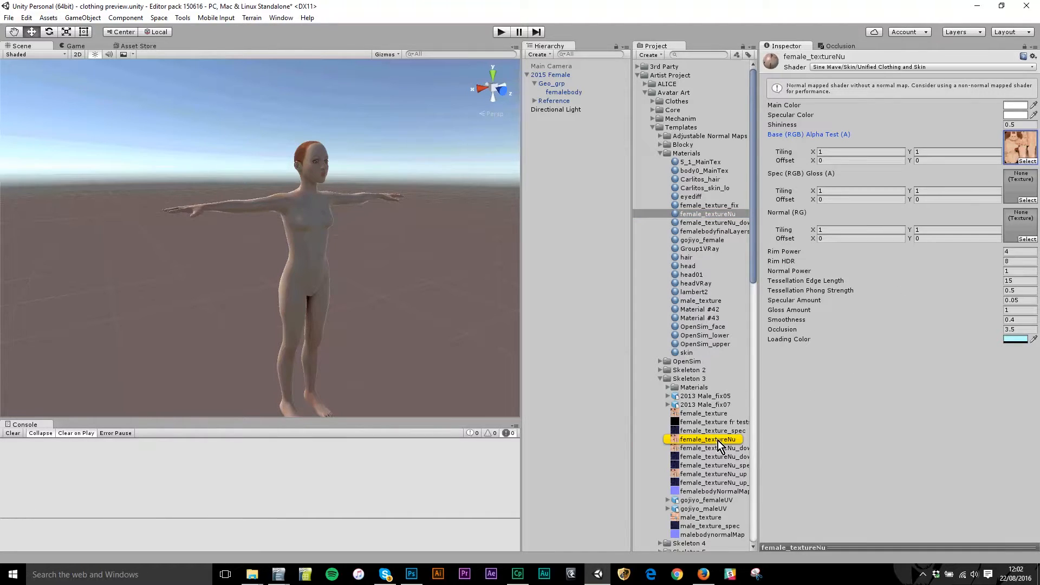
left_click(708, 439)
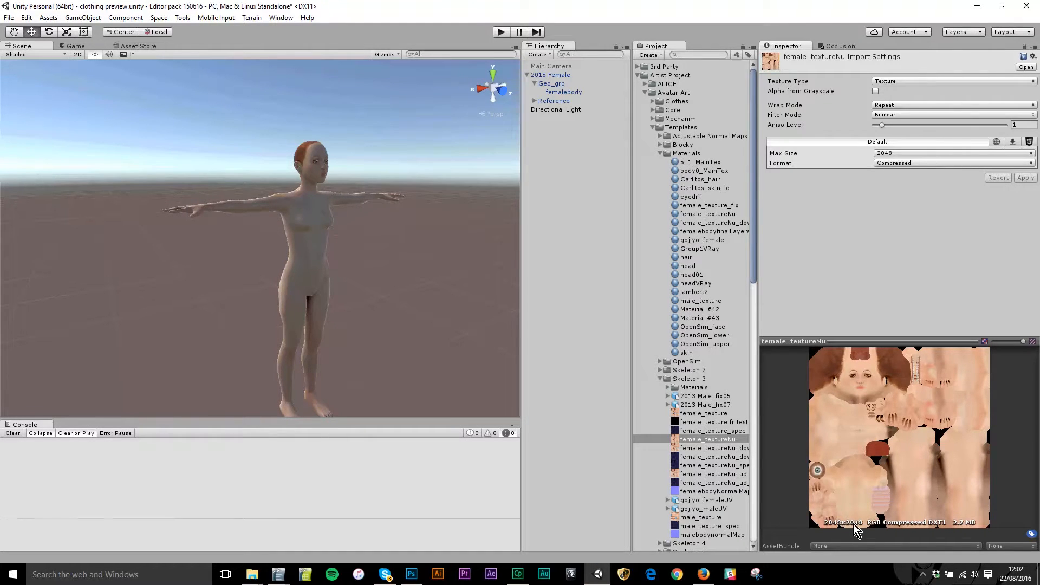
mouse_move(888, 531)
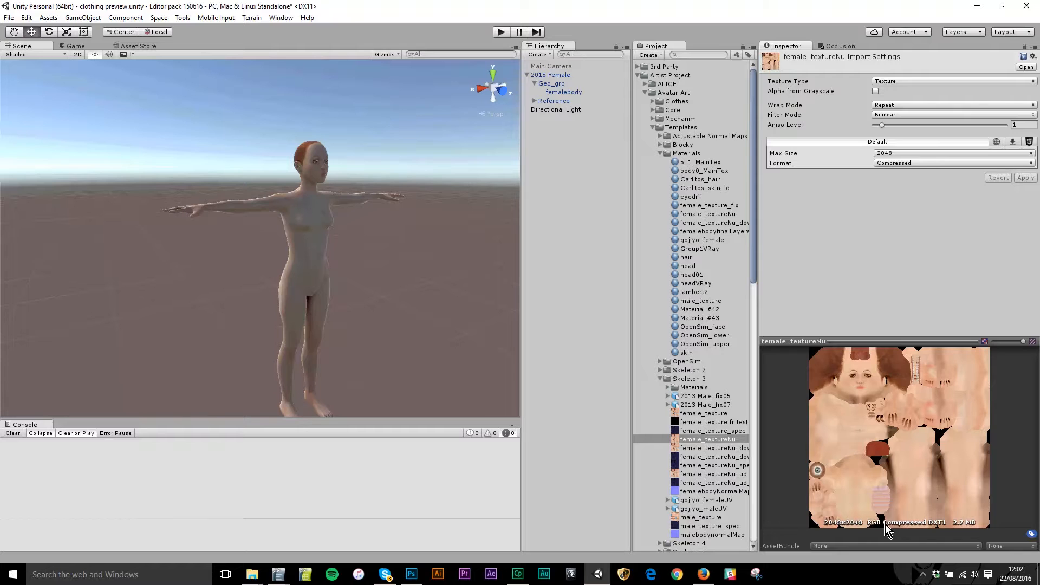
Reveal the texture in Explorer and open female_textureNu.psd in Photoshop.
right_click(708, 439)
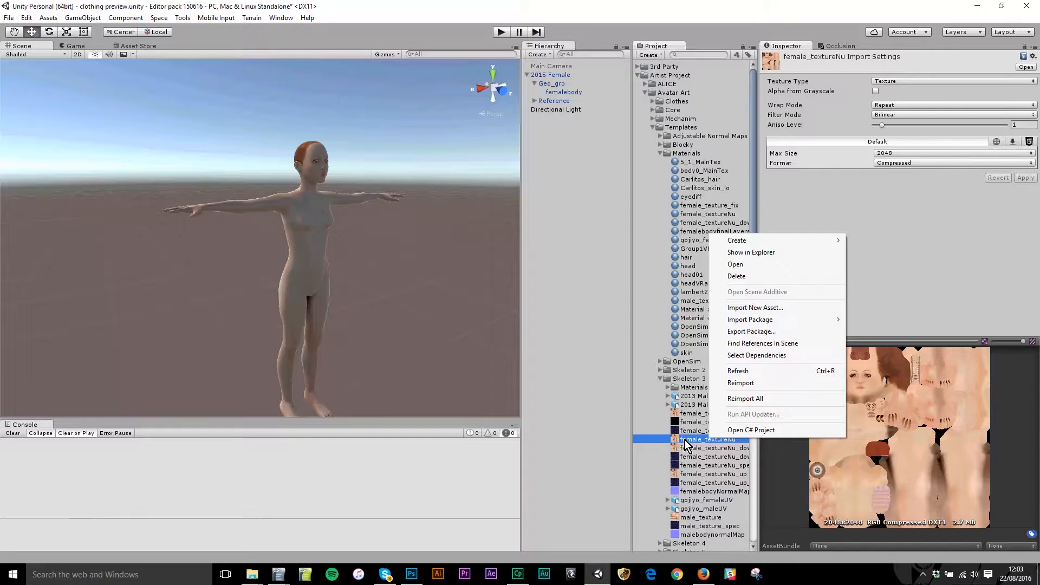
left_click(750, 253)
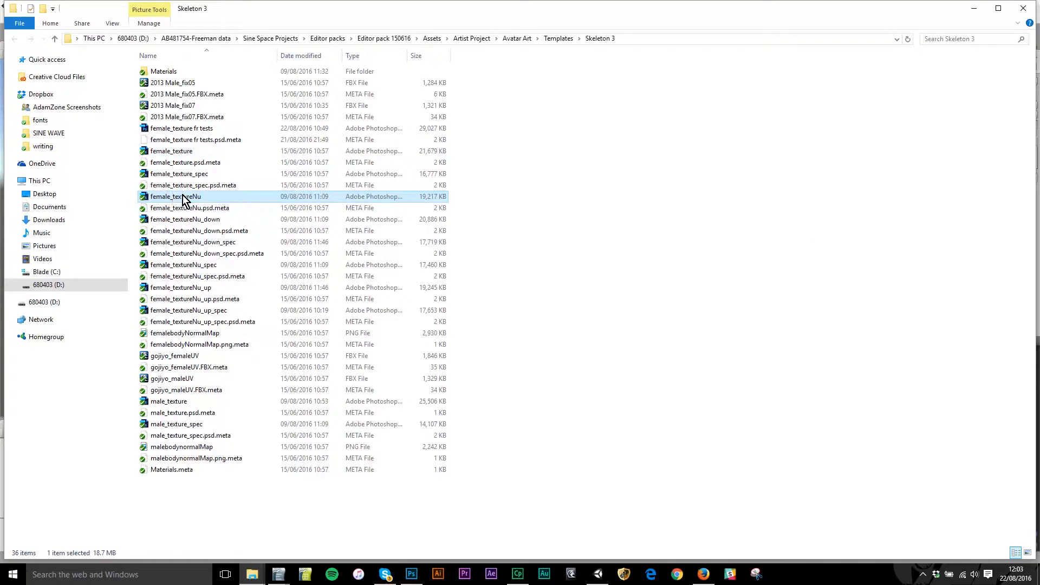
double_click(175, 196)
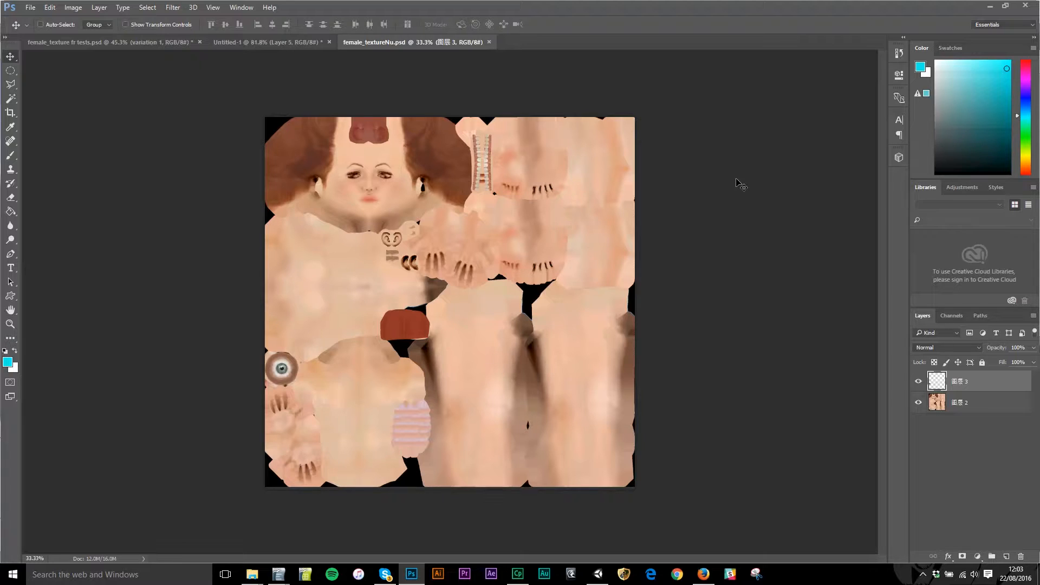
mouse_move(278, 179)
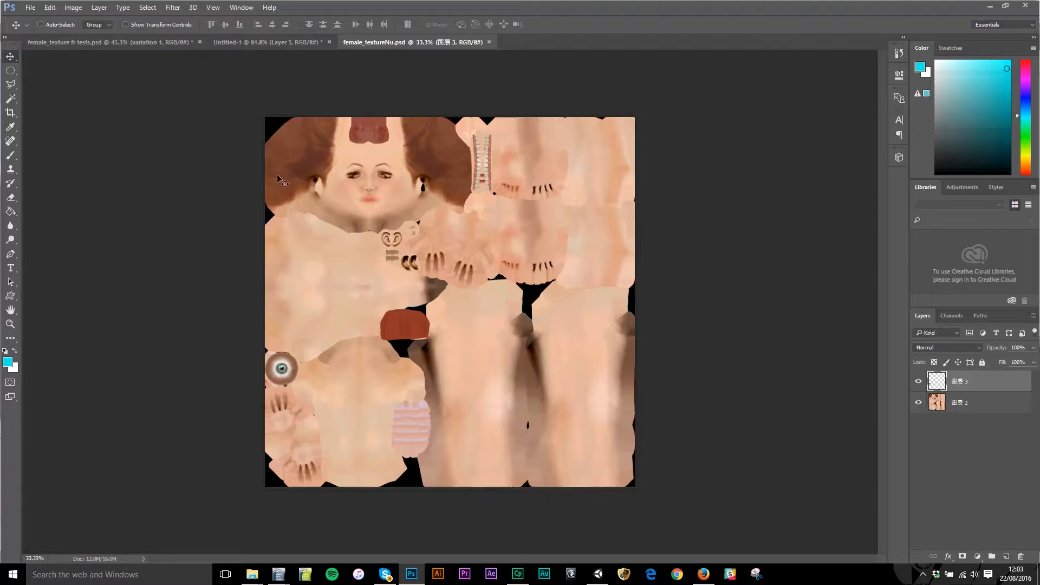
mouse_move(519, 294)
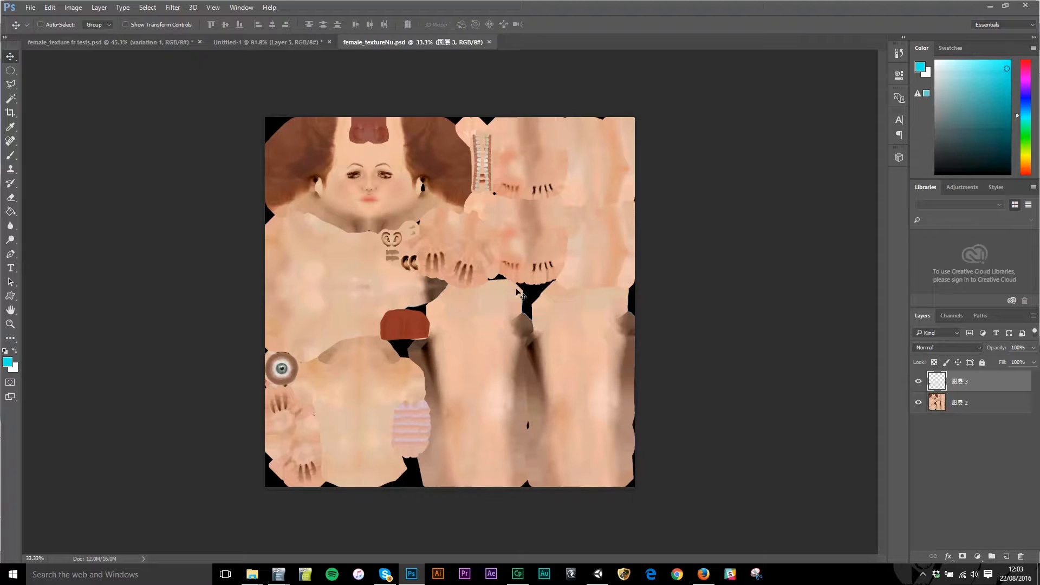
mouse_move(450, 184)
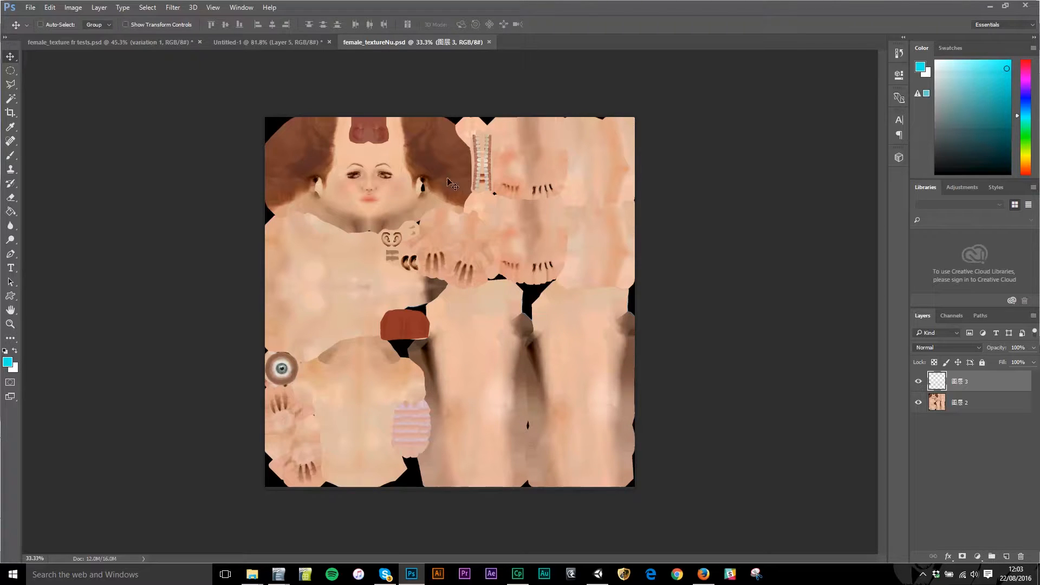
mouse_move(431, 297)
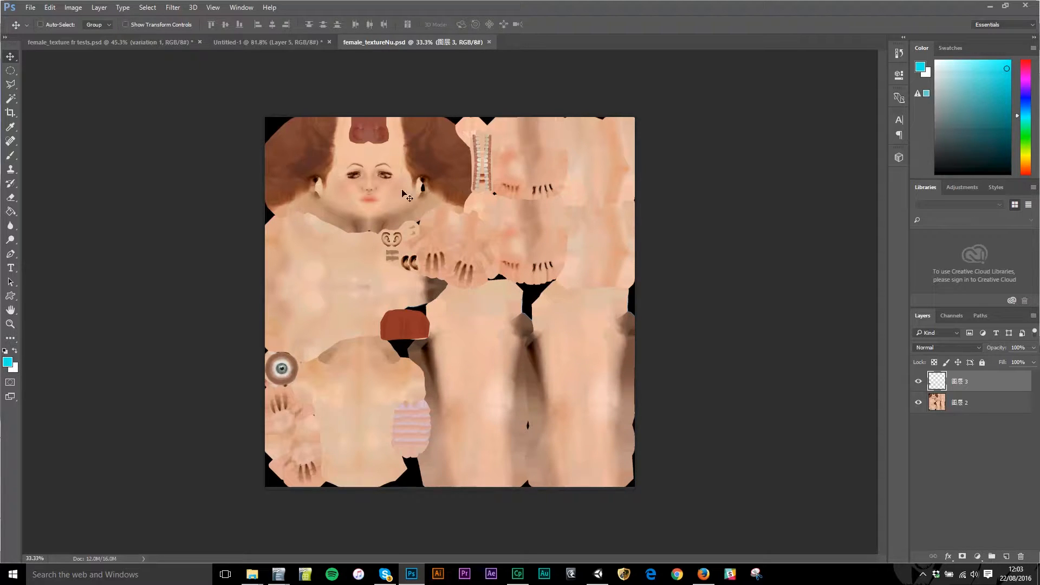
mouse_move(374, 184)
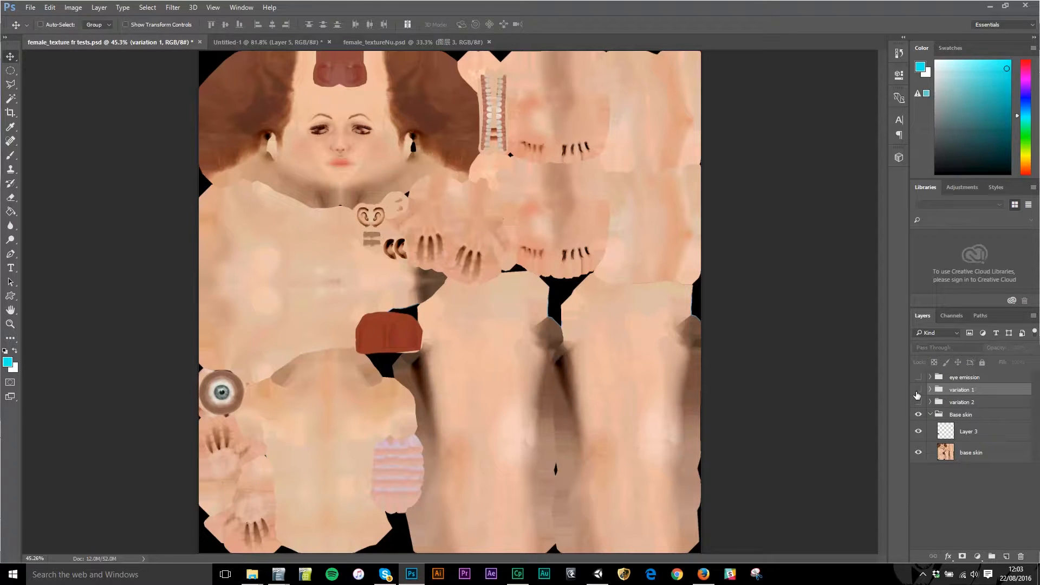
Make the variation 1 group visible in female_texture fr tests.psd and return to Unity.
left_click(918, 389)
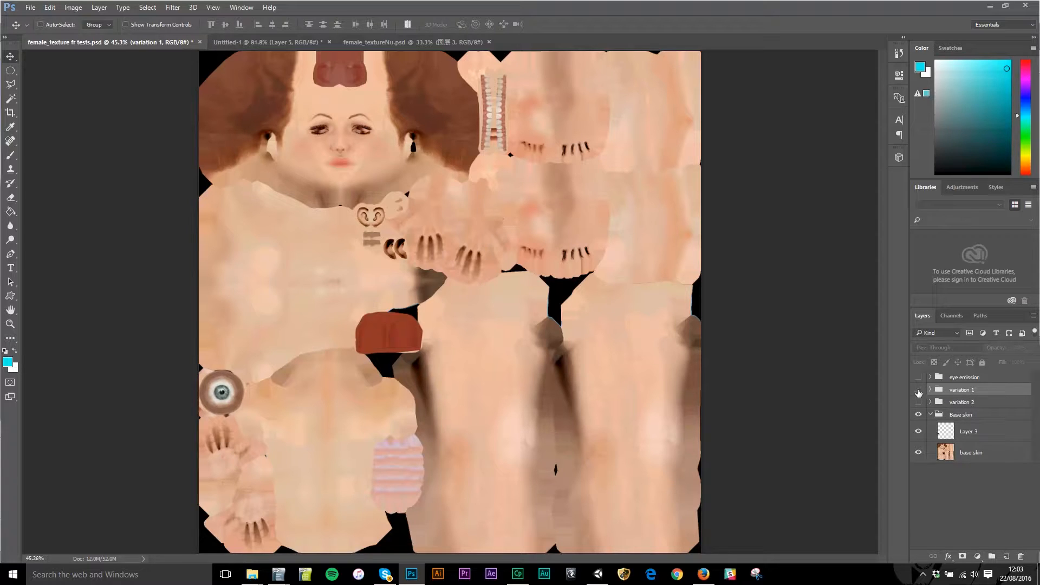
left_click(918, 389)
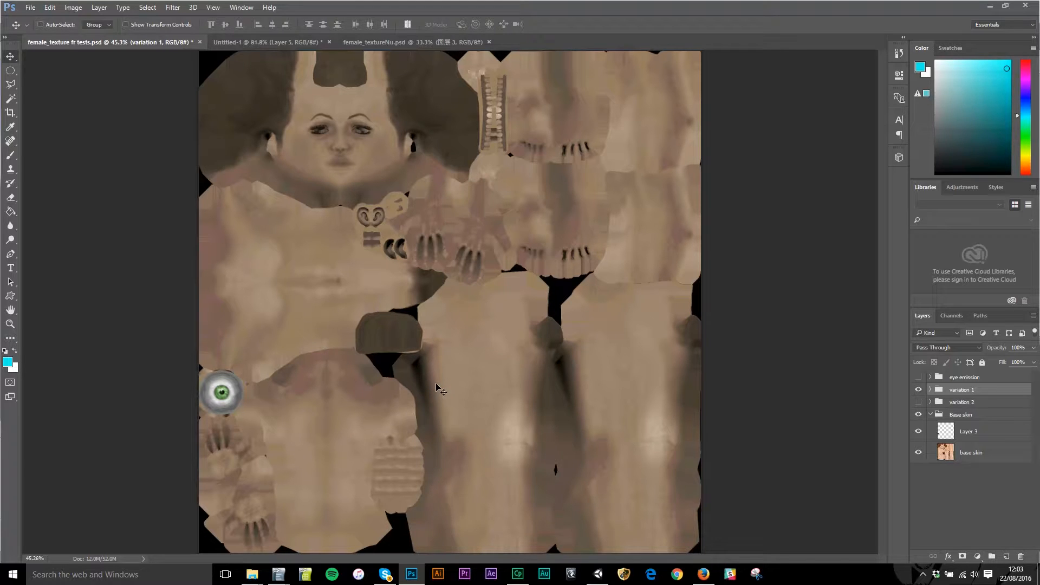
mouse_move(647, 325)
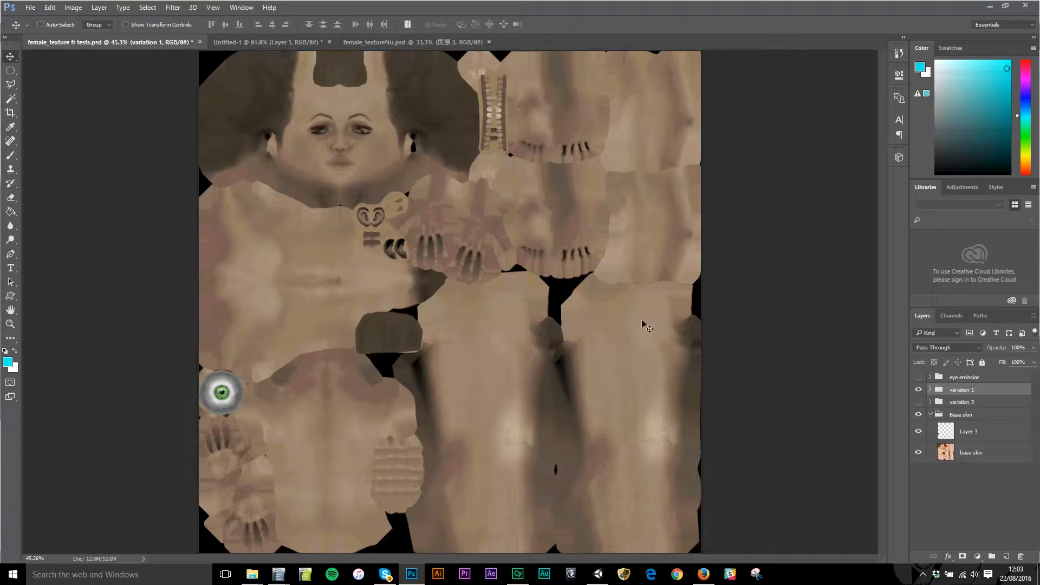
key("alt+tab")
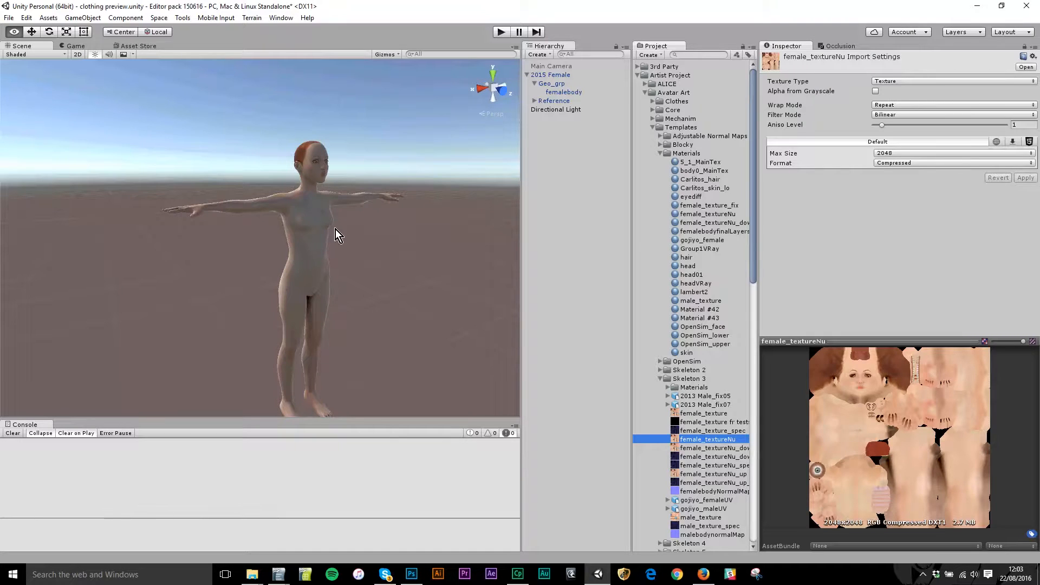
mouse_move(450, 274)
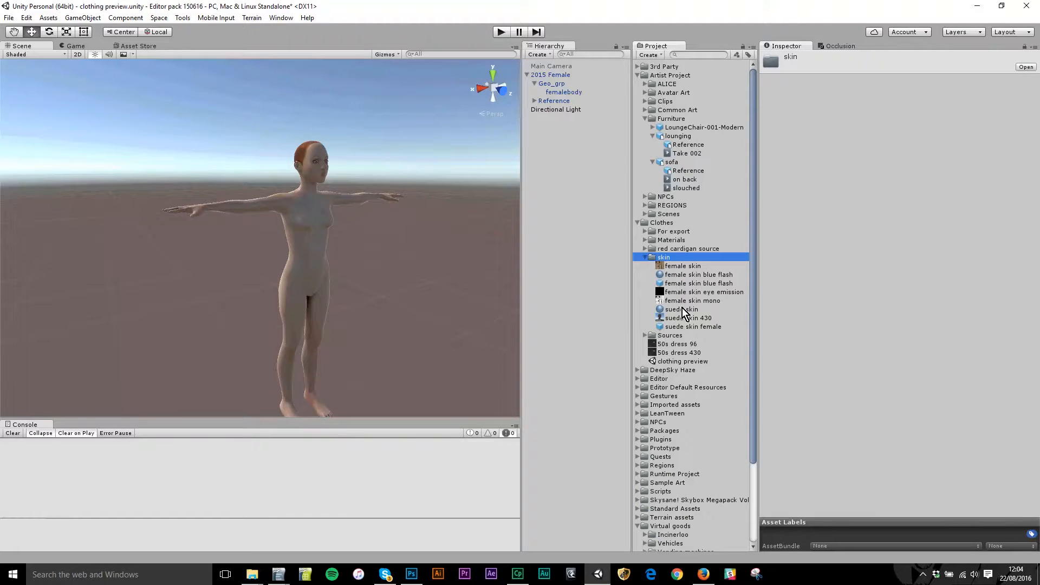
Review the Clothes > skin female texture's import format, keeping it at 16 bits.
left_click(683, 265)
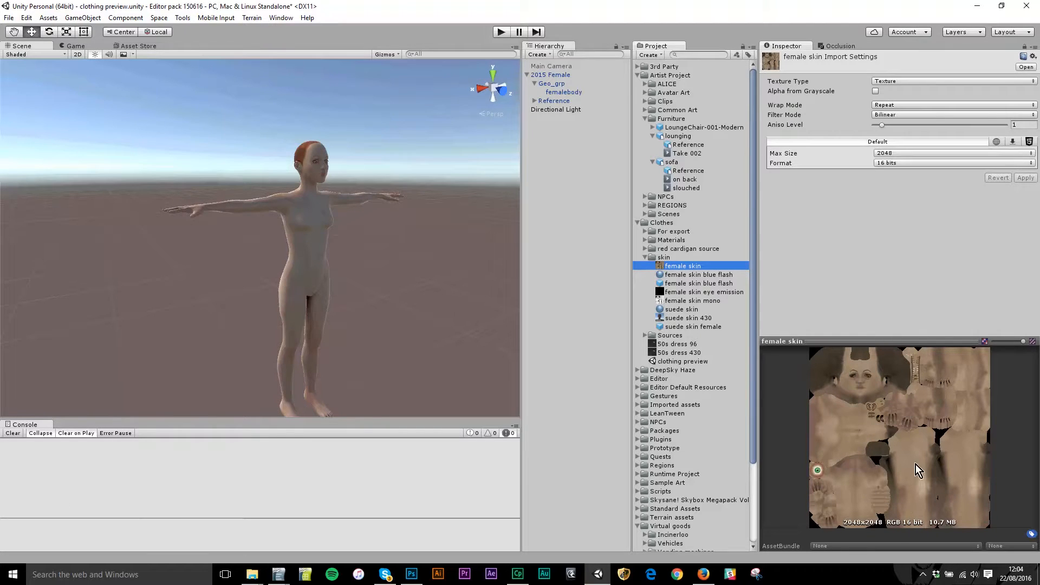
mouse_move(833, 478)
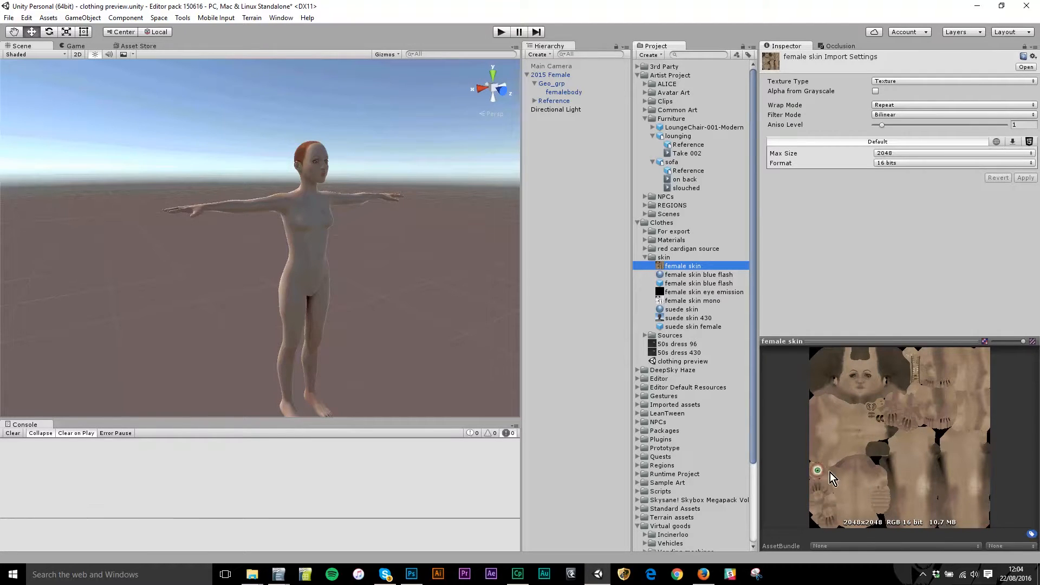
mouse_move(870, 203)
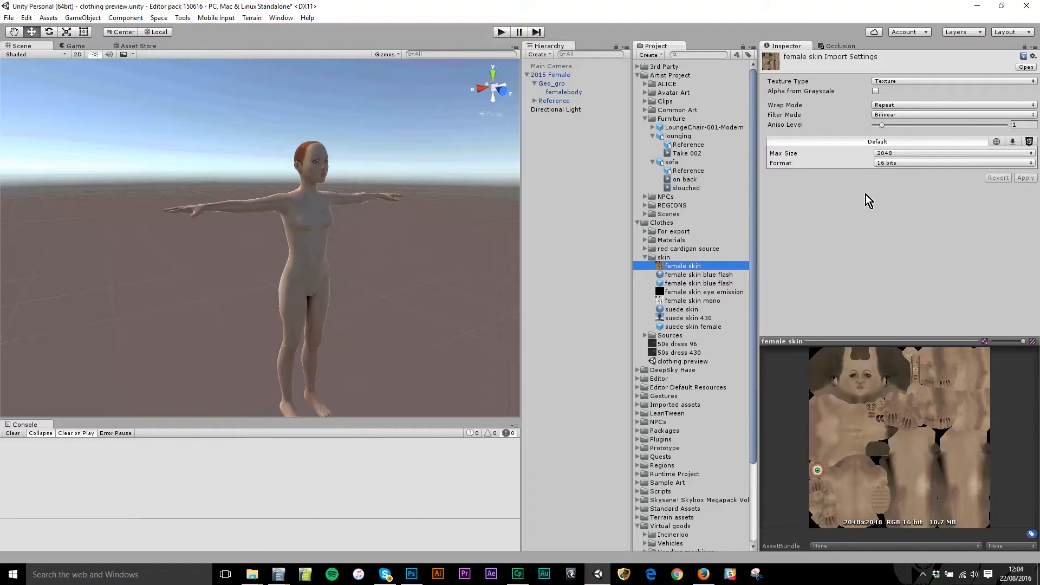
left_click(953, 162)
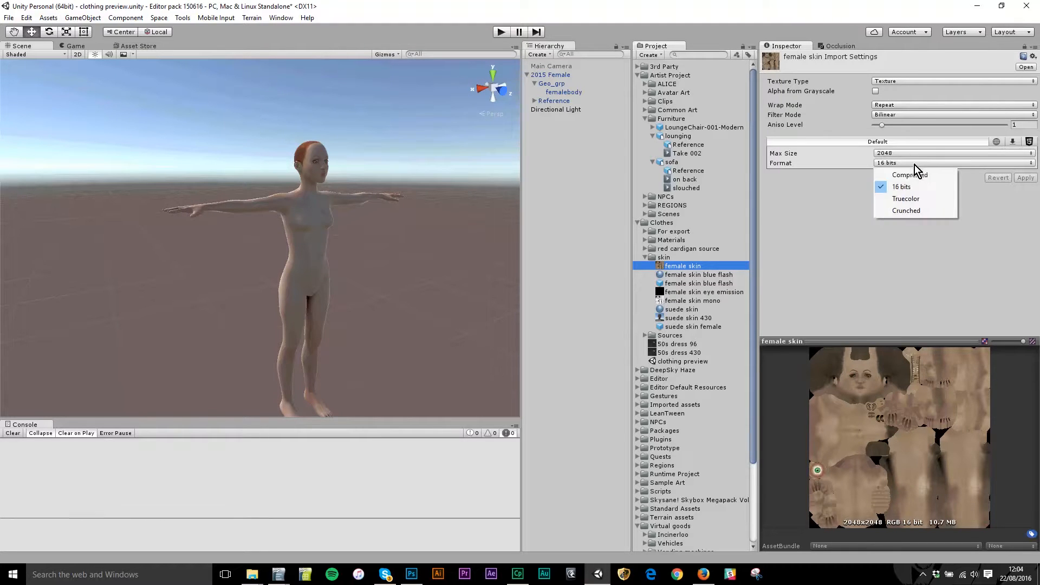
mouse_move(909, 175)
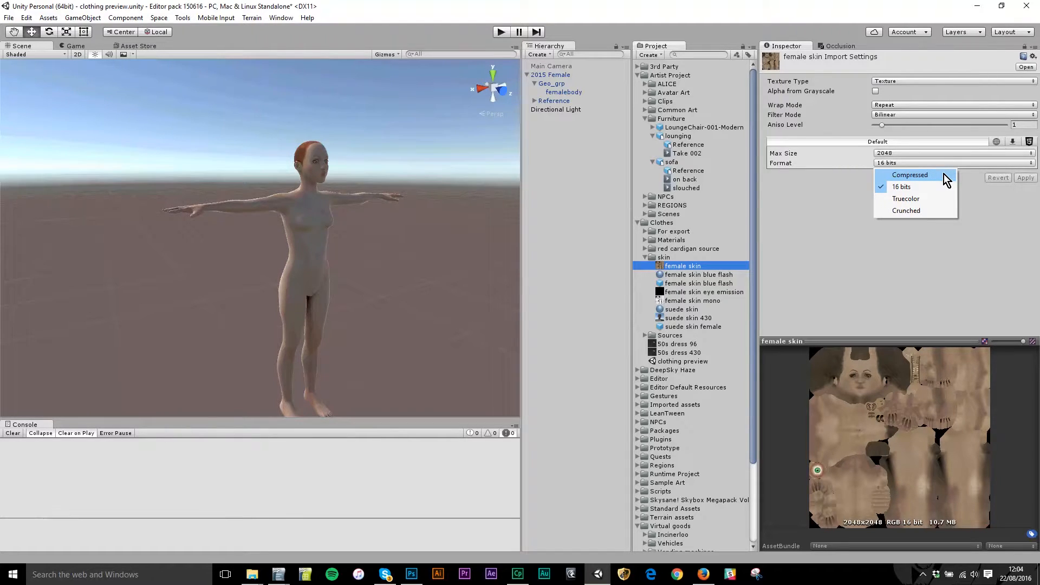
mouse_move(926, 183)
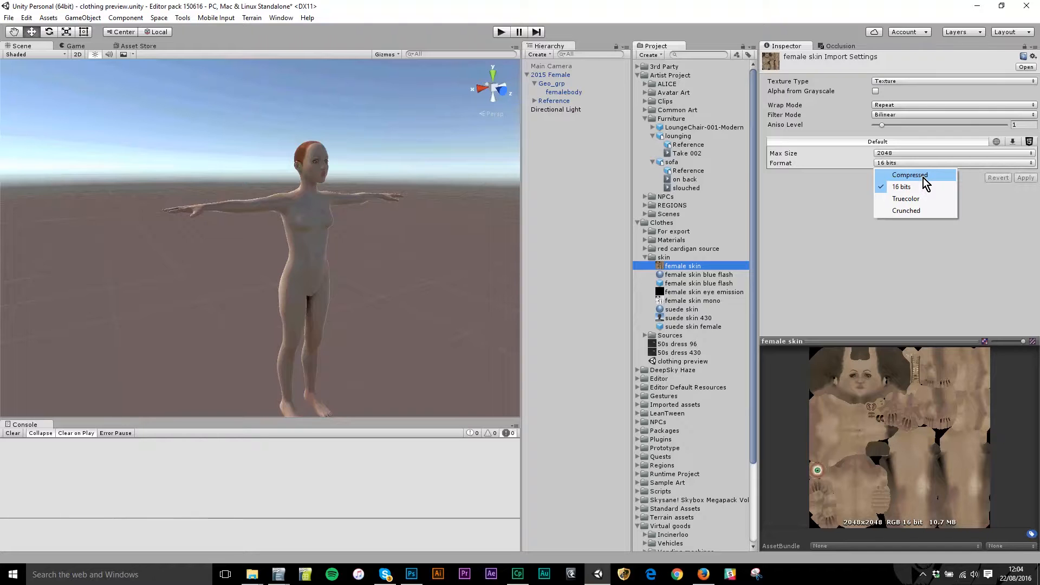
mouse_move(922, 210)
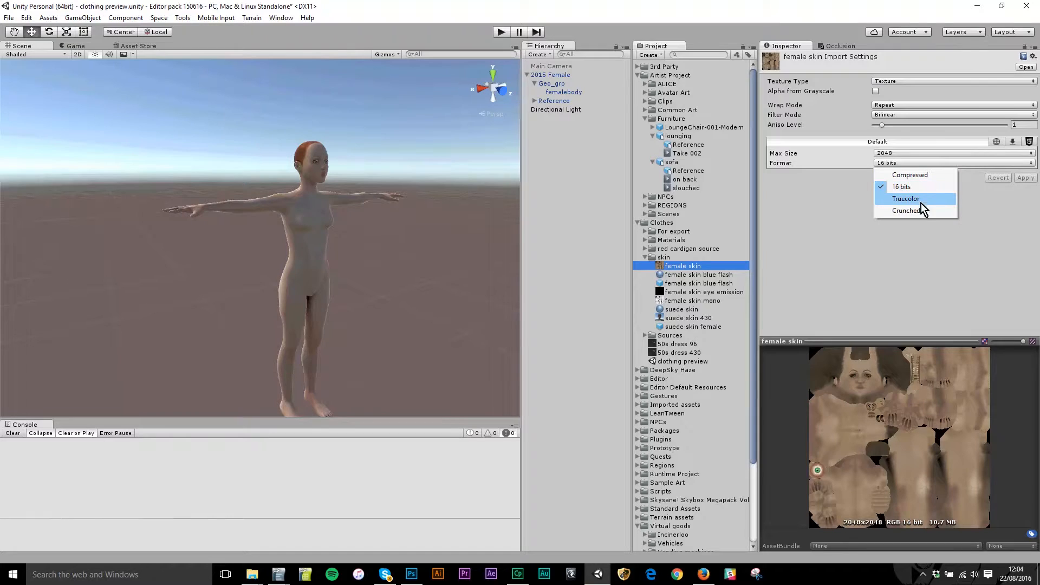
mouse_move(925, 174)
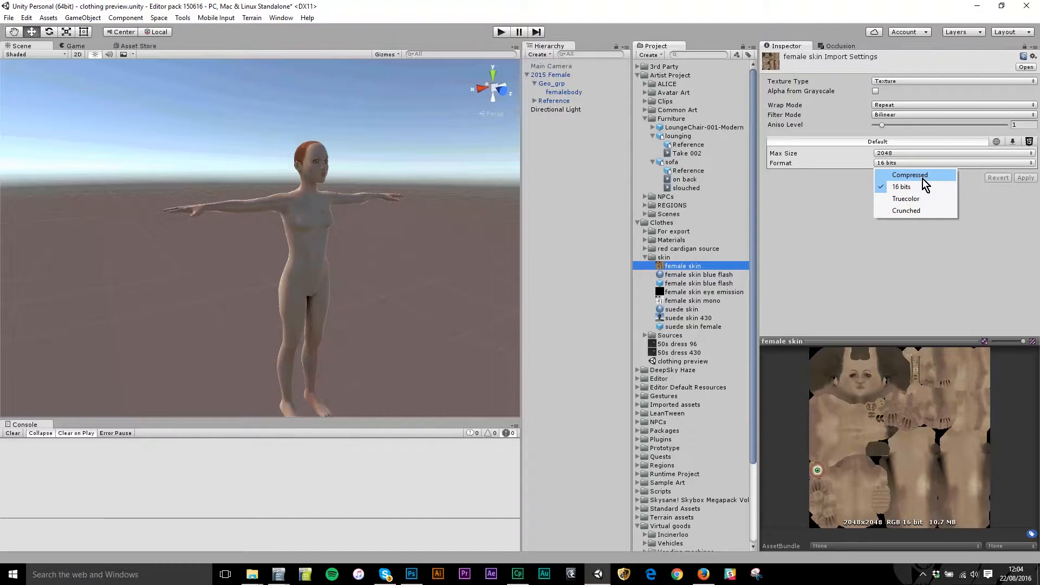
mouse_move(926, 186)
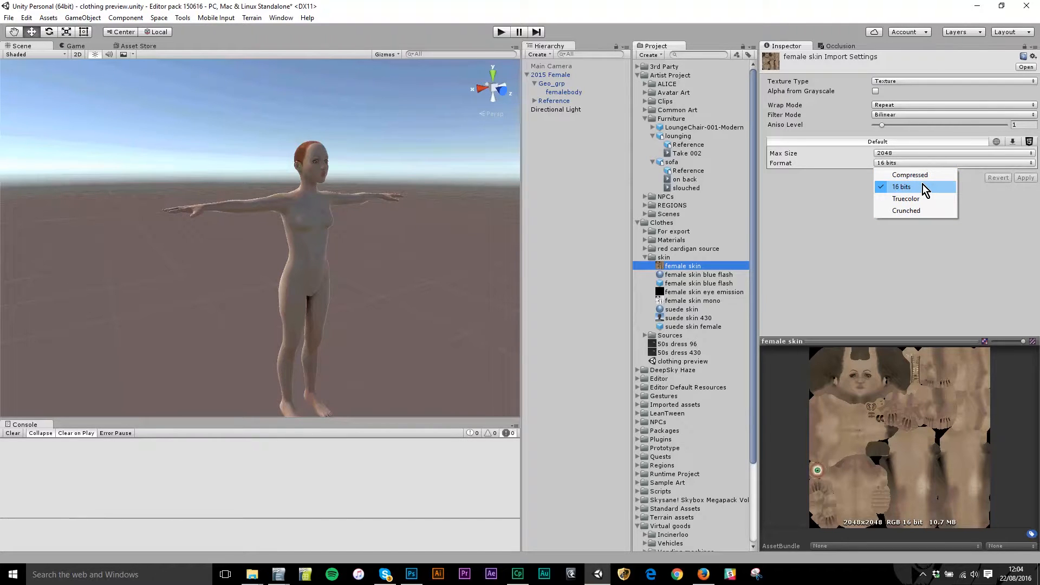
mouse_move(918, 193)
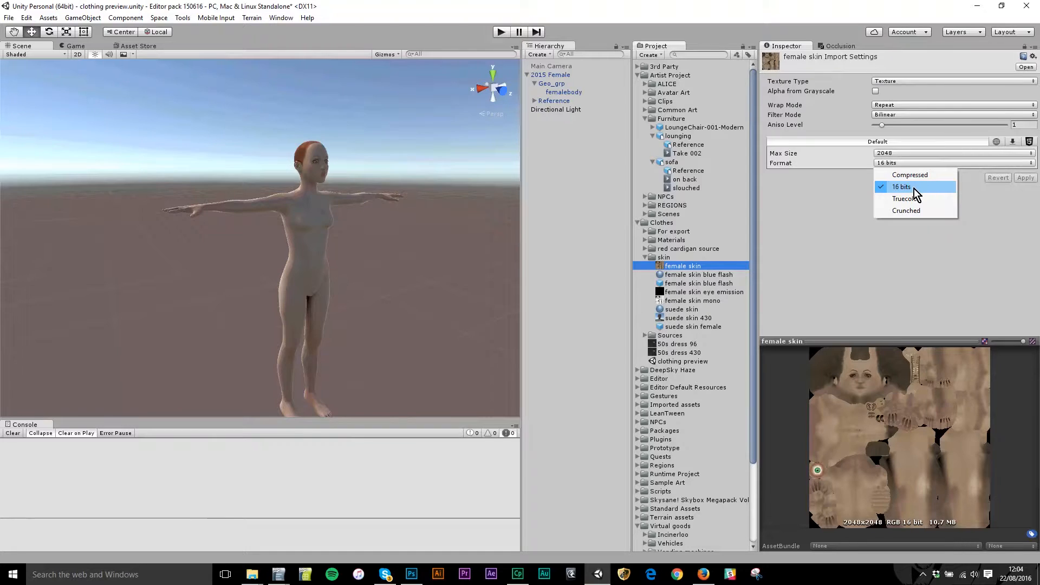
left_click(902, 187)
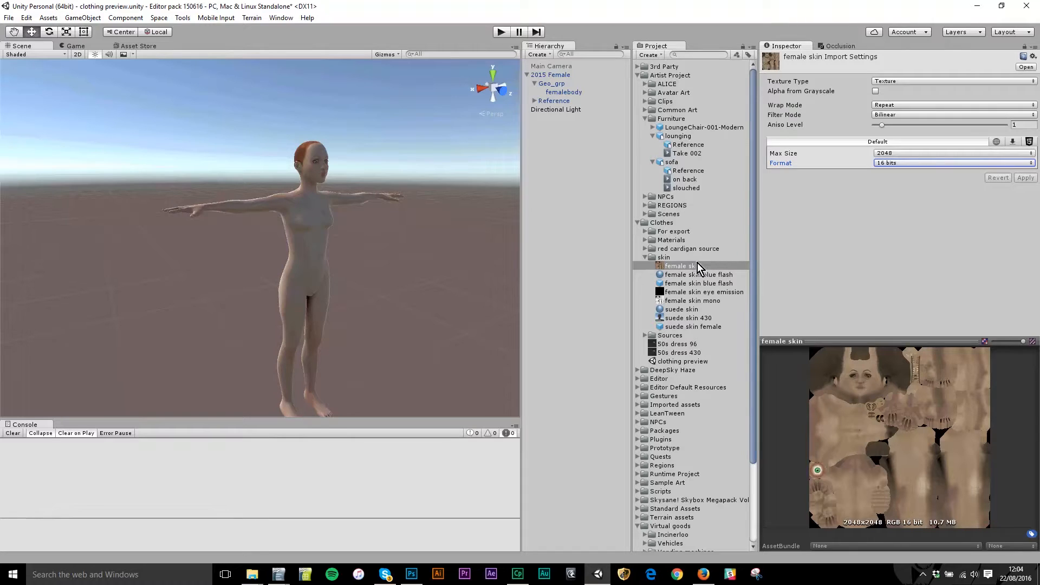
left_click(682, 265)
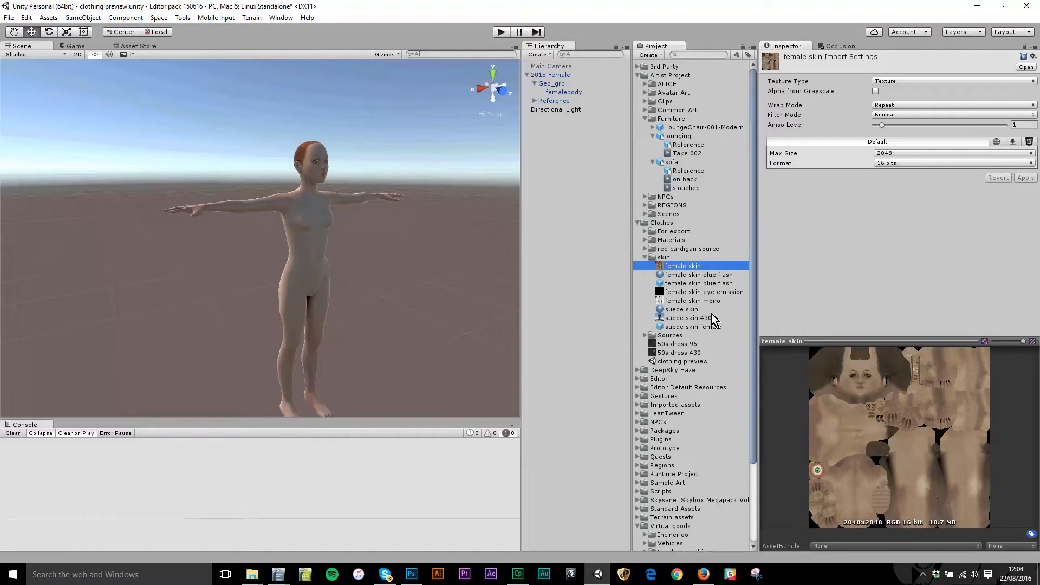
mouse_move(681, 306)
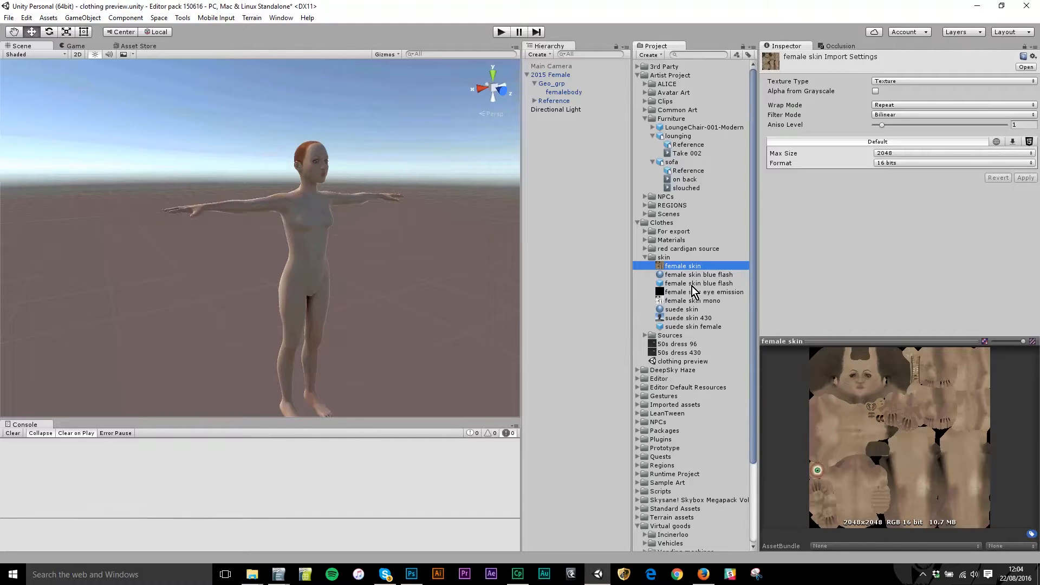
mouse_move(882, 284)
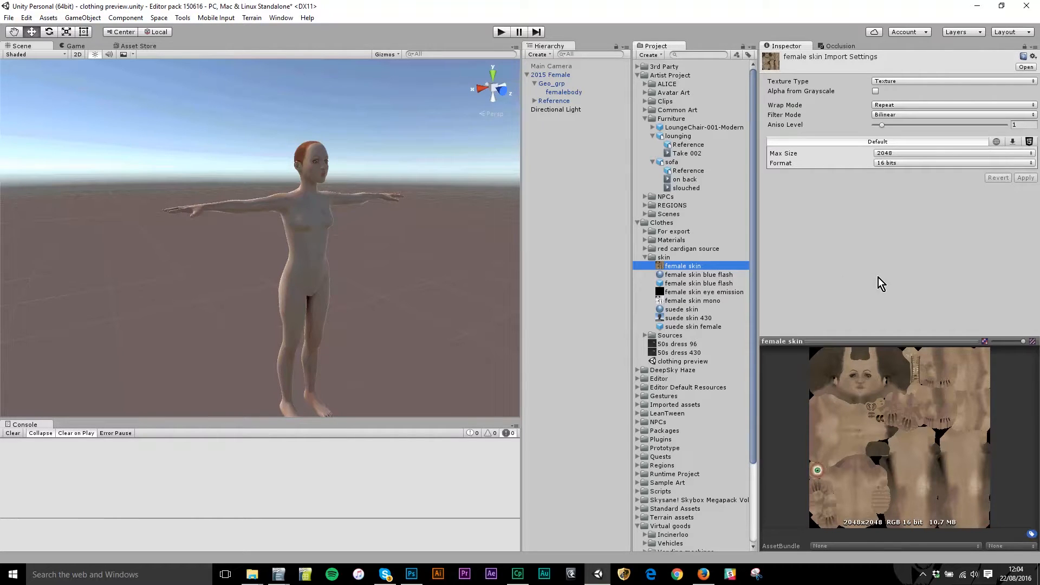
mouse_move(628, 90)
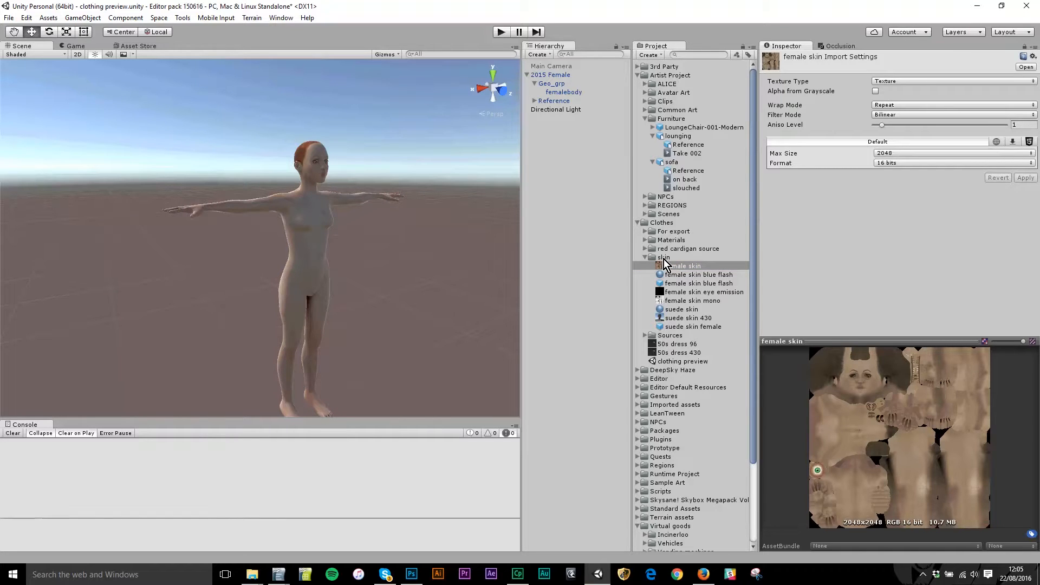
left_click(664, 258)
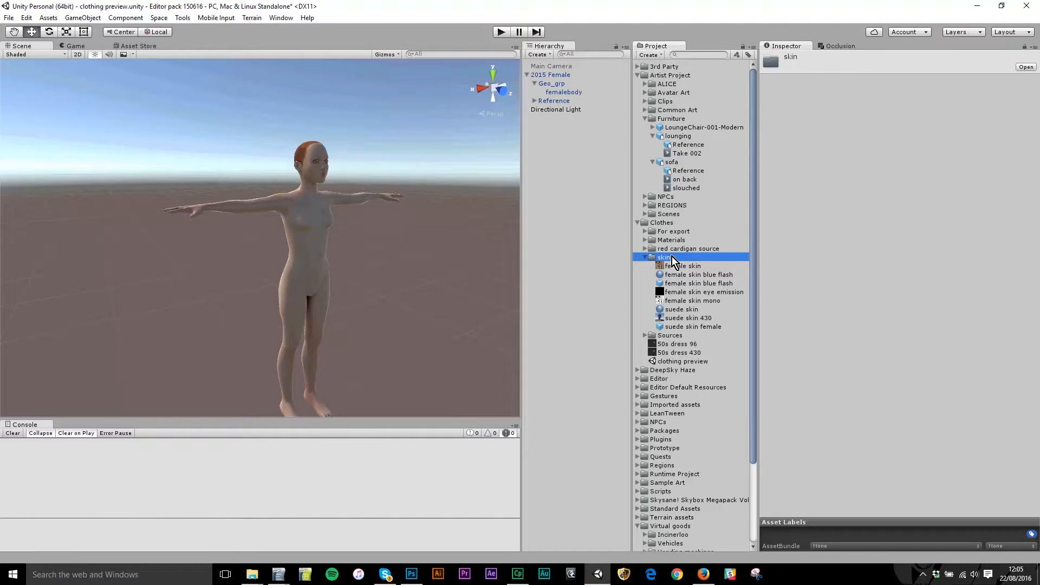
right_click(664, 257)
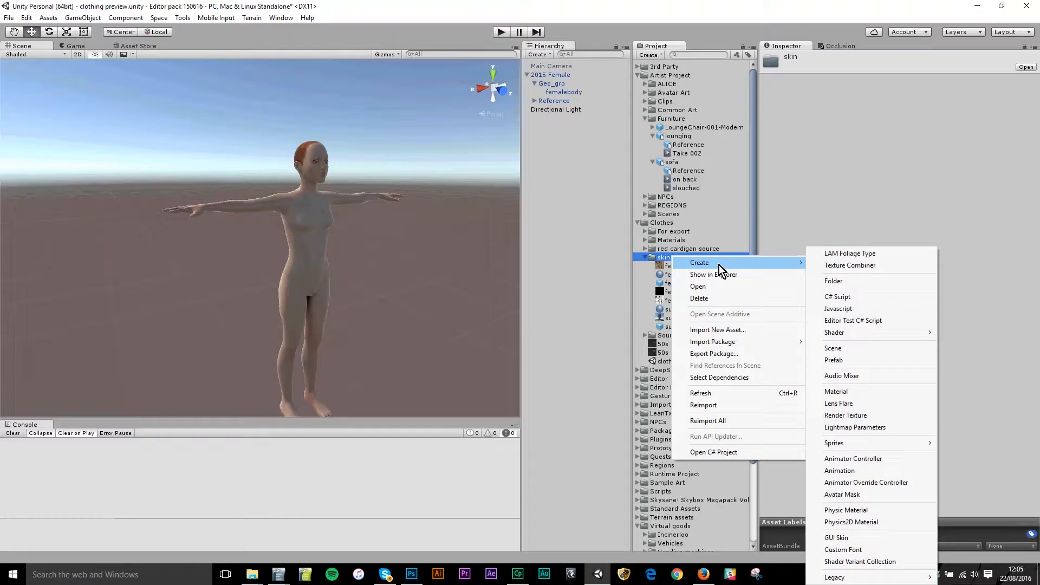
mouse_move(860, 391)
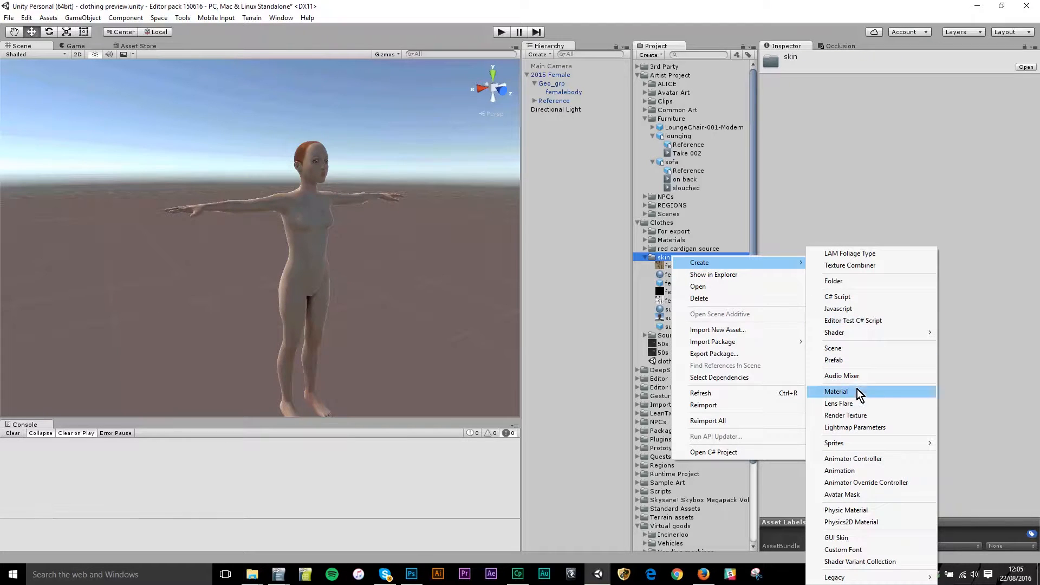
mouse_move(906, 398)
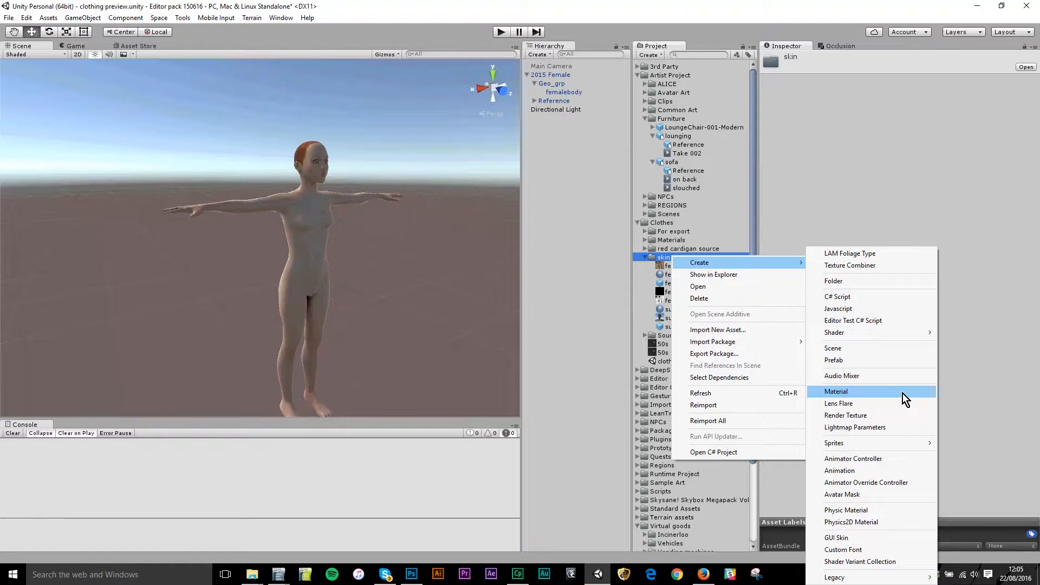
left_click(836, 391)
type("suede female skin")
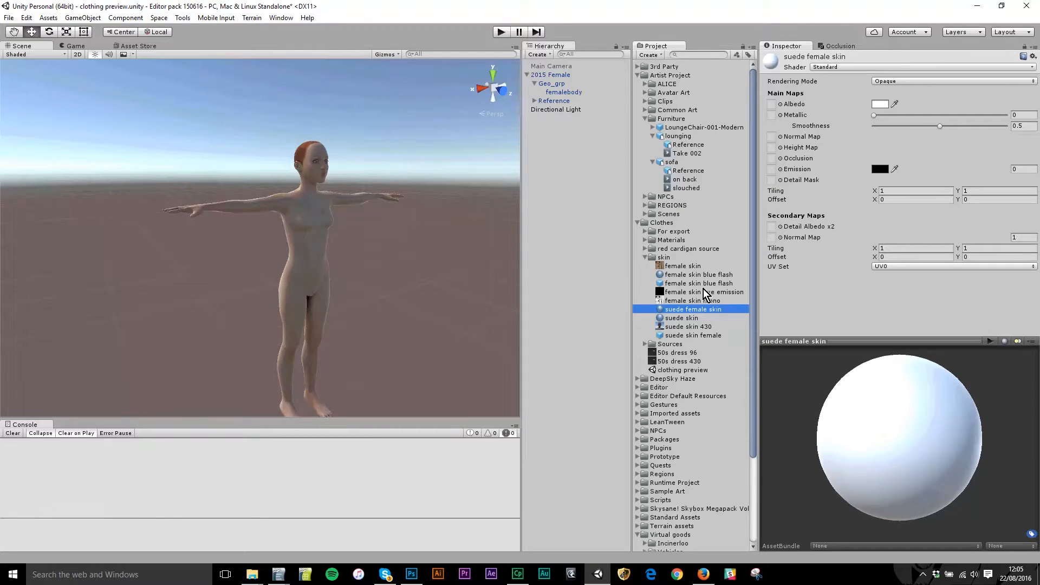
mouse_move(869, 174)
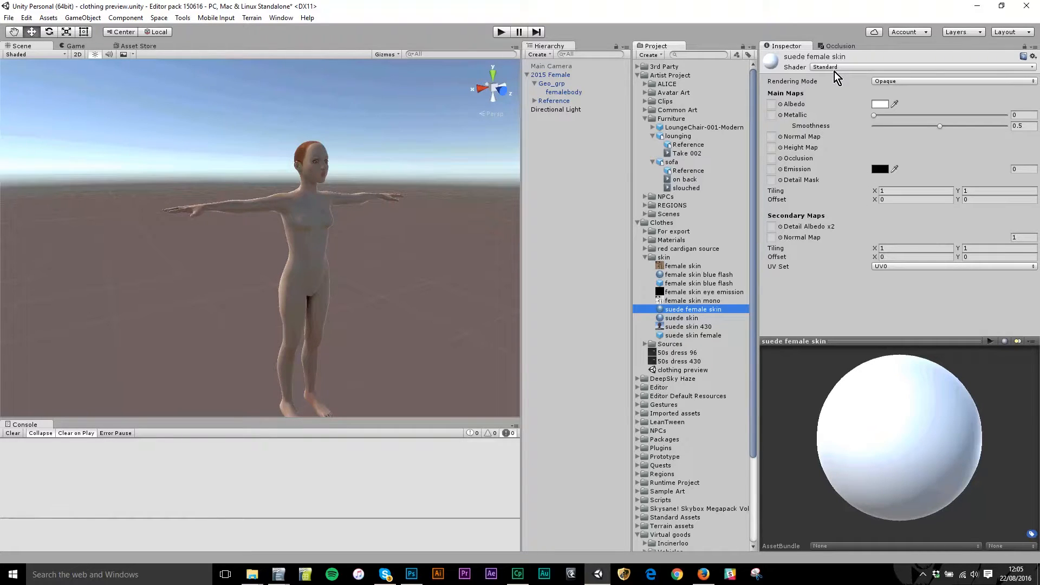
mouse_move(800, 76)
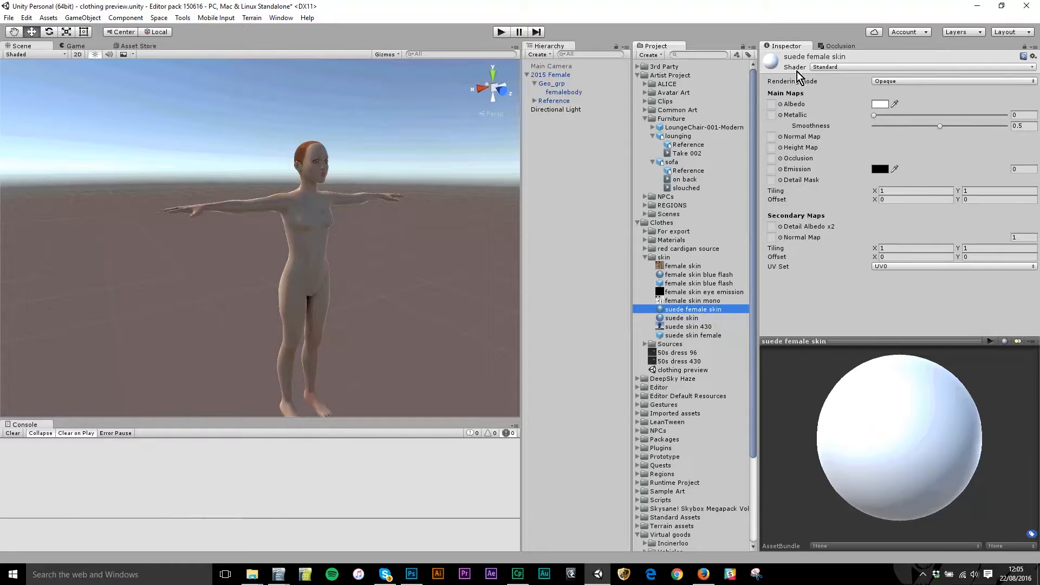
mouse_move(853, 129)
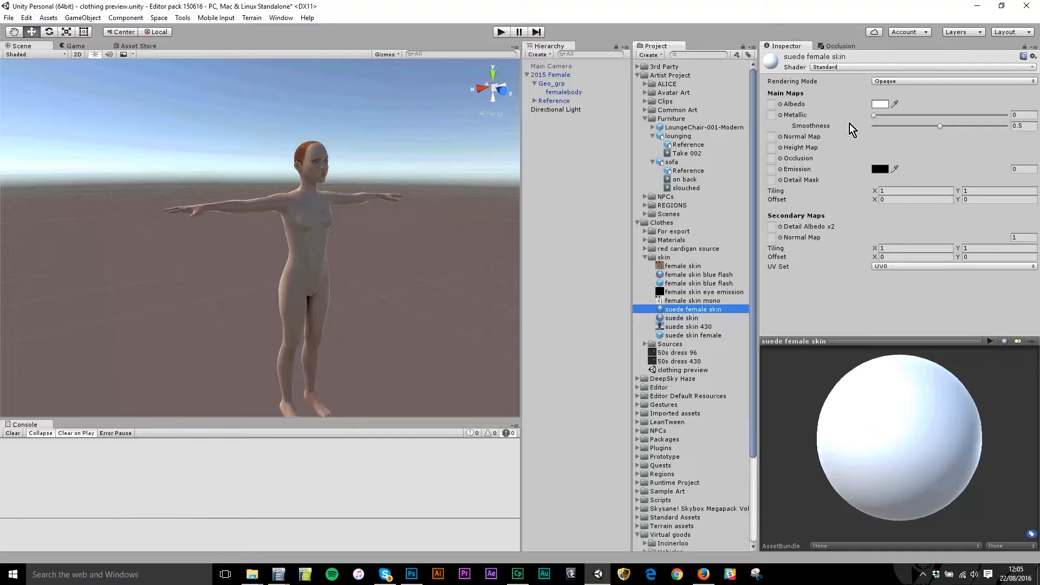
mouse_move(815, 182)
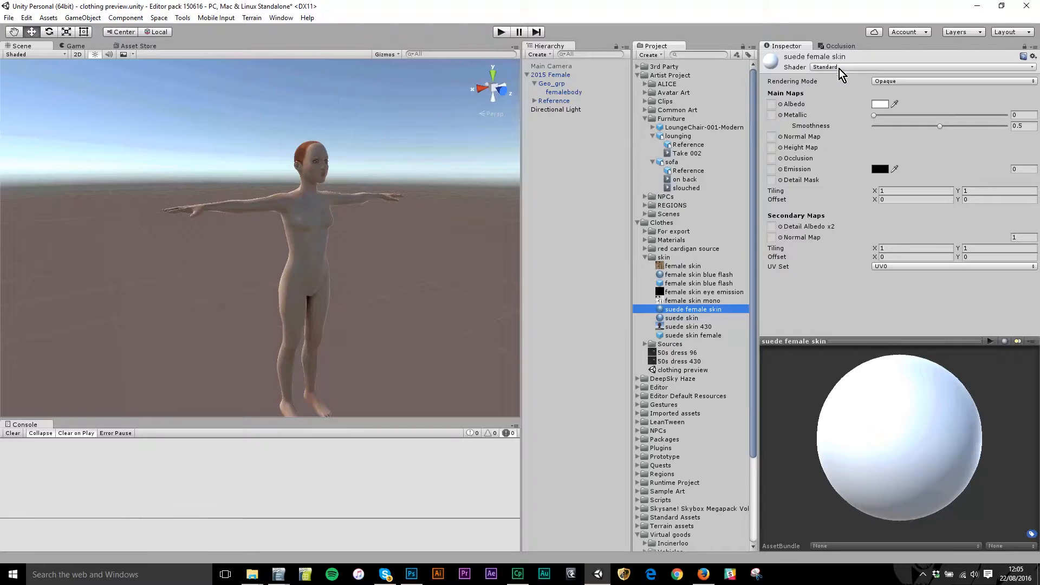
mouse_move(832, 205)
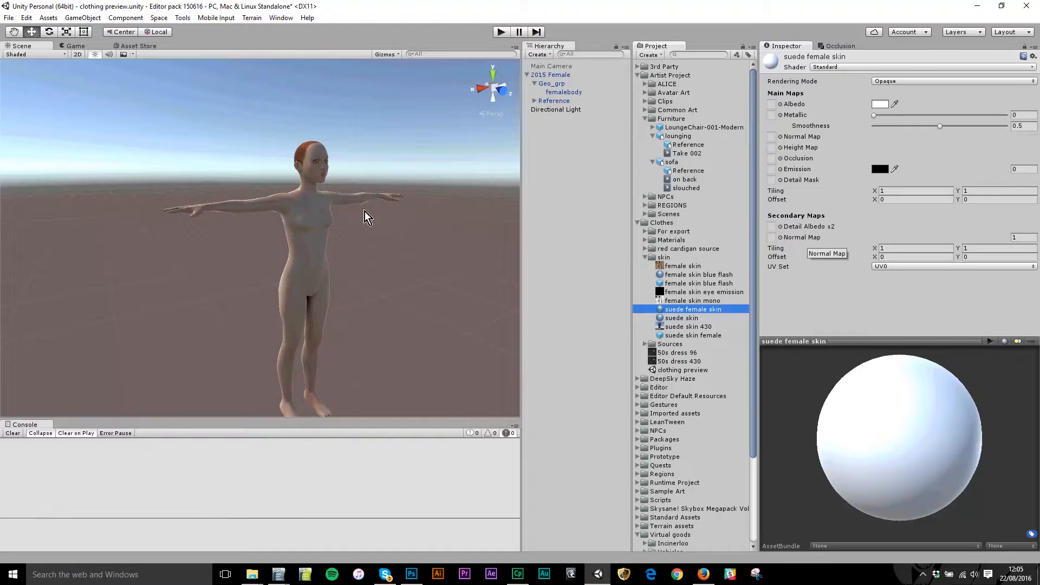
Select femalebody and expand its female_textureNu material in the Inspector.
left_click(562, 91)
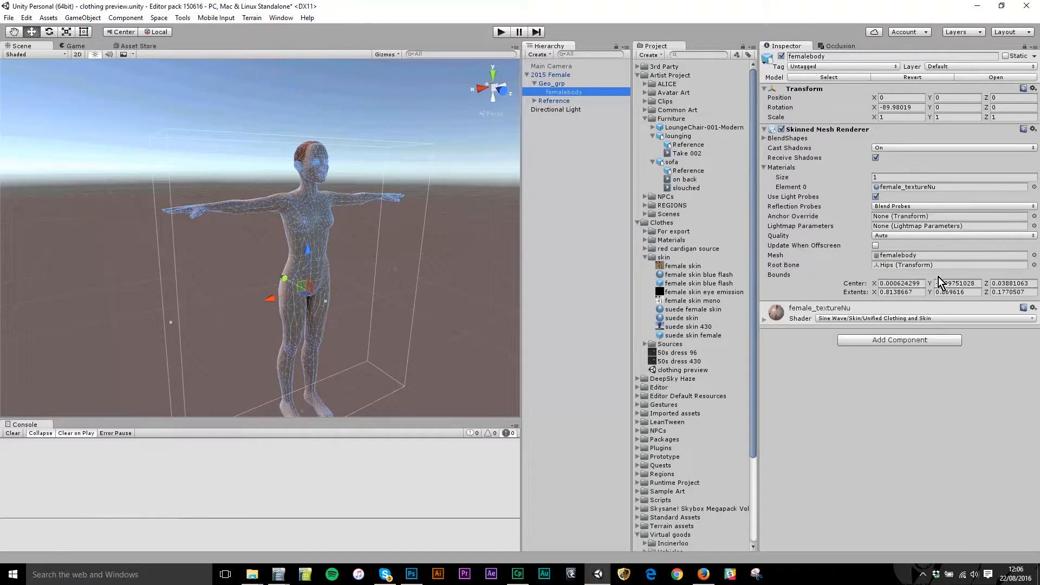
left_click(764, 319)
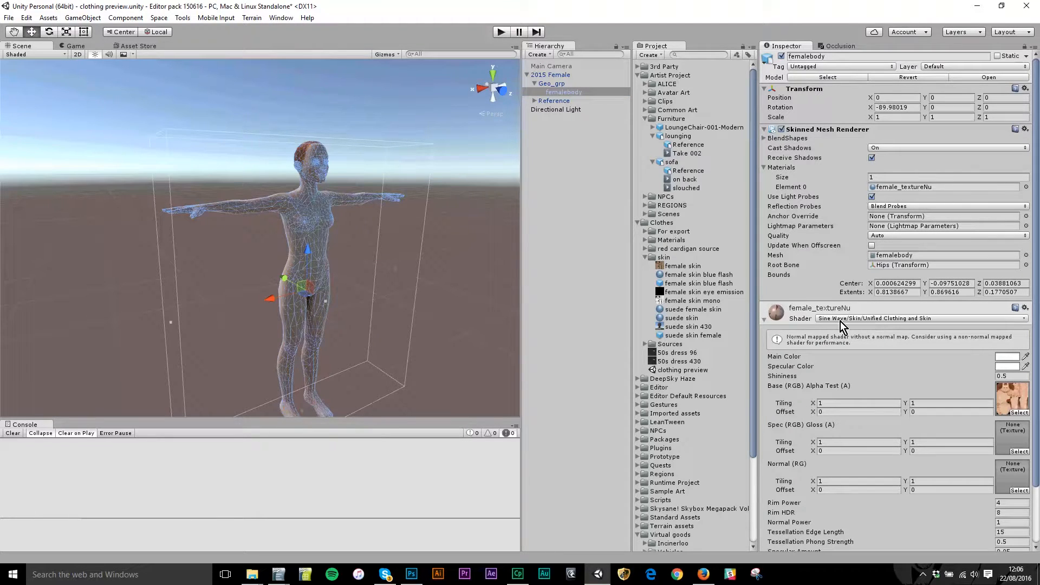
mouse_move(925, 326)
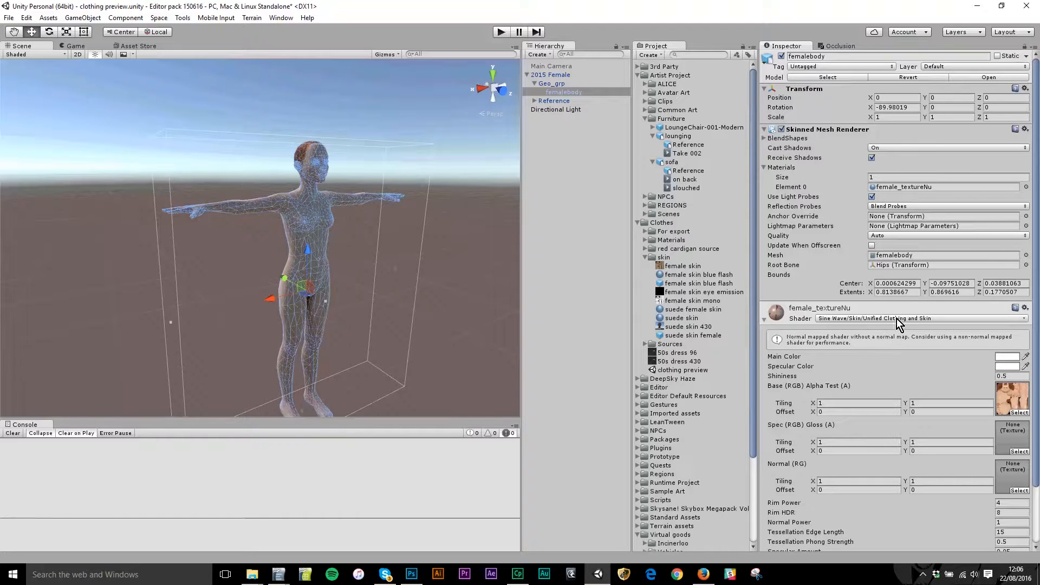
mouse_move(896, 389)
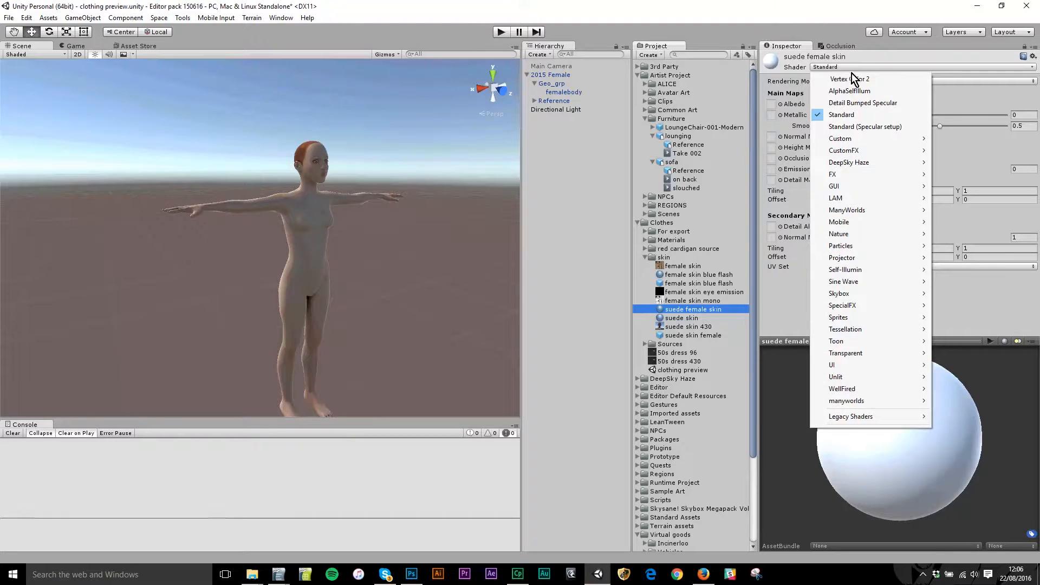
mouse_move(847, 209)
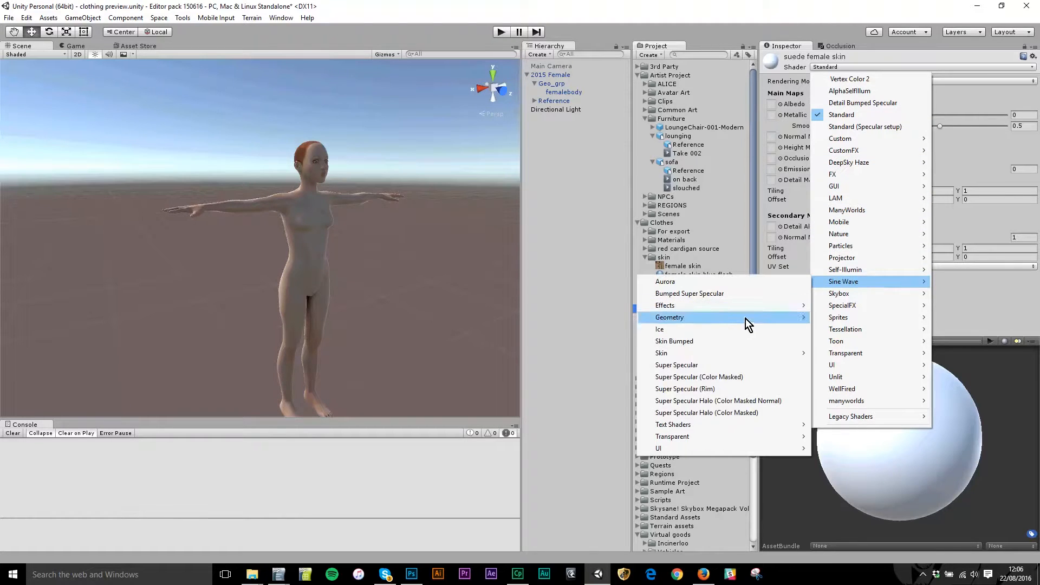
mouse_move(661, 352)
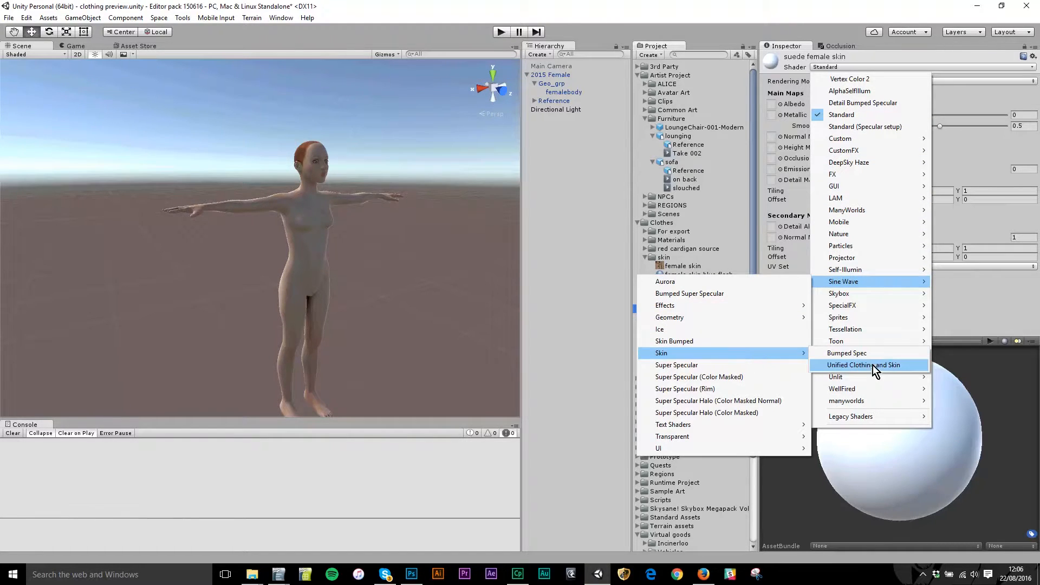
Set suede female skin's shader to Sine Wave > Skin > Unified Clothing and Skin.
left_click(864, 365)
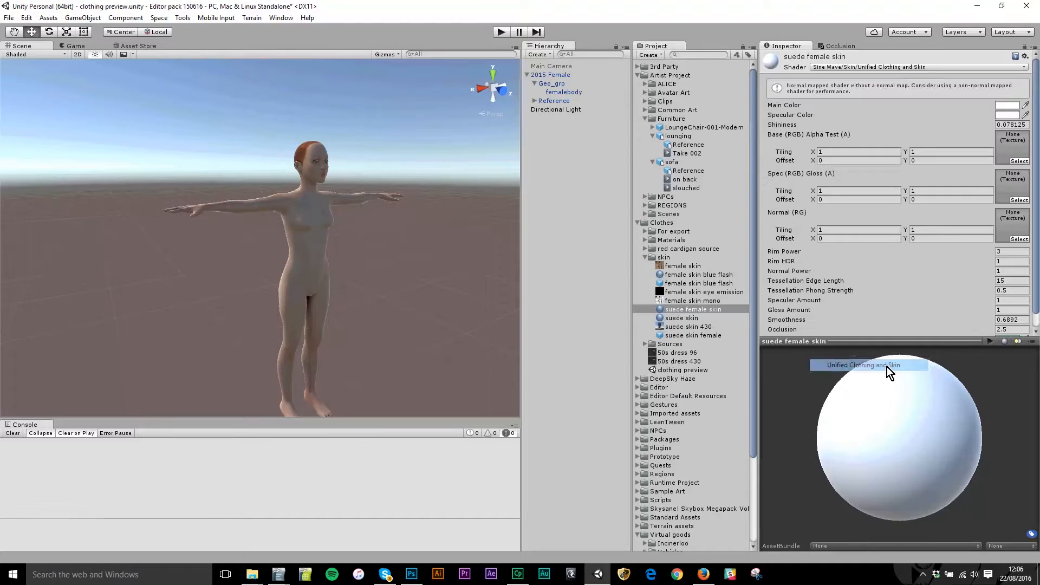
mouse_move(874, 292)
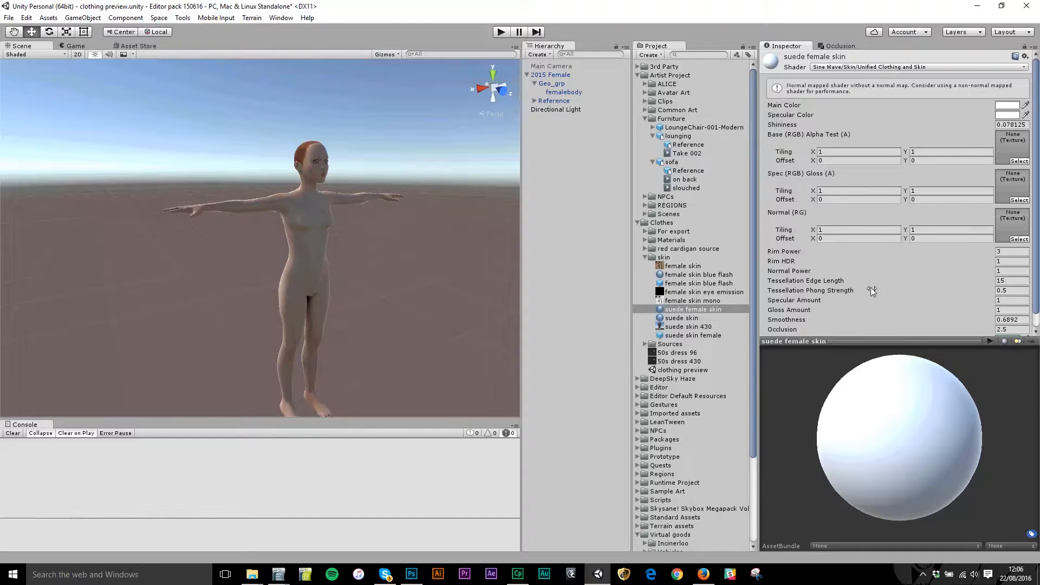
mouse_move(918, 300)
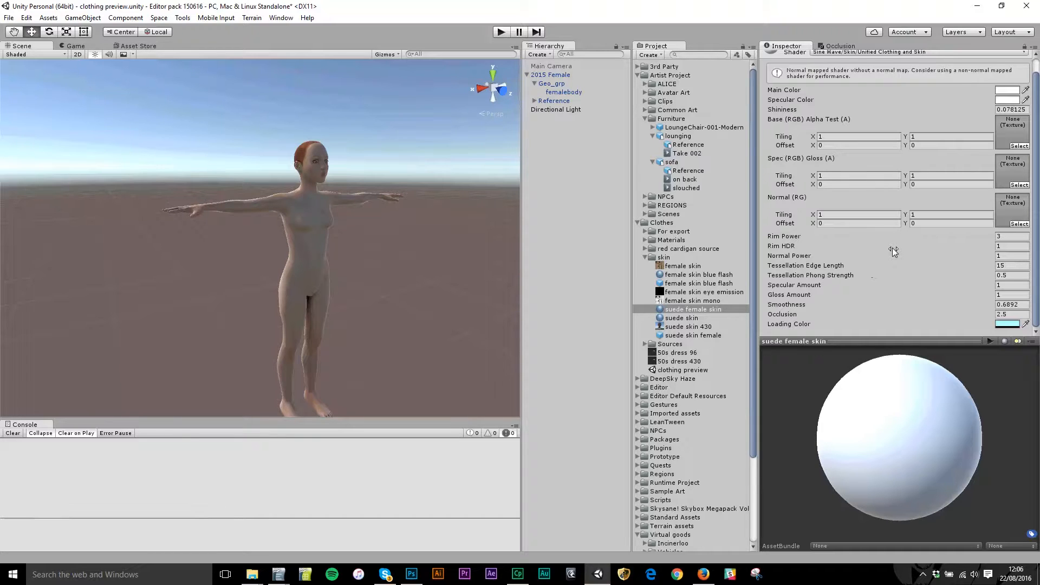
mouse_move(913, 283)
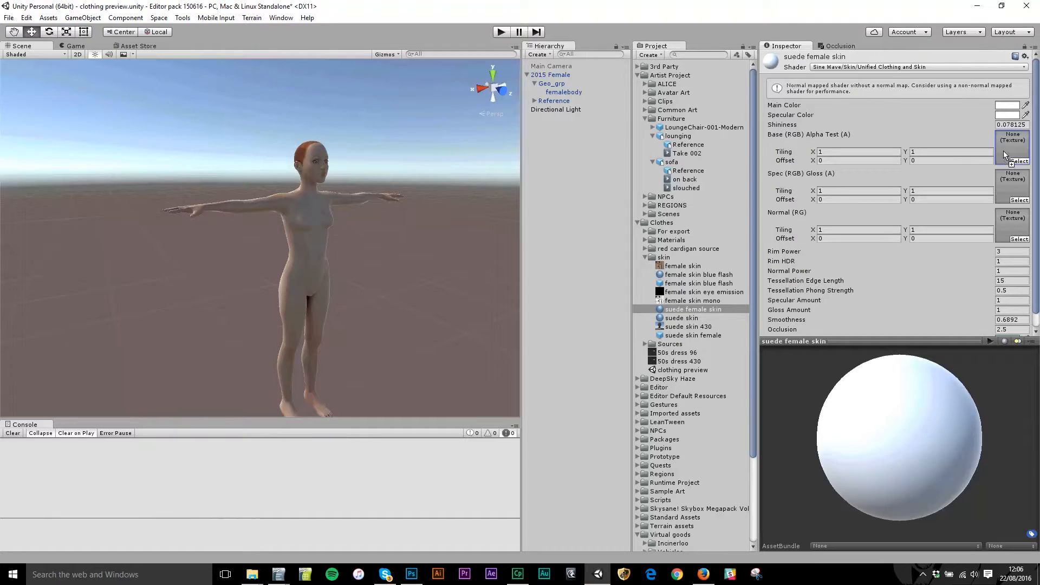
Assign the skin texture as Base (RGB) and set Smoothness to 0.2.
left_click(1019, 161)
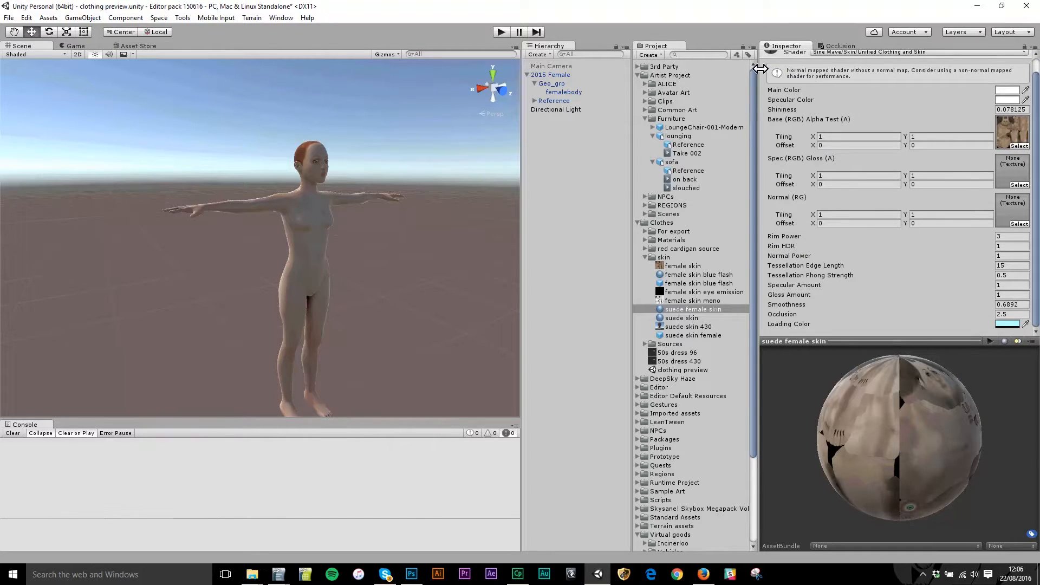
mouse_move(898, 278)
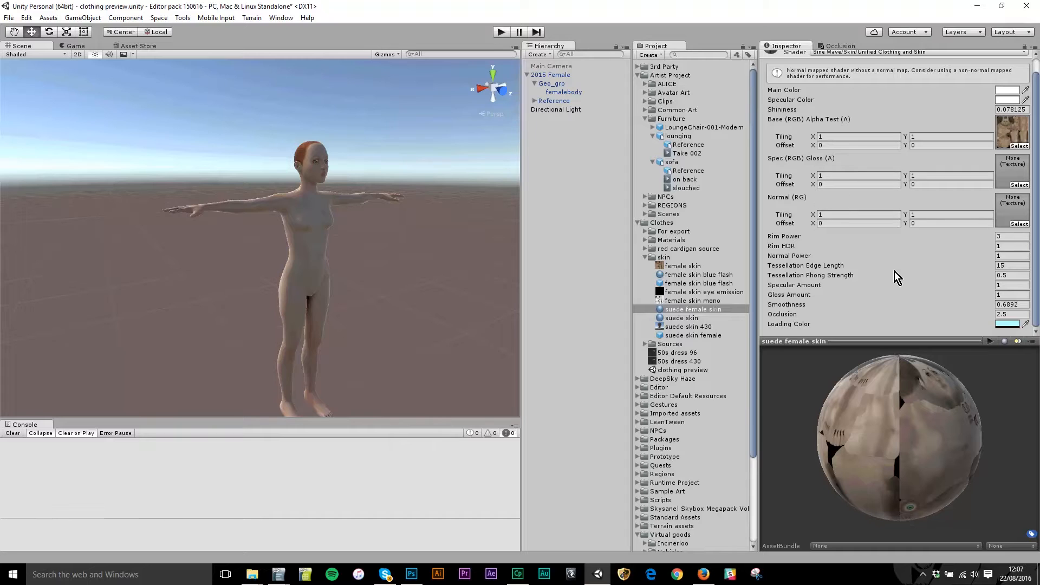
mouse_move(828, 312)
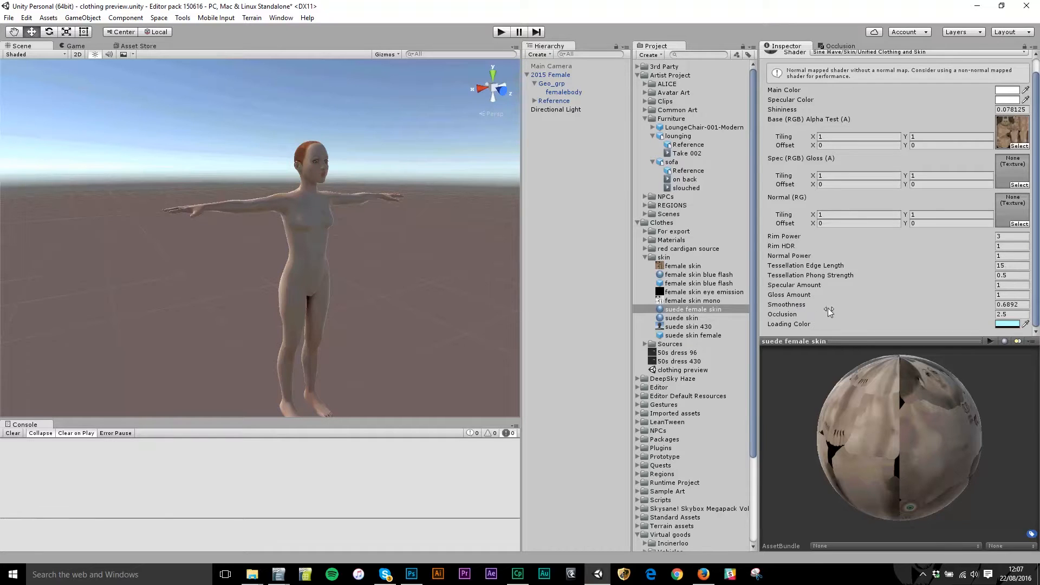
left_click(1009, 304)
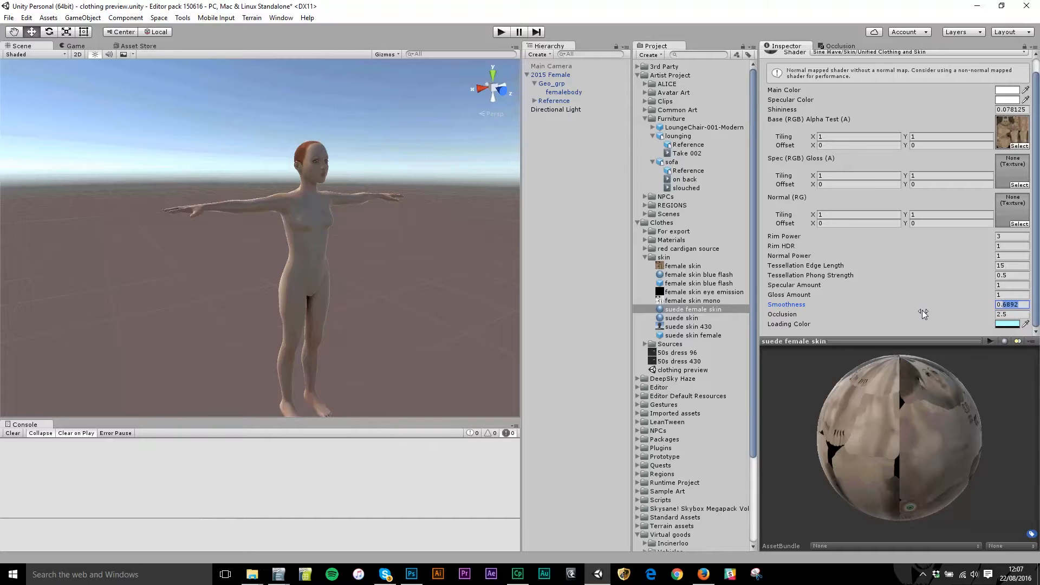
type("0.2")
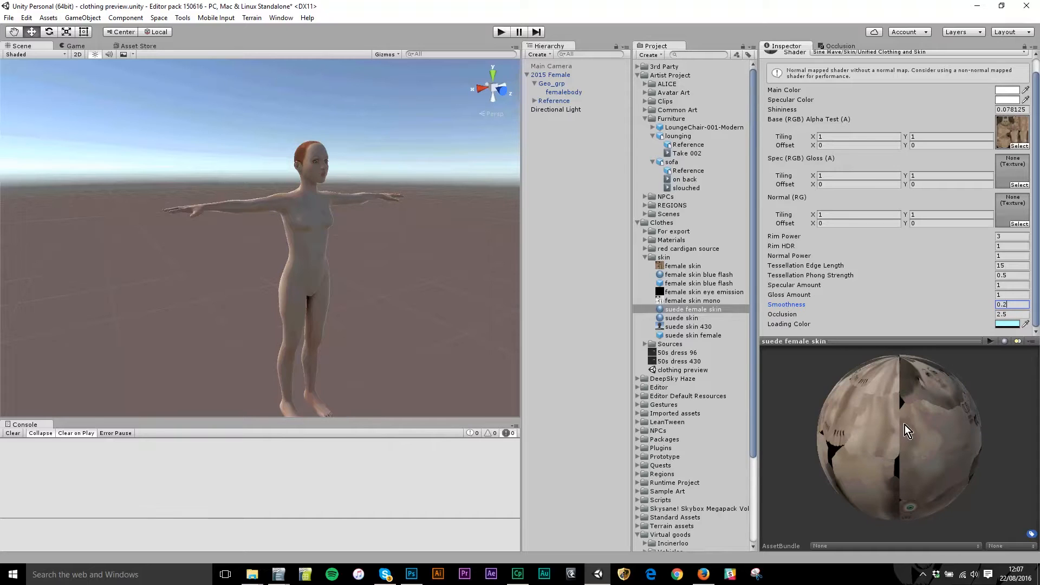
left_click(1012, 314)
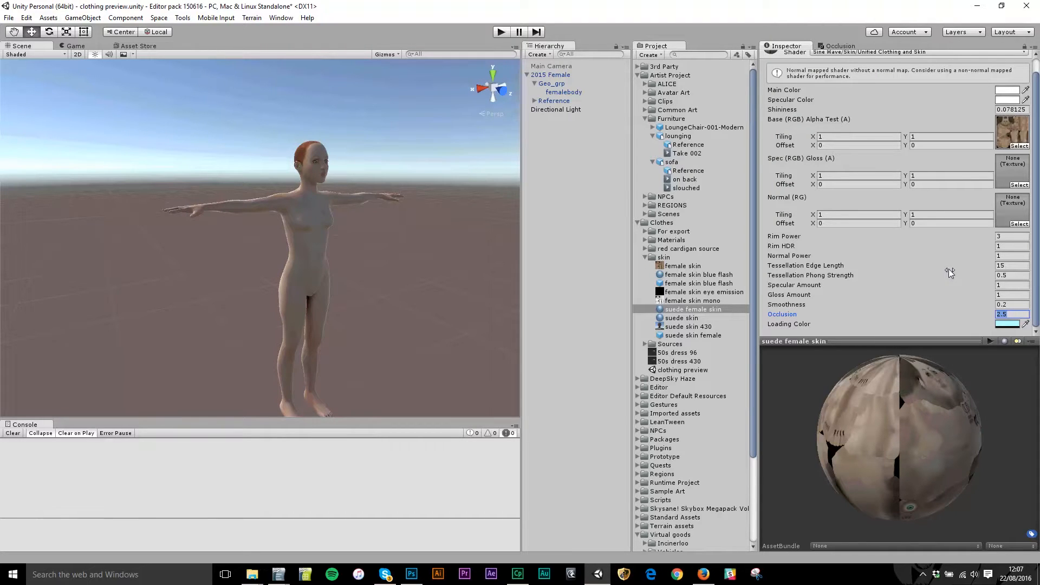
mouse_move(916, 294)
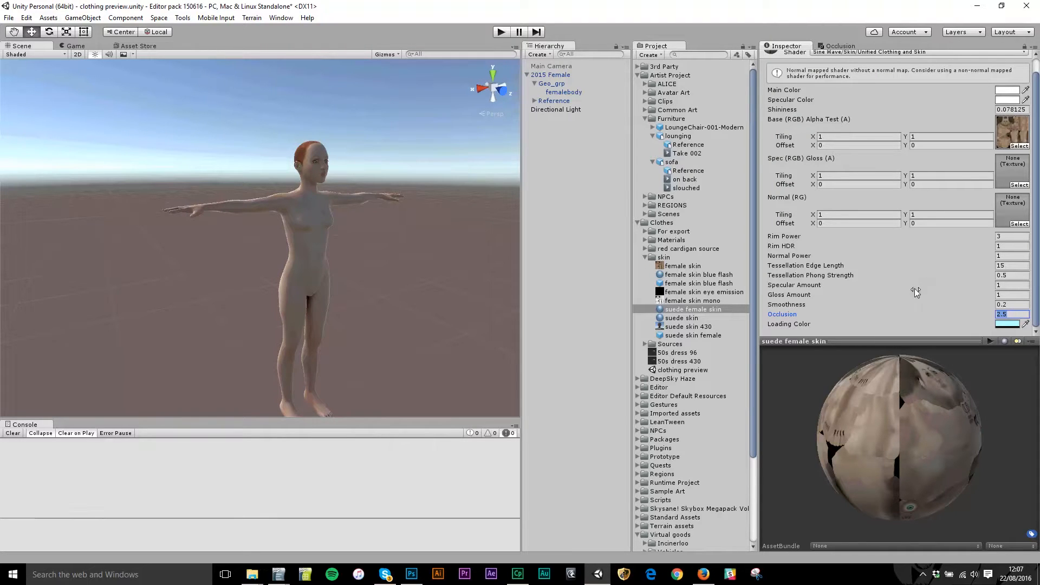
mouse_move(910, 259)
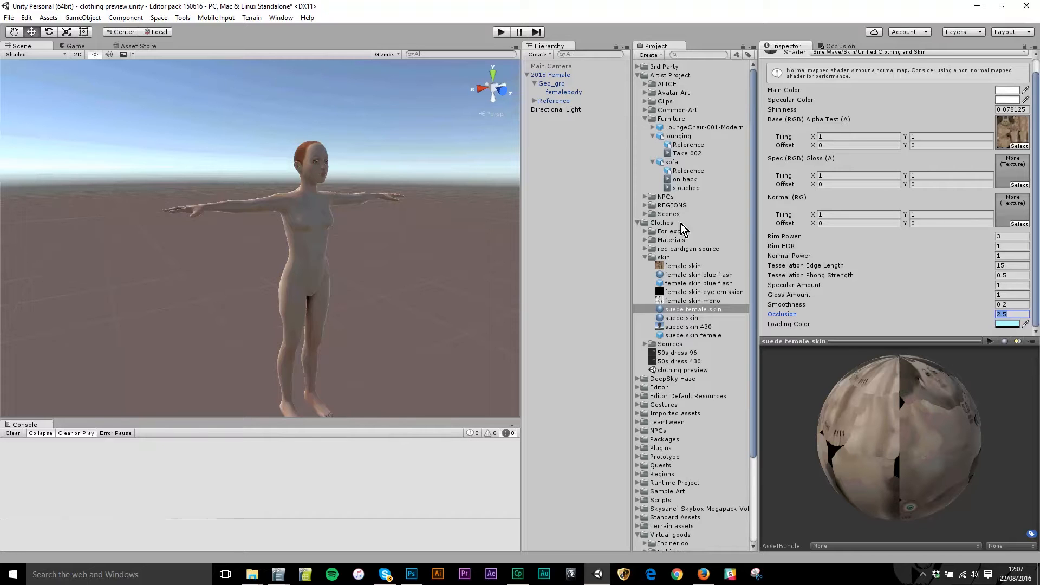
Select femalebody and drop the suede female skin material onto its material slot.
left_click(562, 91)
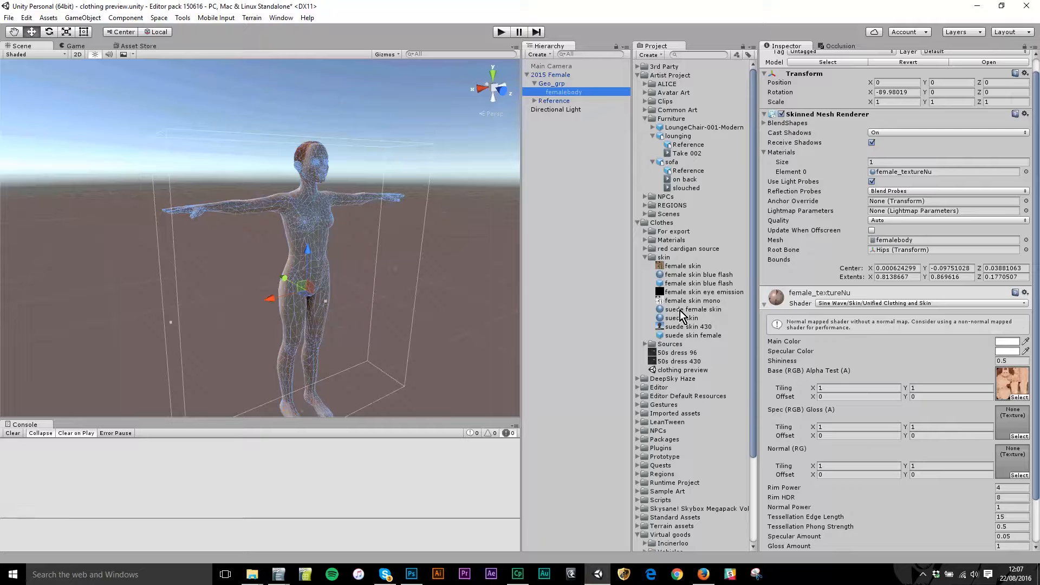
mouse_move(687, 318)
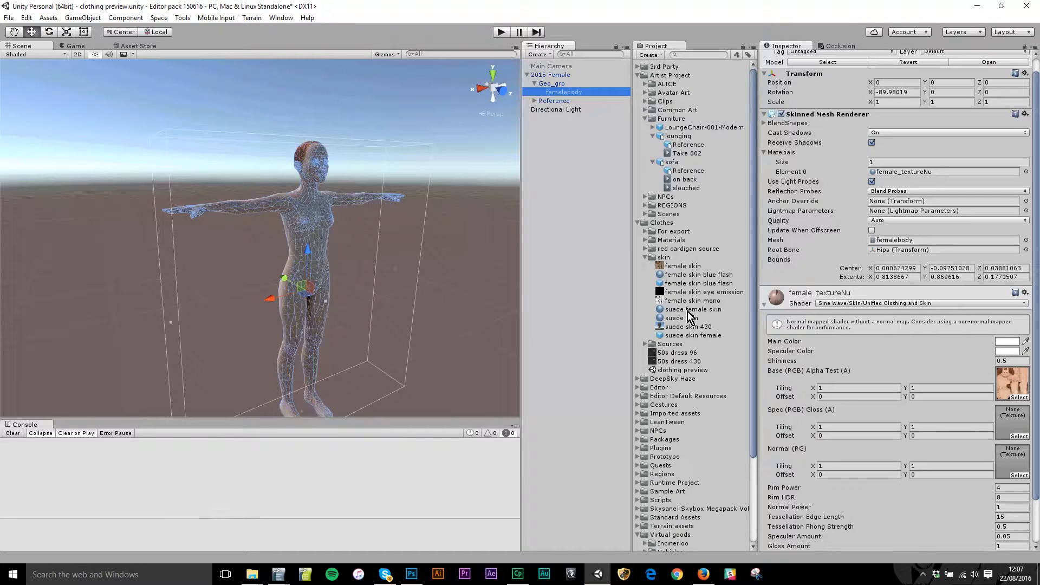
left_click(692, 309)
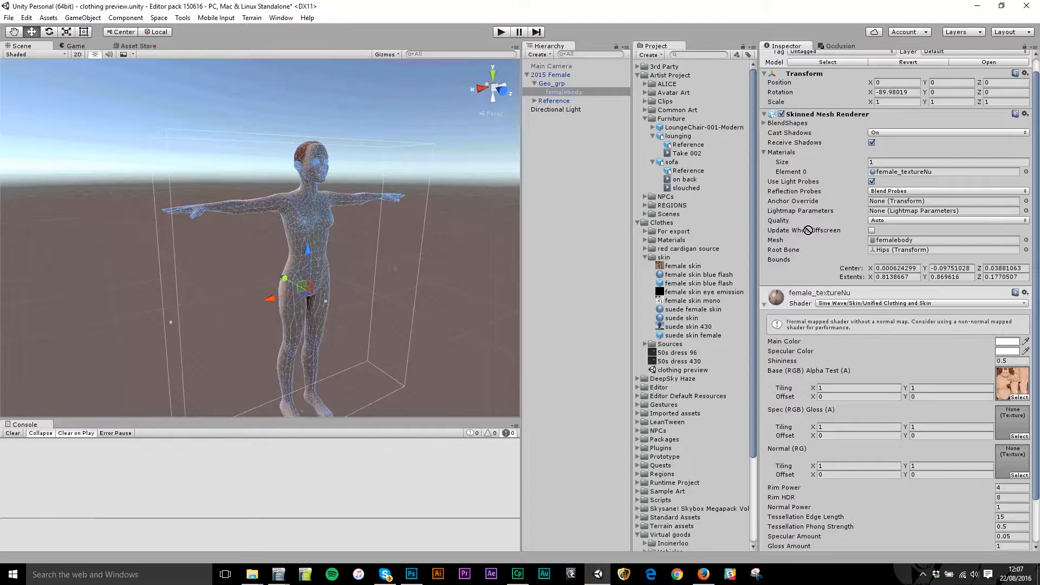
mouse_move(799, 172)
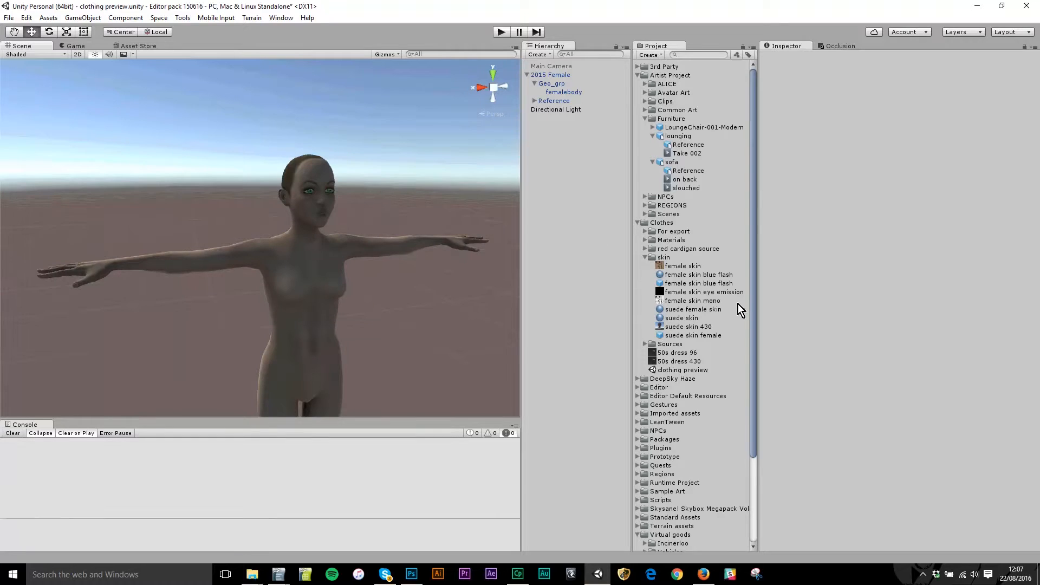
Raise the suede female skin material's smoothness to 0.35 and show its female skin texture settings.
left_click(693, 309)
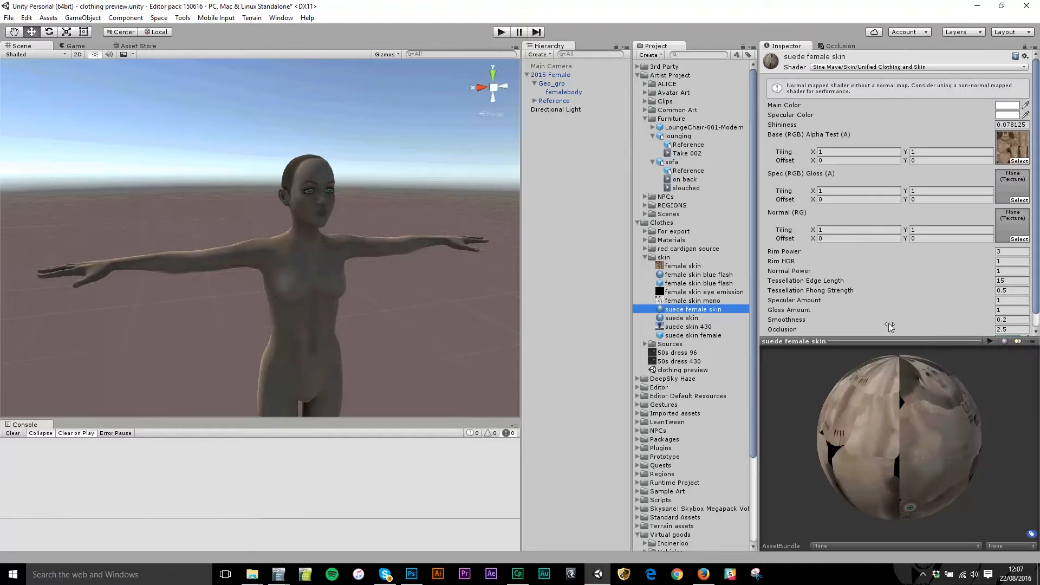
left_click(1013, 320)
type("0.35")
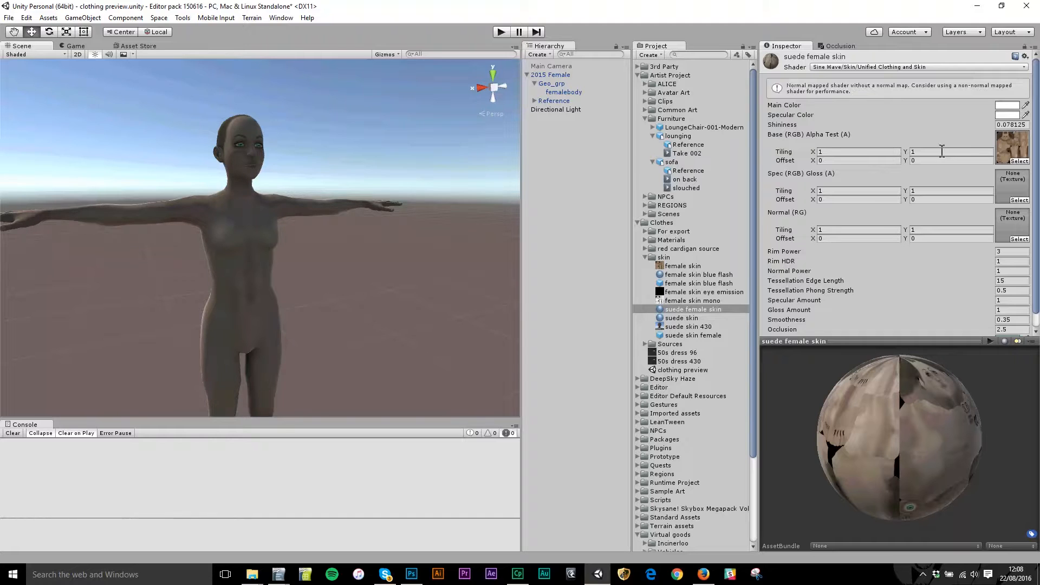
left_click(682, 266)
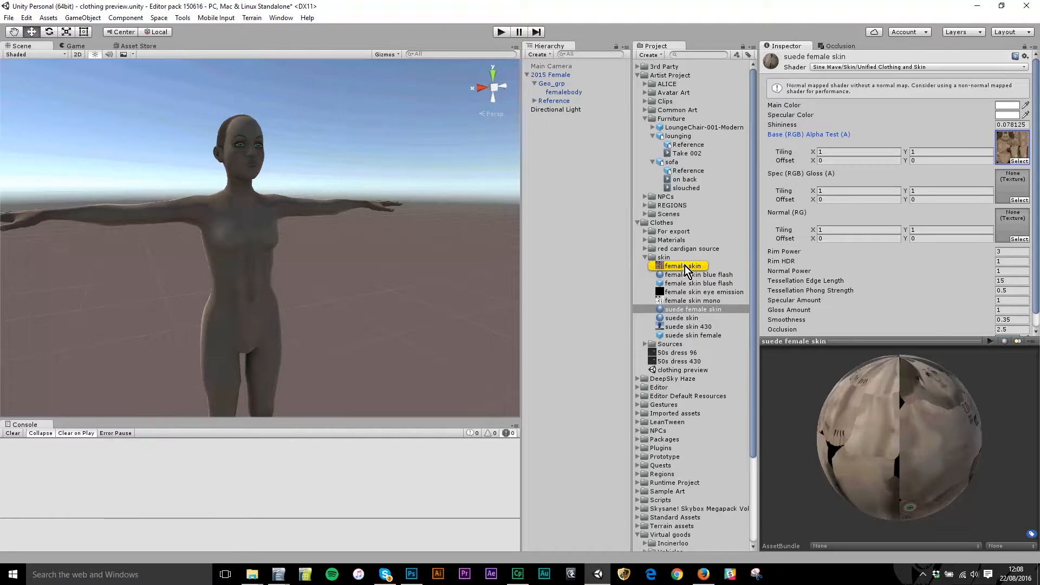
left_click(682, 266)
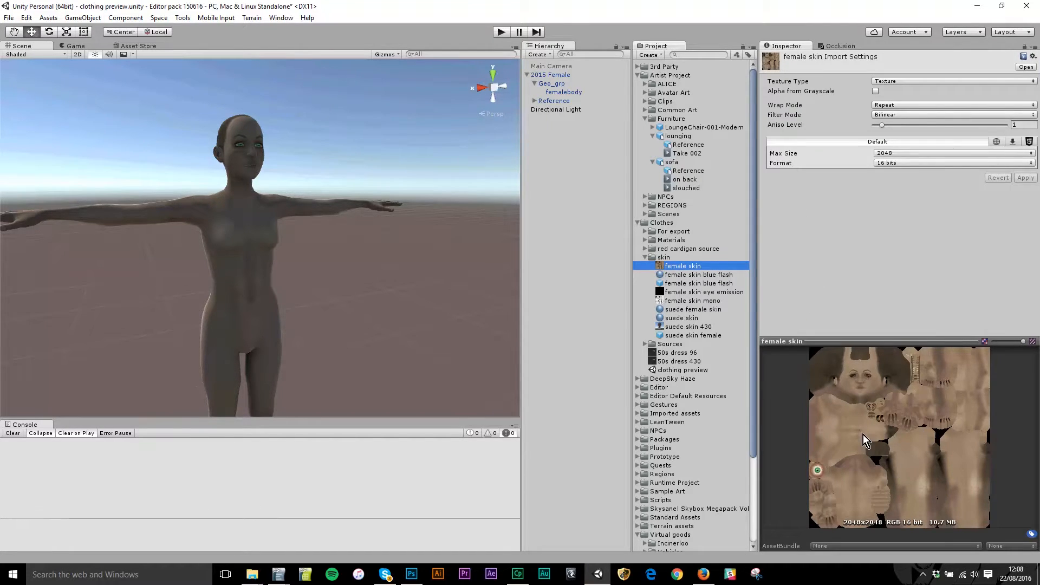
left_click(412, 574)
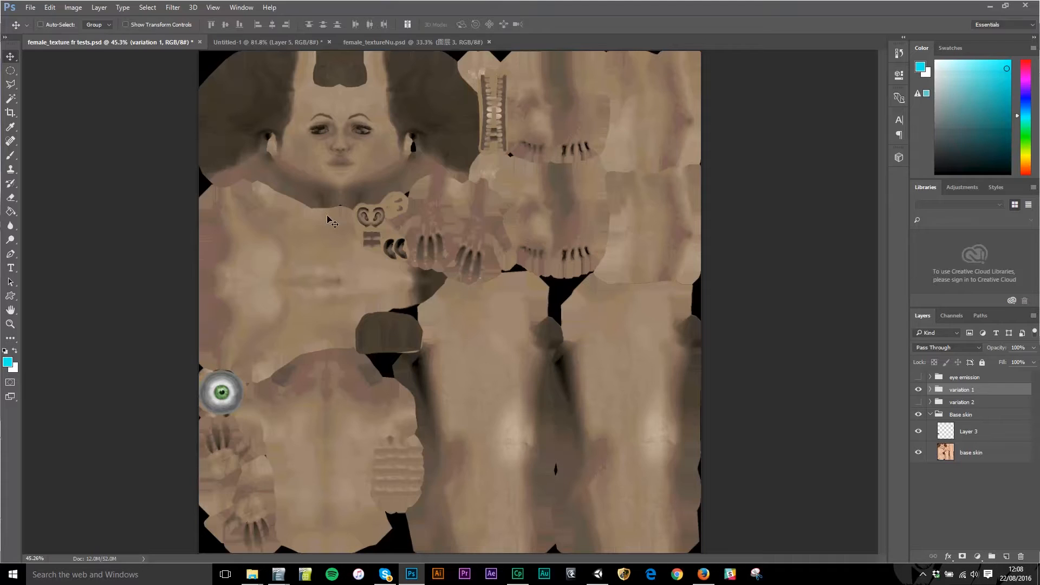
left_click(623, 574)
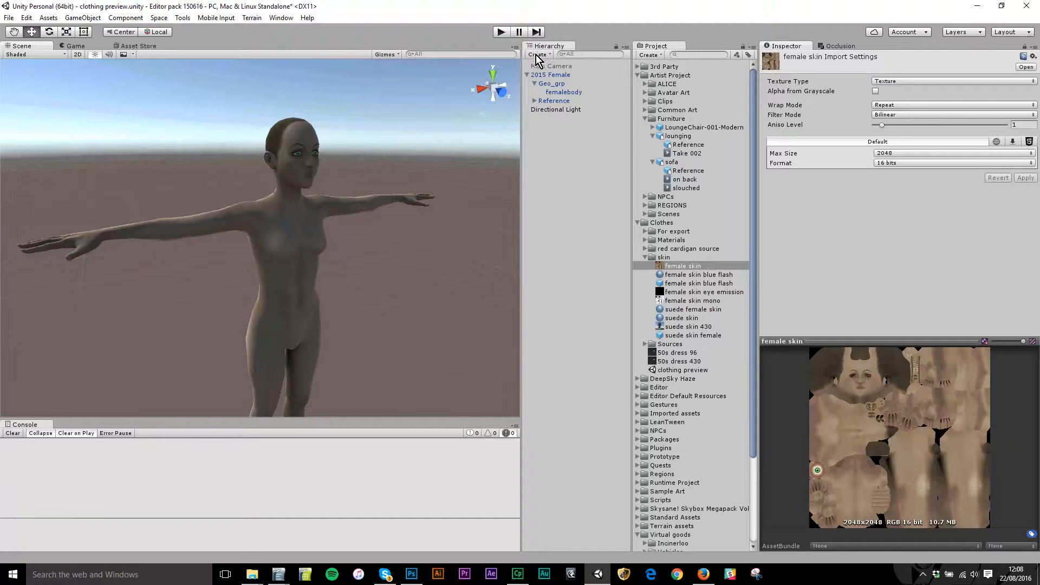
Create an empty scene object and name it 'suede skin - female'.
left_click(537, 54)
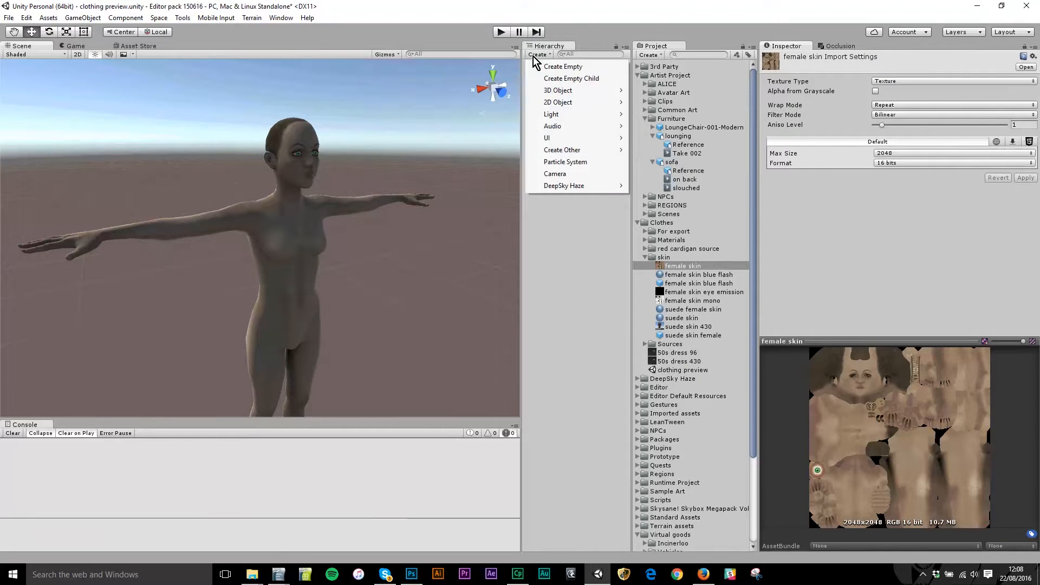
left_click(563, 66)
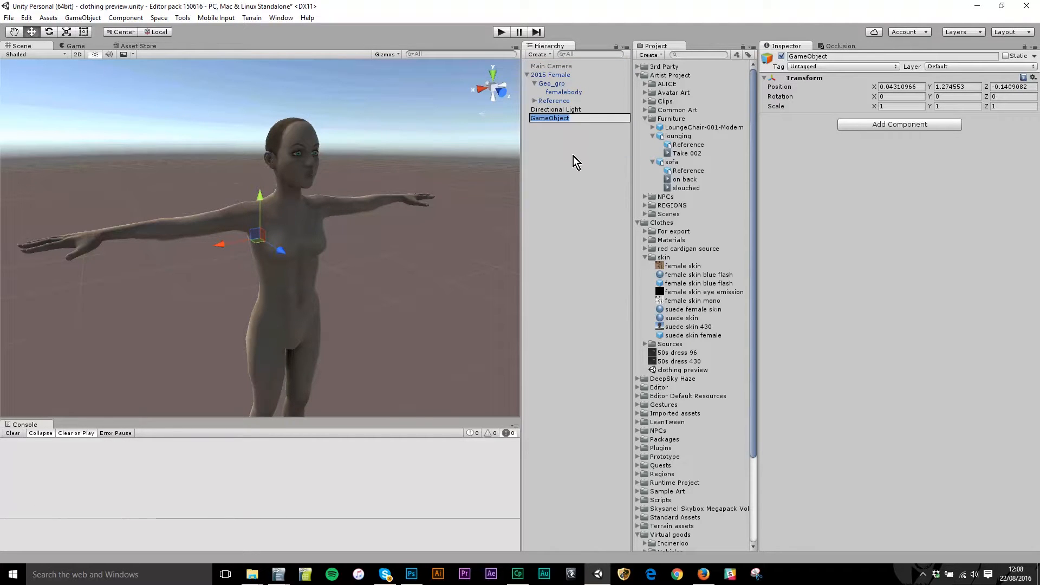
type("sud")
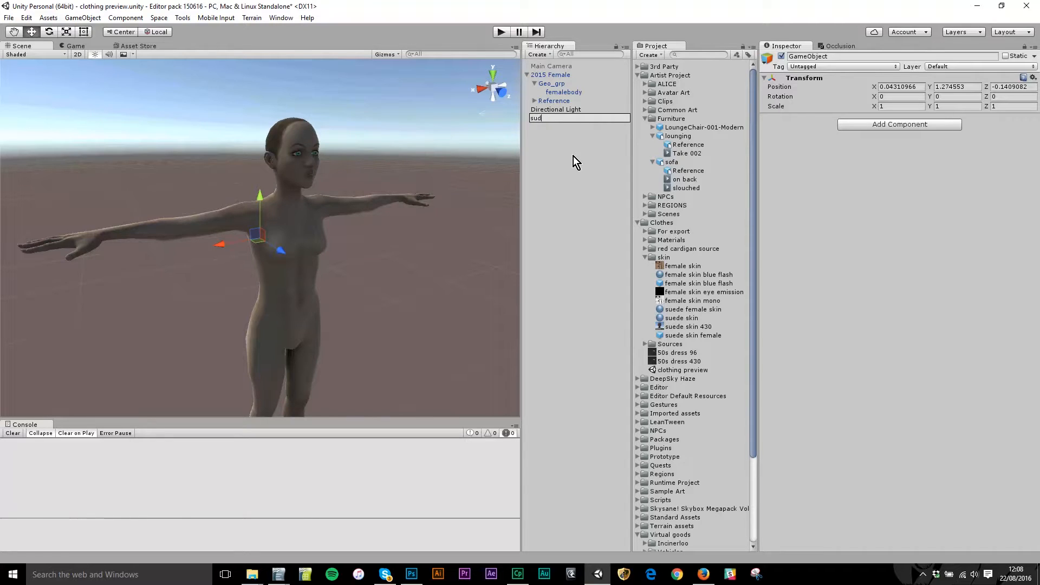
type("suede skin - female")
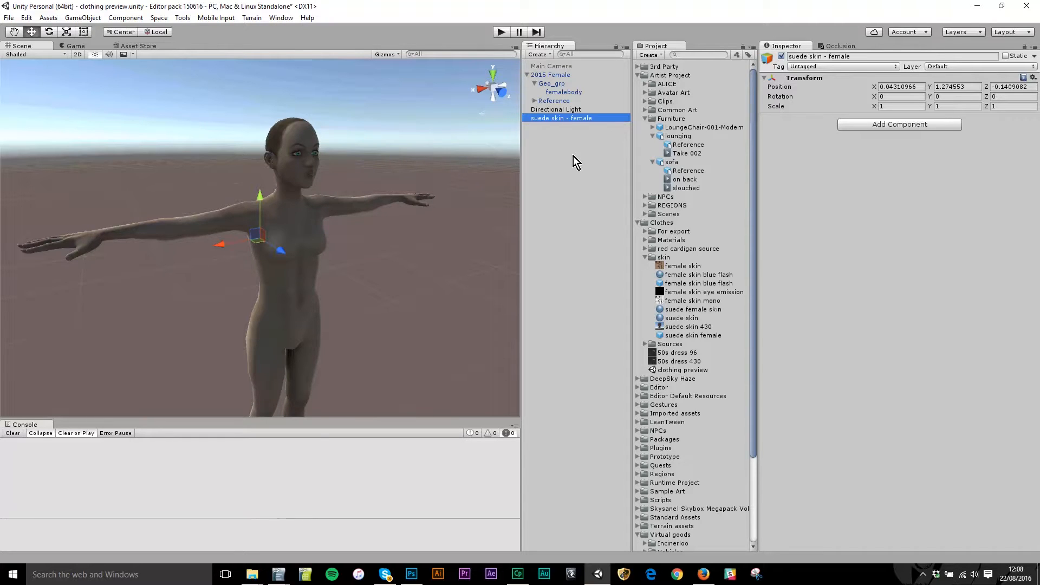
mouse_move(833, 164)
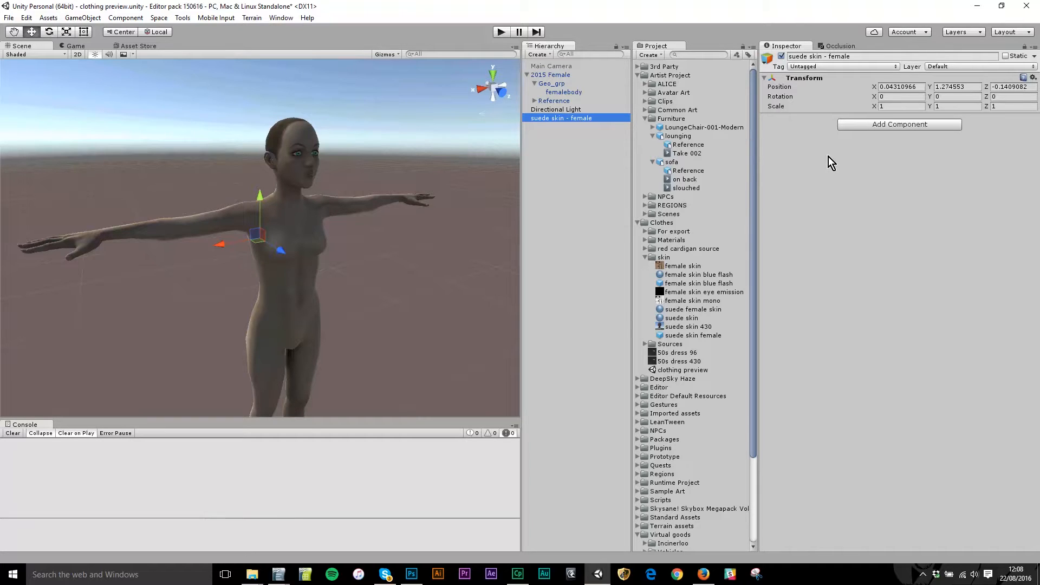
mouse_move(879, 125)
type("clothing")
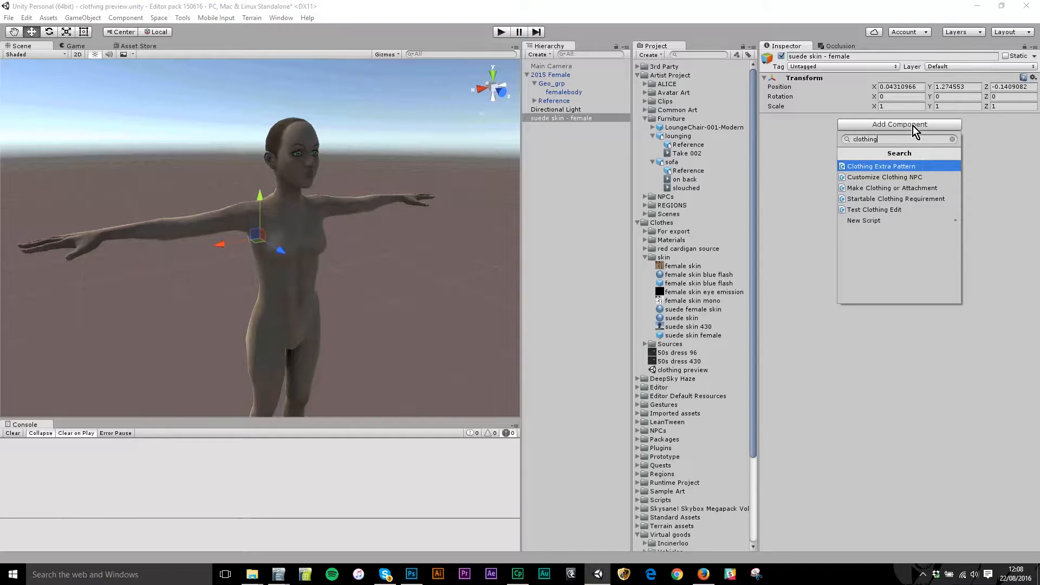
mouse_move(859, 128)
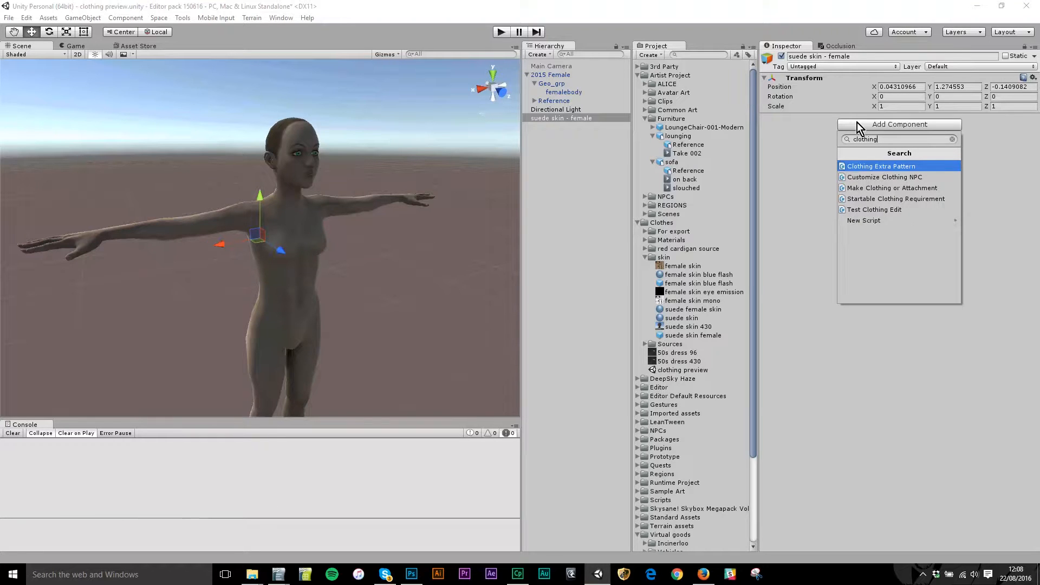
mouse_move(891, 188)
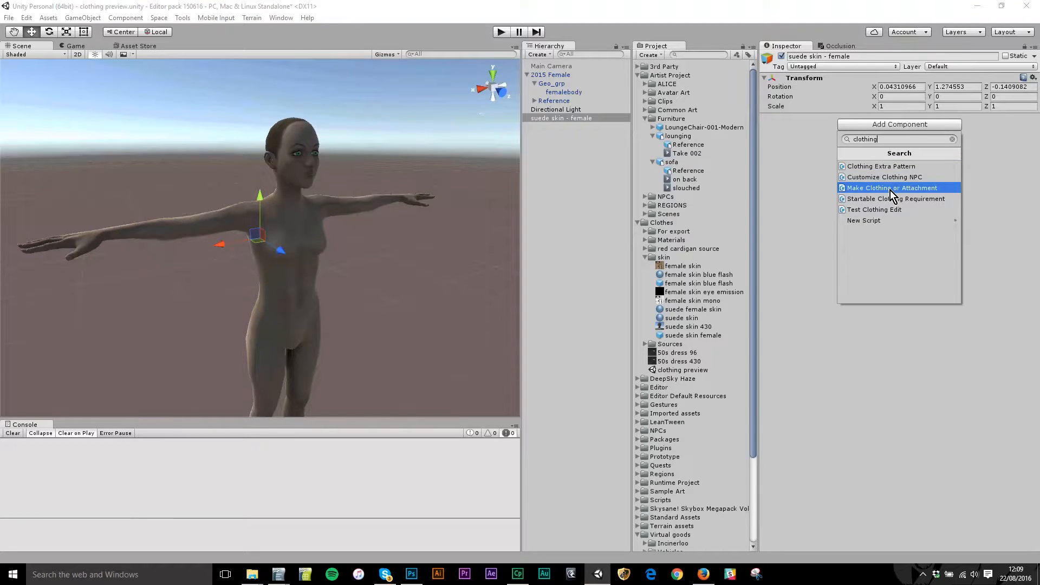
Add the Clothing Item Settings script (Make Clothing or Attachment) to the object.
left_click(892, 188)
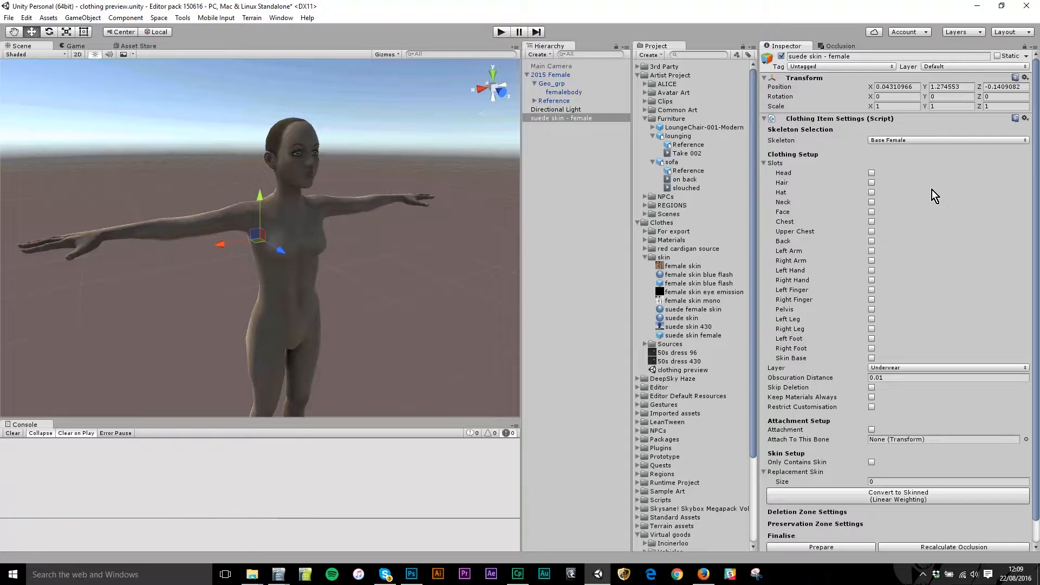
mouse_move(852, 164)
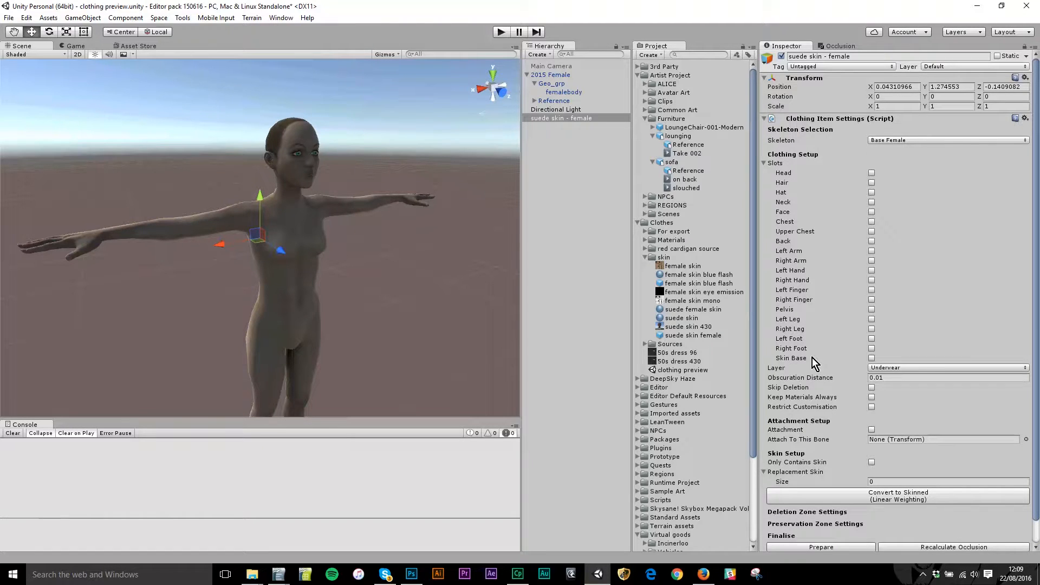
mouse_move(797, 364)
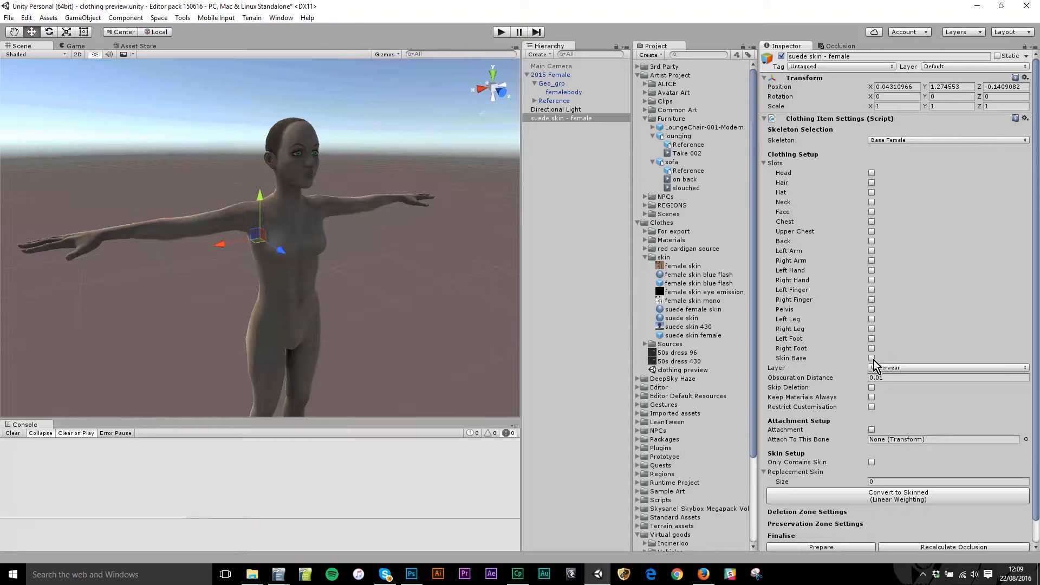
Tick the Skin Base slot on the clothing item so its body wireframe appears.
left_click(871, 358)
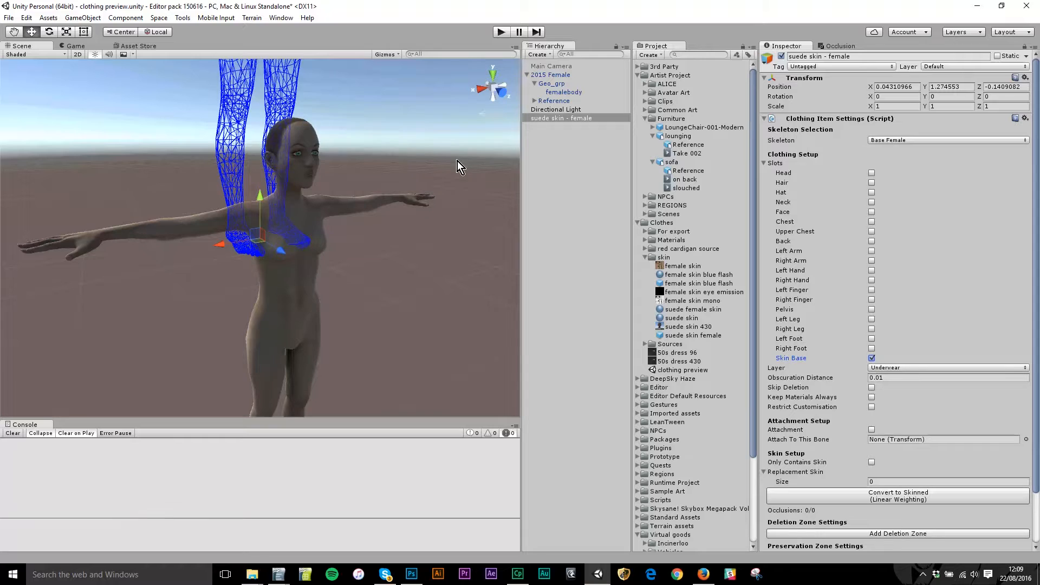
mouse_move(596, 116)
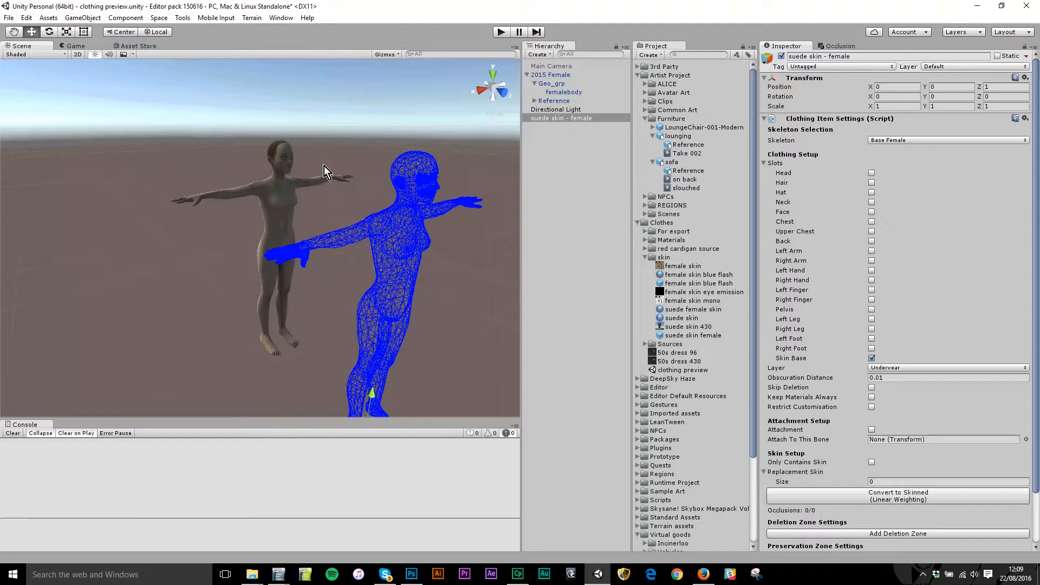
mouse_move(370, 197)
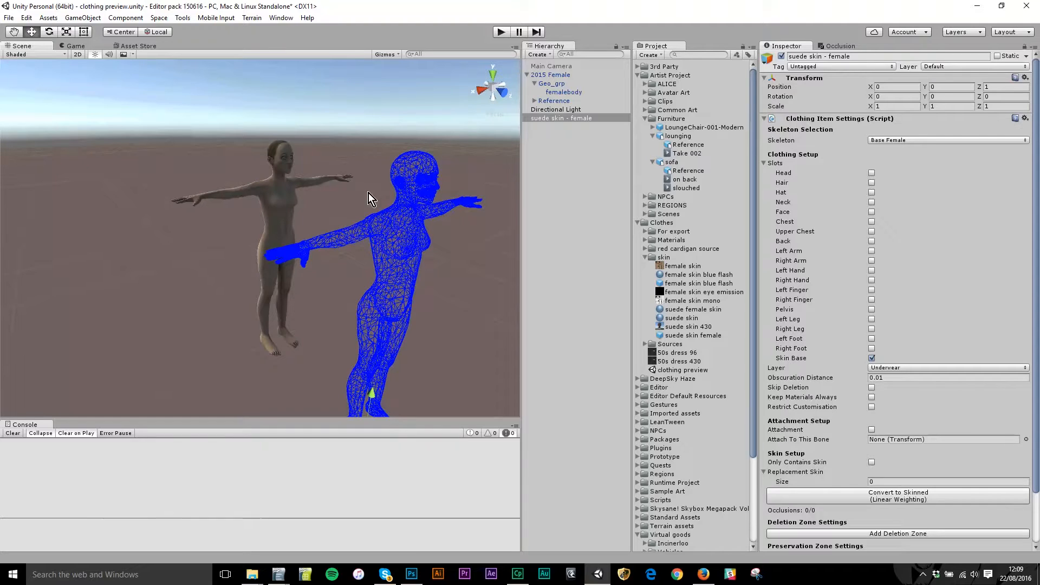
mouse_move(403, 316)
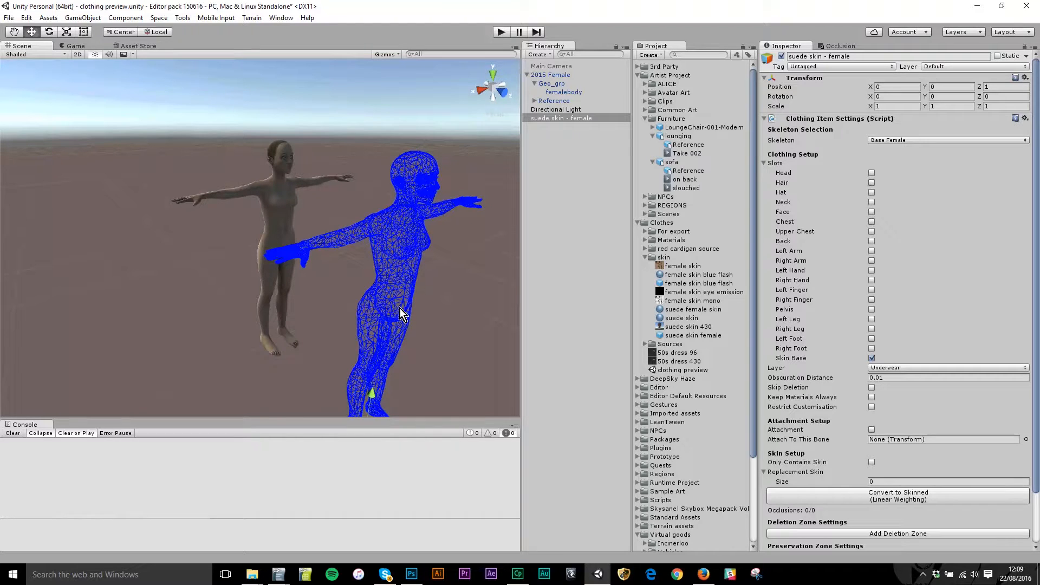
mouse_move(847, 204)
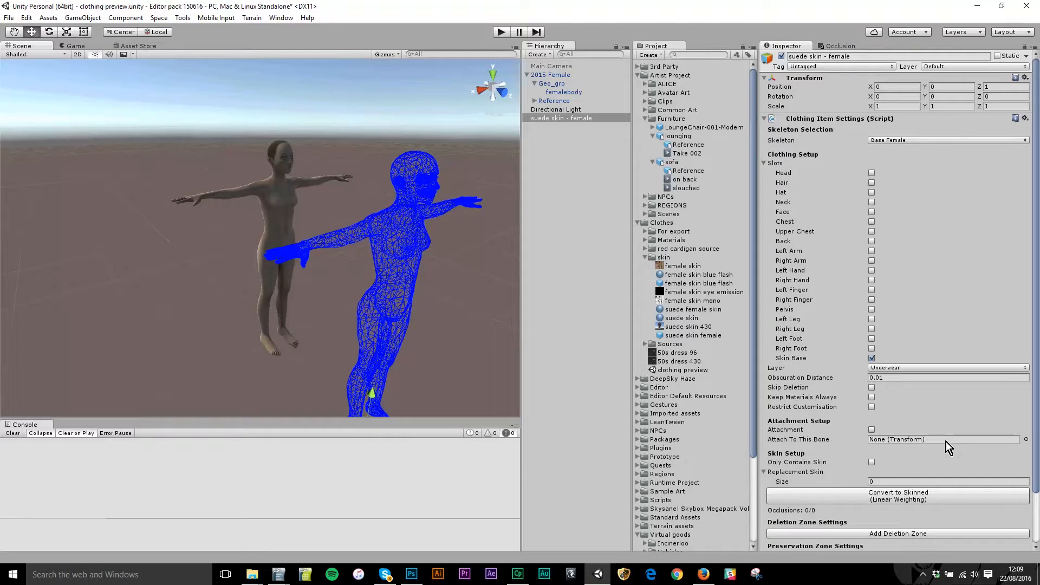
mouse_move(829, 382)
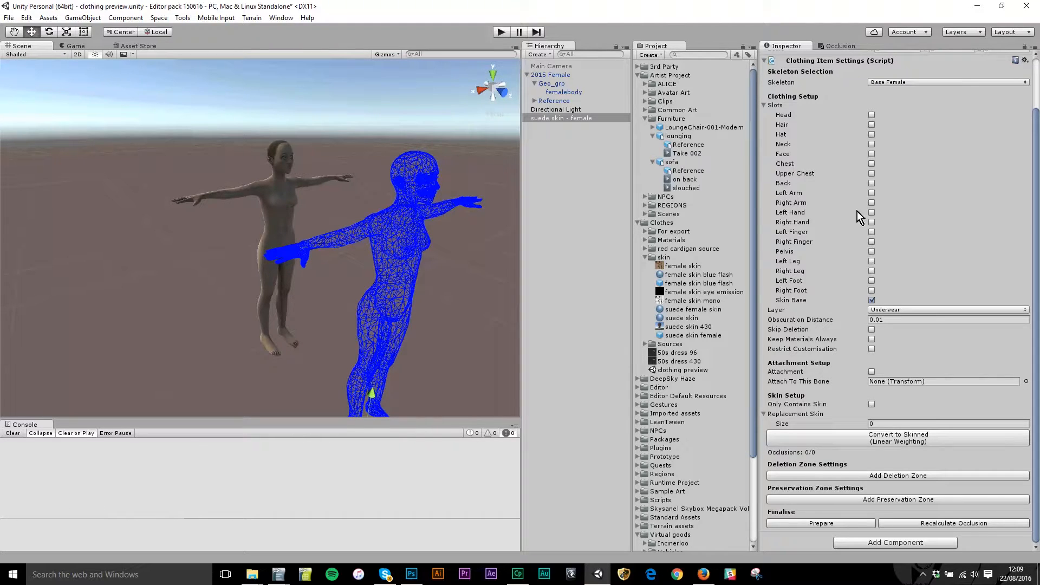
mouse_move(790, 400)
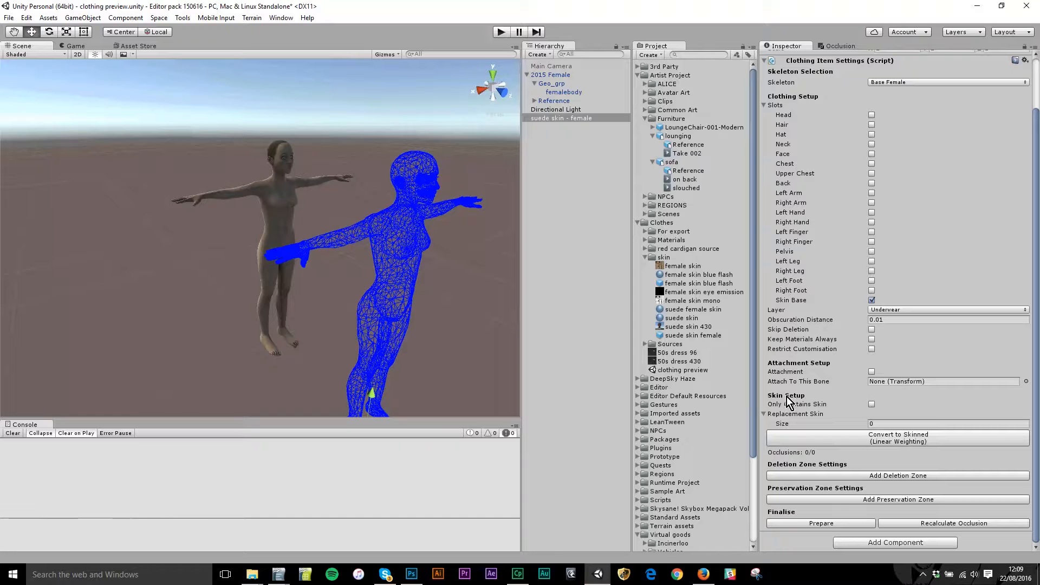
mouse_move(785, 403)
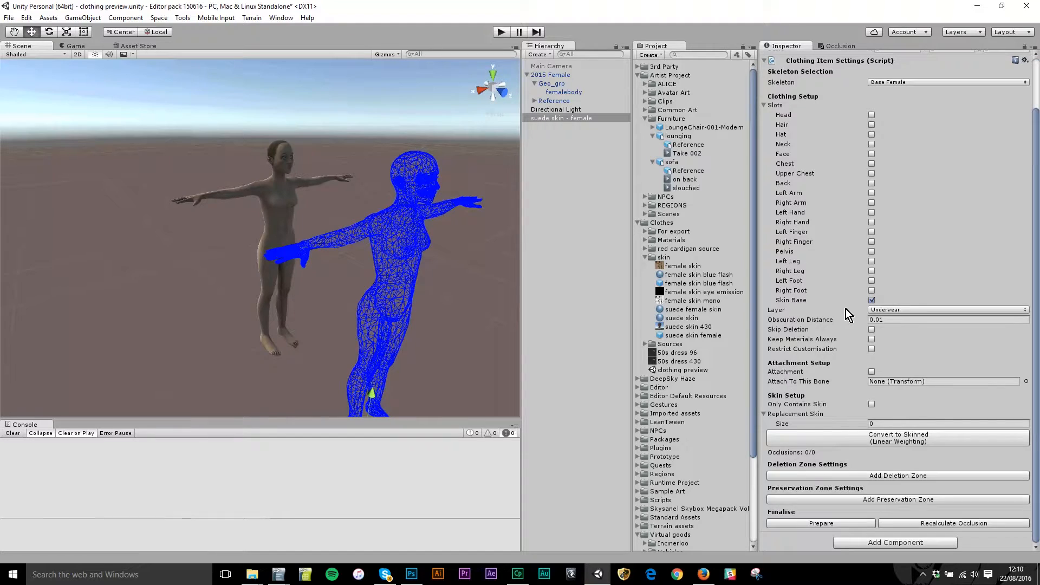
mouse_move(783, 410)
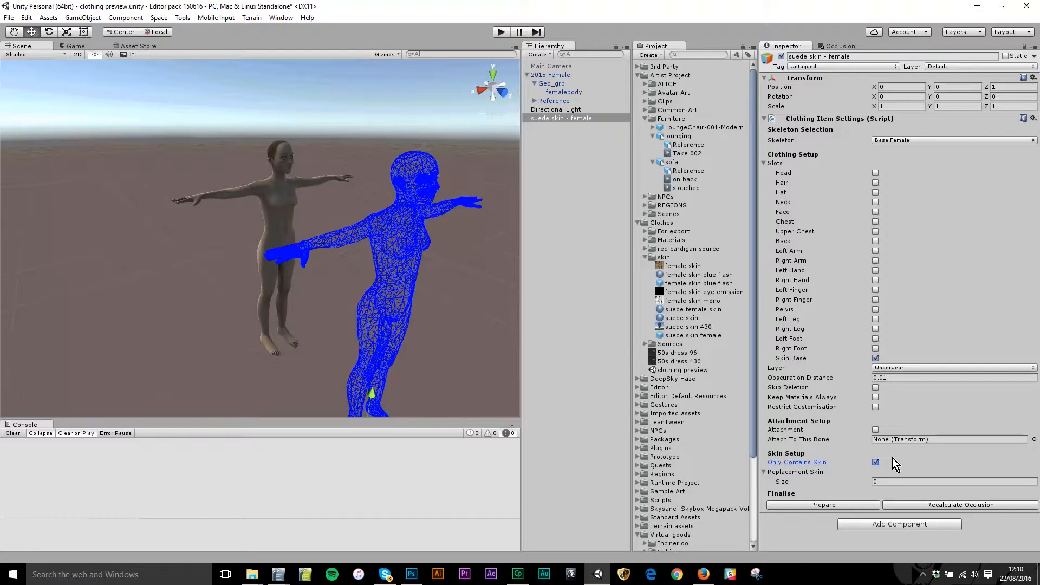
Toggle Only Contains Skin and Skin Base to expose the conversion and deletion-zone settings.
left_click(875, 461)
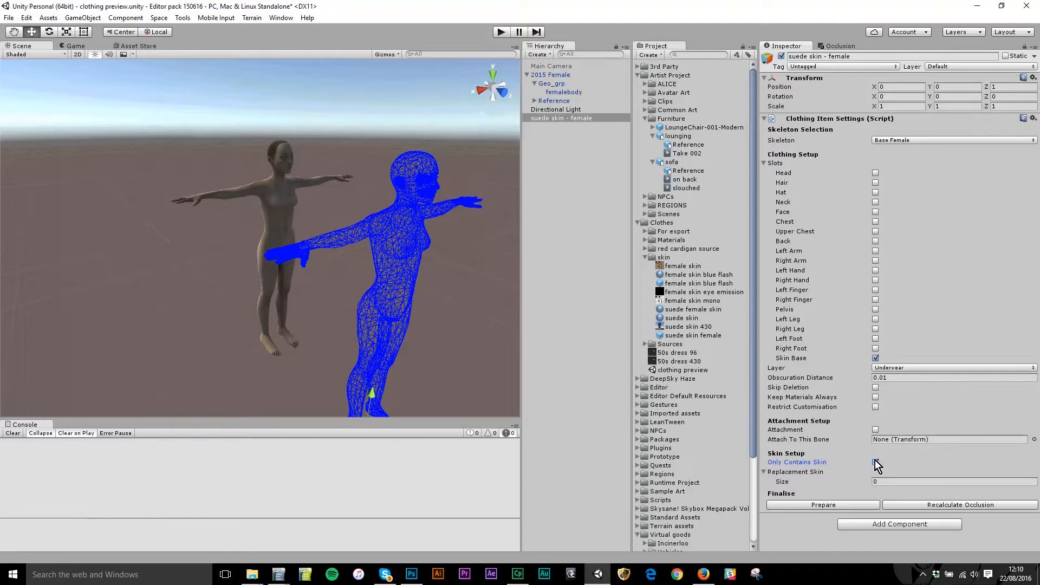
left_click(872, 463)
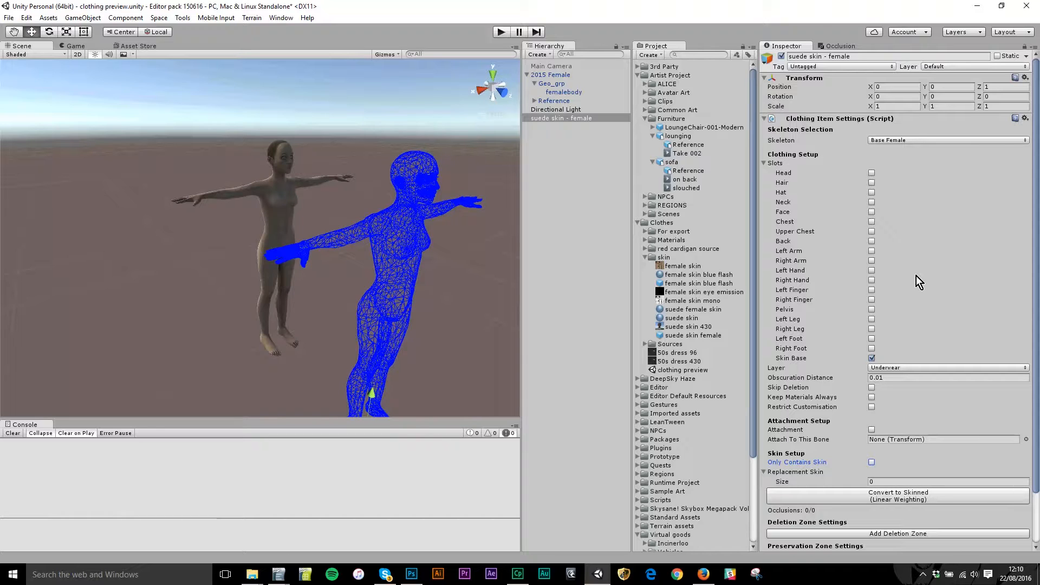
mouse_move(871, 173)
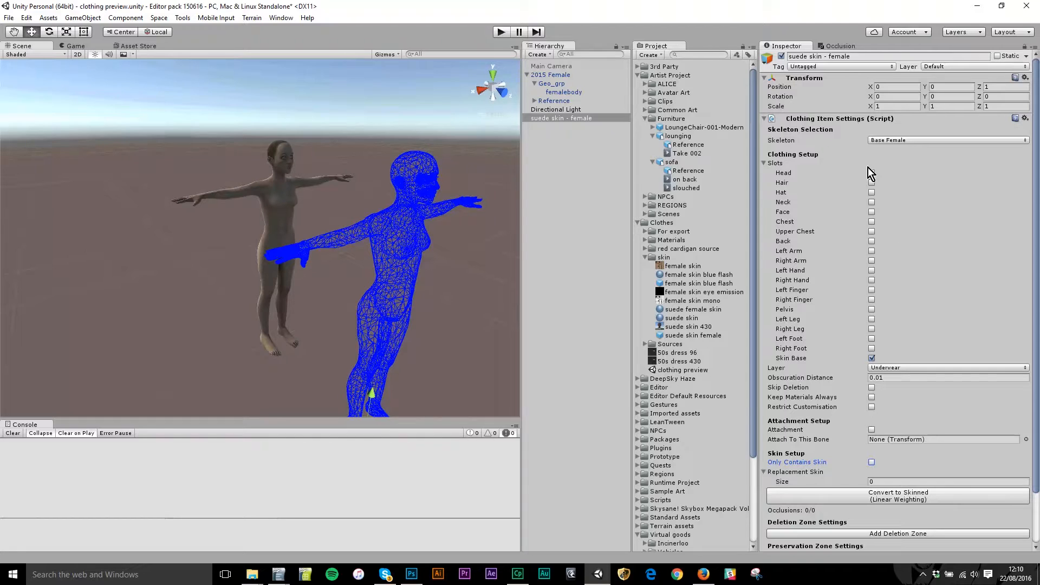
mouse_move(897, 200)
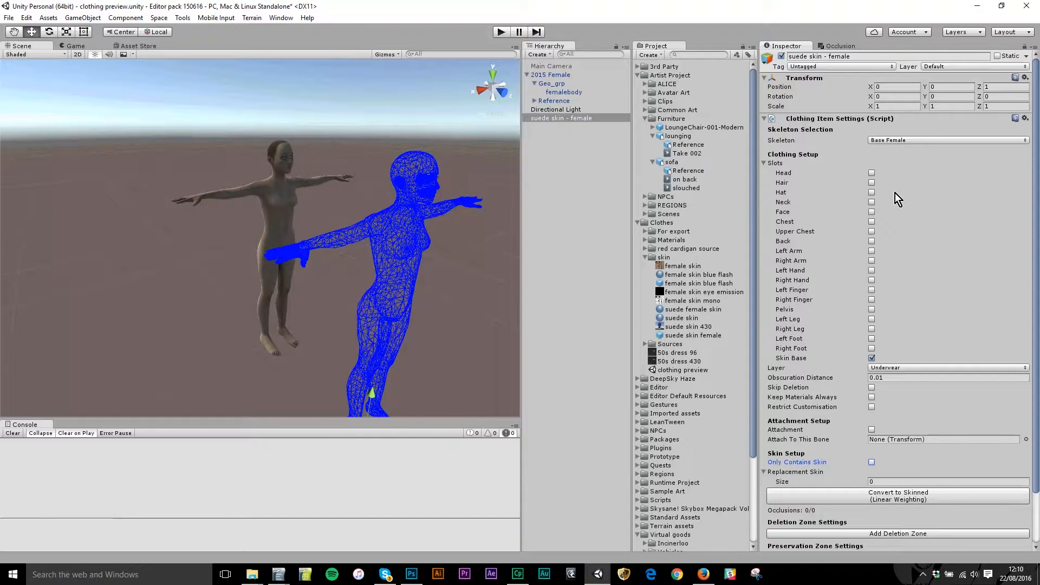
left_click(871, 359)
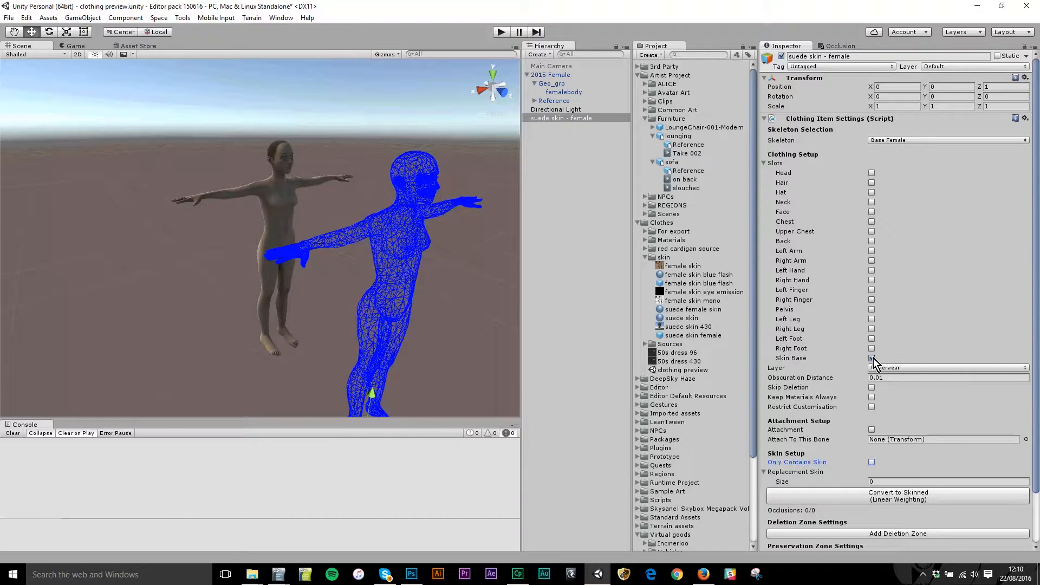
left_click(872, 359)
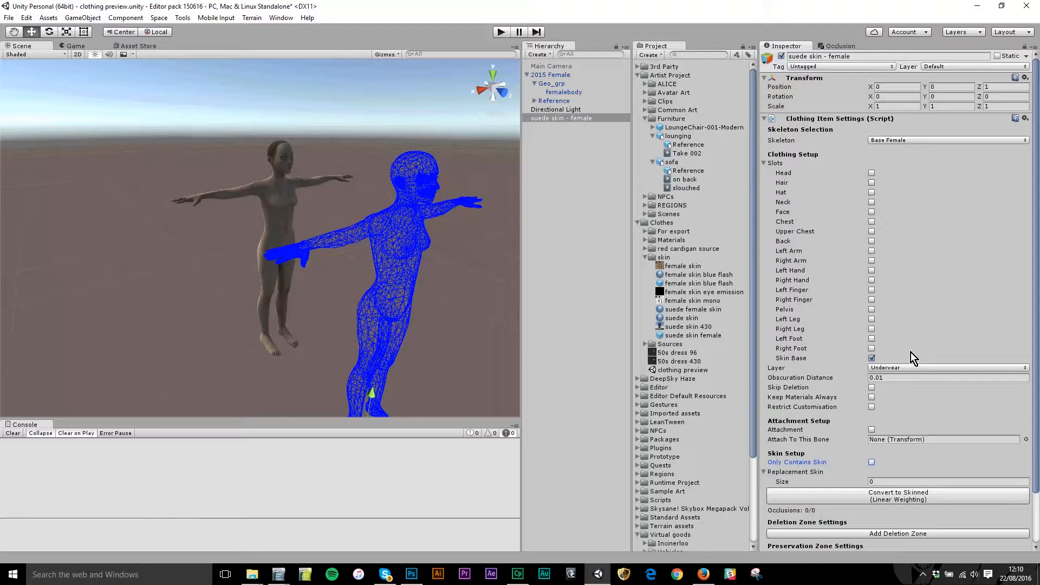
mouse_move(872, 267)
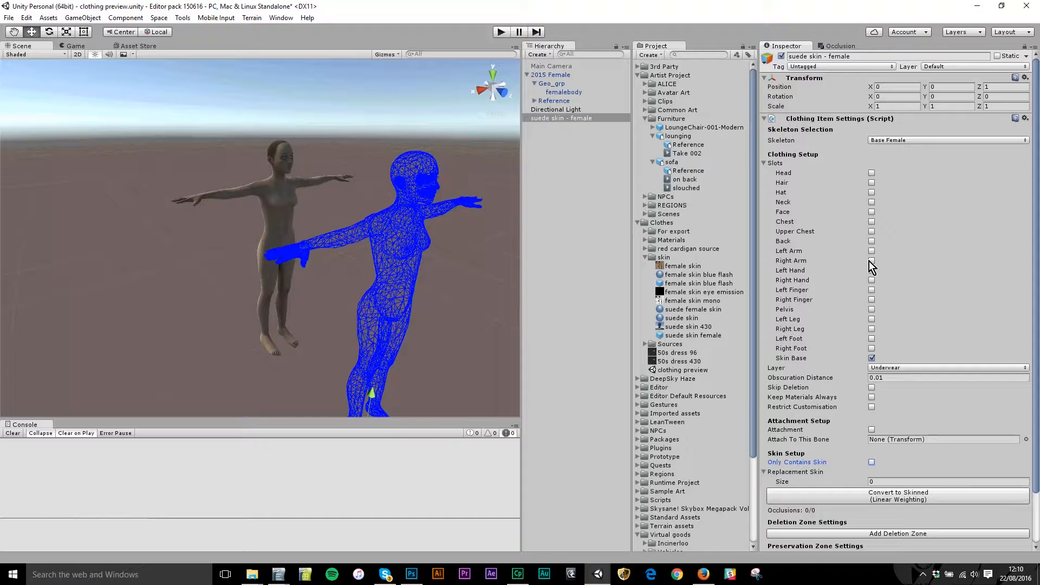
mouse_move(875, 294)
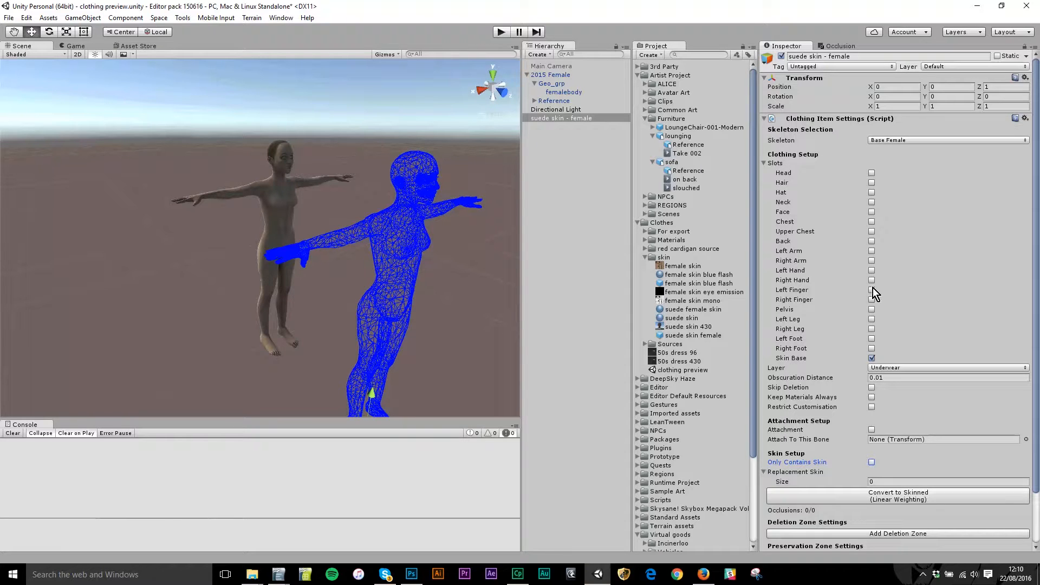
mouse_move(825, 307)
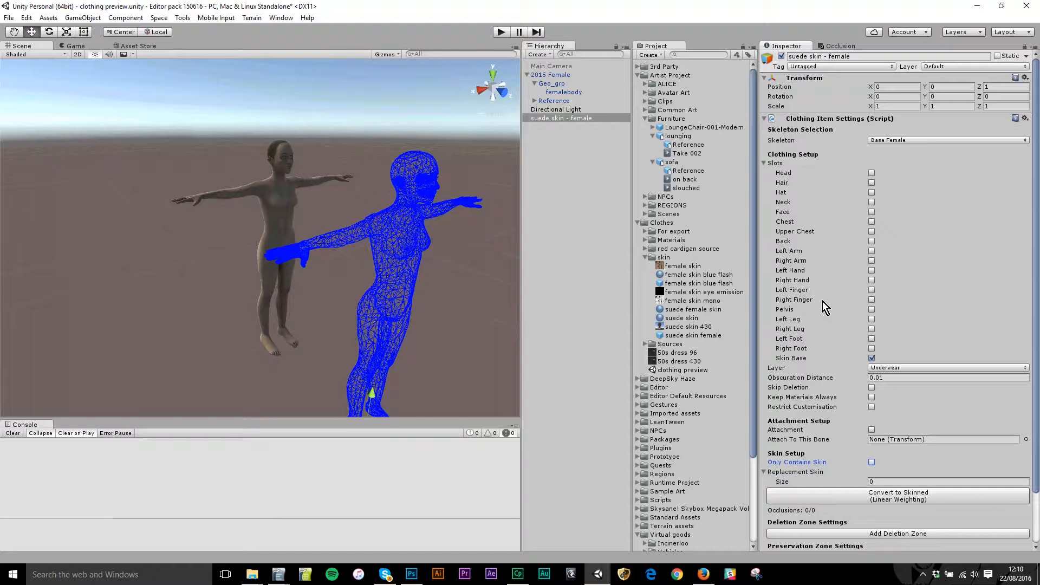
mouse_move(831, 415)
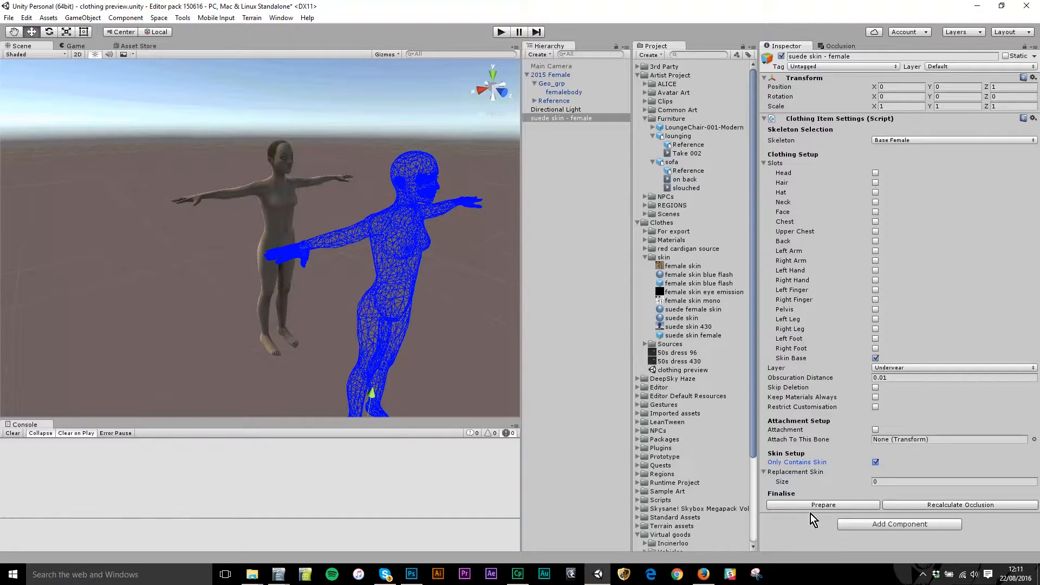
mouse_move(812, 479)
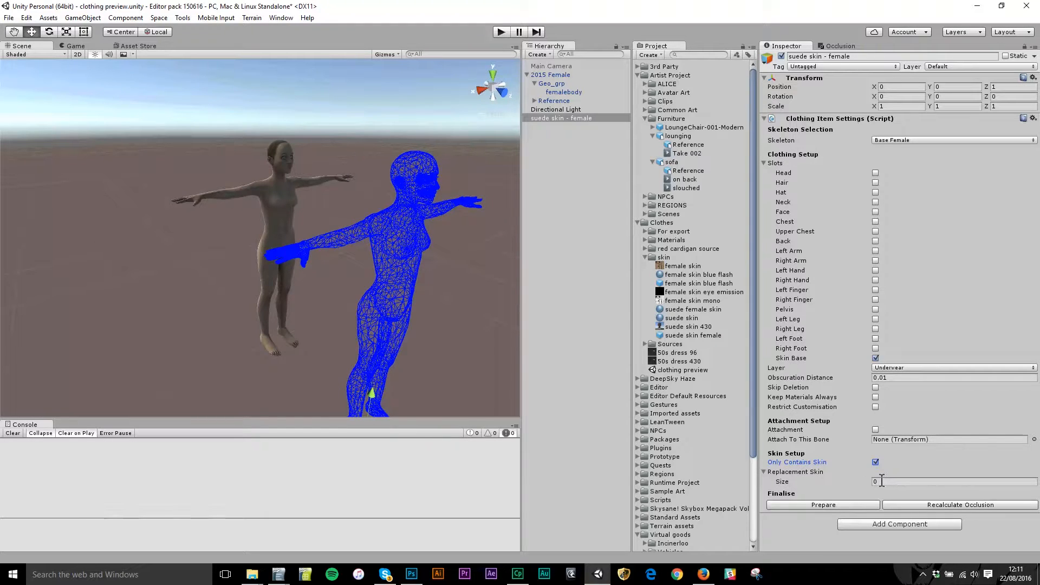
Set Replacement Skin Size to 1 with suede female skin as Element 0.
left_click(954, 481)
type("3")
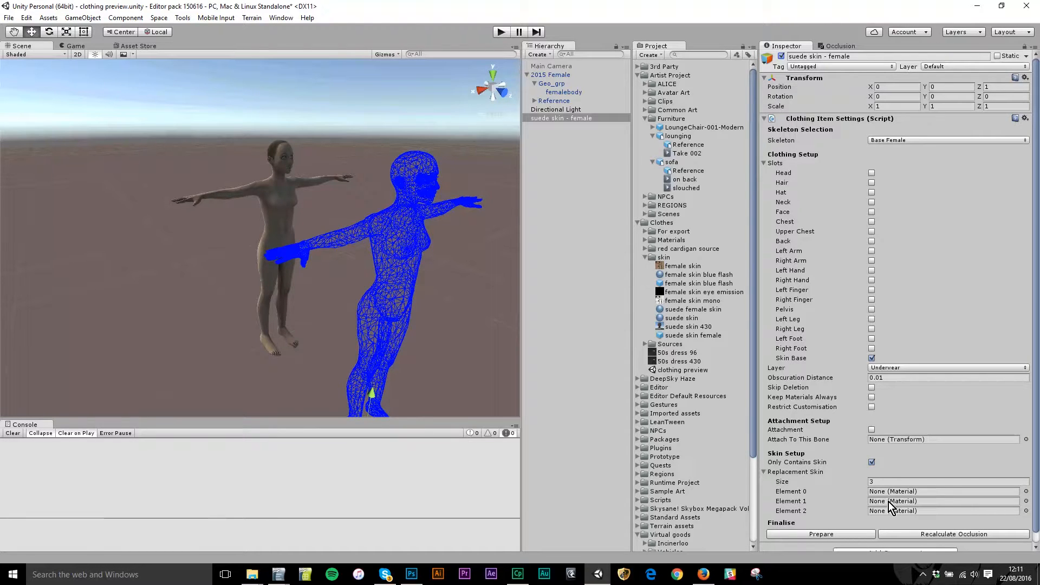
mouse_move(889, 519)
type("1")
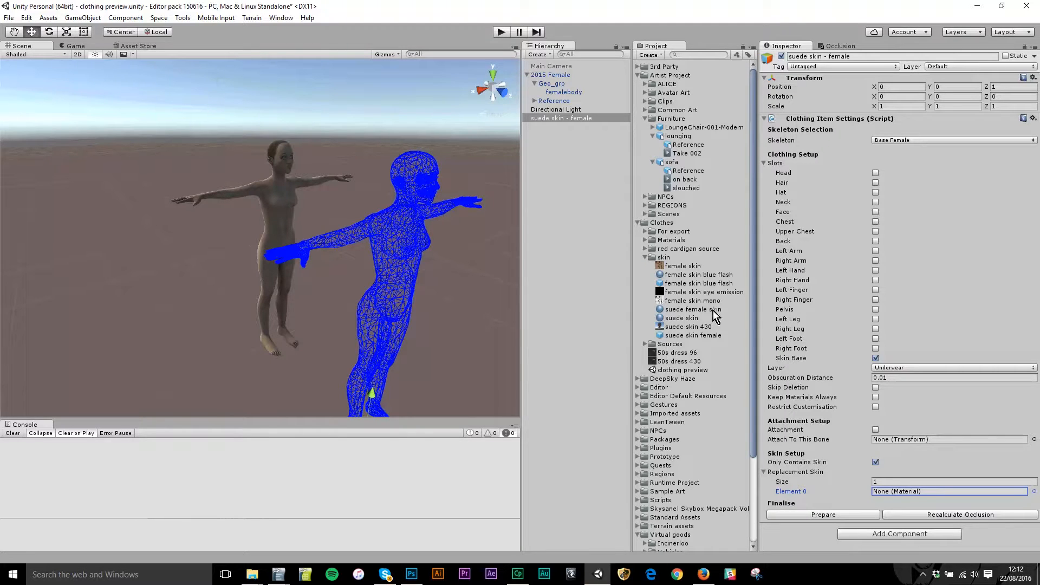
mouse_move(683, 318)
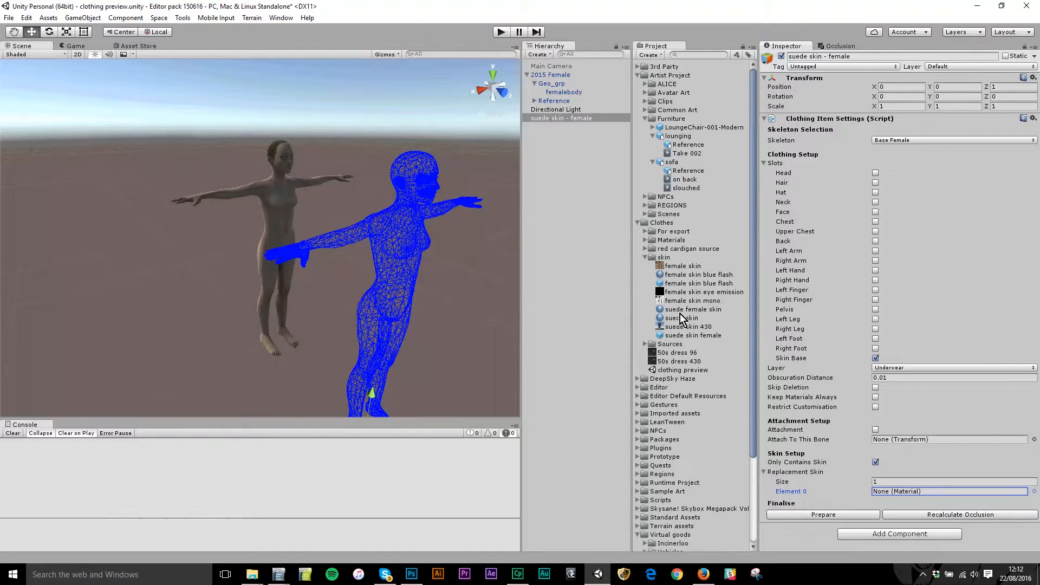
mouse_move(807, 424)
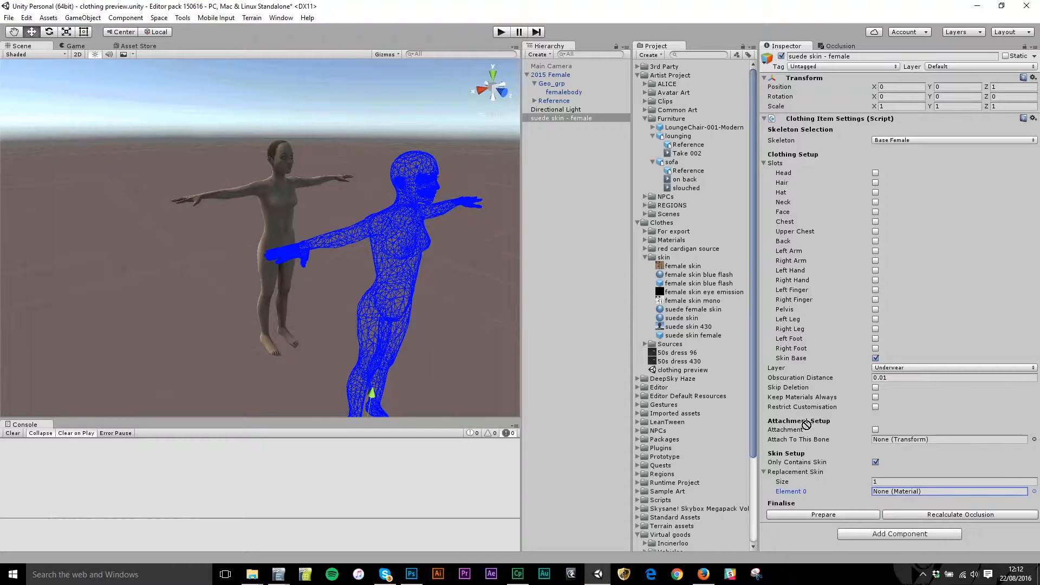
left_click(953, 491)
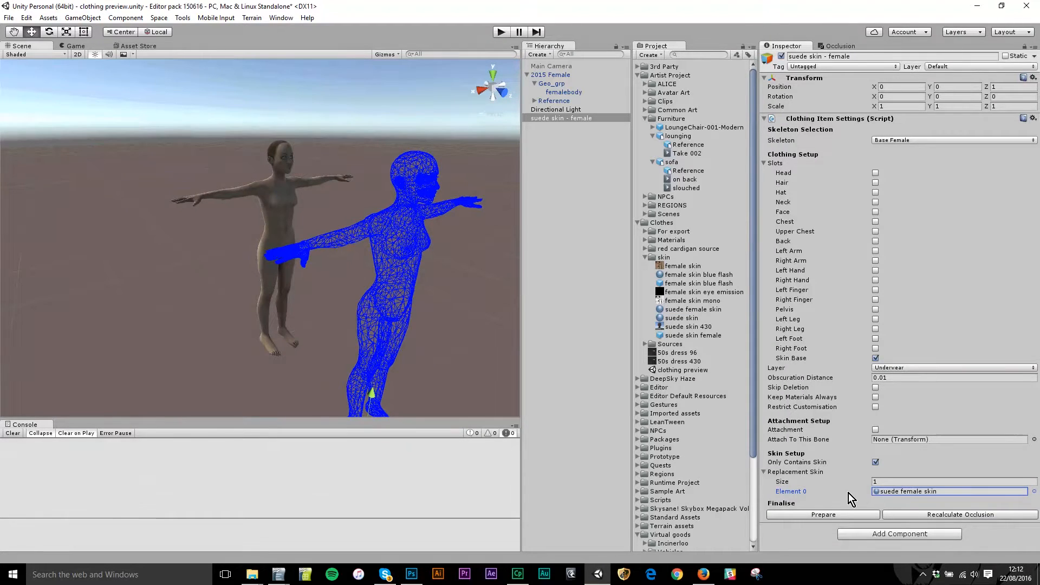
mouse_move(838, 441)
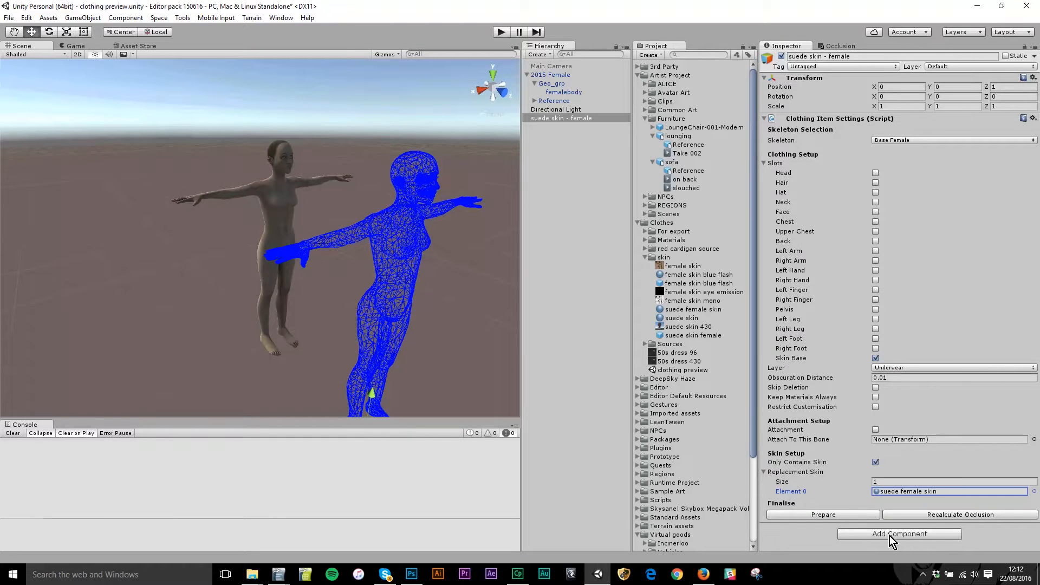
Add a Virtual Good component to the skin item.
left_click(899, 533)
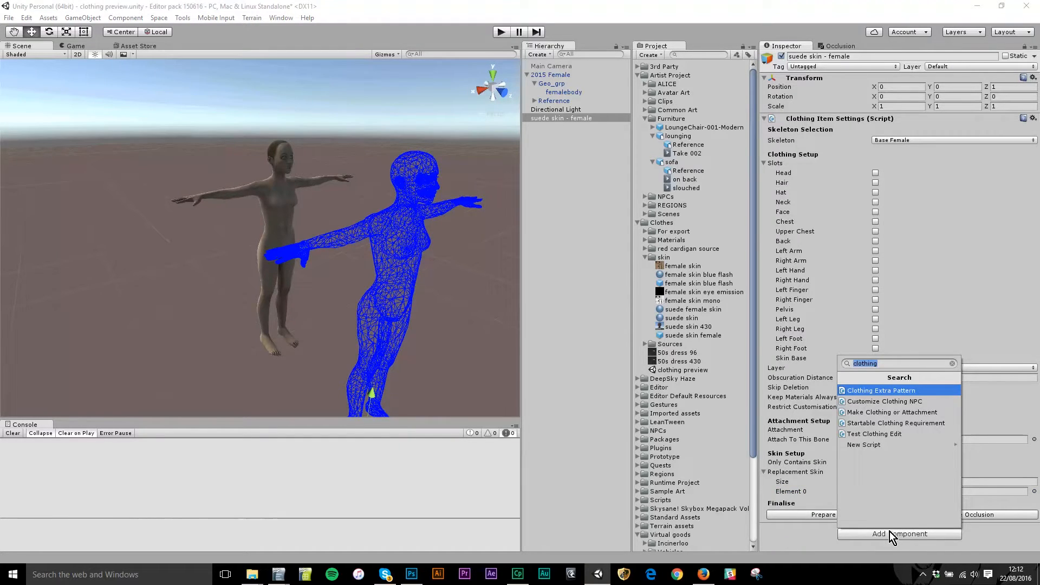
type("virtu")
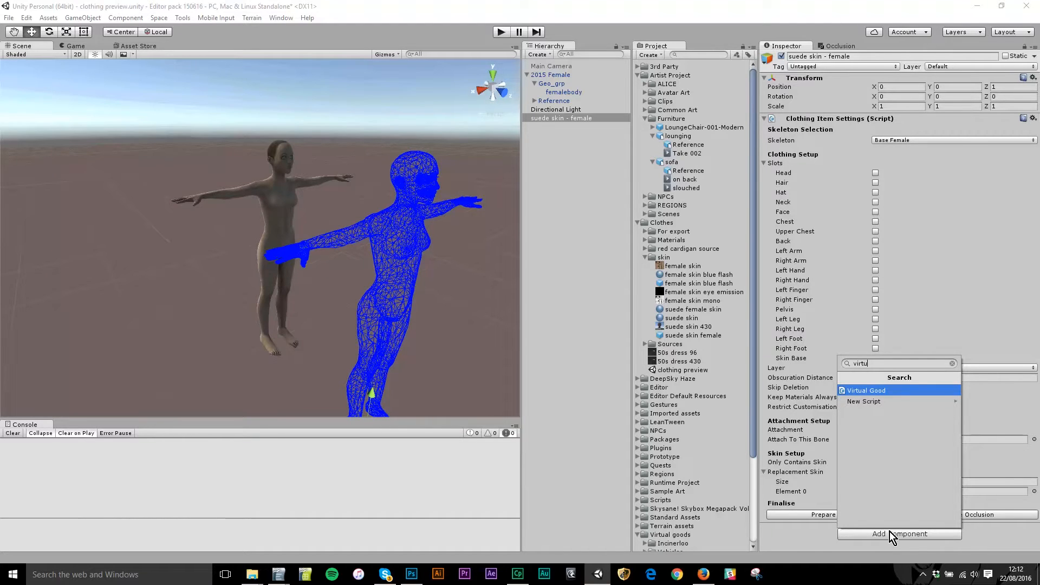
left_click(867, 391)
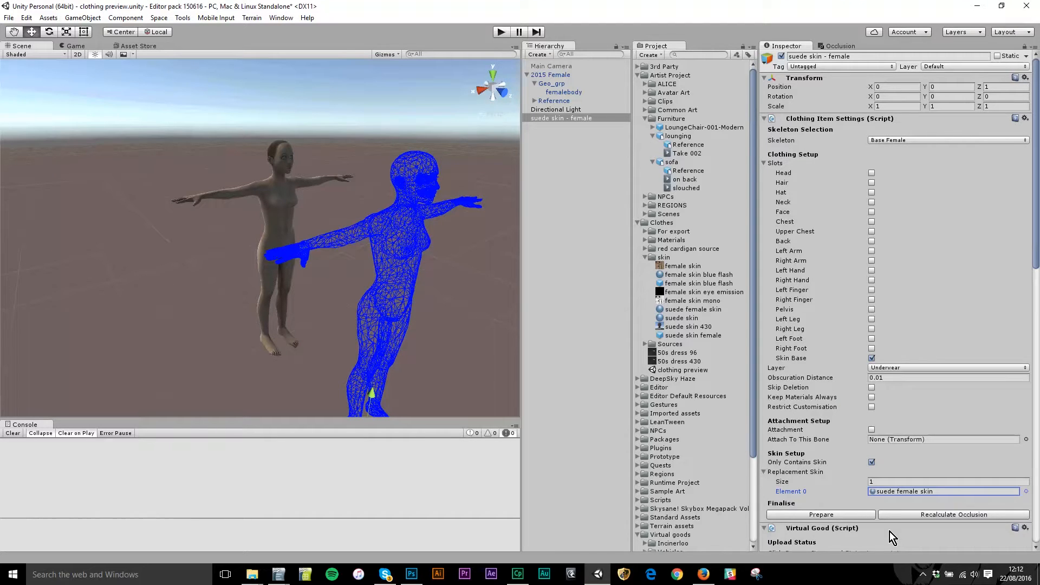
scroll("down", 3)
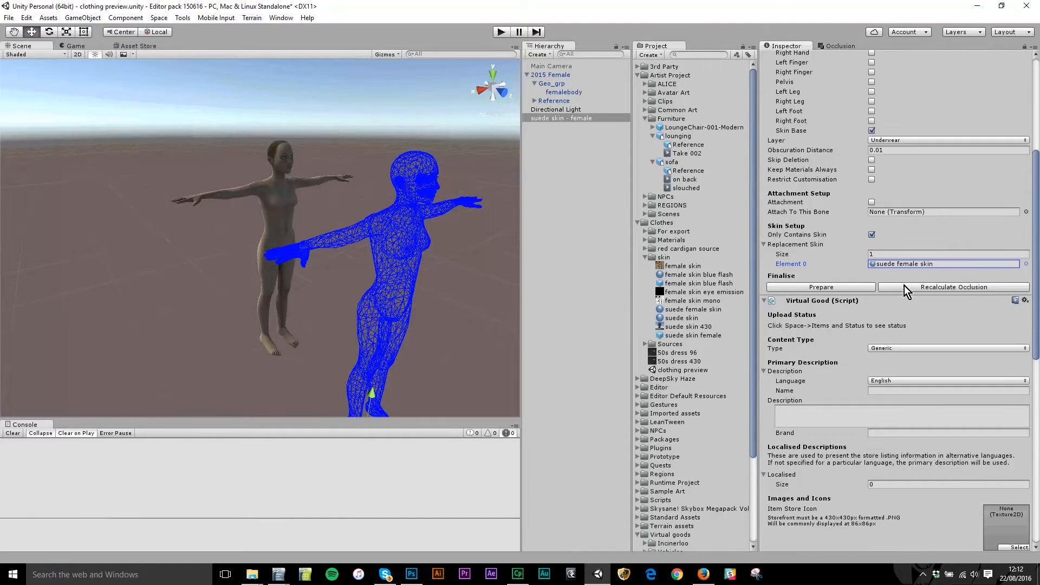
scroll("down", 3)
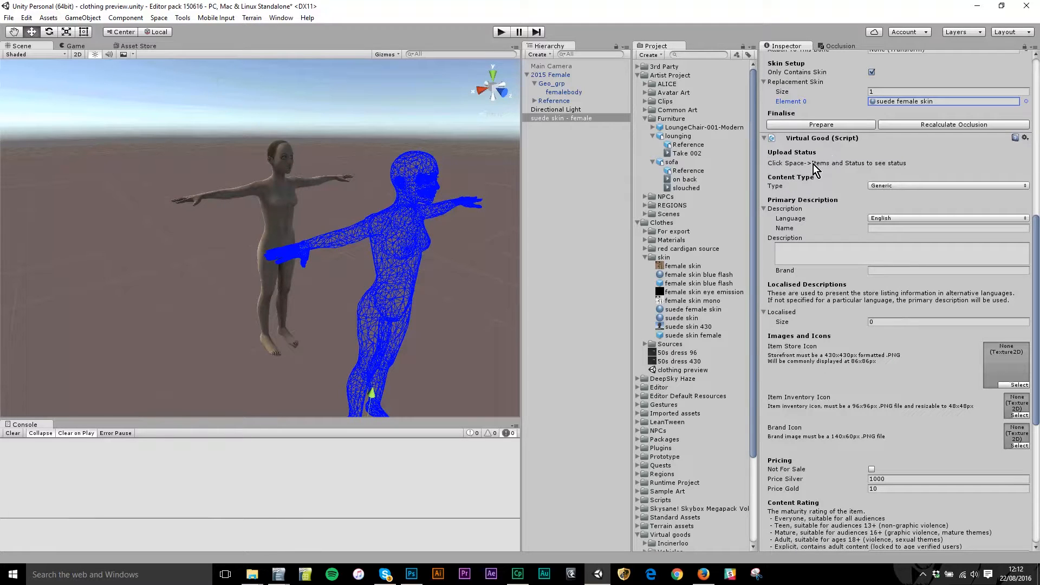
mouse_move(904, 212)
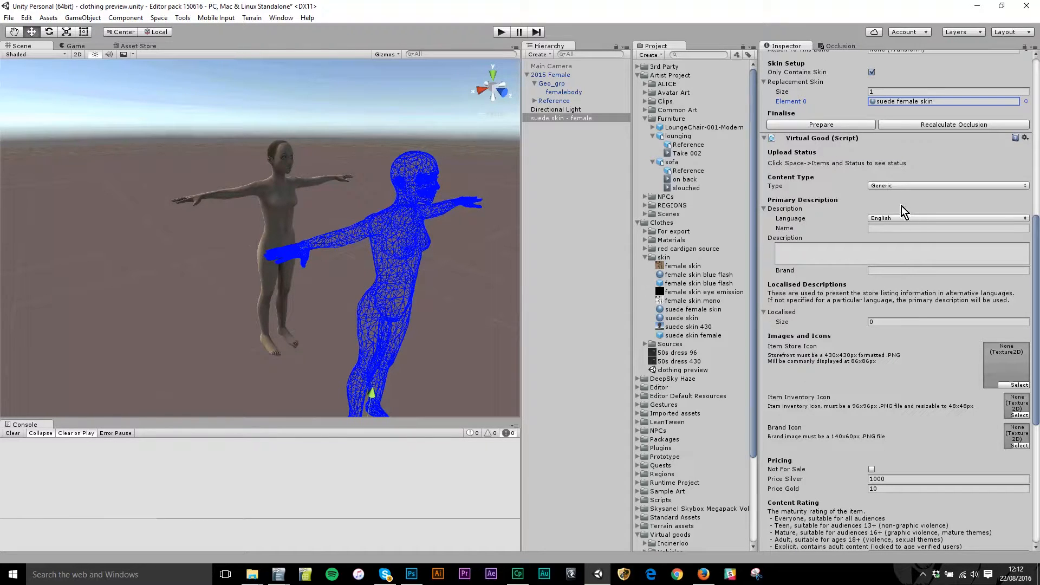
mouse_move(891, 191)
type("S")
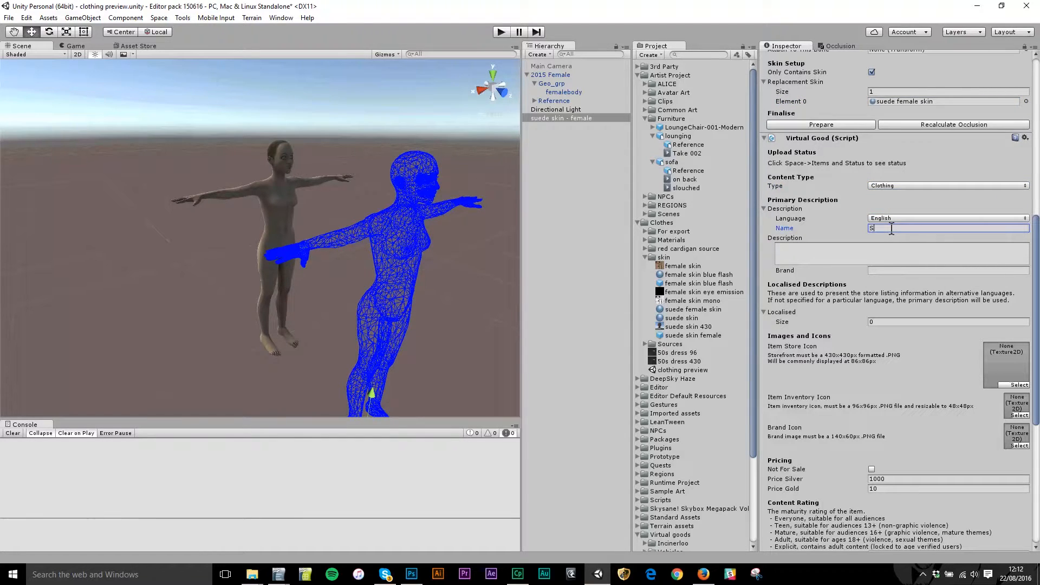
Set its type to Clothing and name and describe it 'Female suede skin'.
type("Female su")
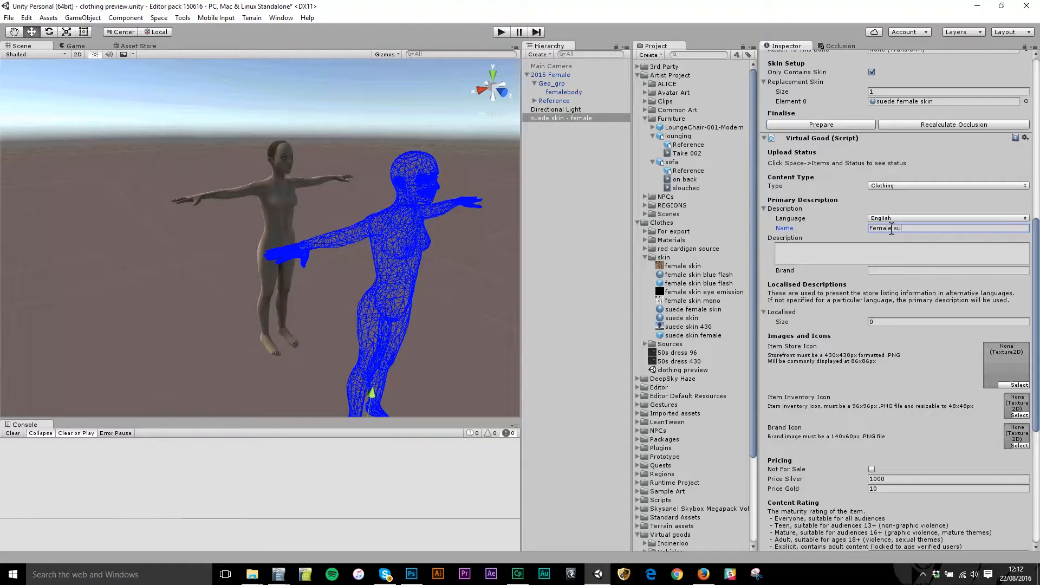
type("ede skin")
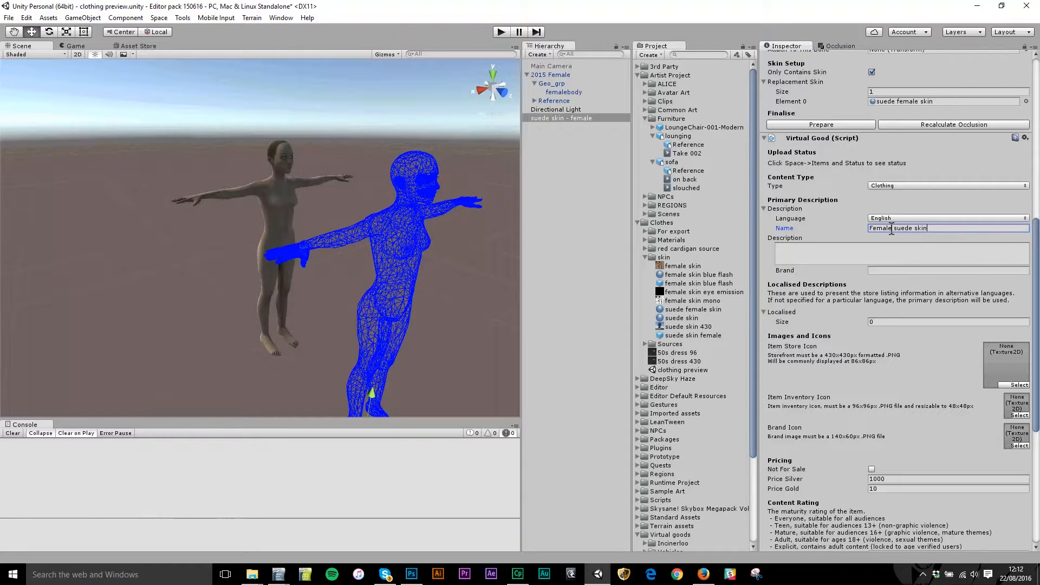
left_click(901, 254)
type("Female suede skin")
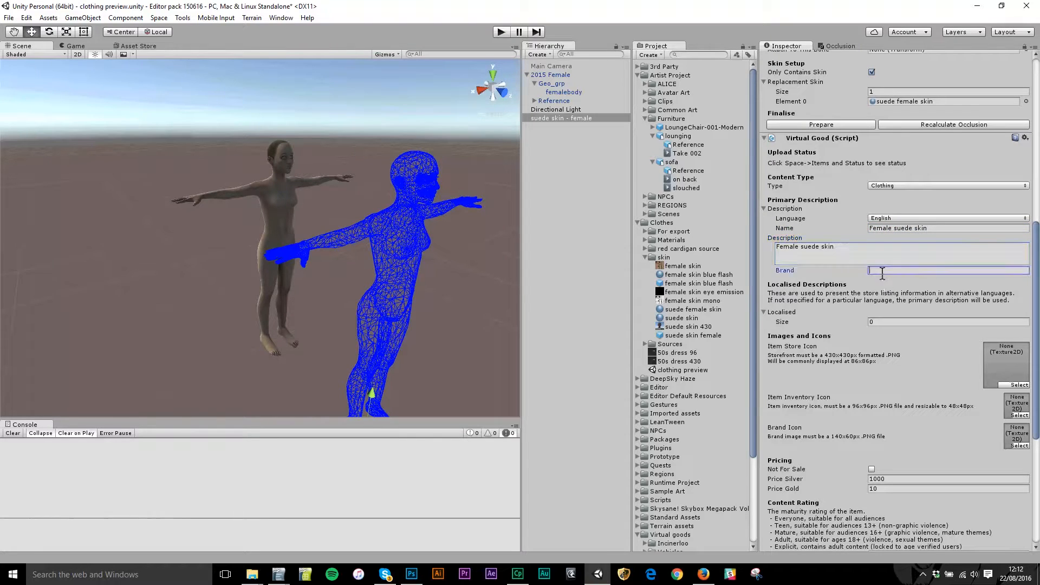
Enter SWE as the virtual good's brand.
type("SWE")
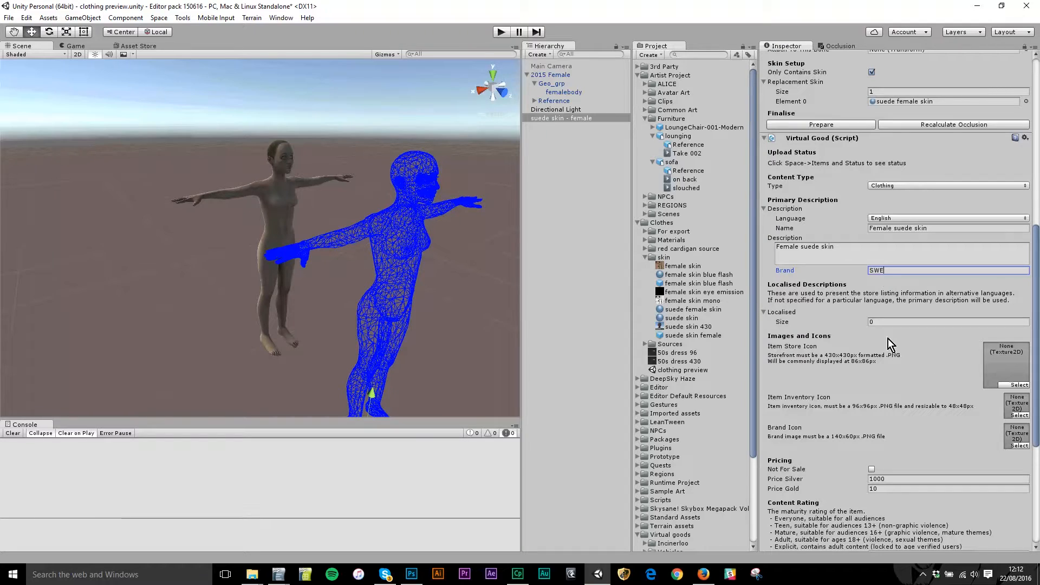
mouse_move(913, 284)
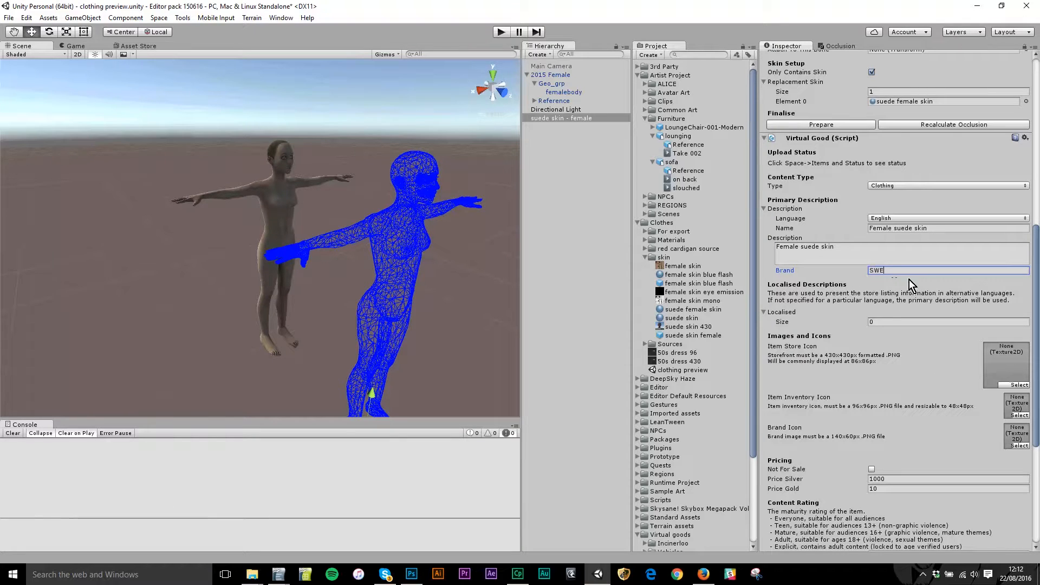
mouse_move(906, 282)
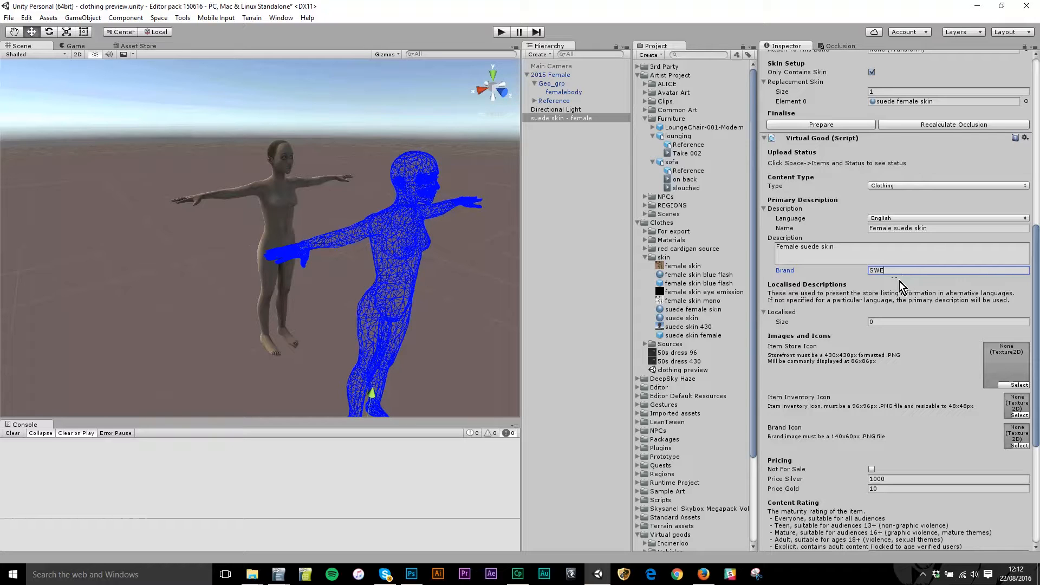
mouse_move(888, 294)
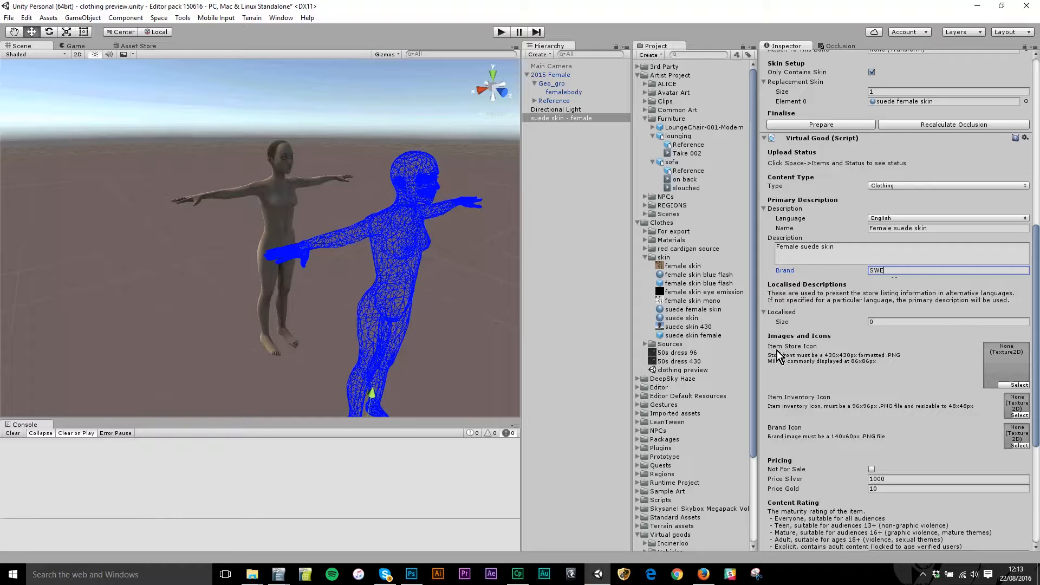
mouse_move(700, 335)
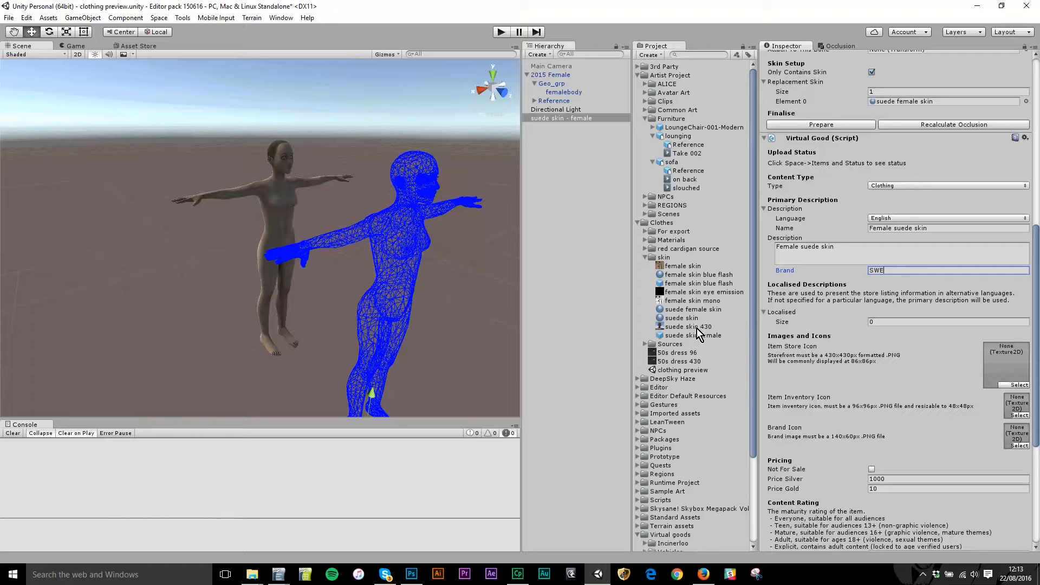
left_click(1018, 384)
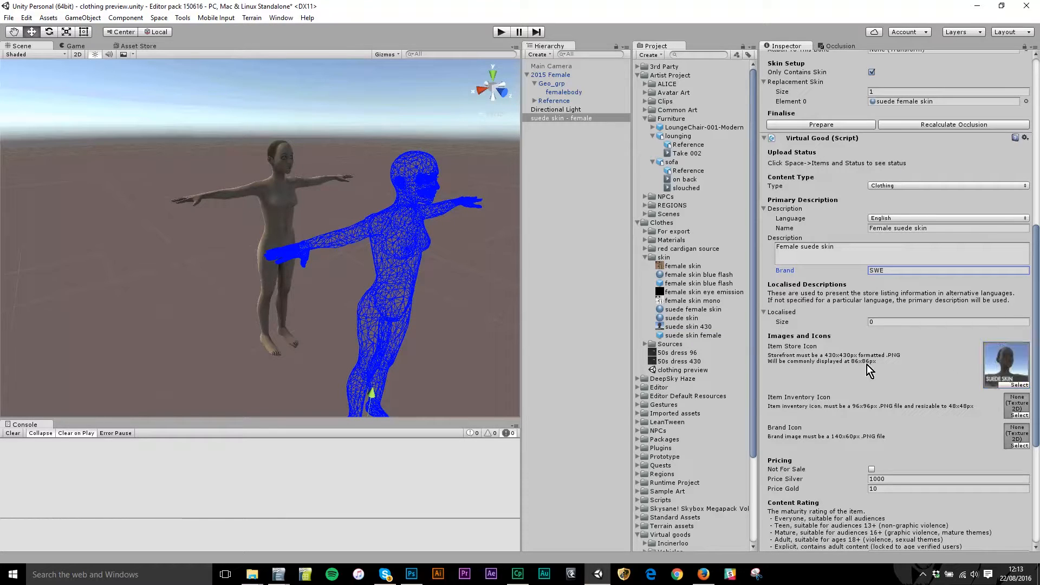
left_click(688, 326)
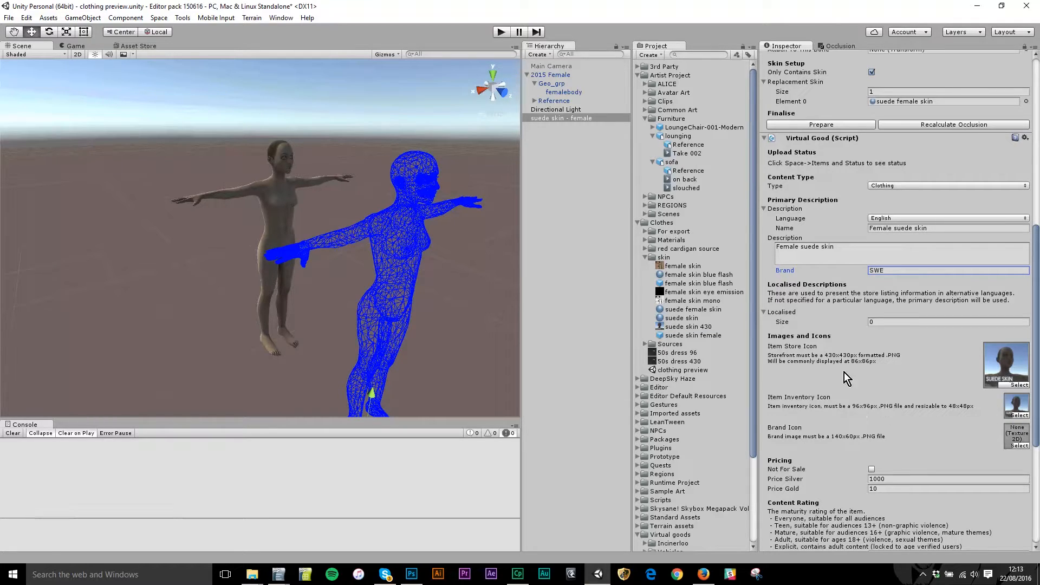
mouse_move(888, 367)
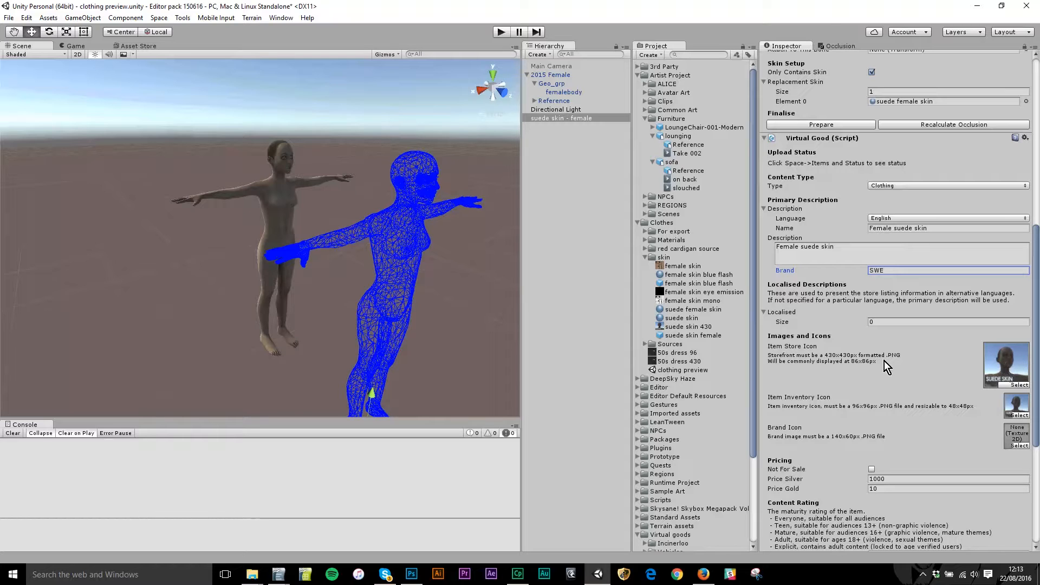
mouse_move(856, 363)
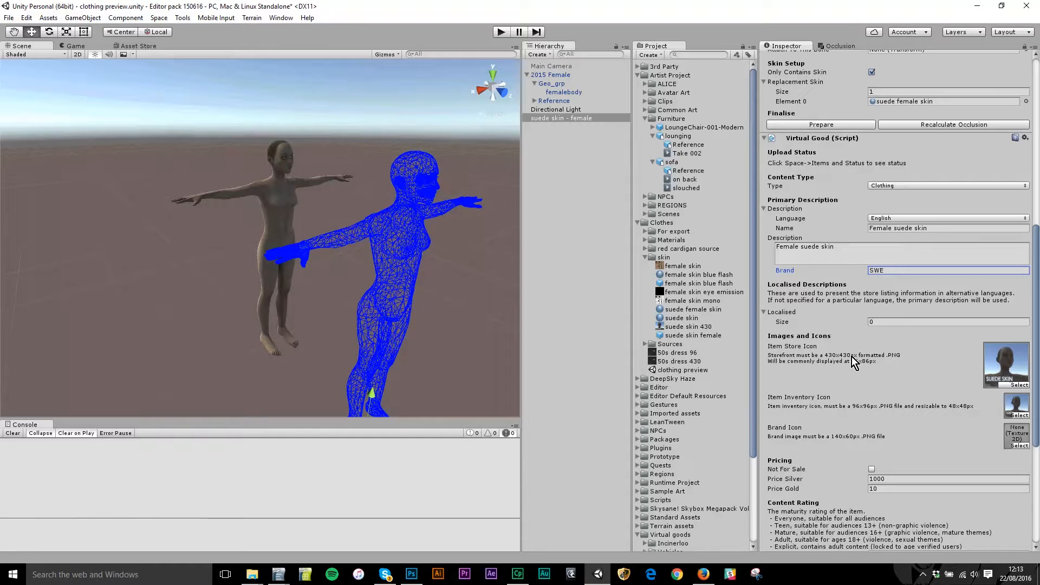
left_click(687, 326)
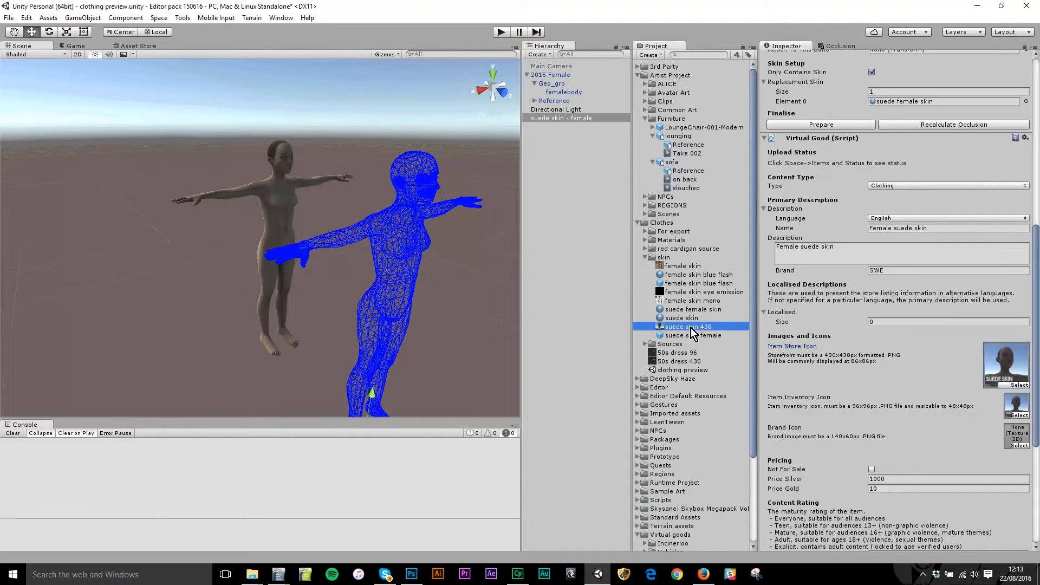
left_click(686, 326)
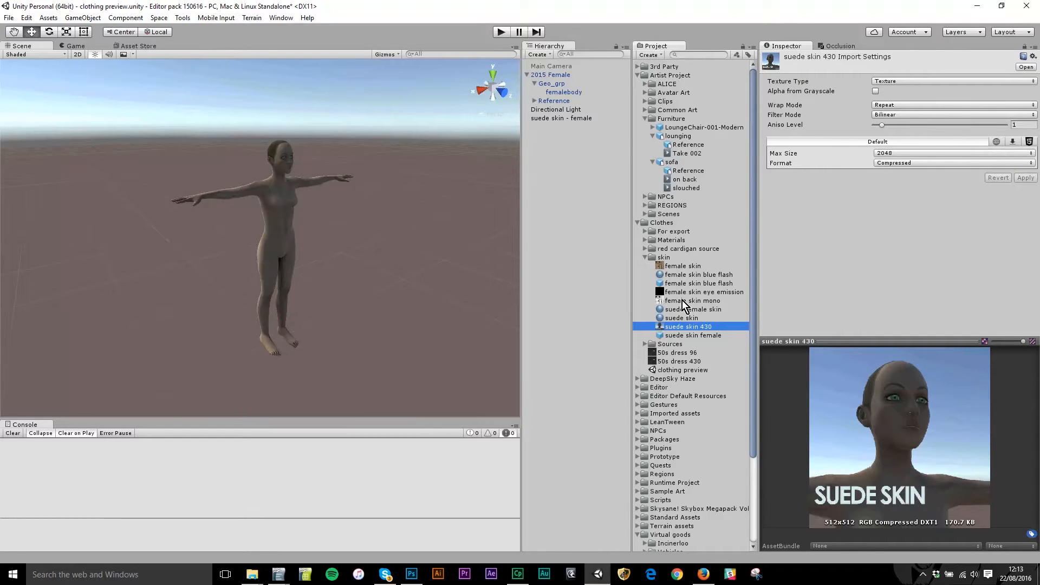
left_click(560, 117)
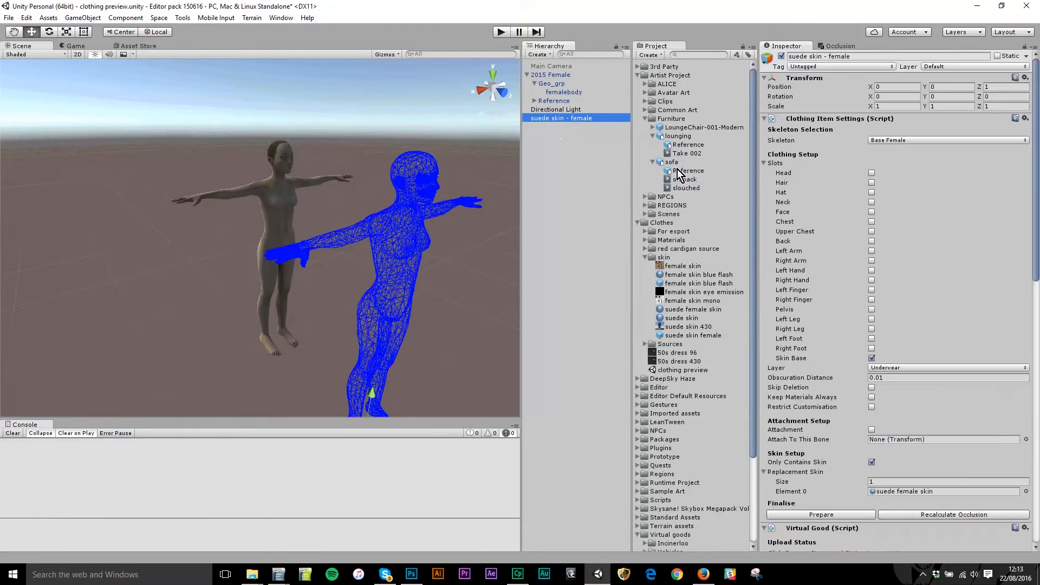
scroll("down", 3)
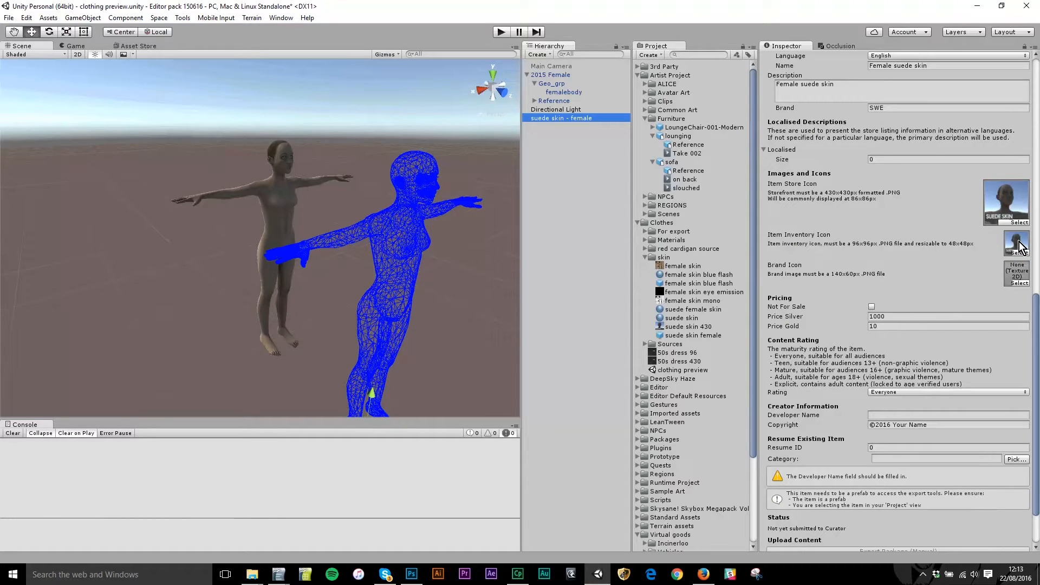
mouse_move(850, 250)
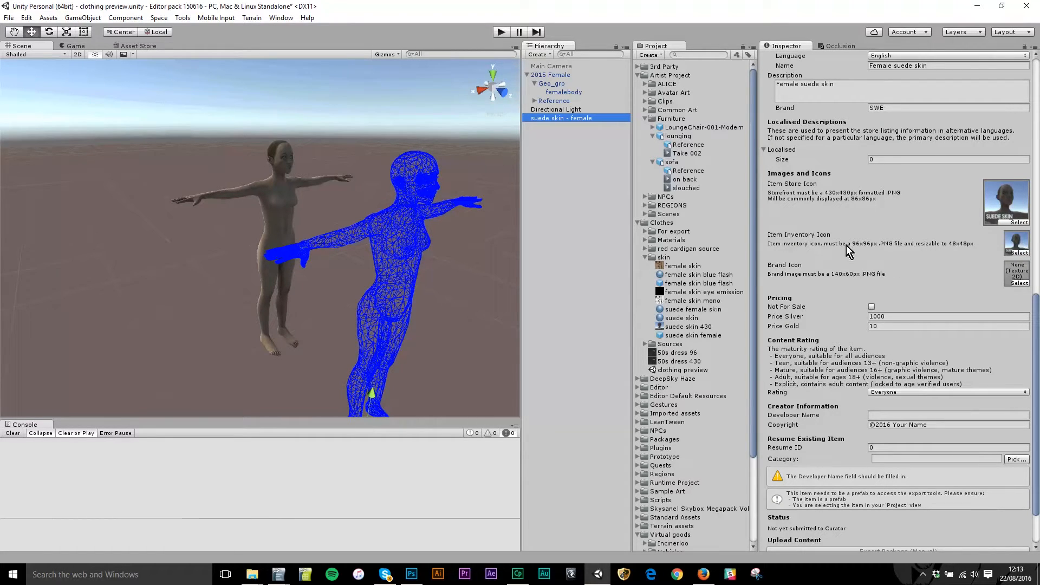
mouse_move(933, 240)
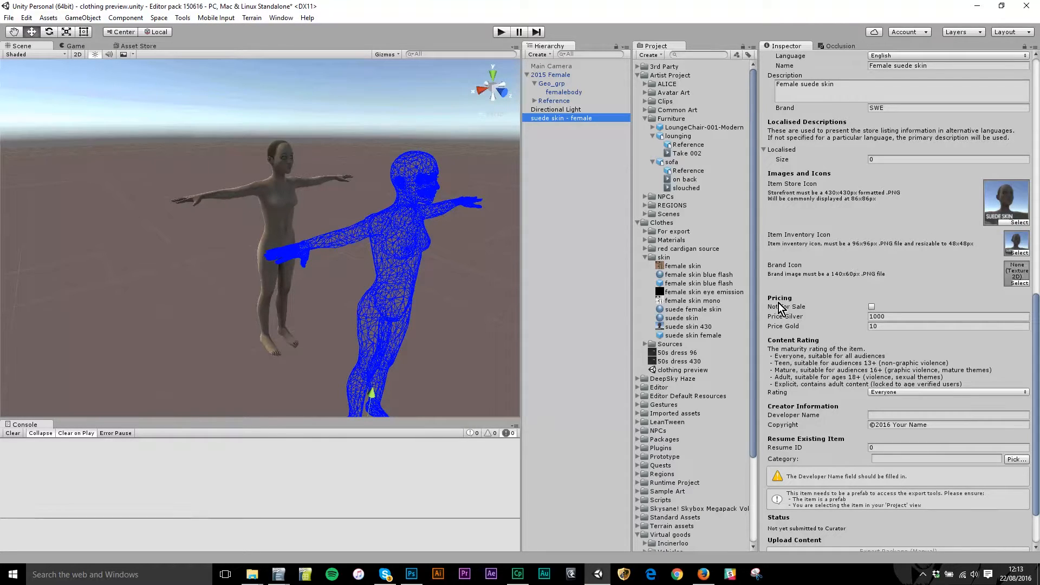
mouse_move(823, 401)
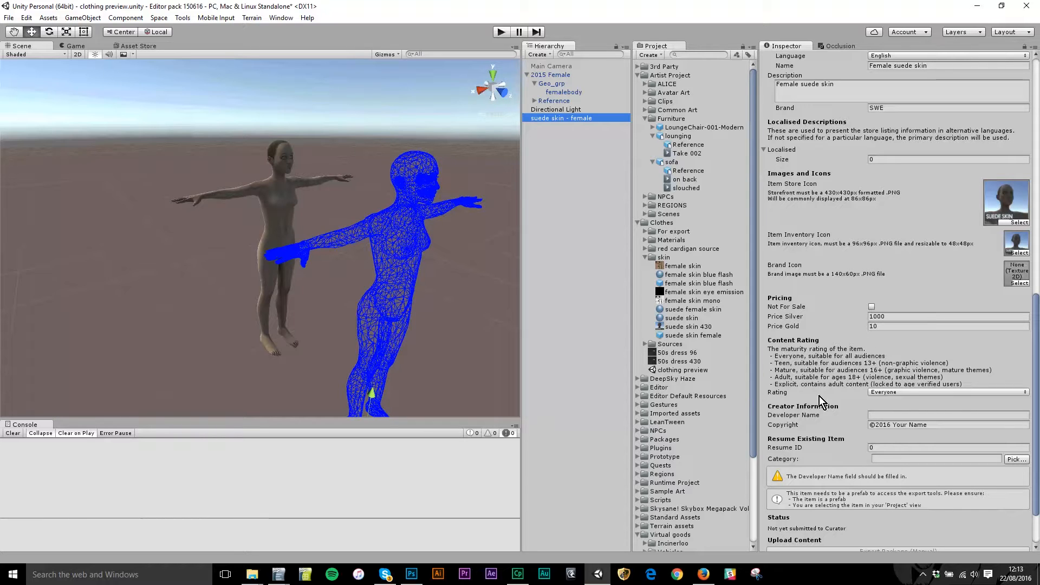
Set rating Everyone, developer Sine Wave Entertainment and copyright ©2016 Sine Wave Entertainment.
left_click(949, 392)
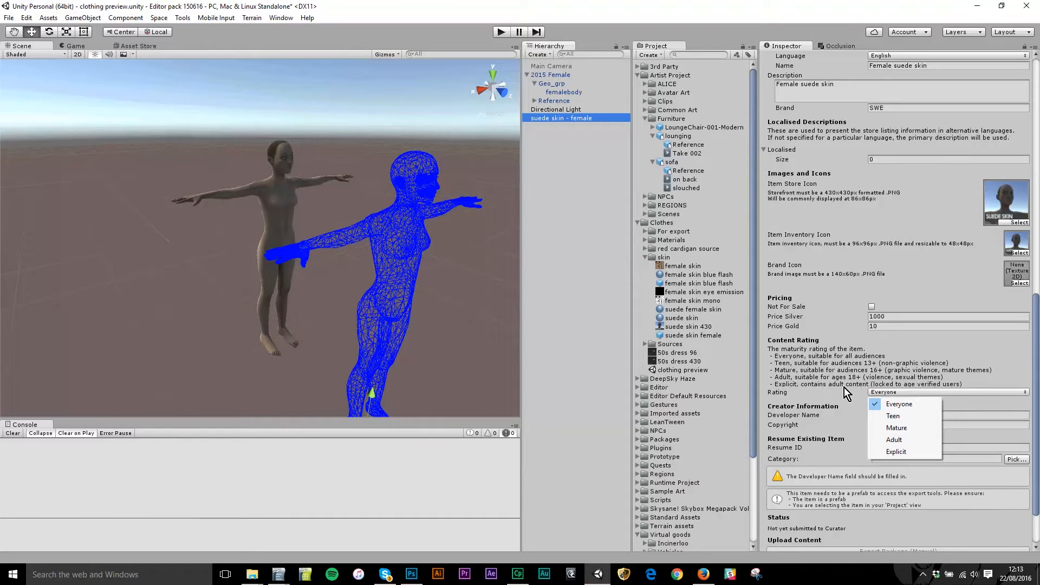
left_click(898, 403)
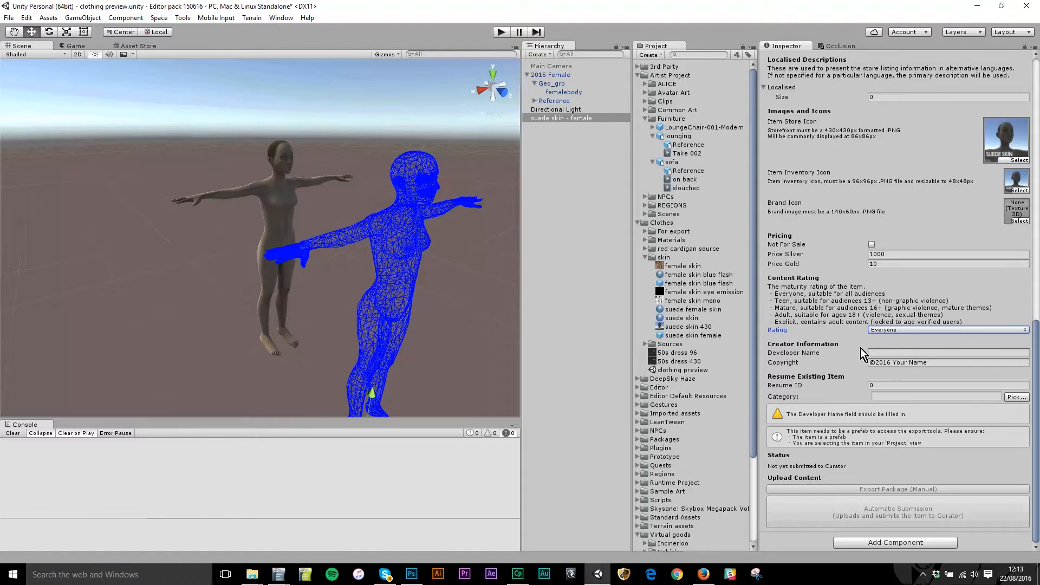
mouse_move(876, 309)
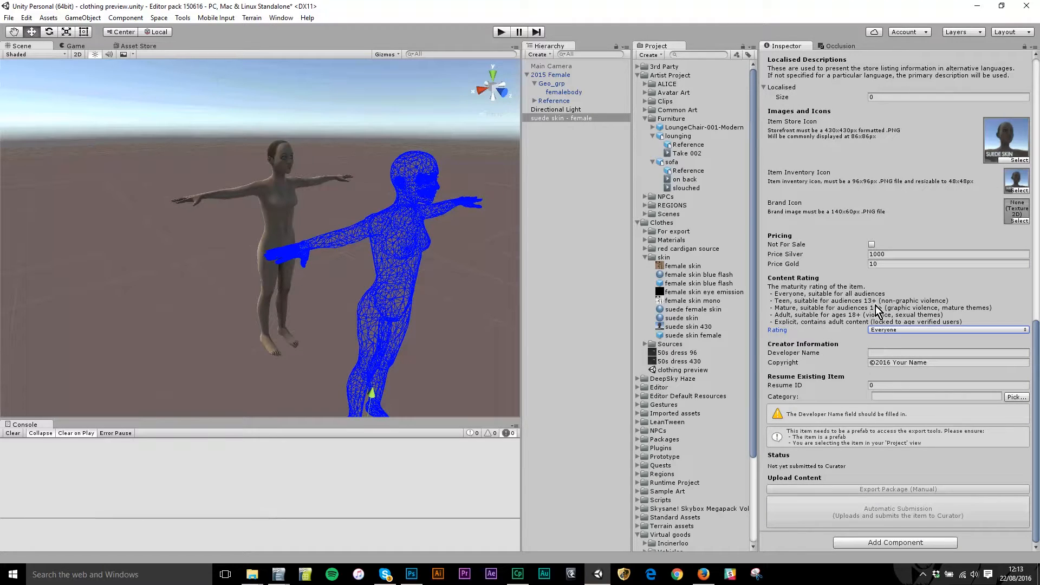
scroll("up", 3)
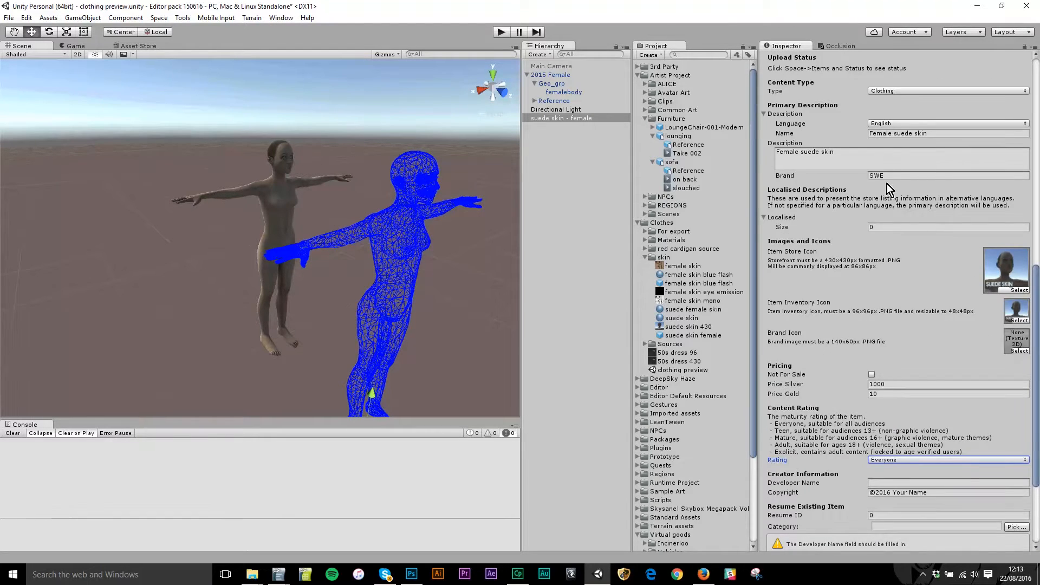
scroll("down", 3)
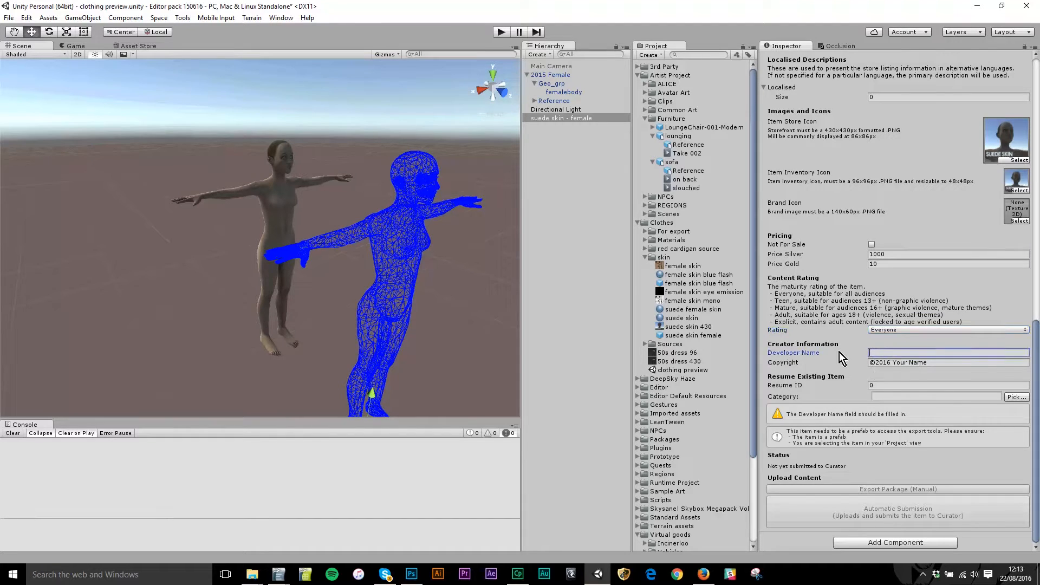
mouse_move(844, 359)
type("S")
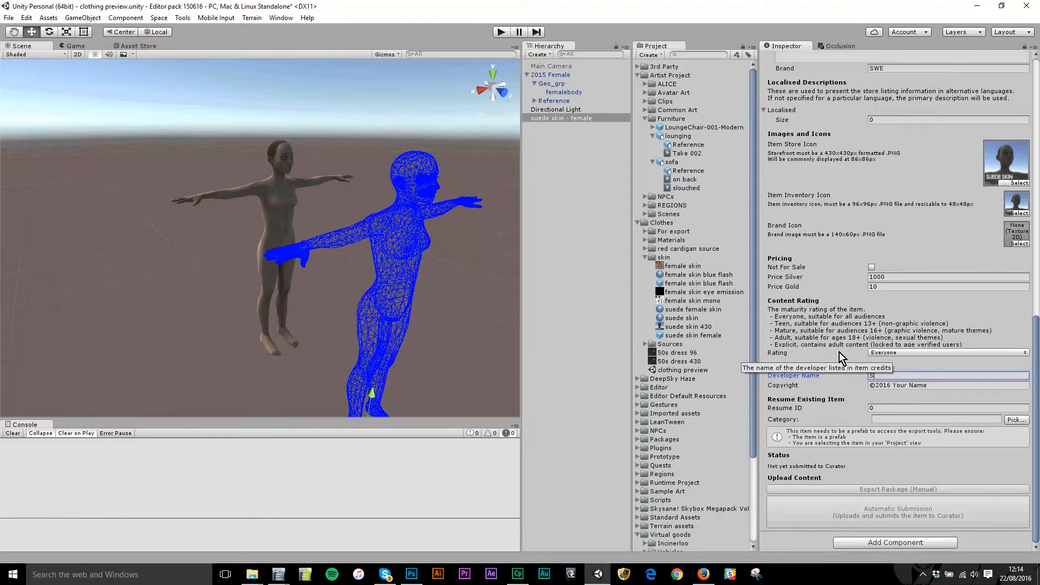
type("ine Wave Entertain")
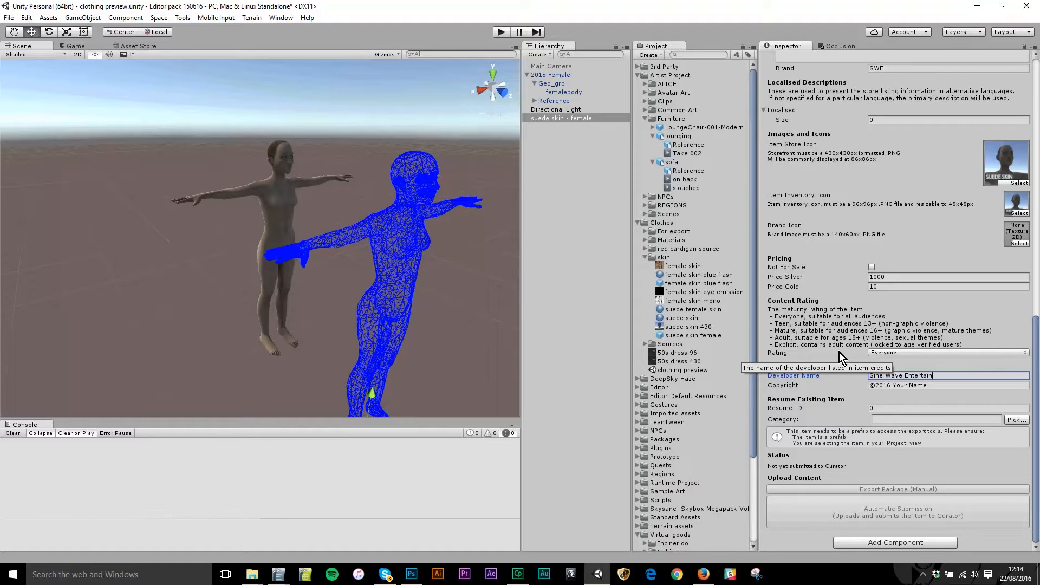
type("ment")
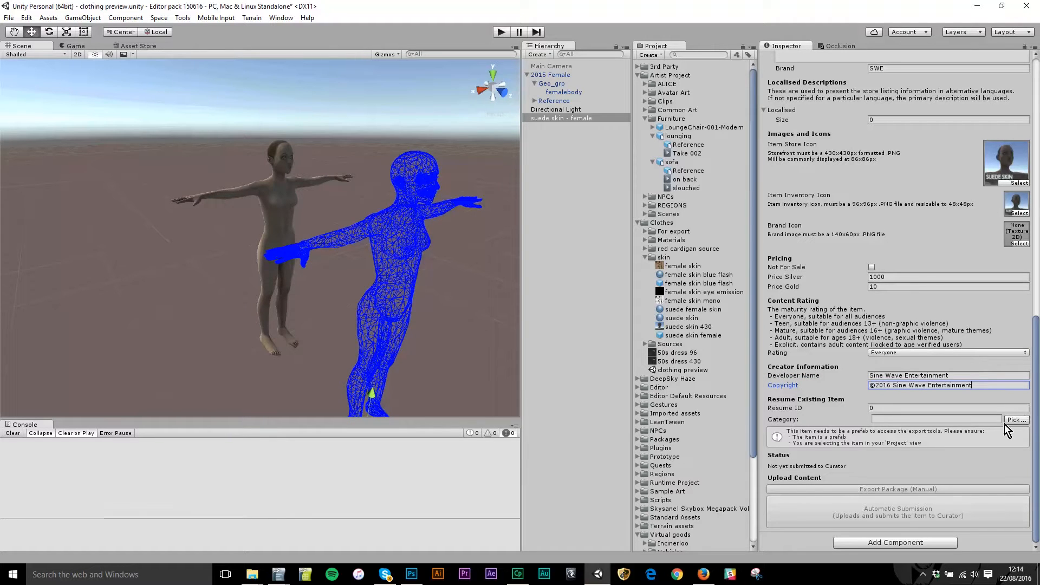
Pick Clothes > Body > Hair as category and edit it to Clothes/Body/Skin.
left_click(1015, 419)
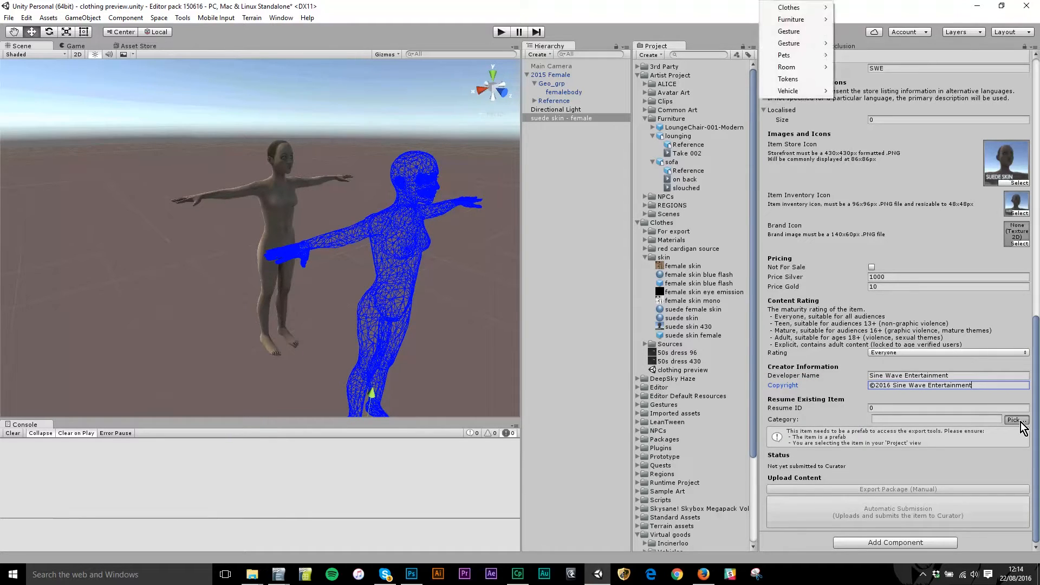
mouse_move(790, 7)
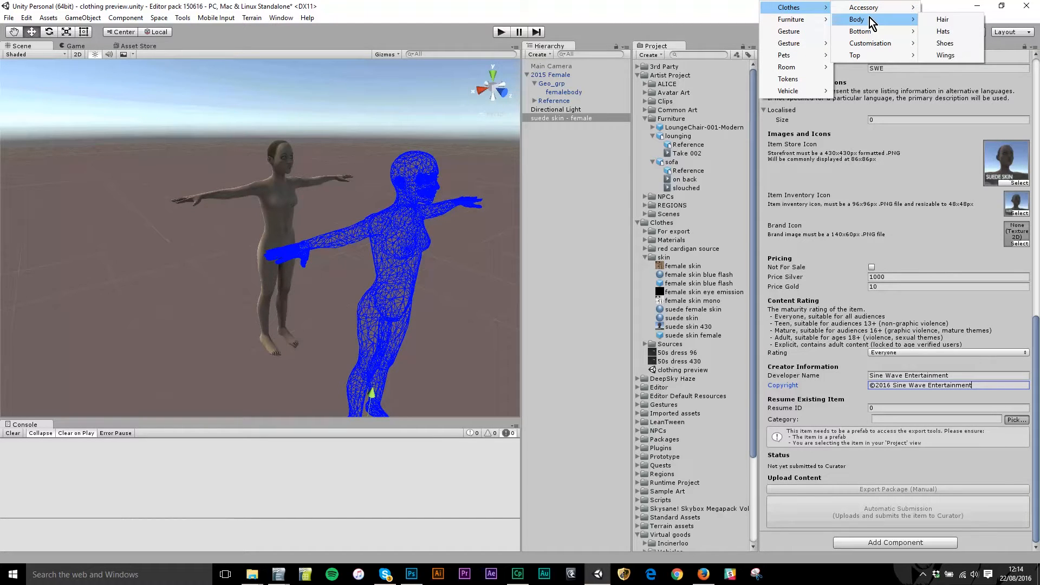
left_click(941, 18)
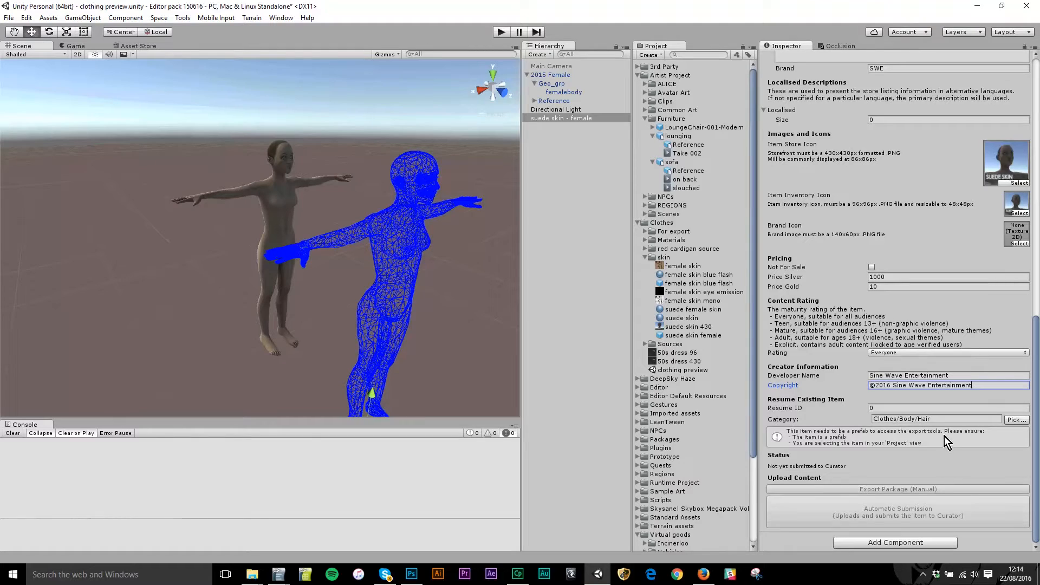
left_click(935, 418)
type("Skin")
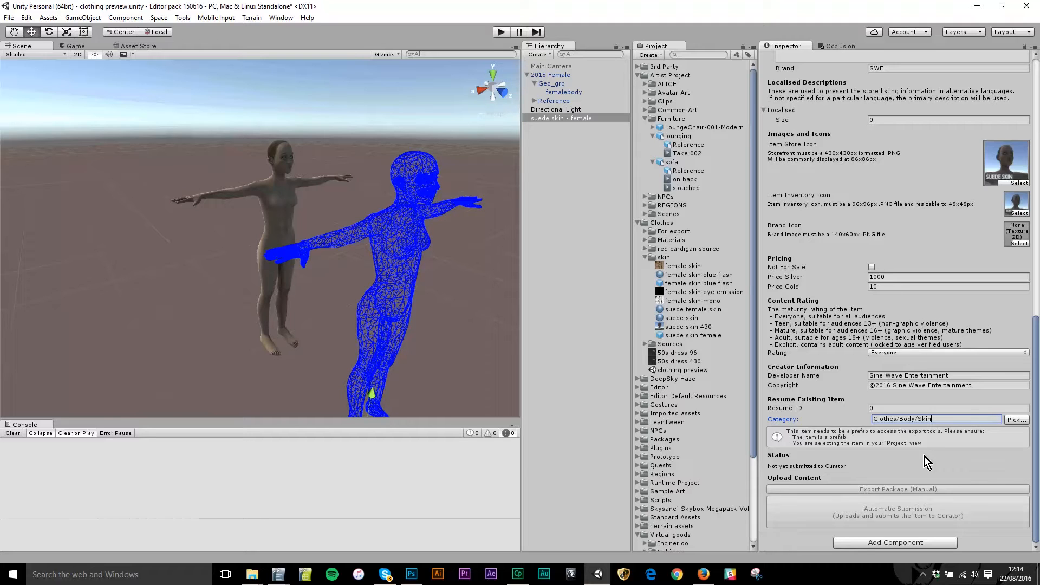
mouse_move(890, 519)
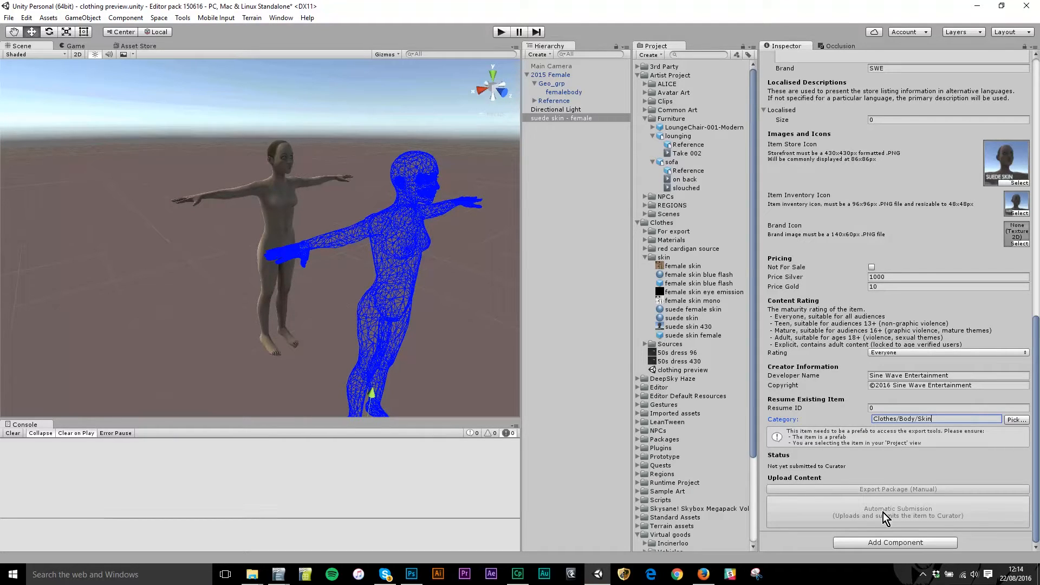
mouse_move(553, 127)
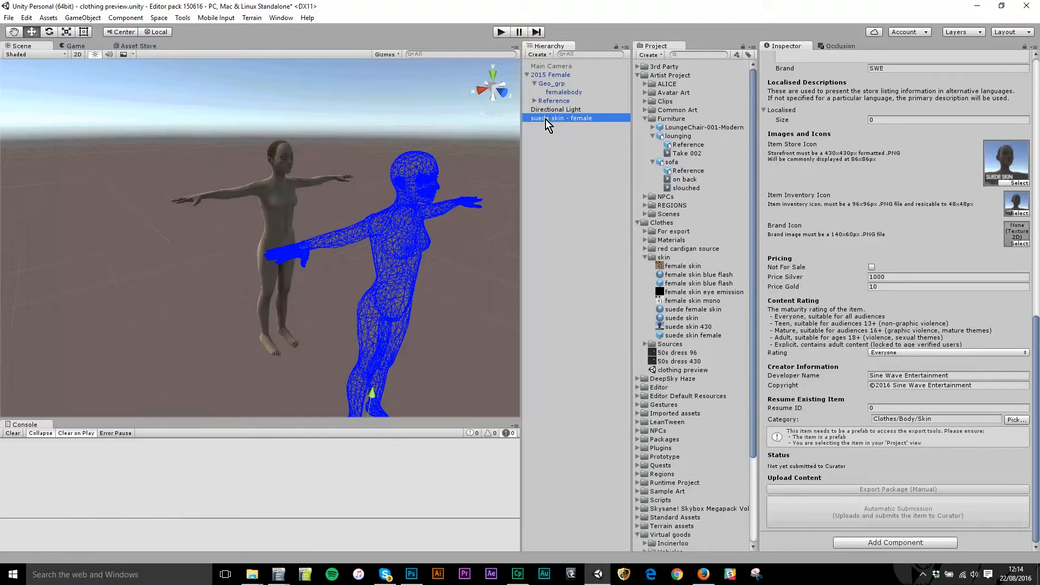
Save the suede skin - female object as a prefab in the skin folder and review its Inspector.
left_click(664, 258)
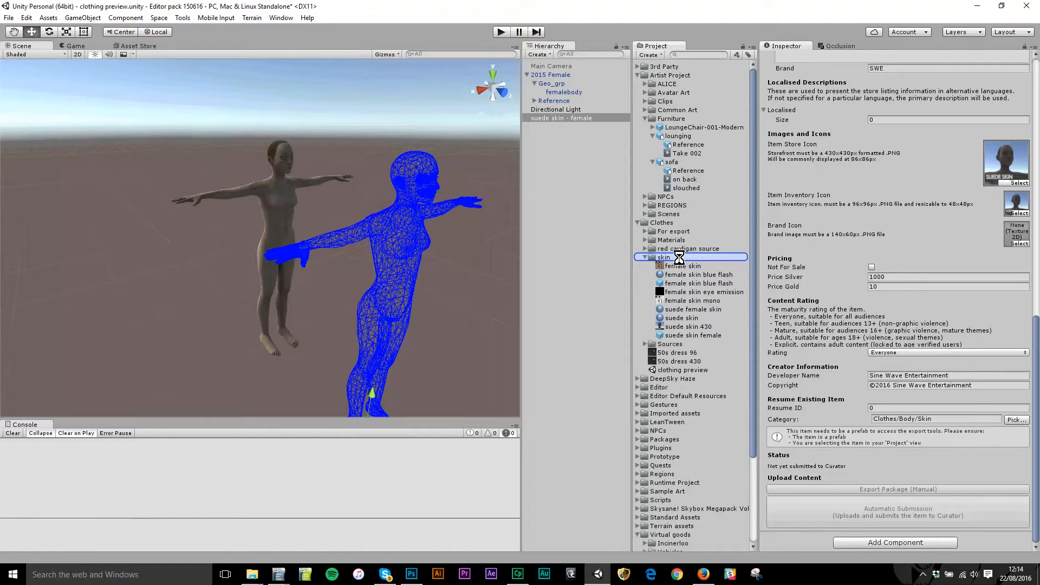
left_click(561, 118)
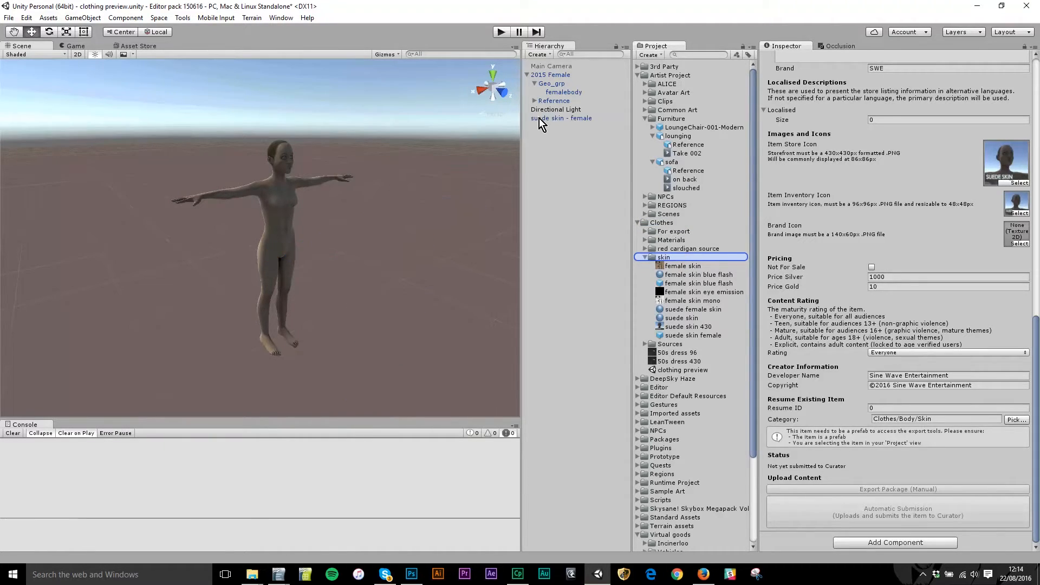
left_click(693, 327)
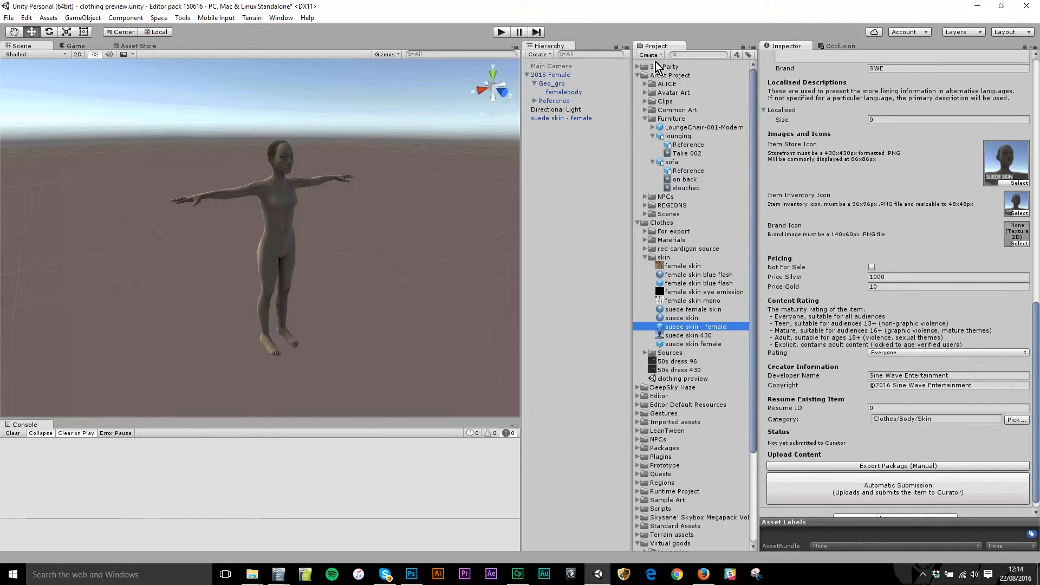
mouse_move(723, 242)
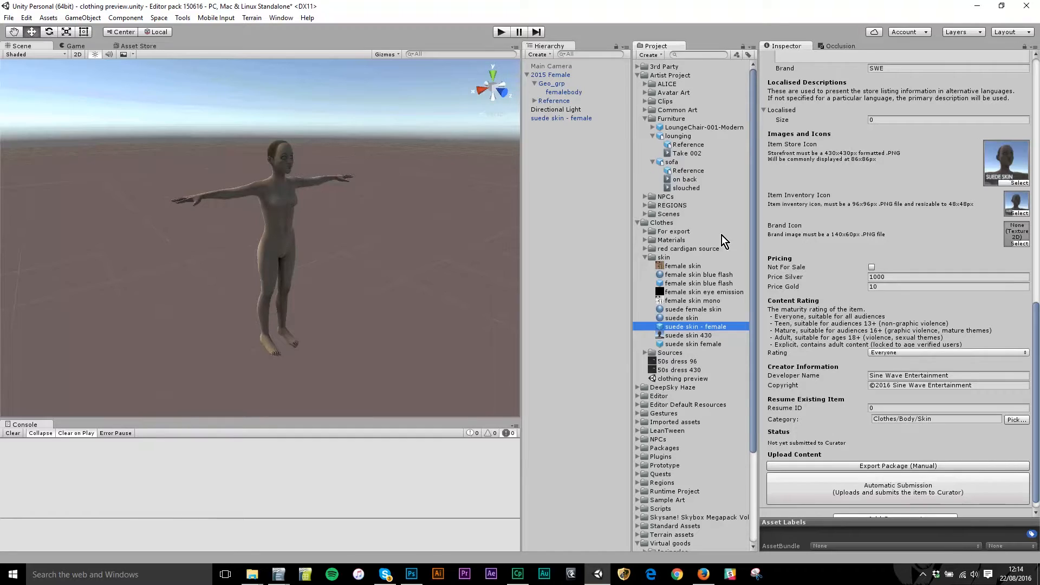
mouse_move(670, 232)
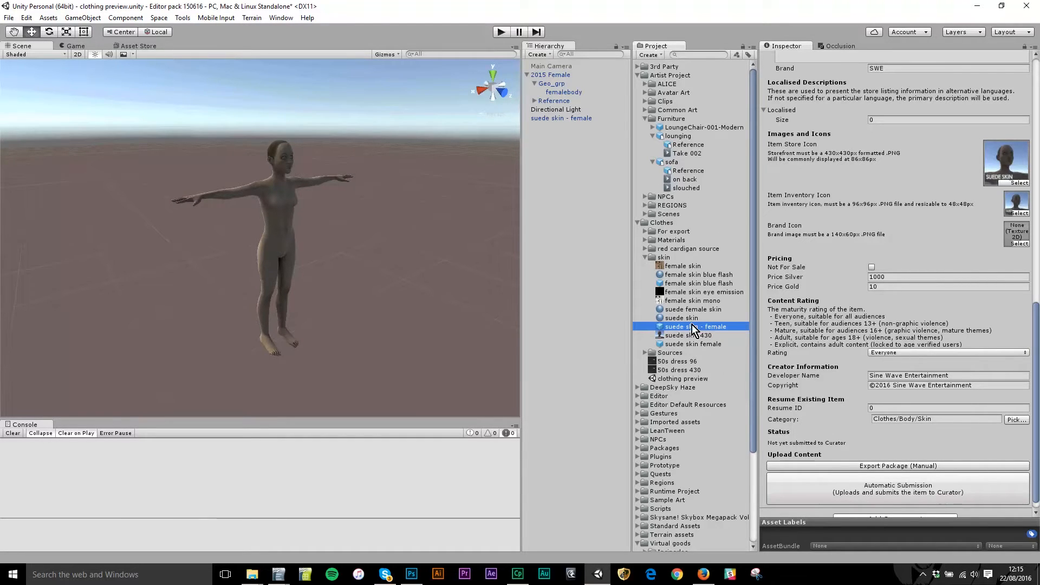
scroll("up", 3)
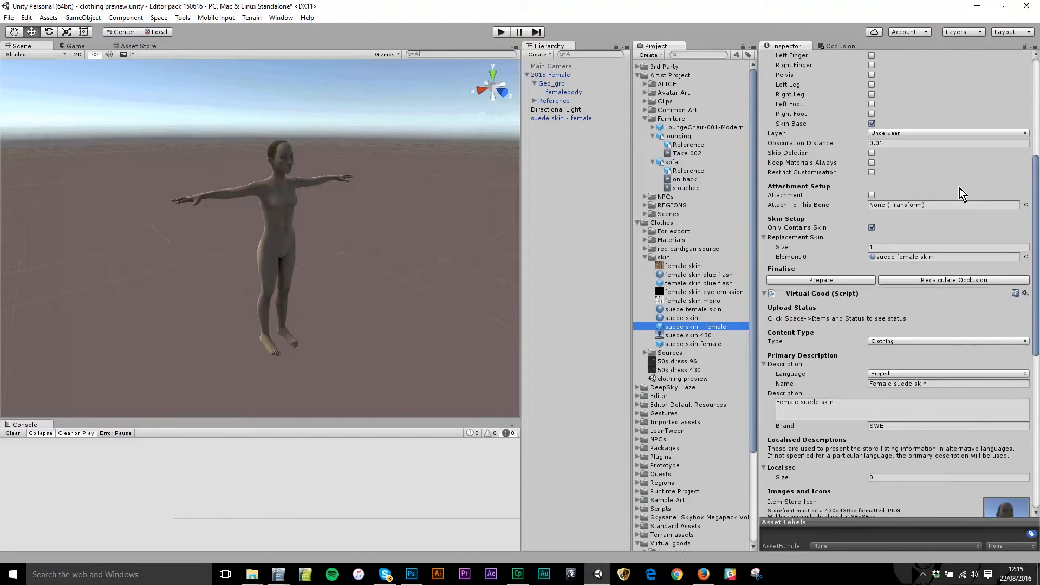
scroll("down", 3)
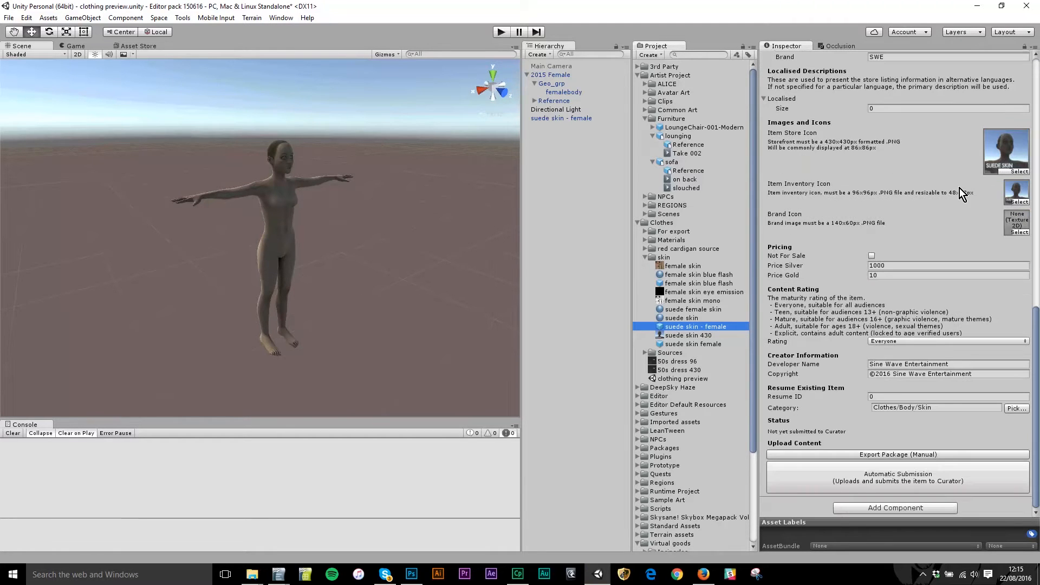
mouse_move(905, 484)
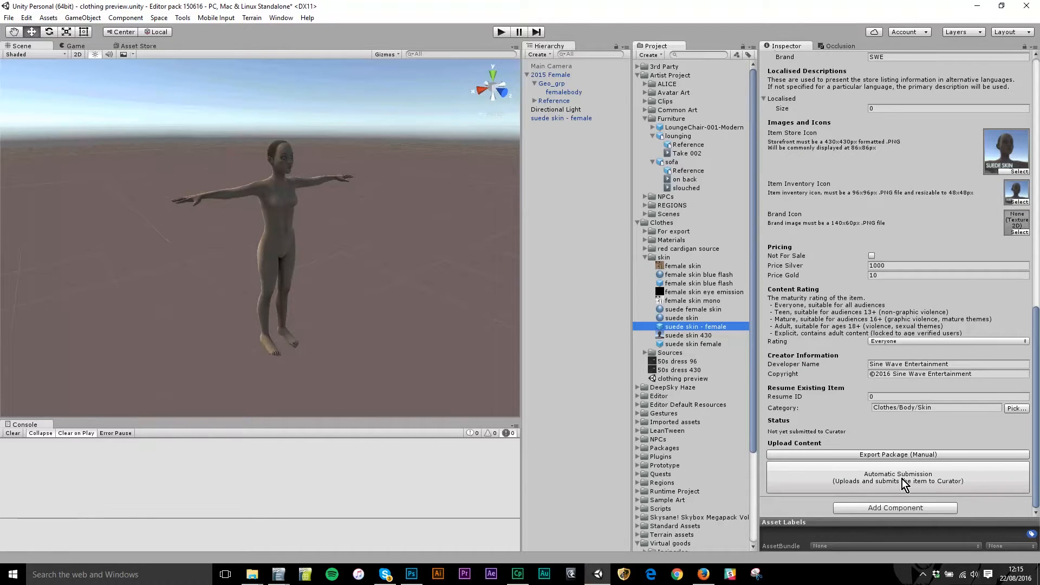
Start Automatic Submission and confirm uploading the item to the Curator for review.
left_click(898, 477)
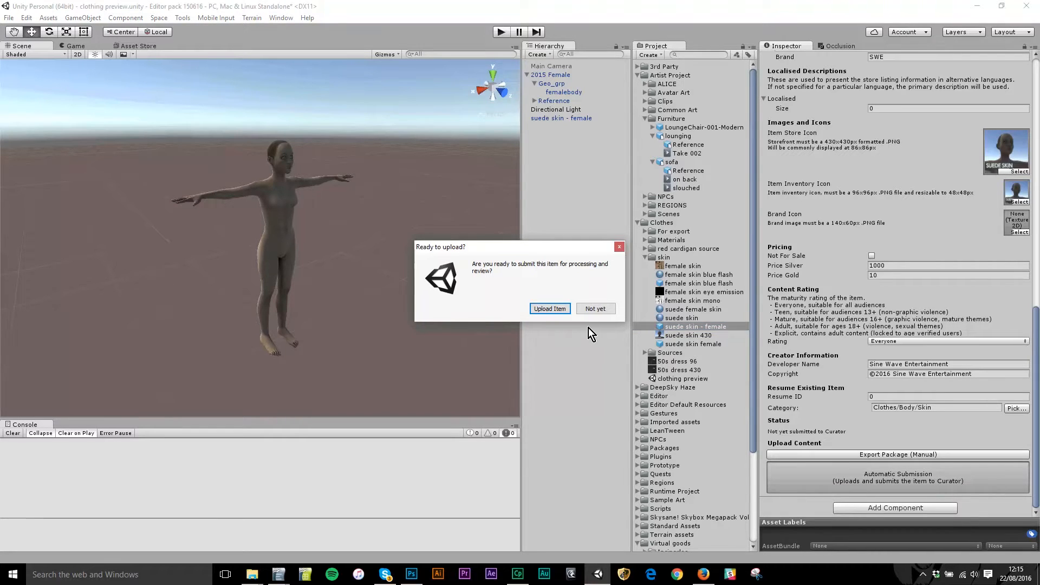
left_click(595, 309)
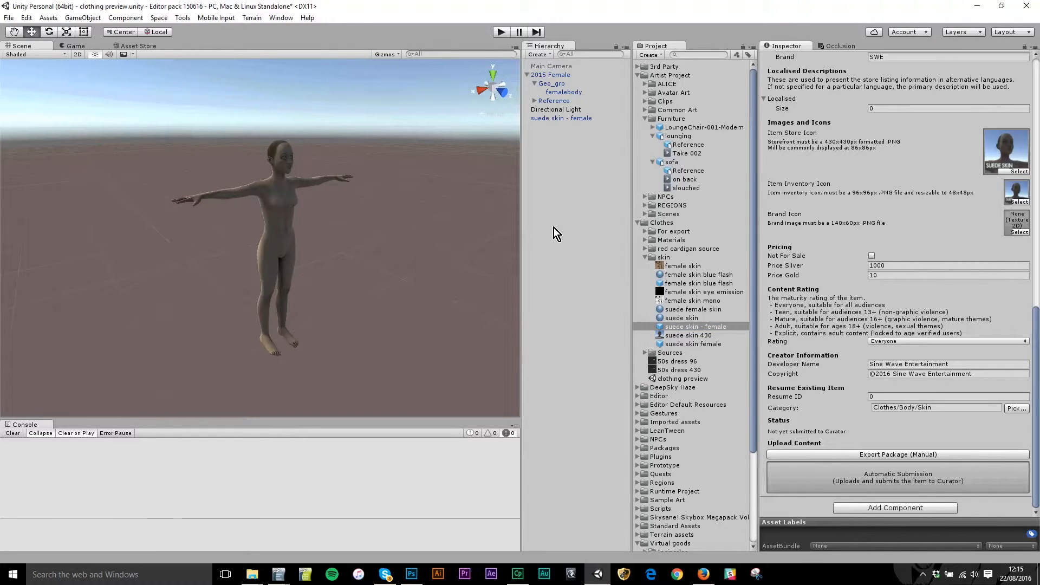
mouse_move(635, 284)
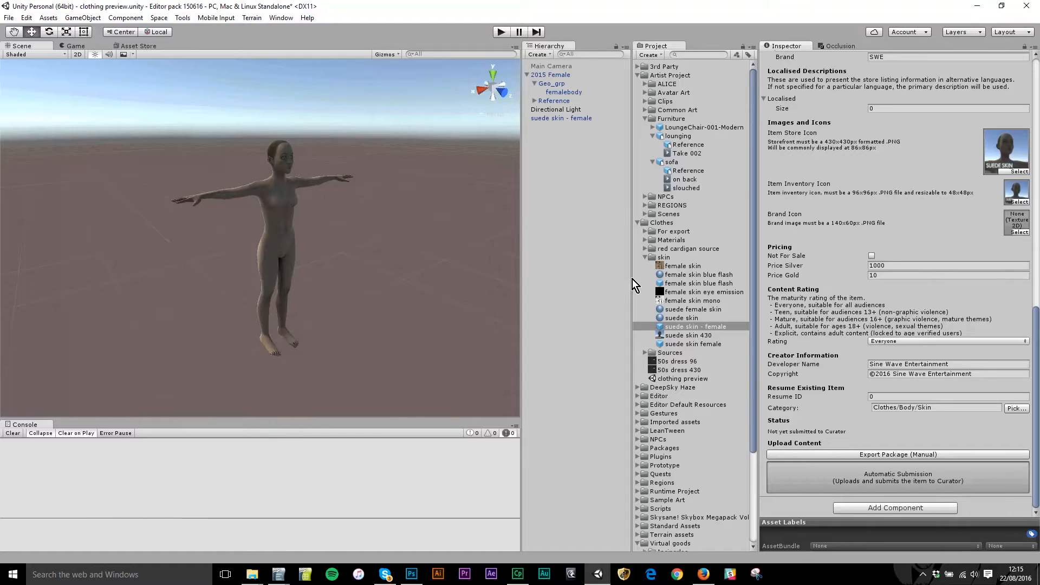
Let the upload finish so the item shows as uploaded with Content Curator ID 20396.
left_click(897, 477)
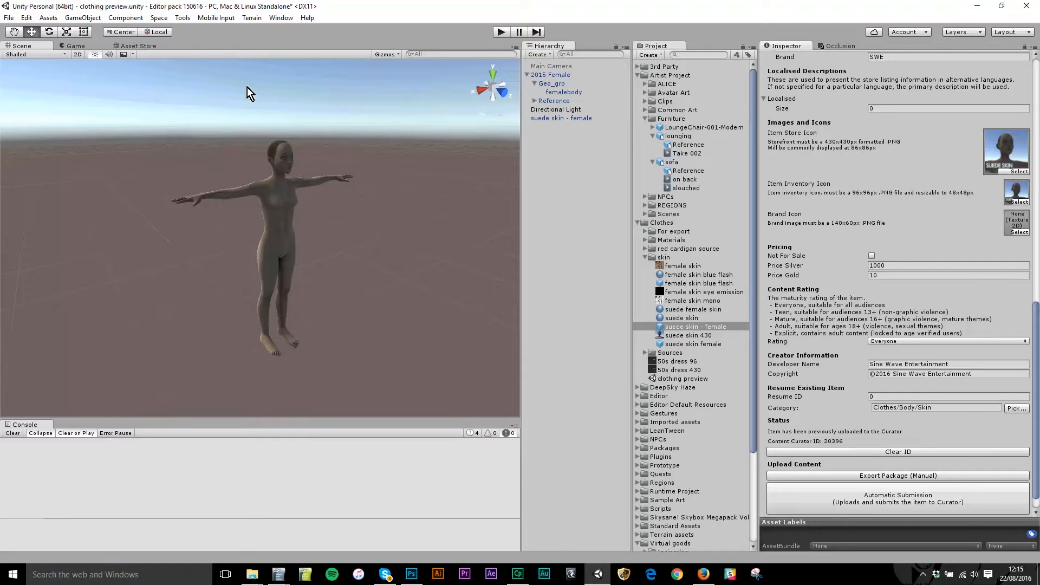
mouse_move(362, 258)
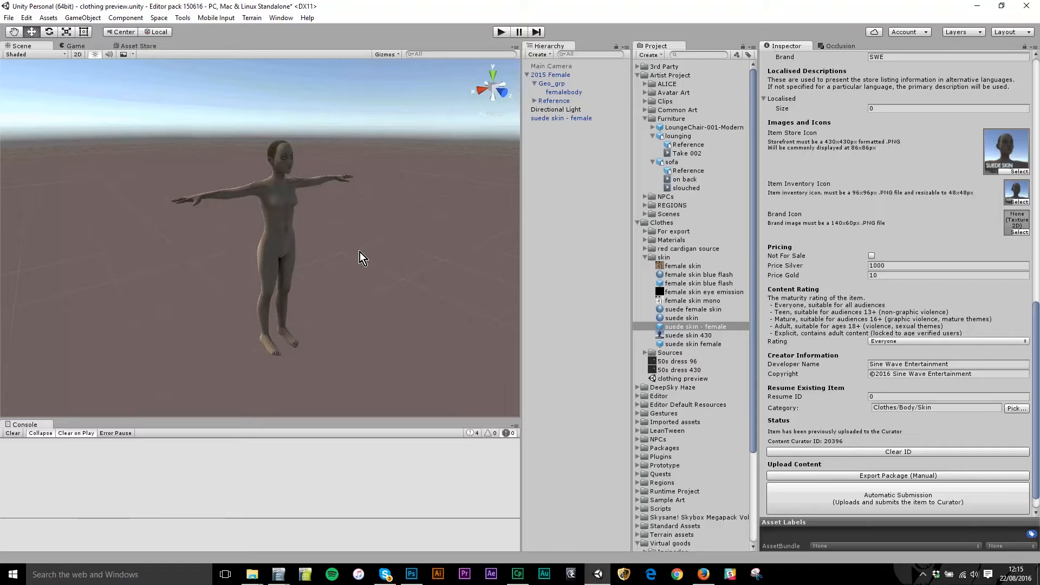
mouse_move(703, 253)
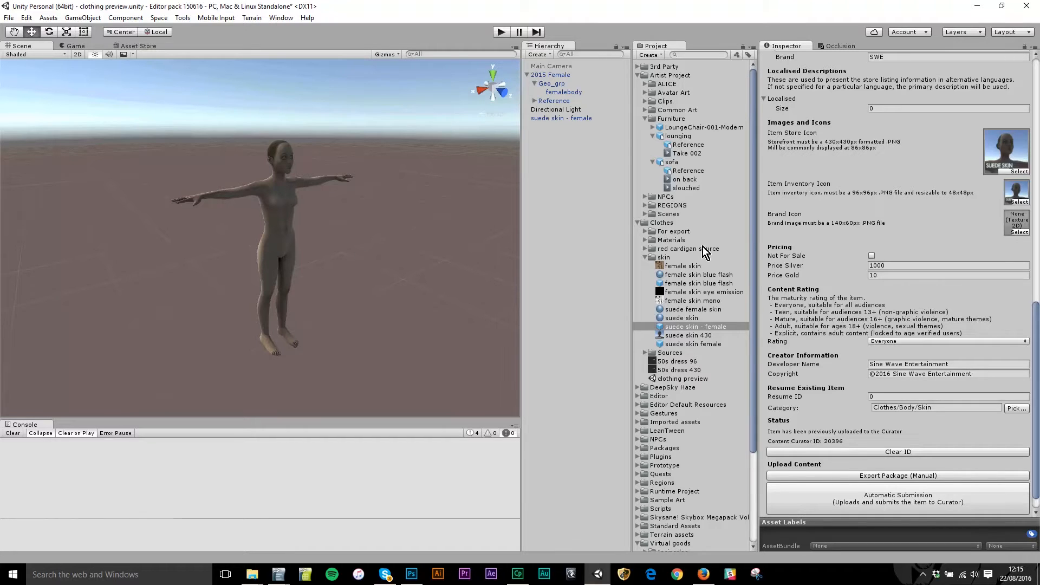
mouse_move(838, 209)
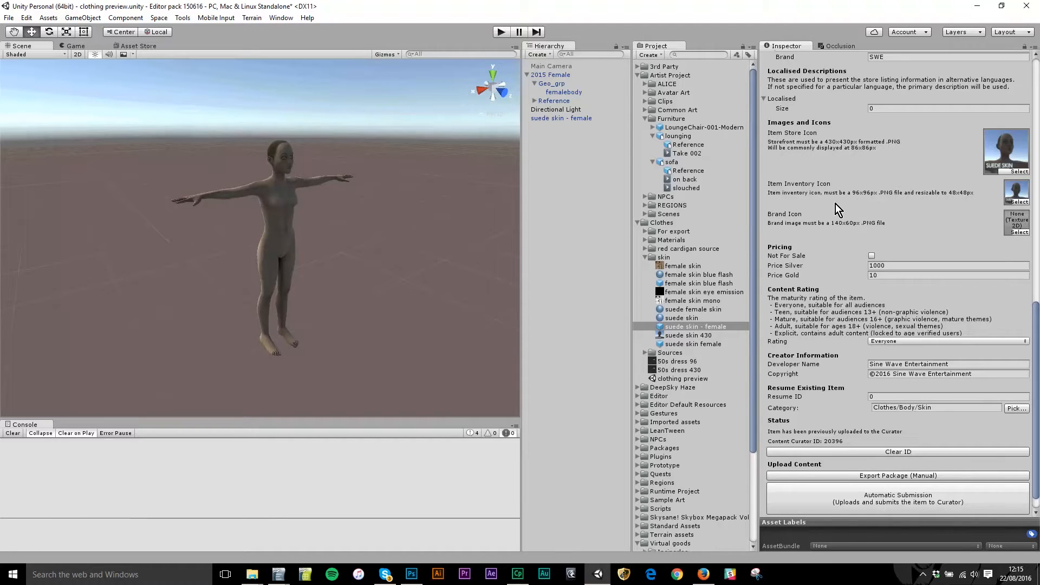
left_click(949, 265)
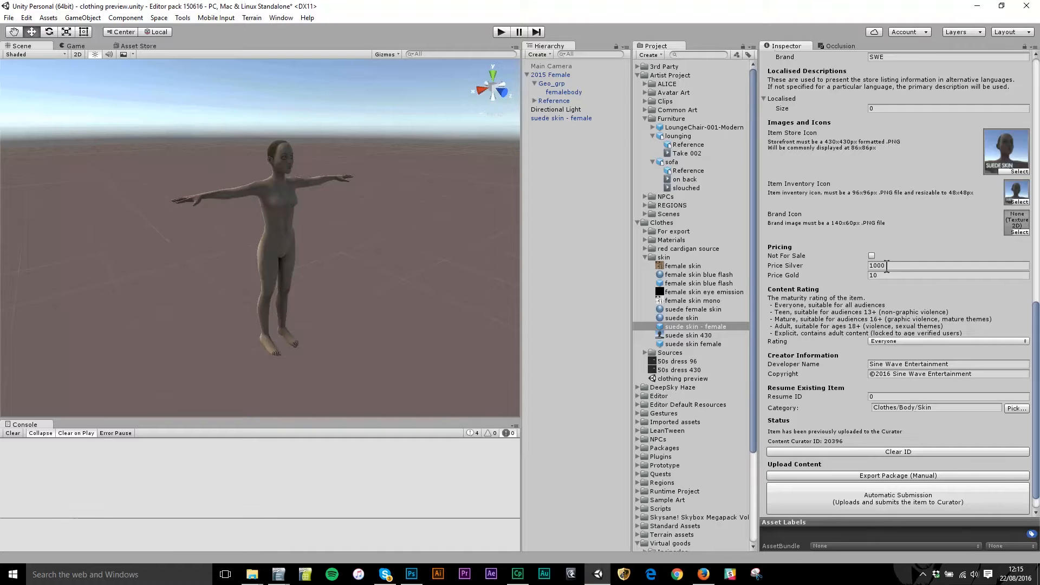
mouse_move(870, 182)
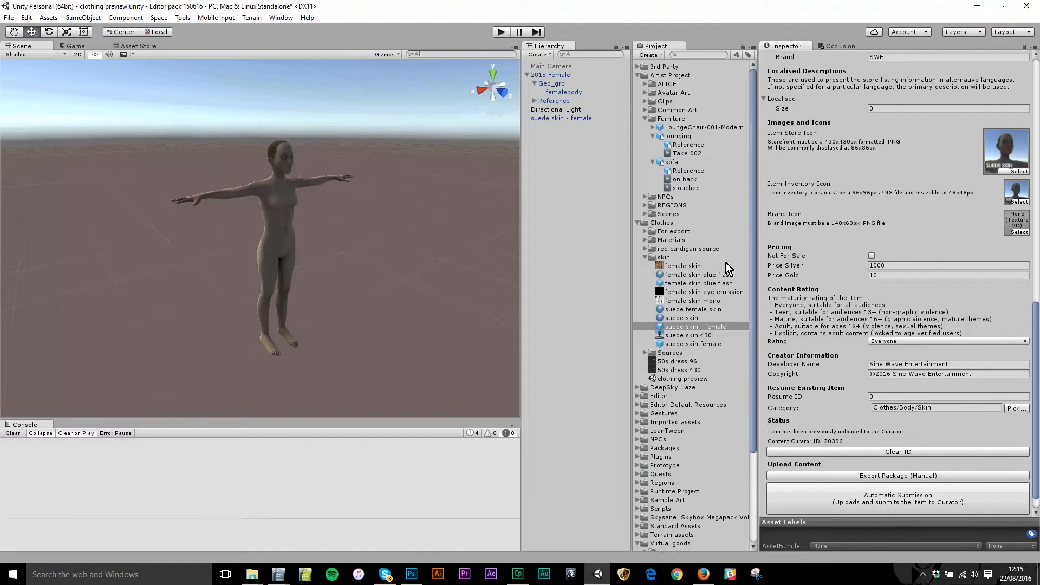
Show the suede female skin material's Unified Clothing and Skin shader settings, smoothness 0.35.
left_click(692, 309)
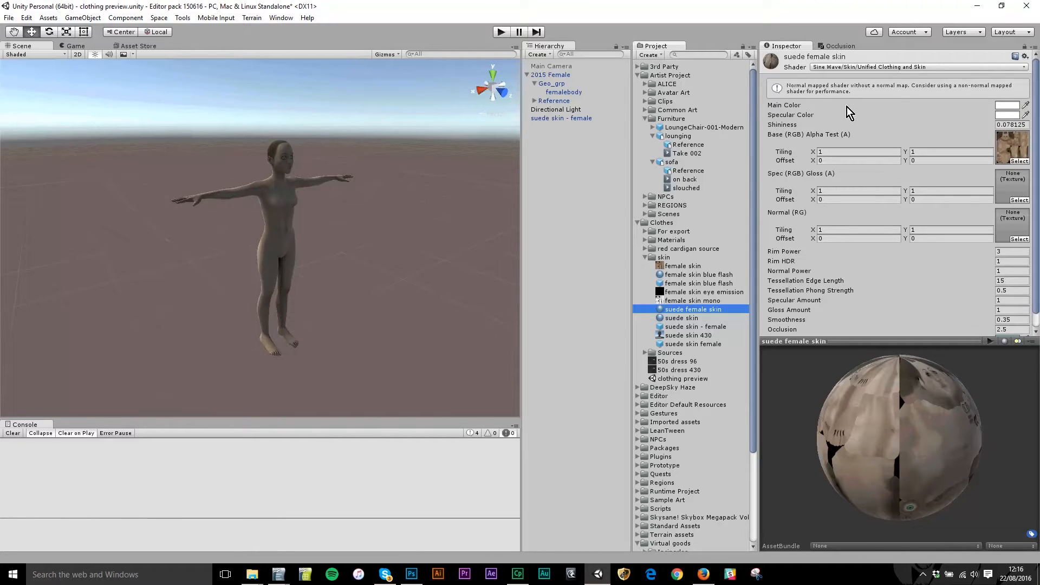
scroll("down", 3)
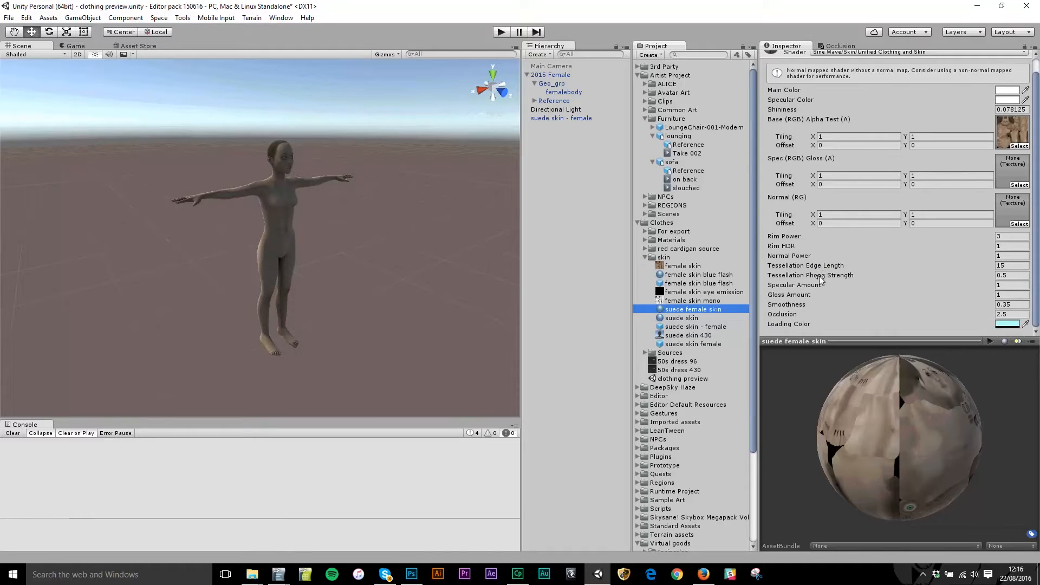
mouse_move(970, 260)
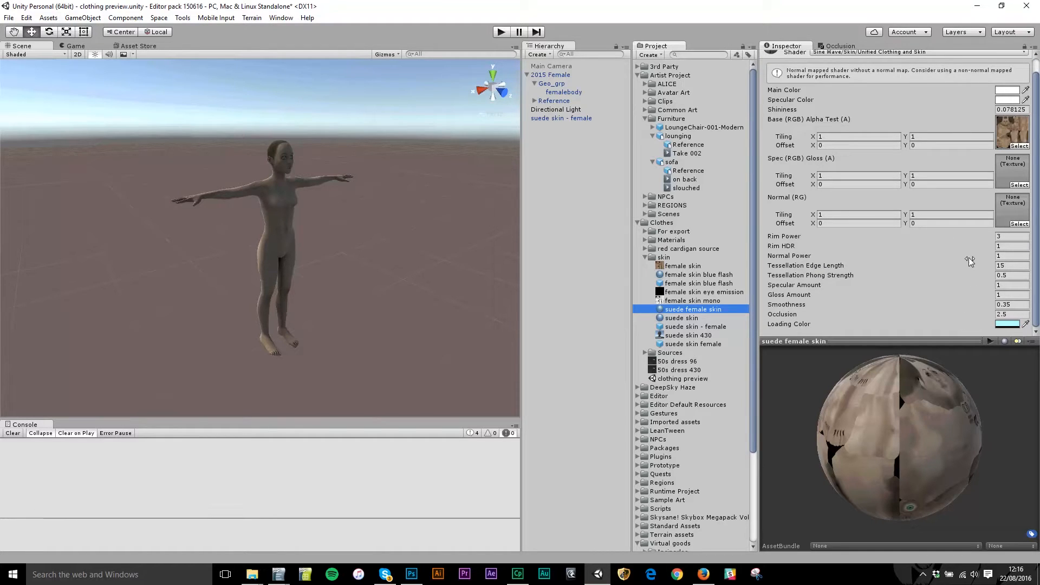
mouse_move(905, 252)
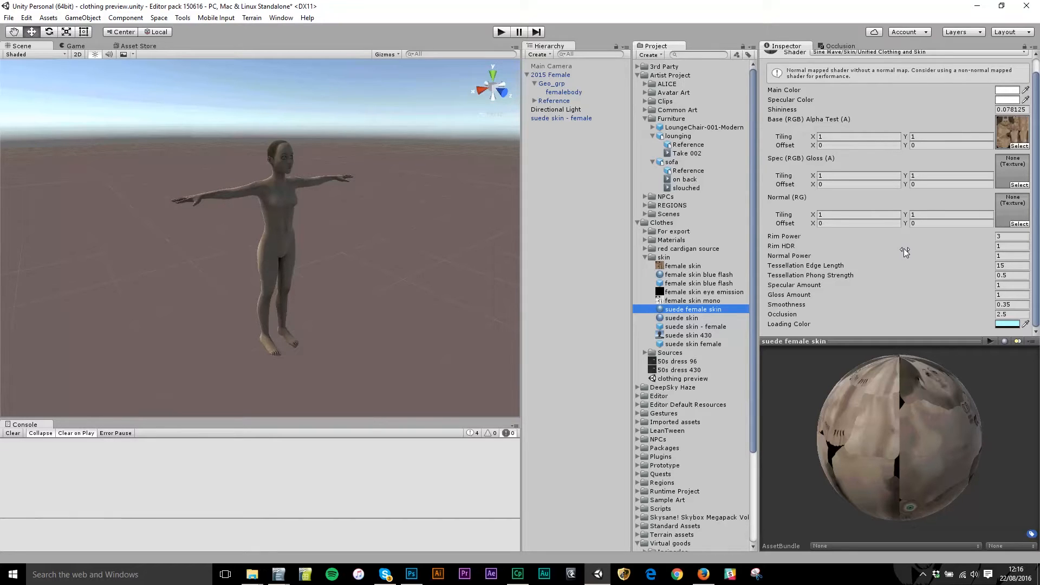
mouse_move(878, 303)
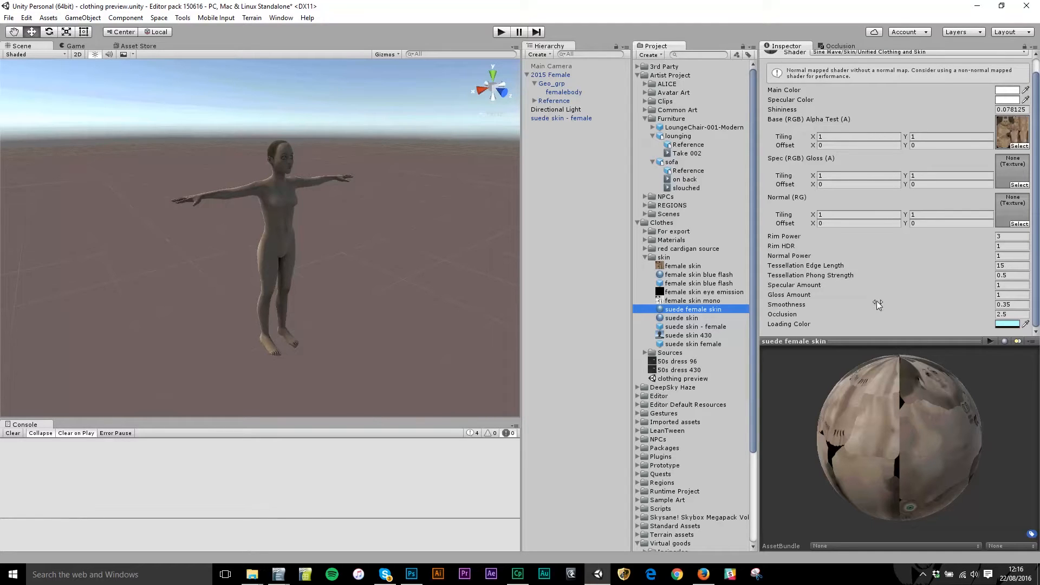
mouse_move(896, 306)
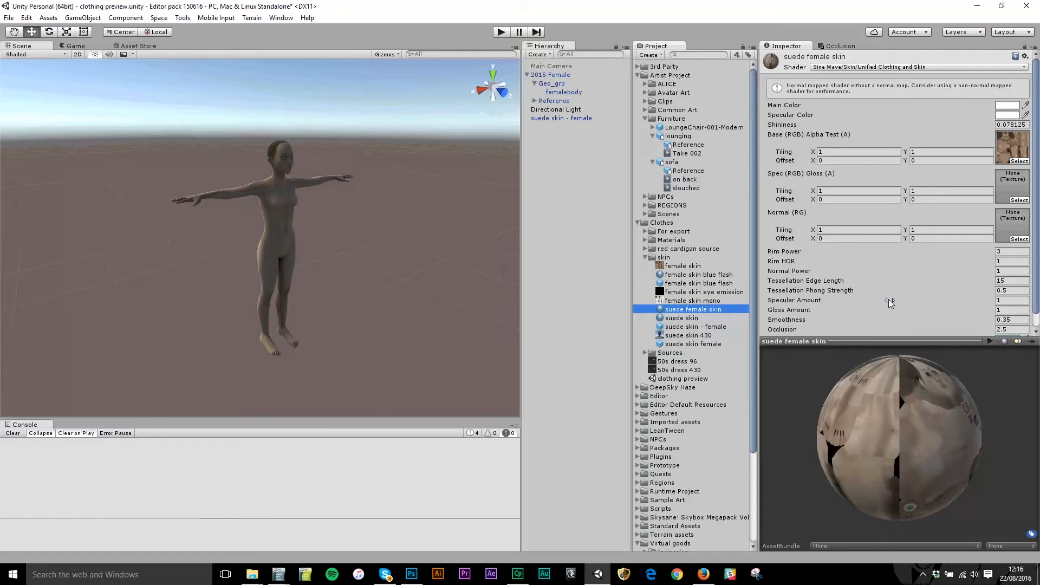
mouse_move(910, 256)
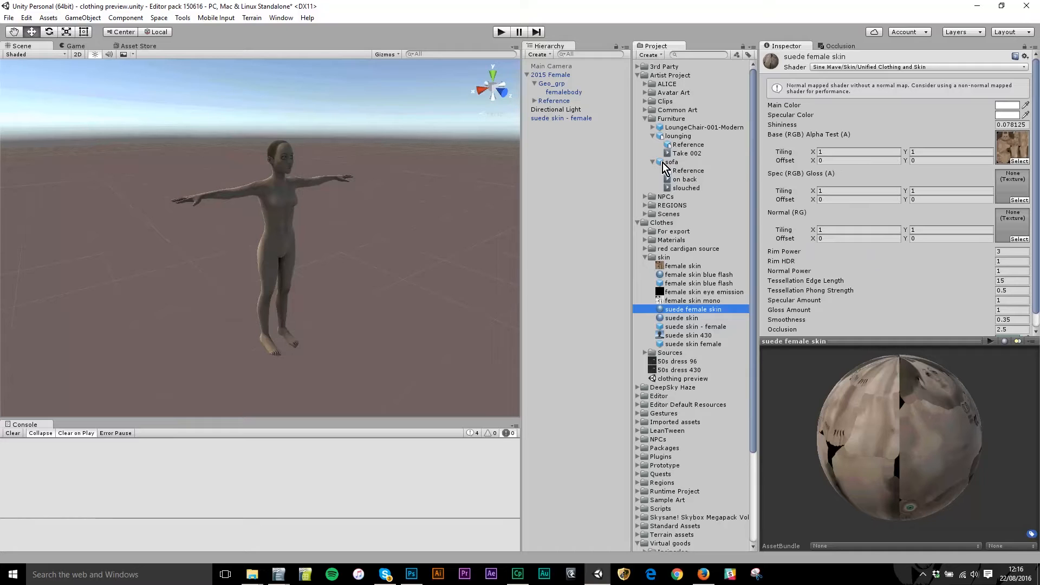
mouse_move(869, 116)
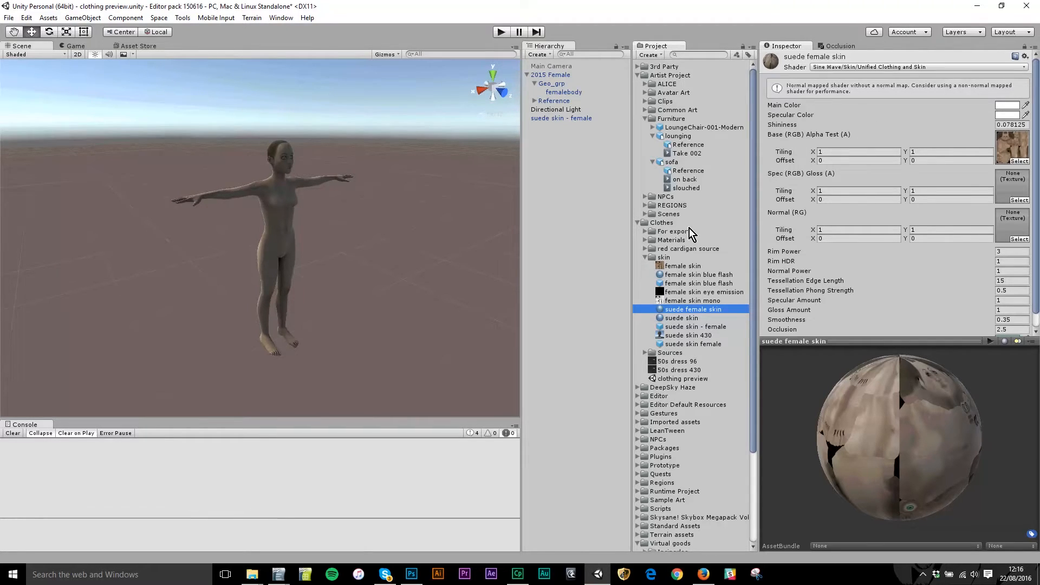
mouse_move(692, 294)
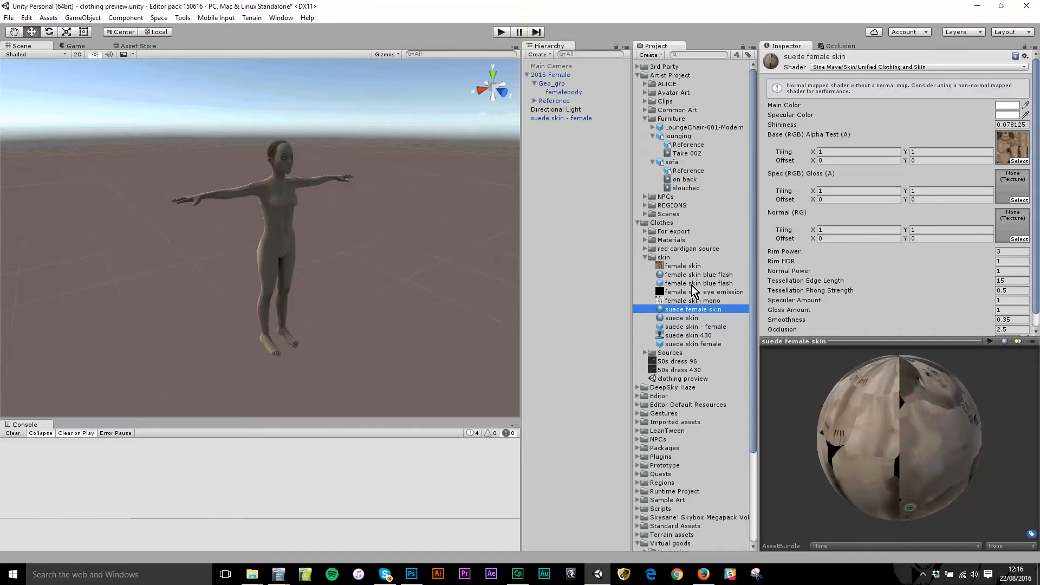
Show the female skin blue flash Standard material with cyan emission, metallic 0.133, smoothness 0.186.
left_click(697, 274)
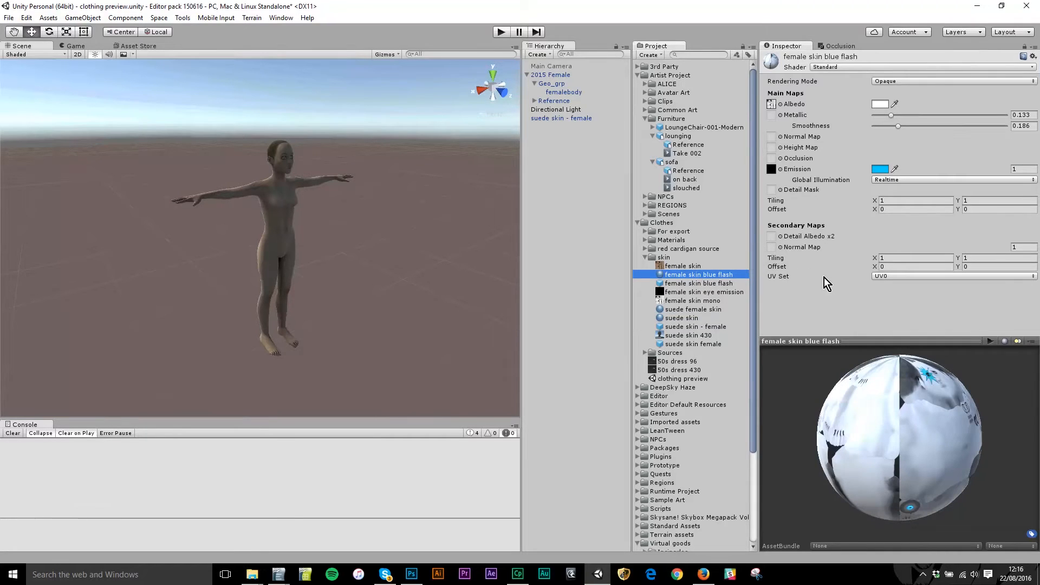
mouse_move(835, 88)
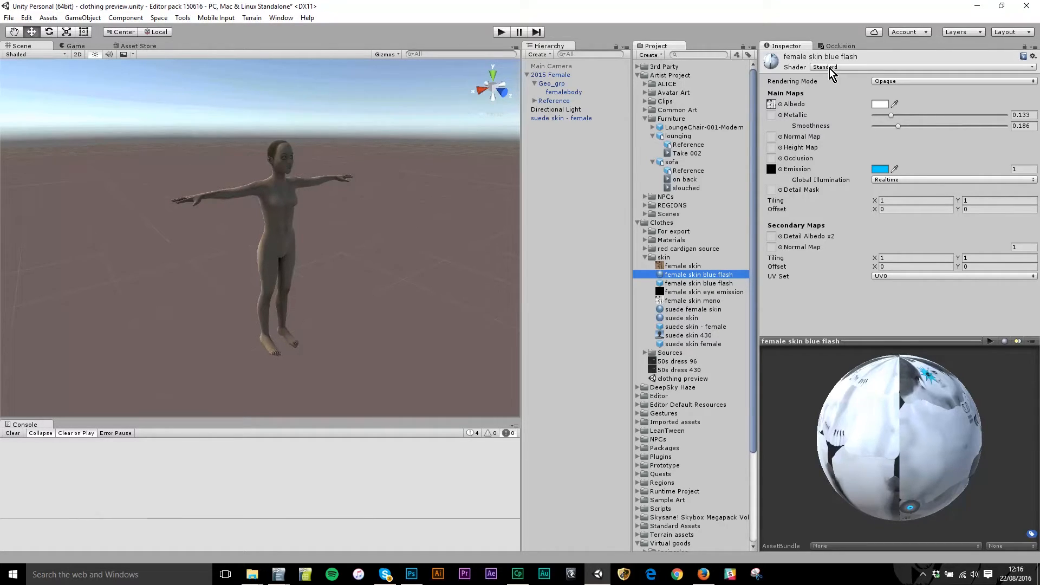
mouse_move(856, 202)
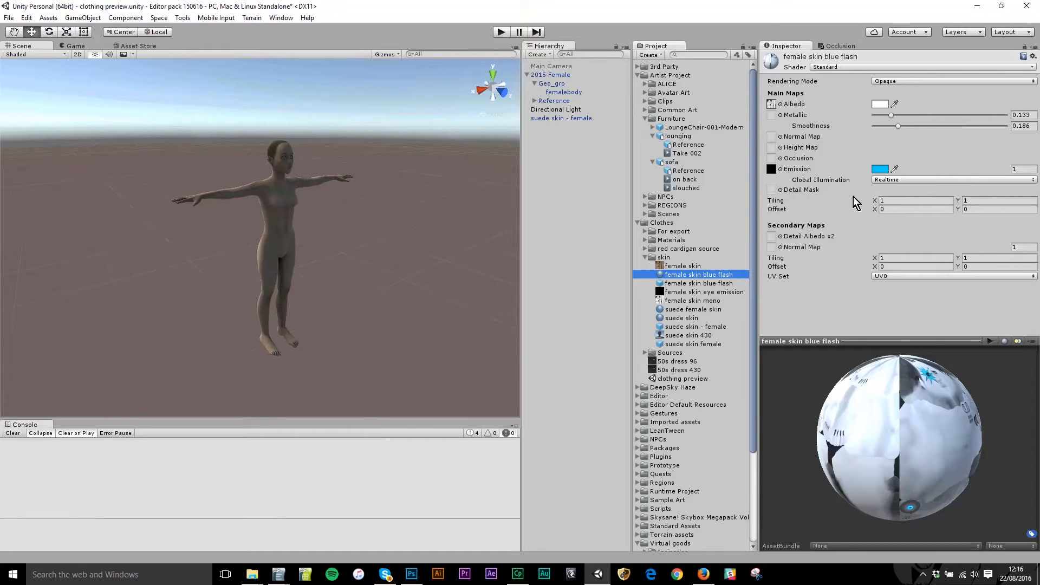
mouse_move(860, 258)
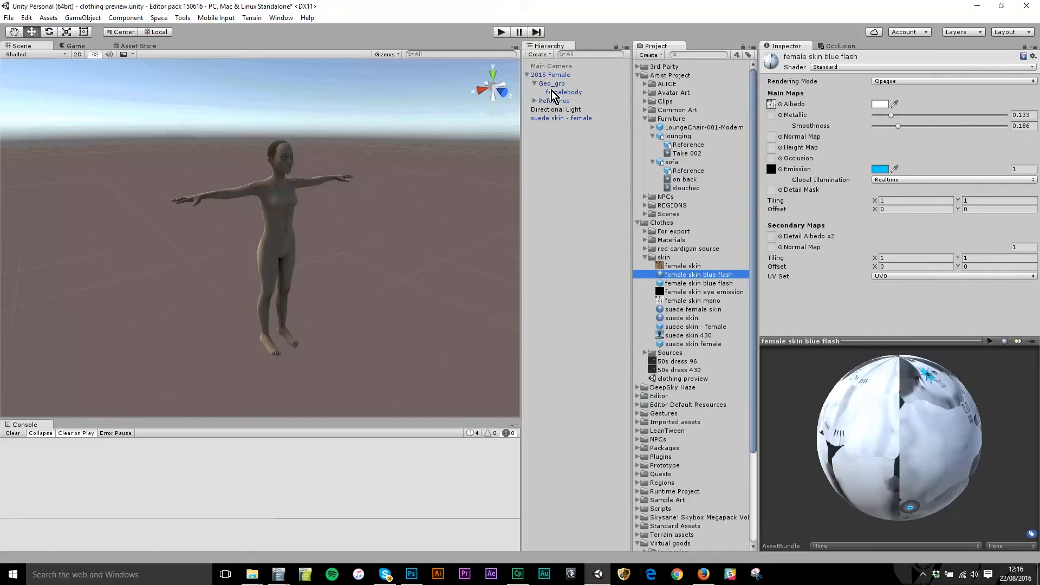
Assign the female skin blue flash material to the femalebody mesh's Materials Element 0.
left_click(564, 91)
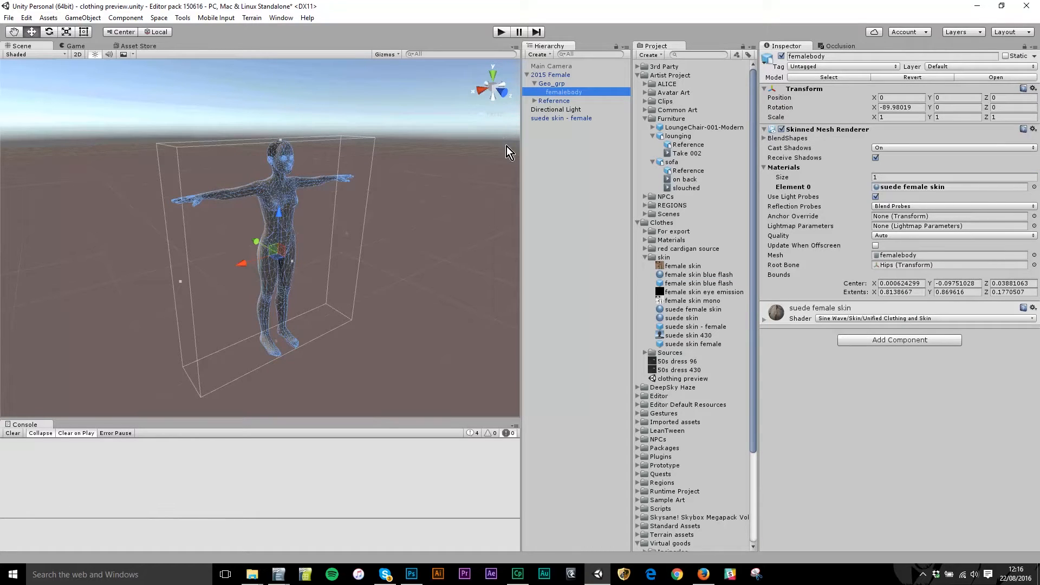
mouse_move(246, 221)
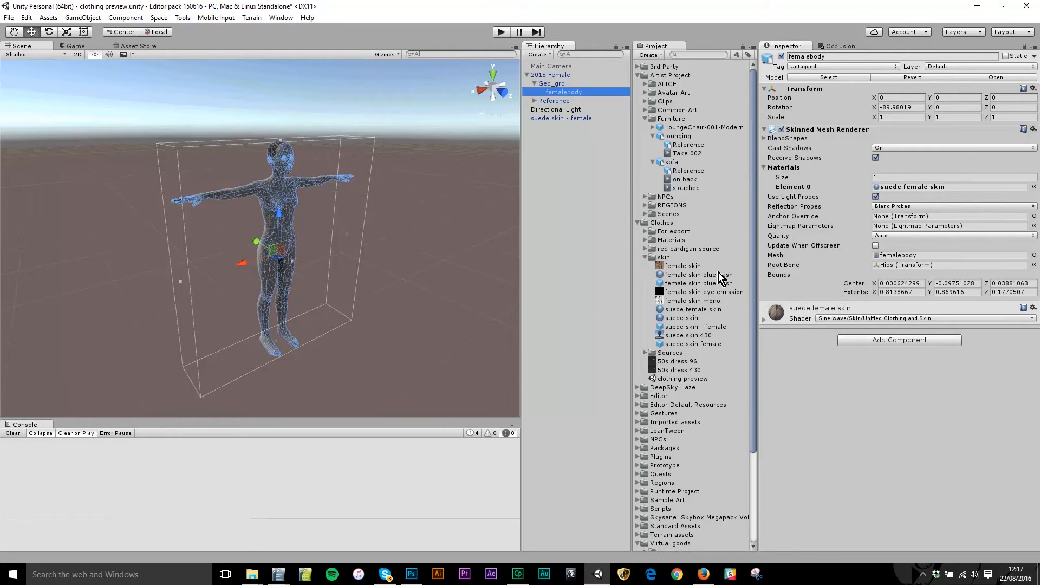
left_click(699, 274)
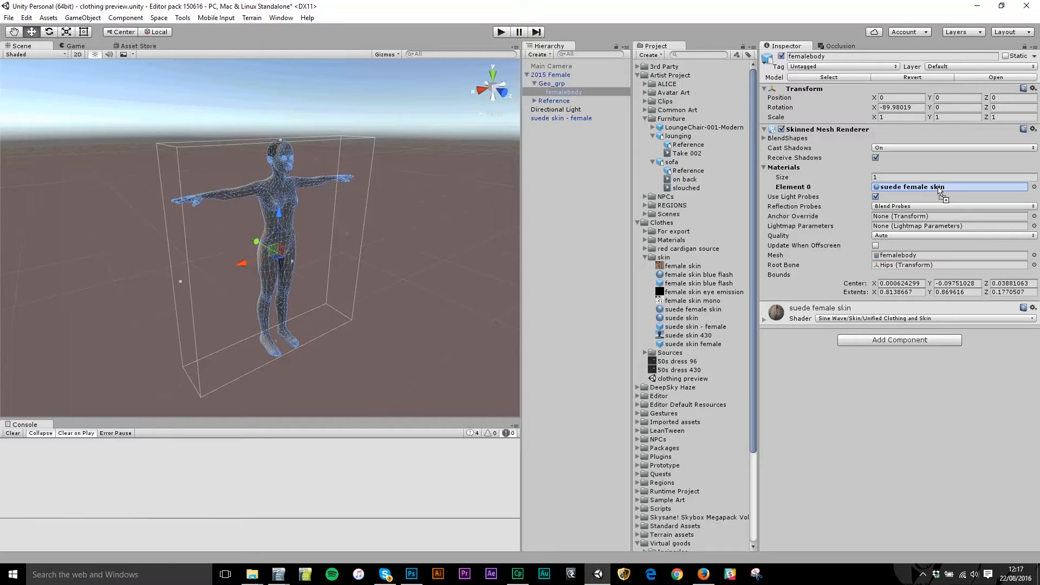
mouse_move(945, 191)
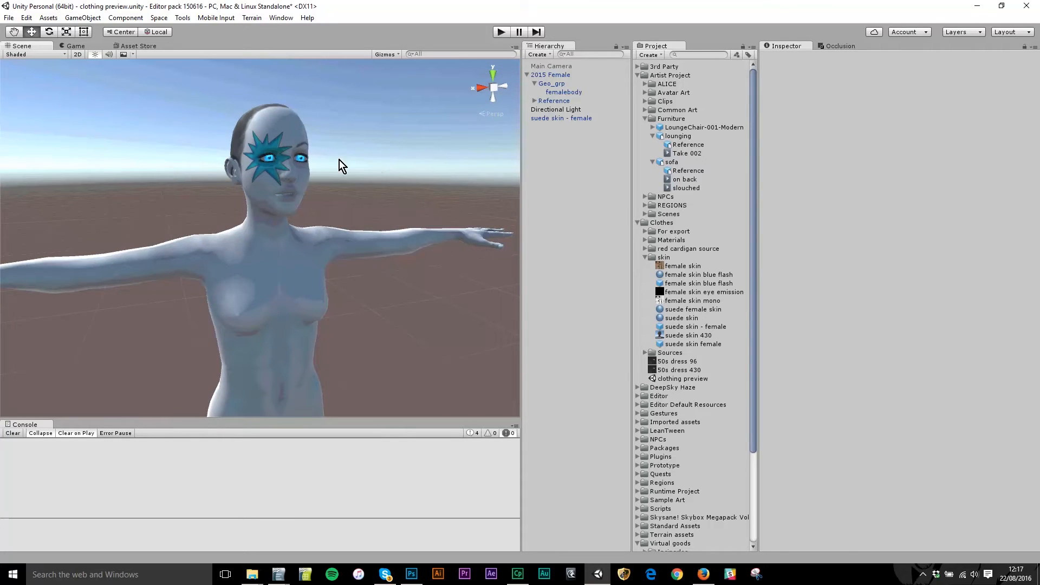
mouse_move(722, 250)
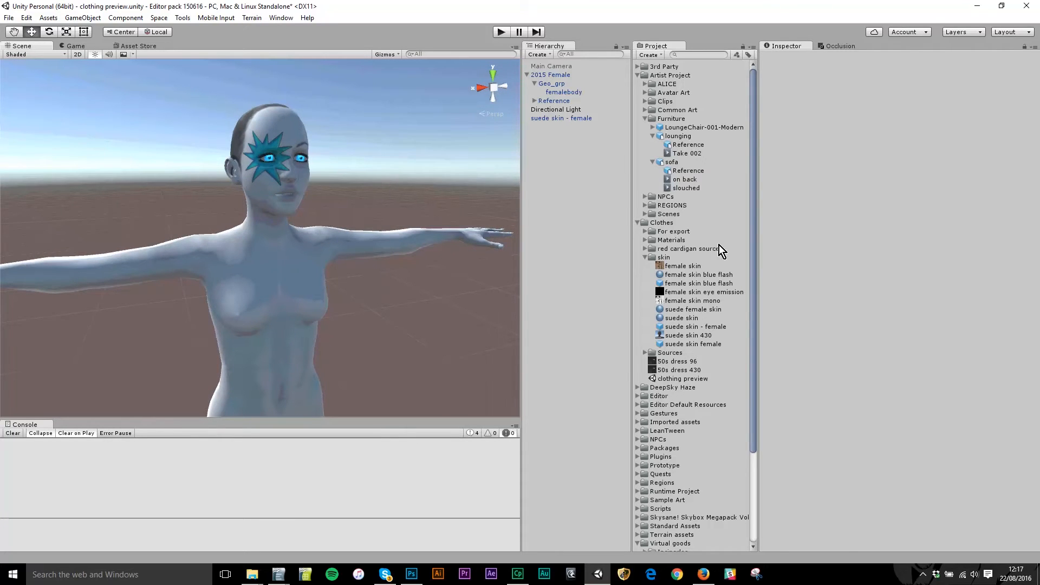
Locate the female skin mono texture and hide its variation 1 colour layer group in Photoshop.
left_click(698, 274)
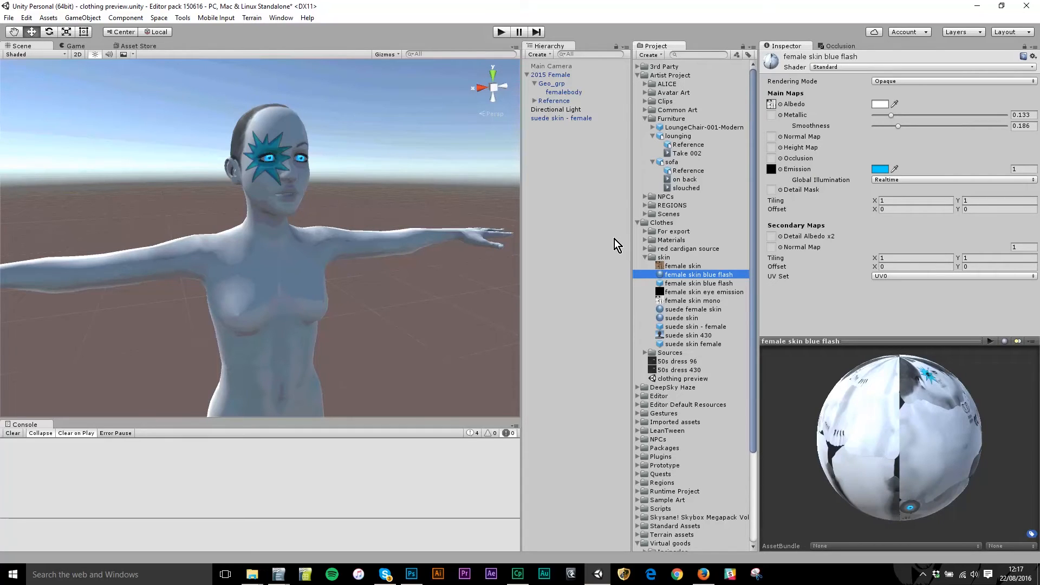
left_click(690, 300)
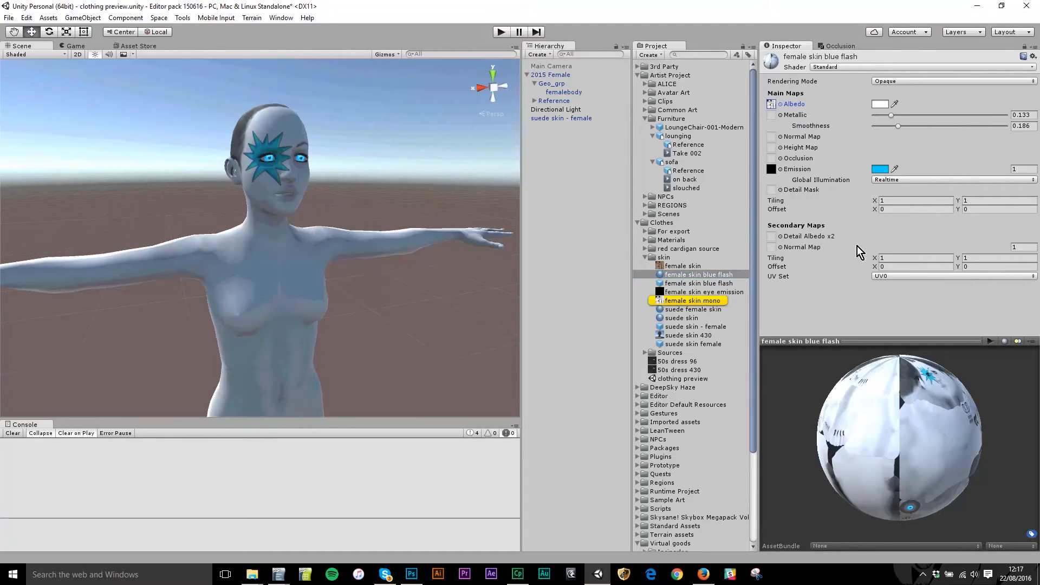
left_click(693, 300)
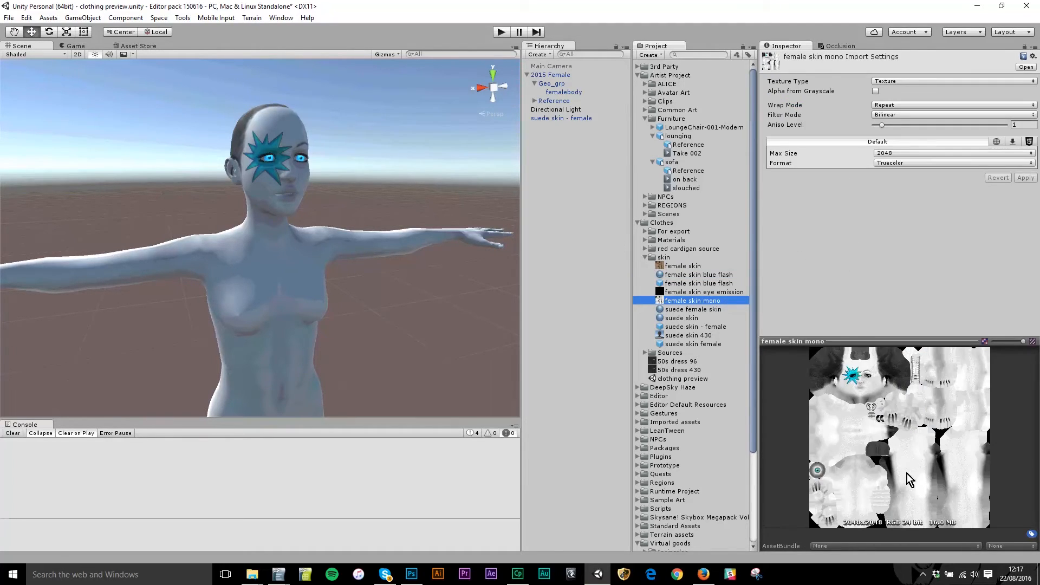
left_click(412, 574)
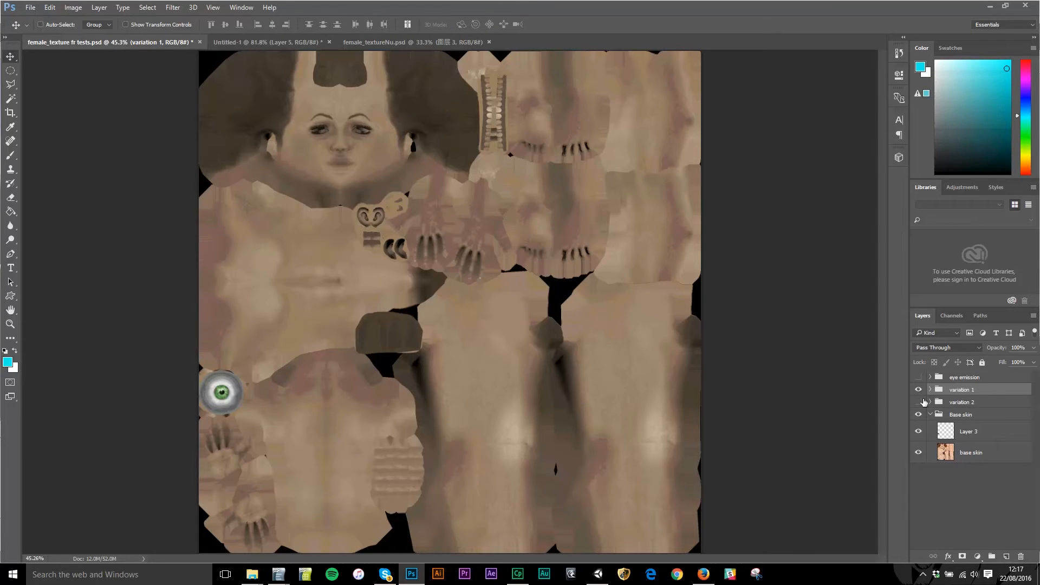
left_click(918, 389)
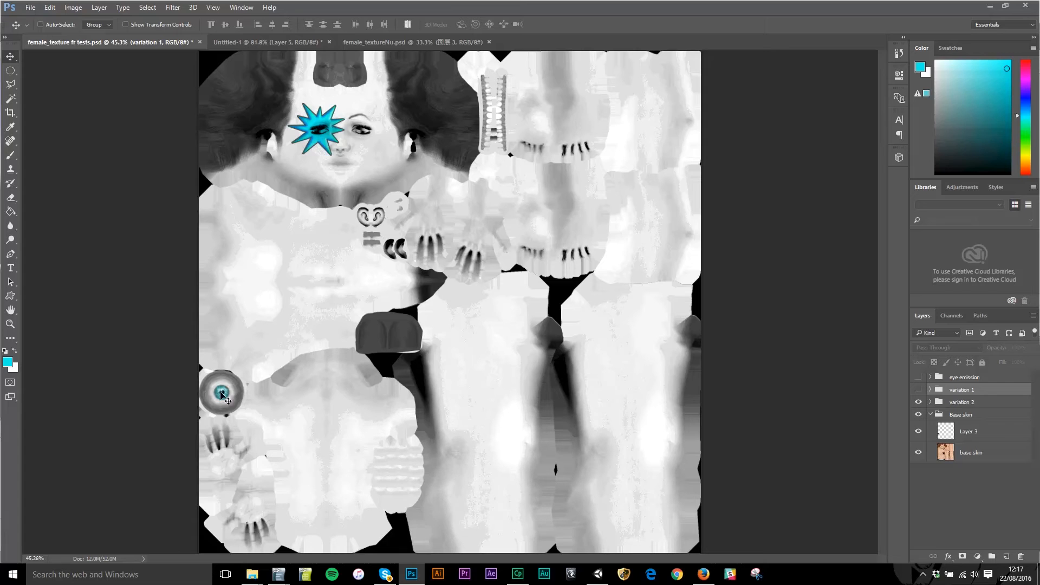
mouse_move(355, 159)
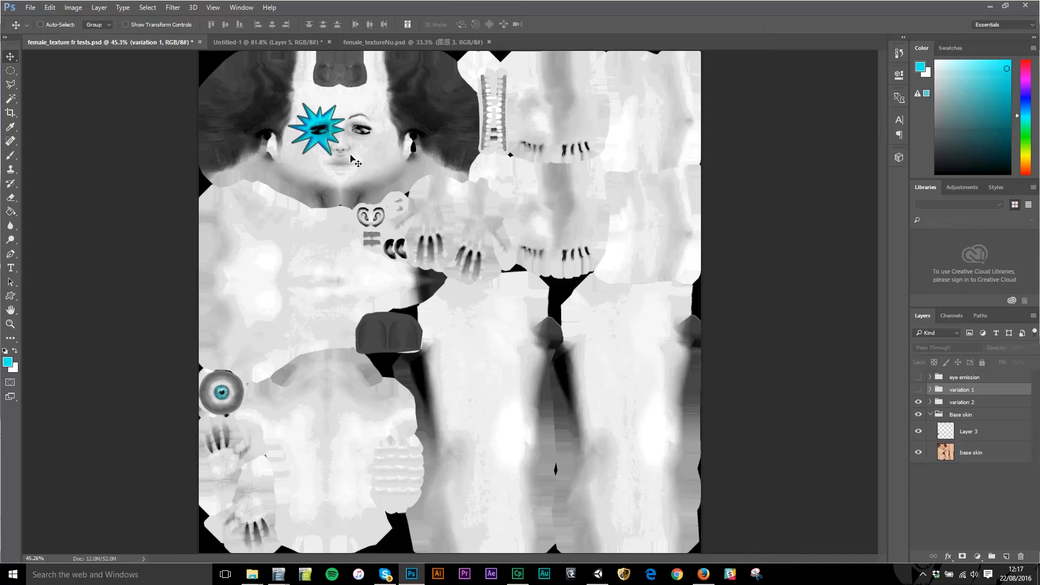
mouse_move(518, 342)
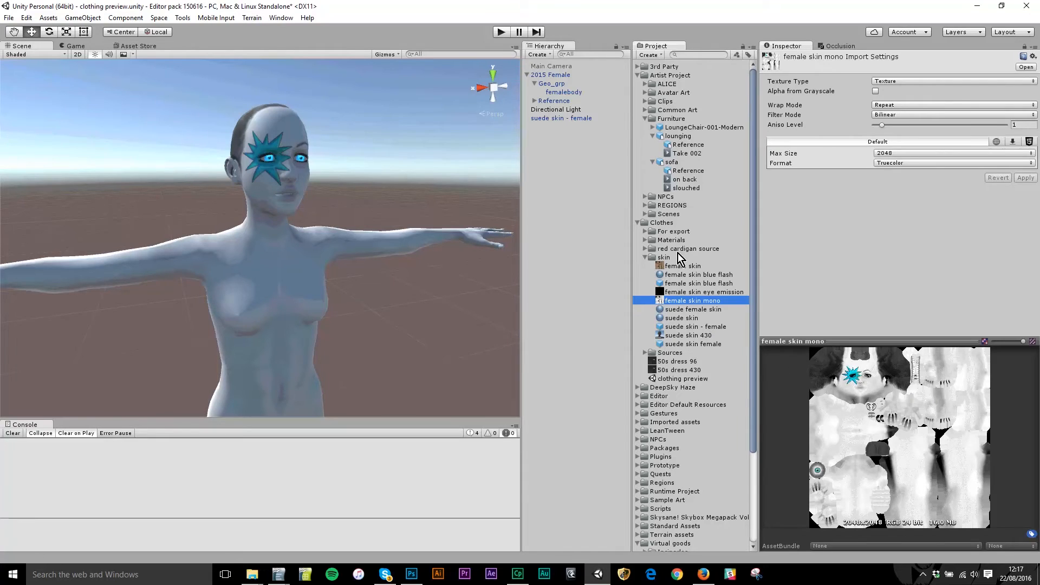
Locate the female skin eye emission texture, show its eye emission layer group in Photoshop, and return to Unity.
left_click(699, 274)
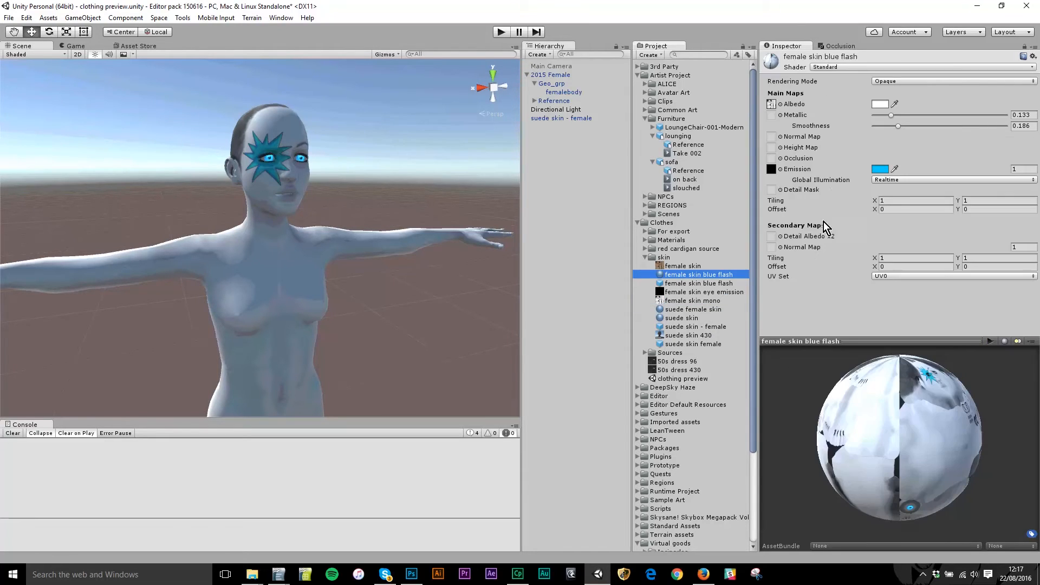
mouse_move(834, 194)
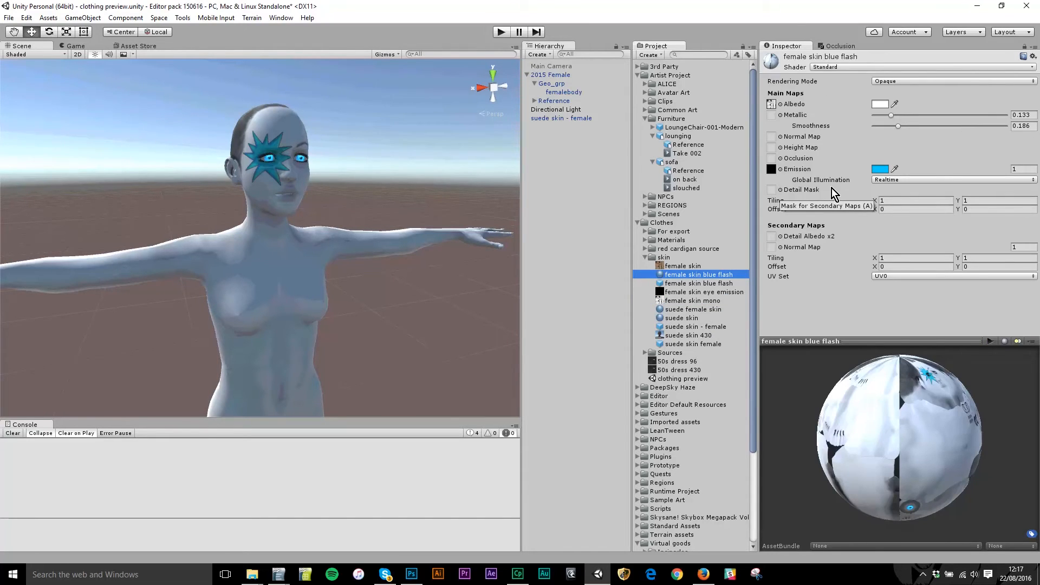
left_click(704, 291)
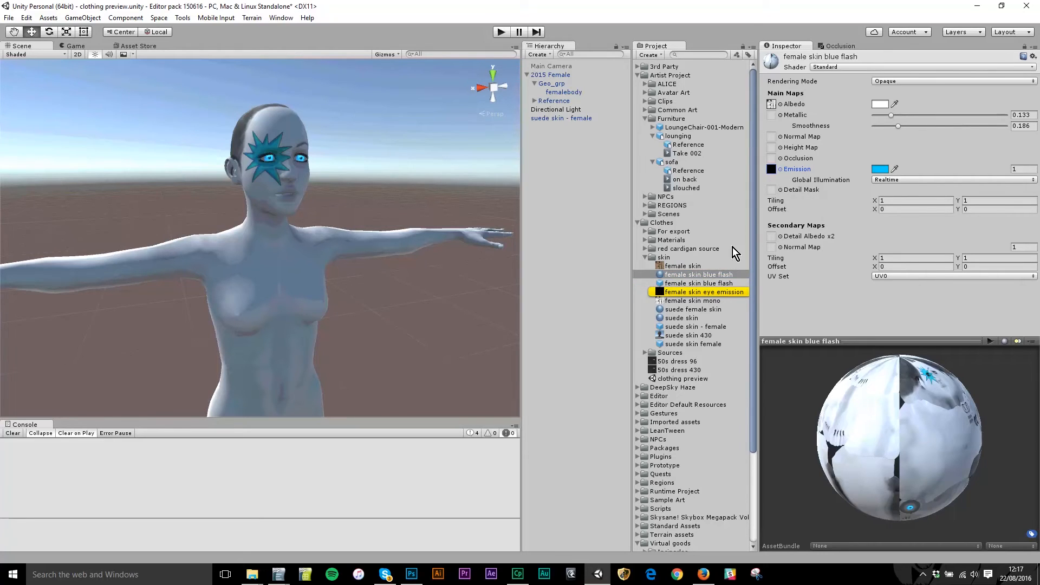
left_click(703, 292)
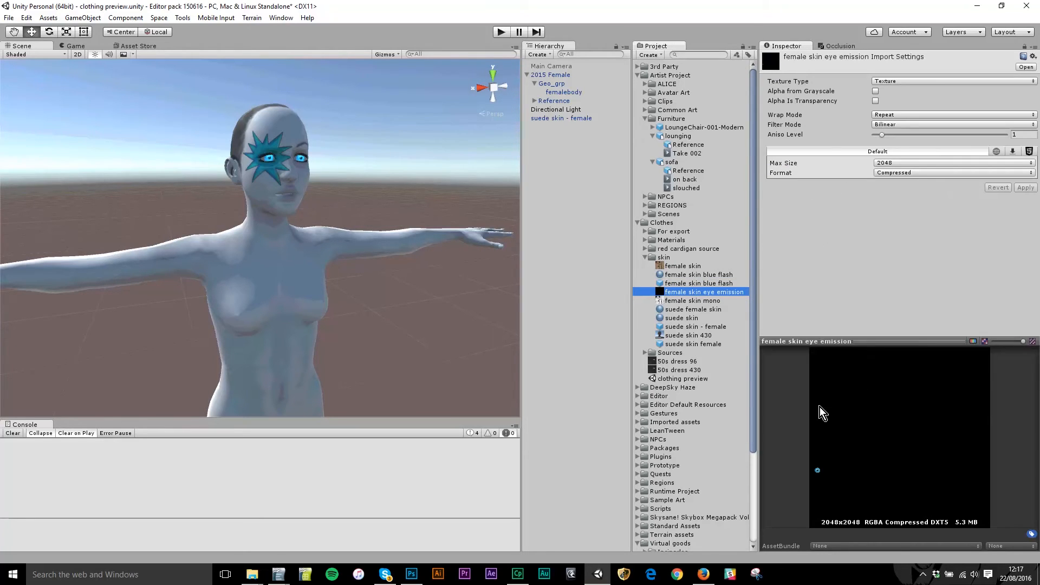
key("alt+tab")
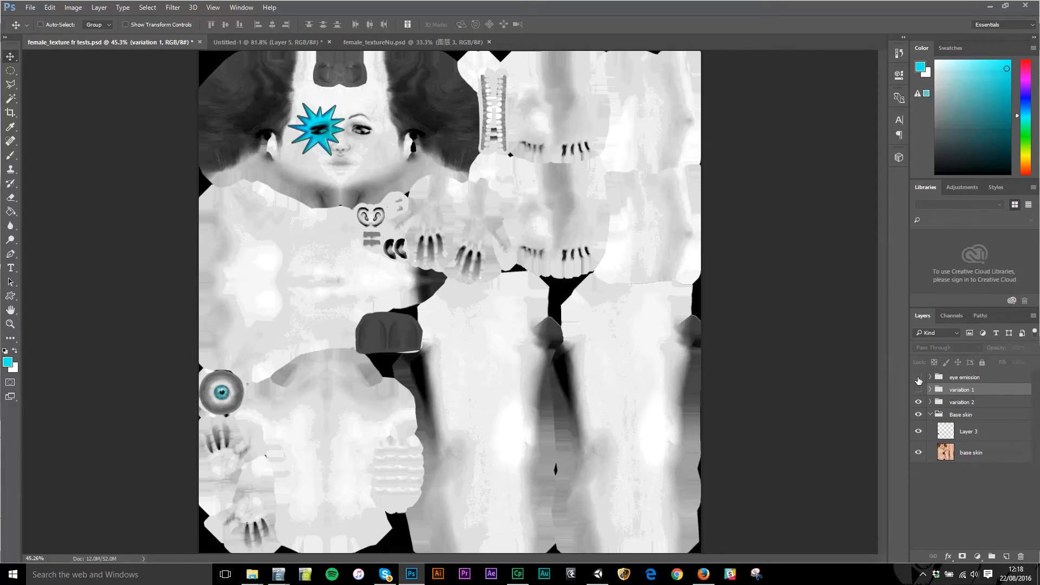
left_click(919, 389)
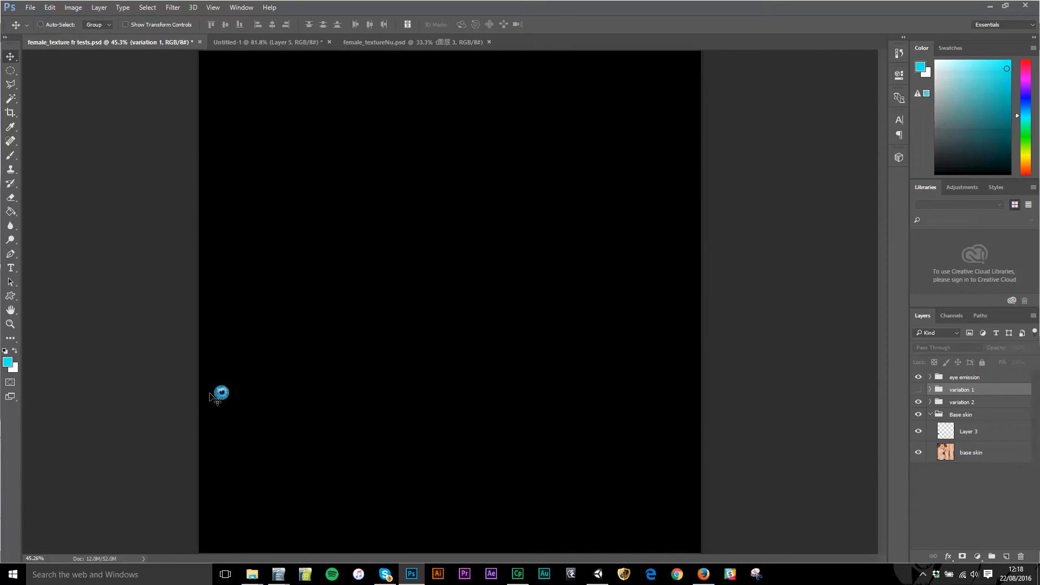
mouse_move(519, 323)
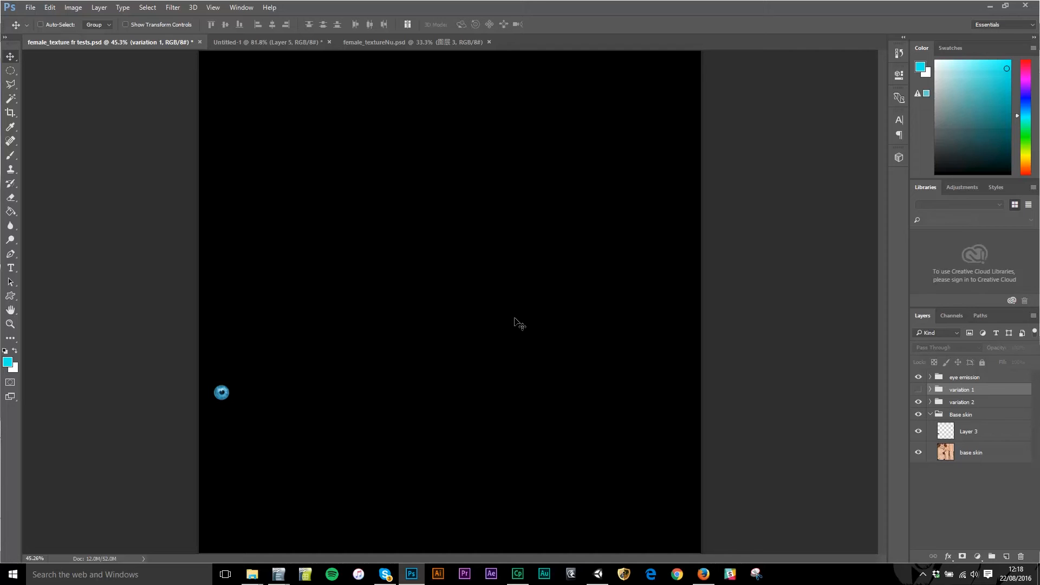
left_click(625, 574)
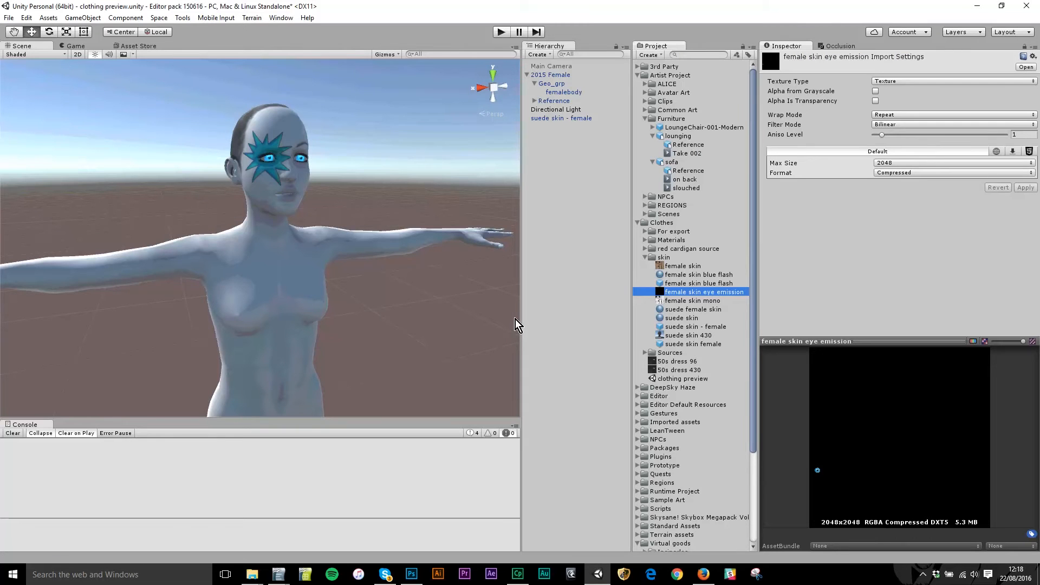
mouse_move(299, 321)
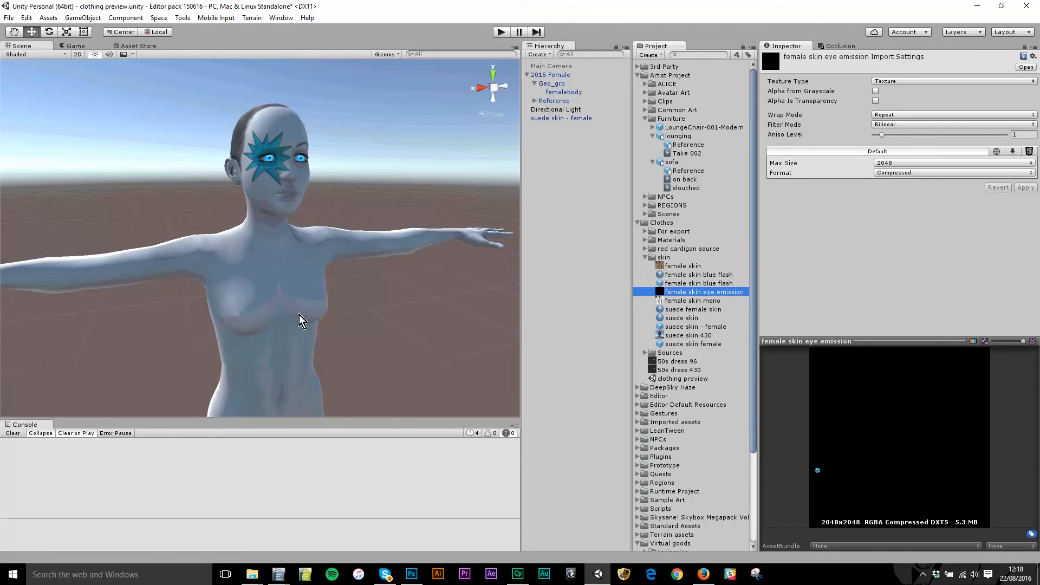
mouse_move(785, 318)
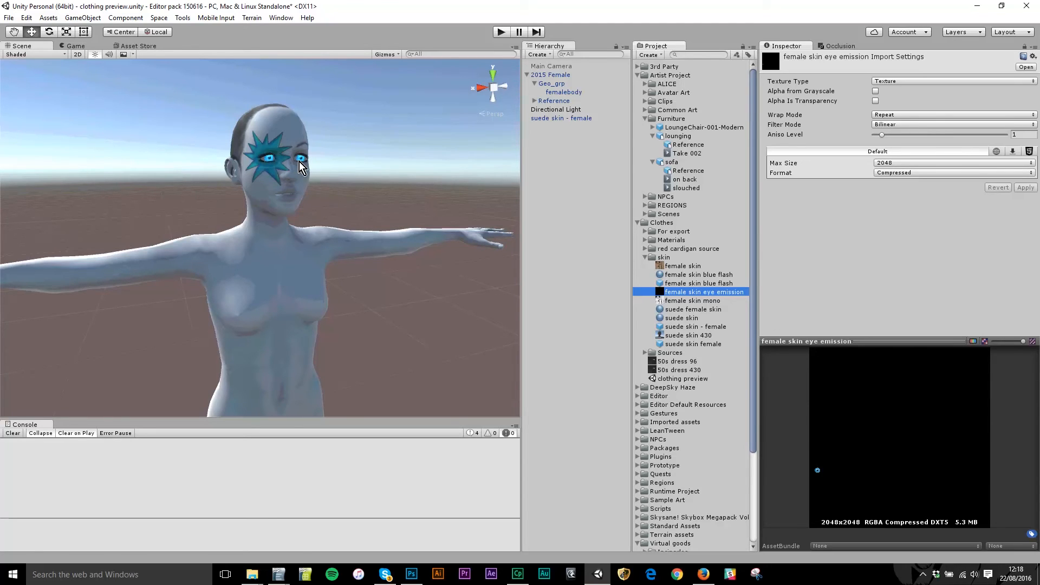
mouse_move(288, 179)
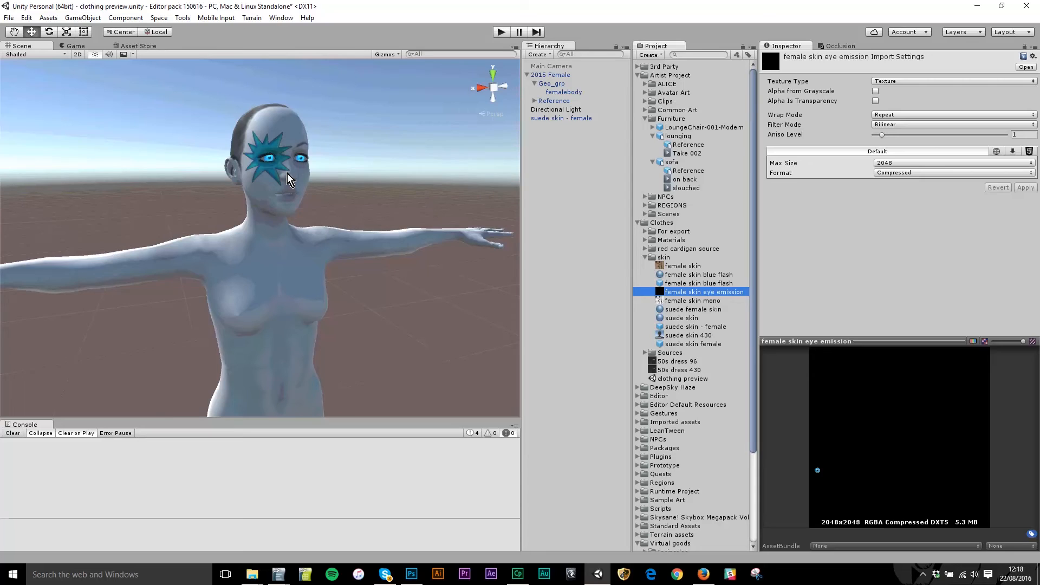
mouse_move(627, 283)
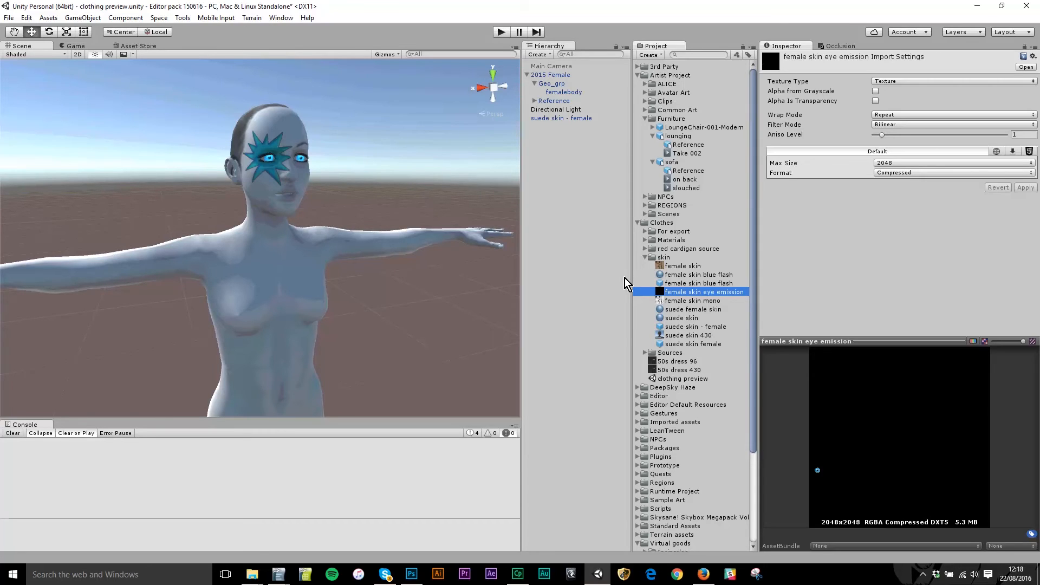
mouse_move(756, 297)
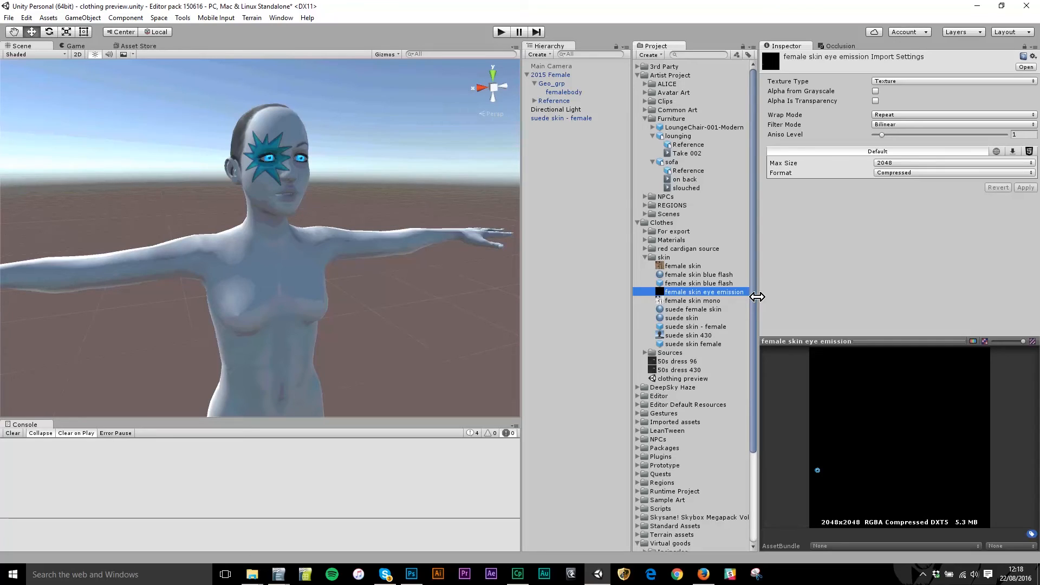
mouse_move(853, 322)
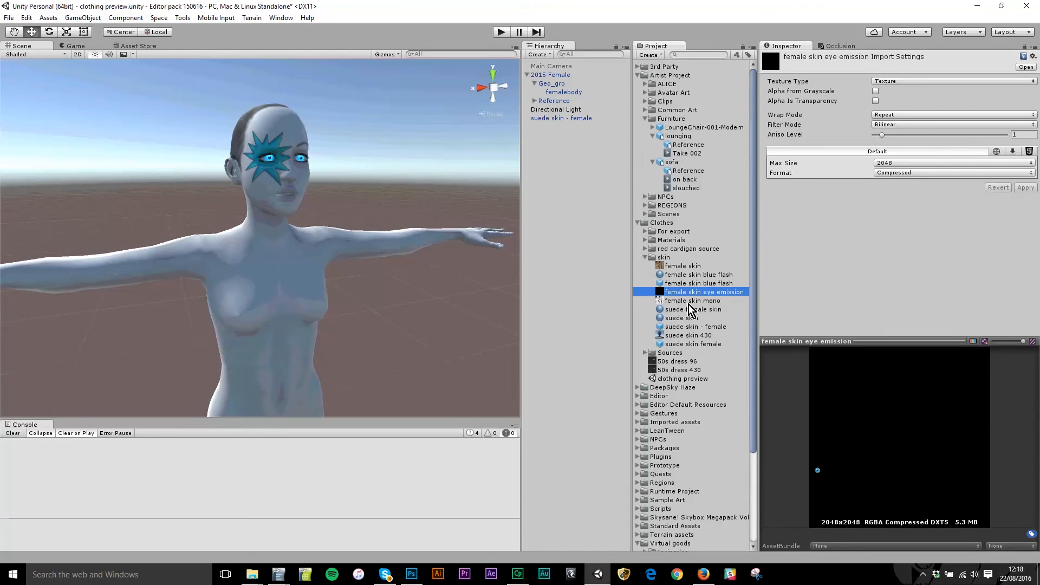
Set female skin blue flash to metallic 0.648 and smoothness 0.791, trying a teal Albedo tint then keeping white.
left_click(699, 275)
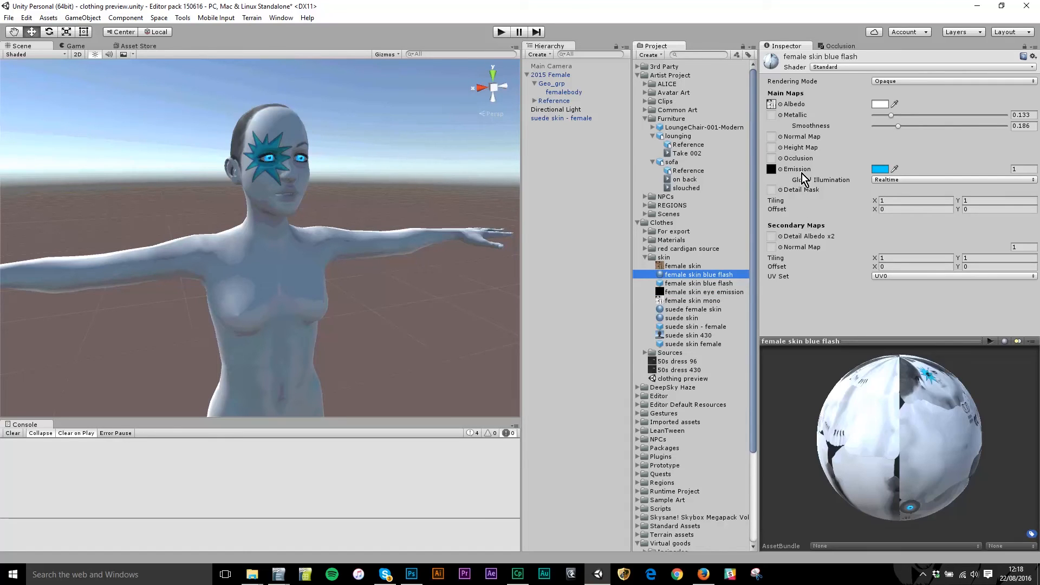
mouse_move(793, 173)
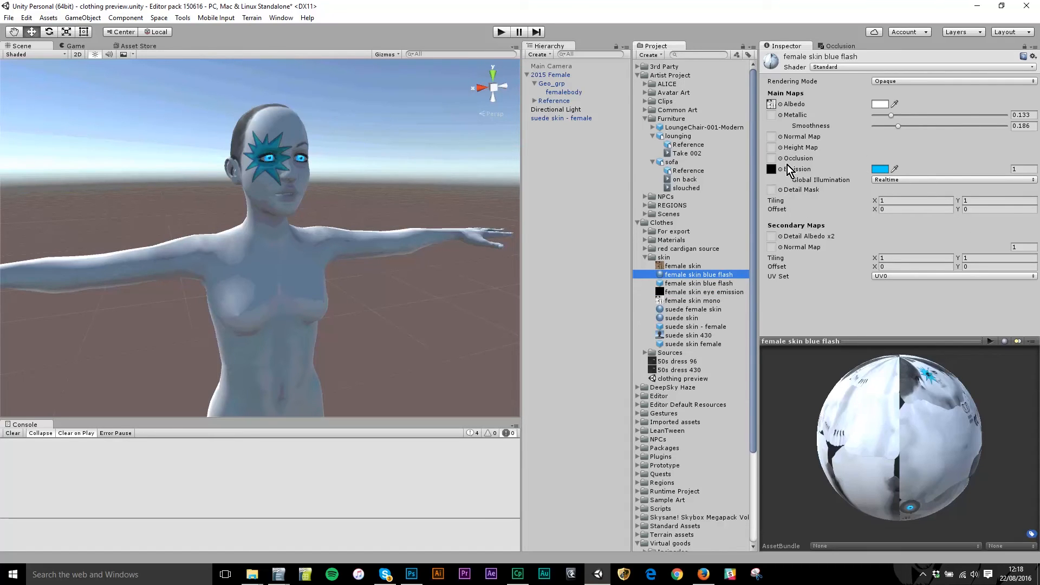
mouse_move(901, 129)
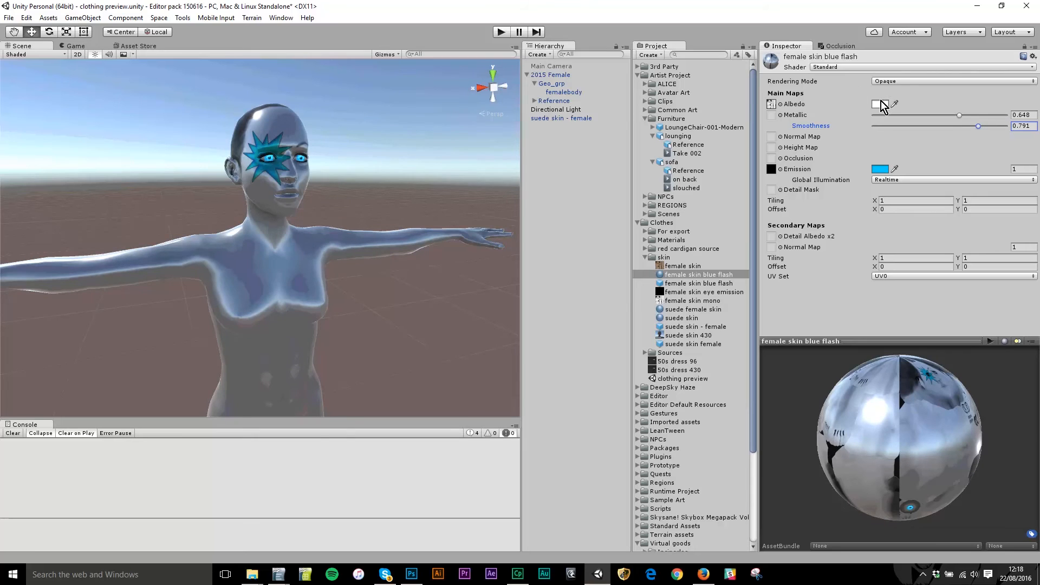
left_click(880, 104)
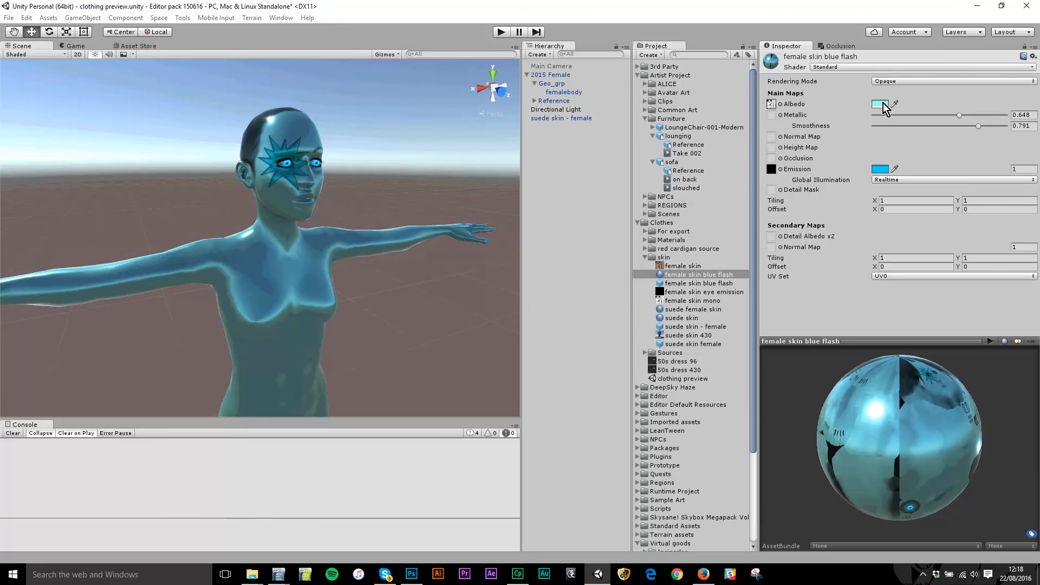
left_click(881, 104)
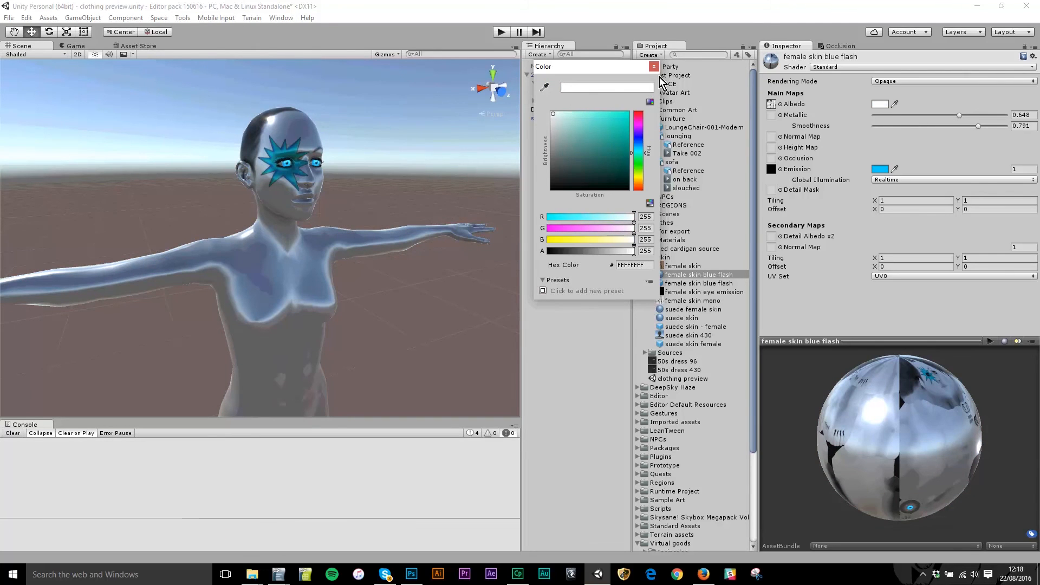
left_click(655, 66)
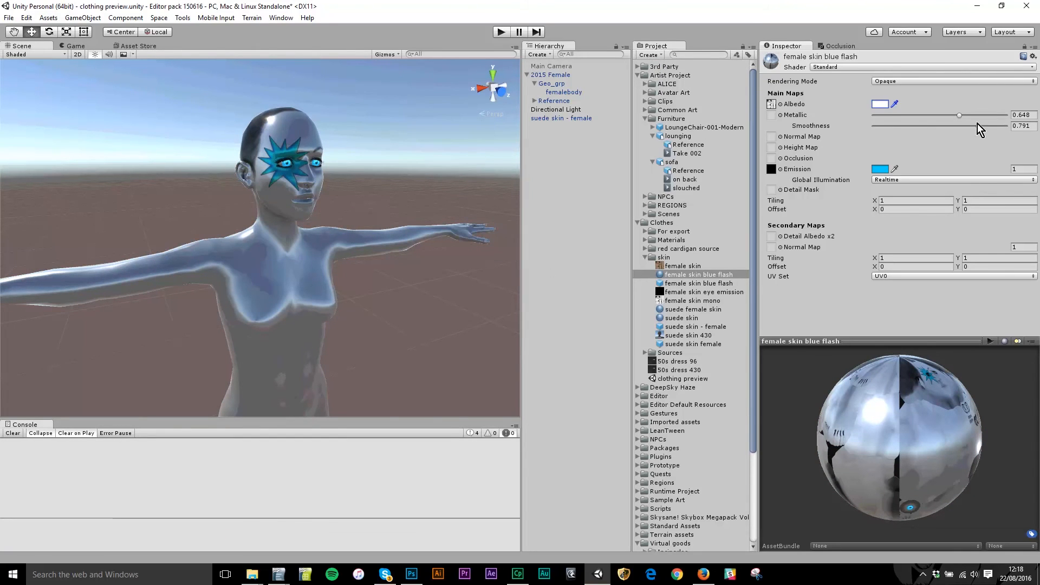